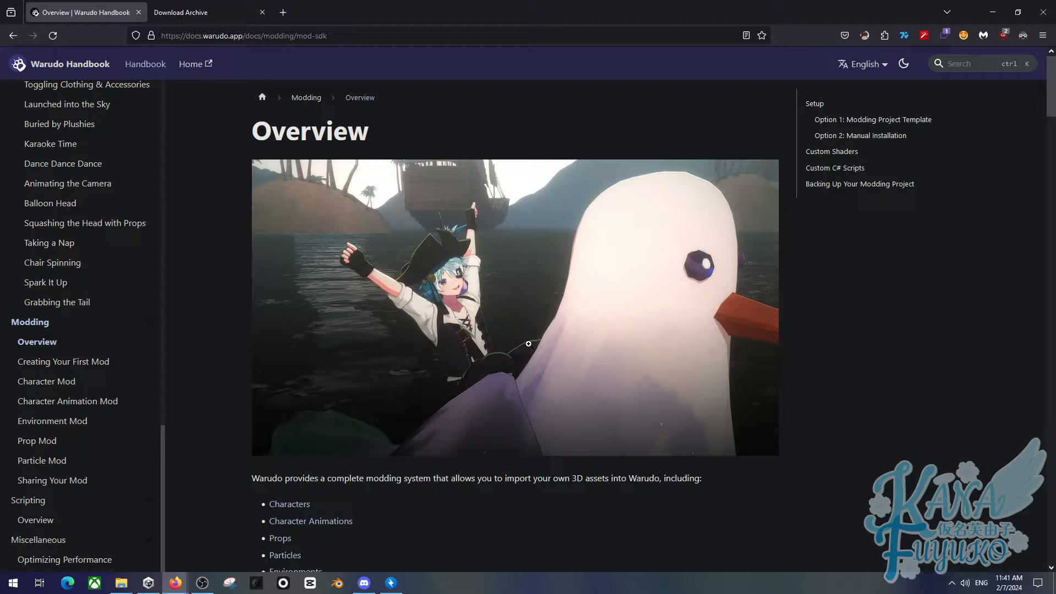
{"action": "mouse_move", "coordinate": [160, 265]}
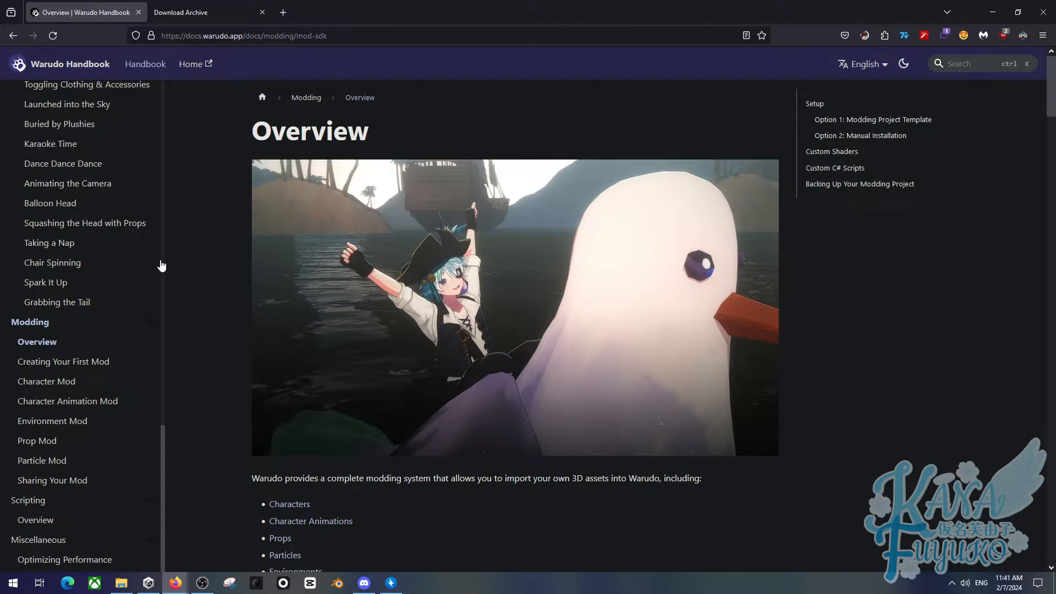
Step: Browse the page and switch to the Unity Download Archive
{"action": "scroll", "scroll_direction": "down", "scroll_amount": 3}
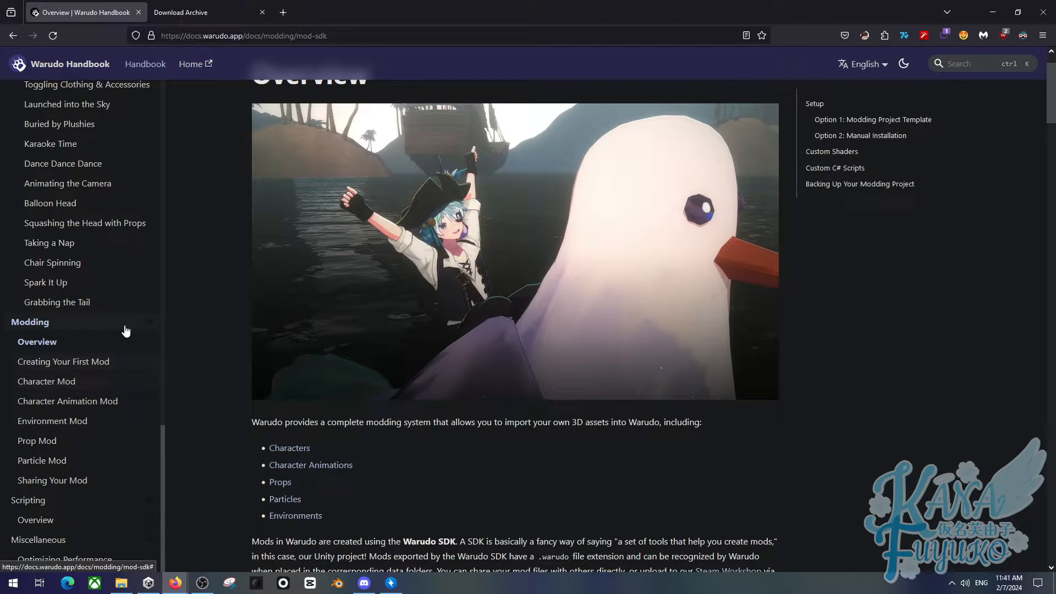
{"action": "scroll", "scroll_direction": "down", "scroll_amount": 3}
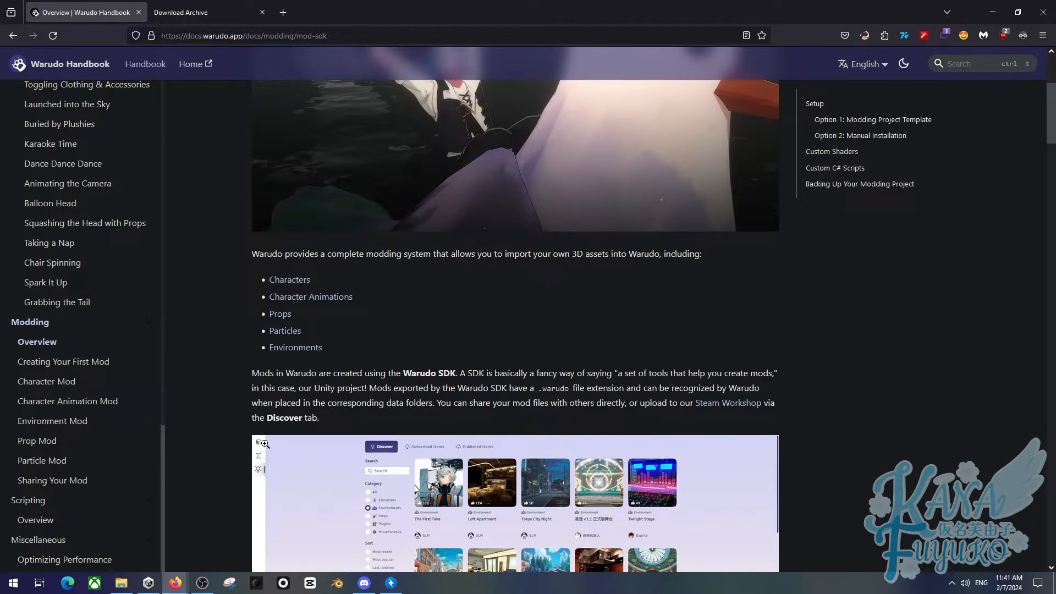
{"action": "scroll", "scroll_direction": "up", "scroll_amount": 3}
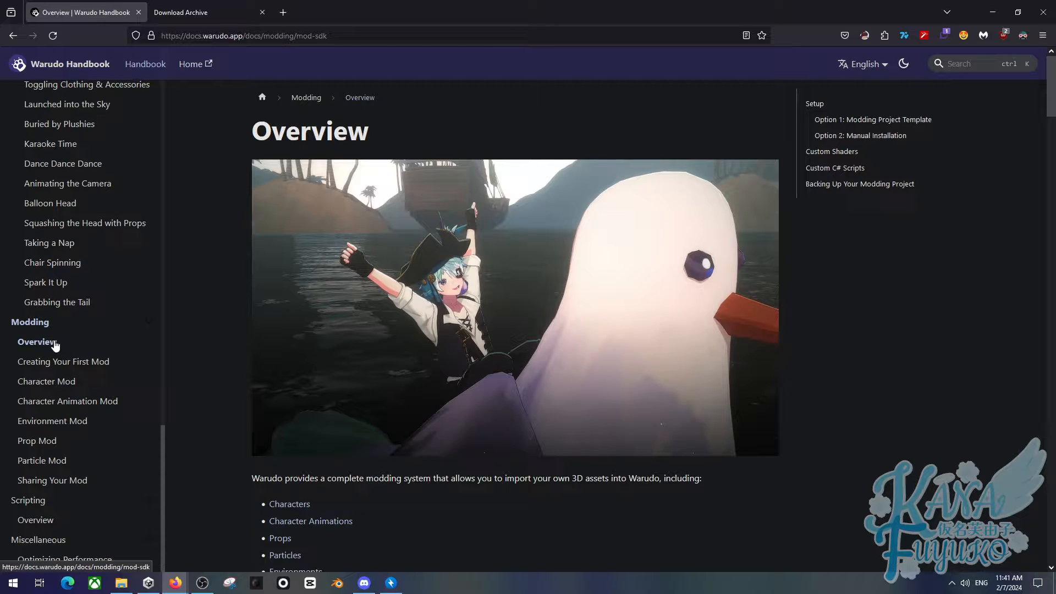
{"action": "scroll", "scroll_direction": "down", "scroll_amount": 3}
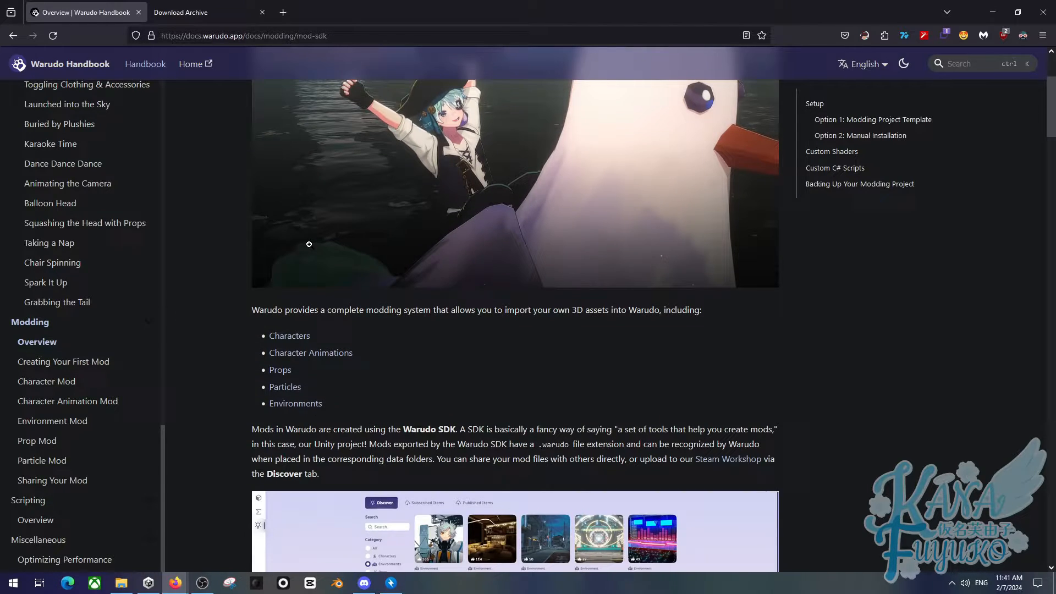
{"action": "scroll", "scroll_direction": "down", "scroll_amount": 3}
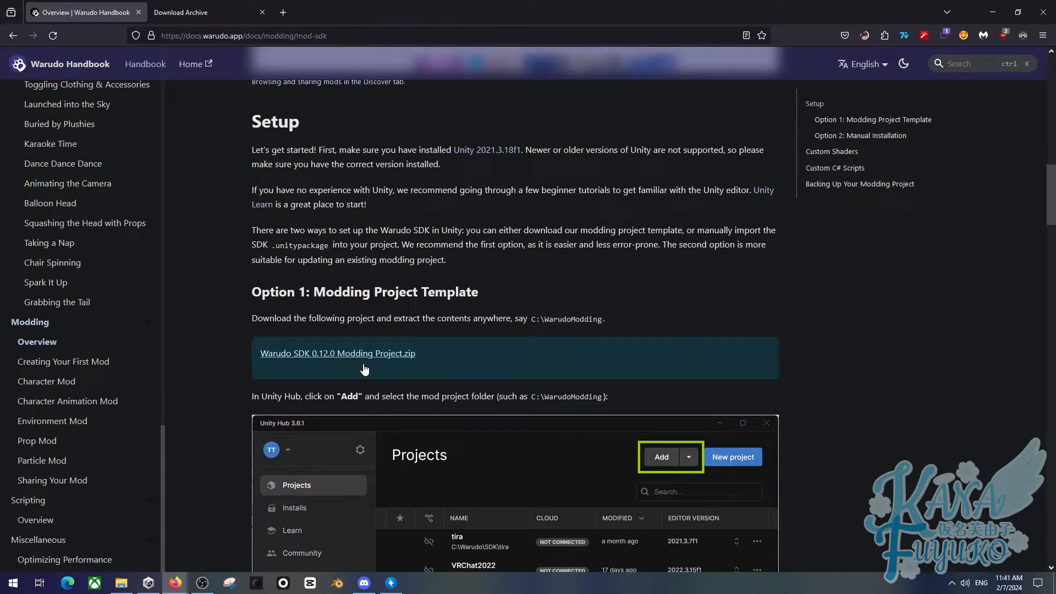
{"action": "scroll", "scroll_direction": "down", "scroll_amount": 3}
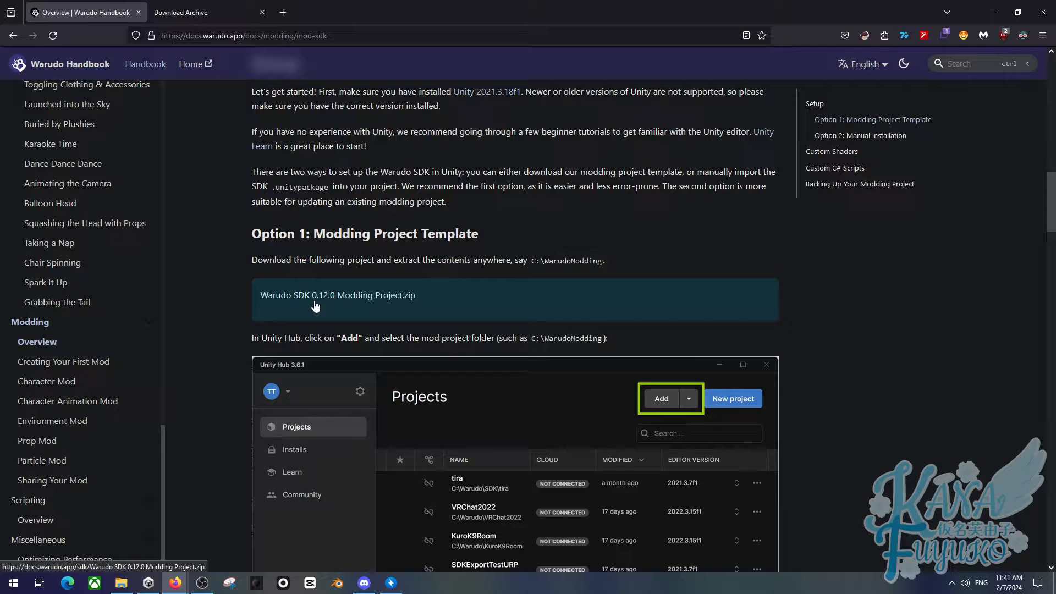
{"action": "mouse_move", "coordinate": [294, 330]}
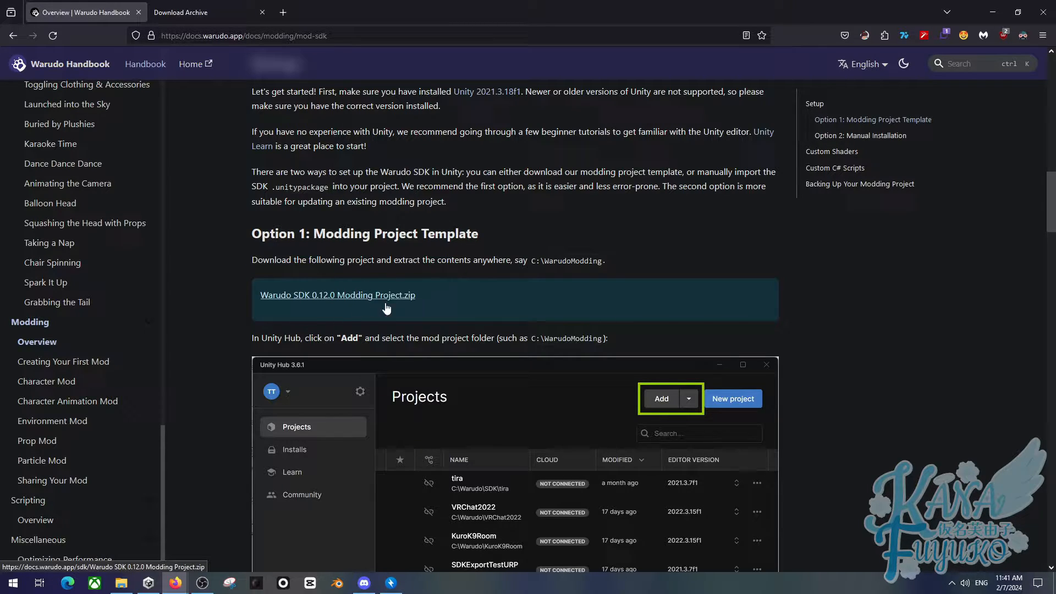
{"action": "mouse_move", "coordinate": [362, 305]}
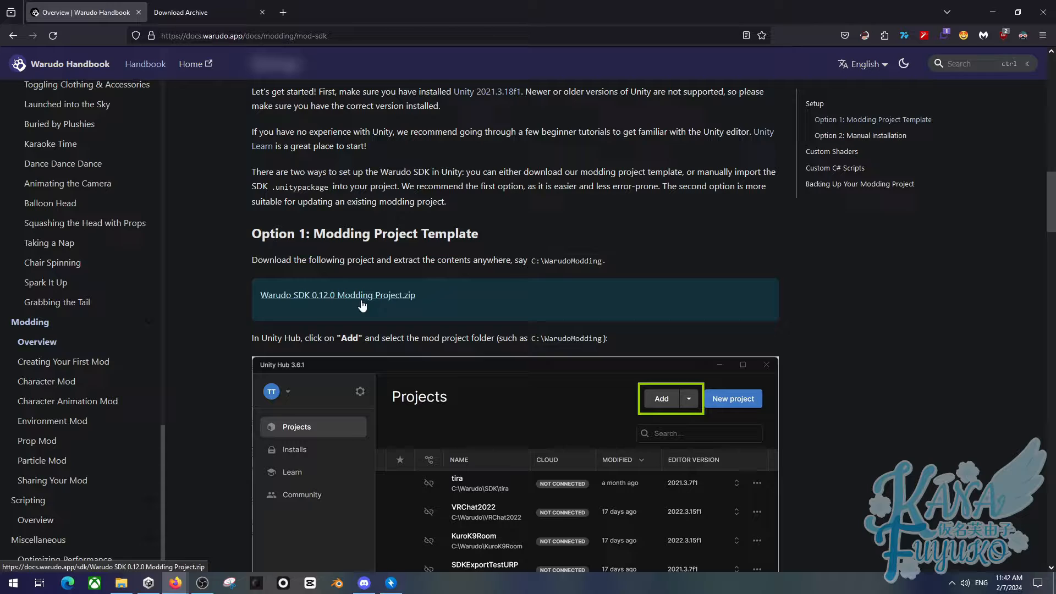
{"action": "scroll", "scroll_direction": "down", "scroll_amount": 3}
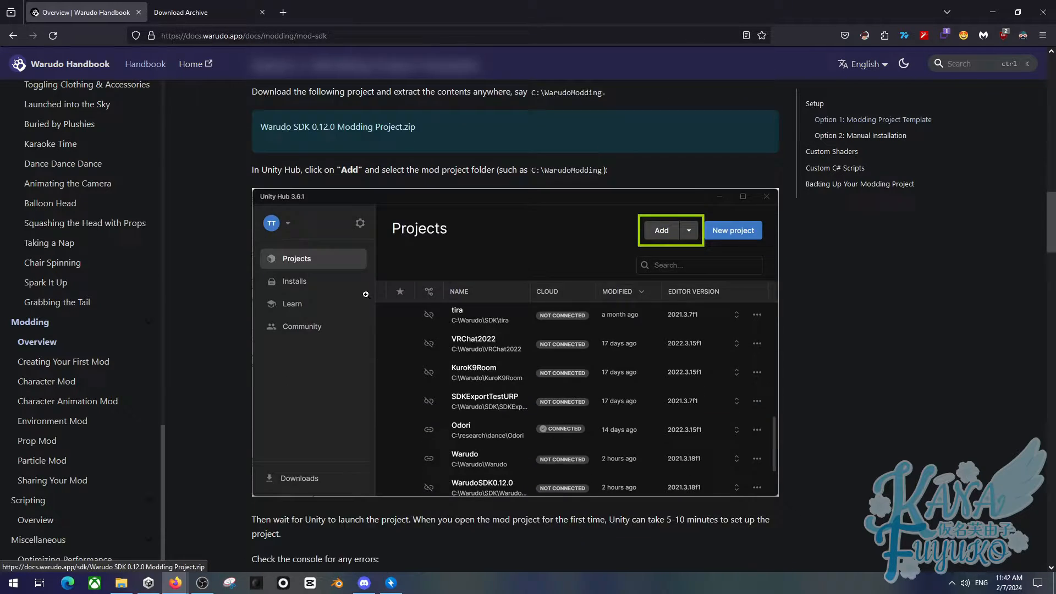
{"action": "scroll", "scroll_direction": "up", "scroll_amount": 3}
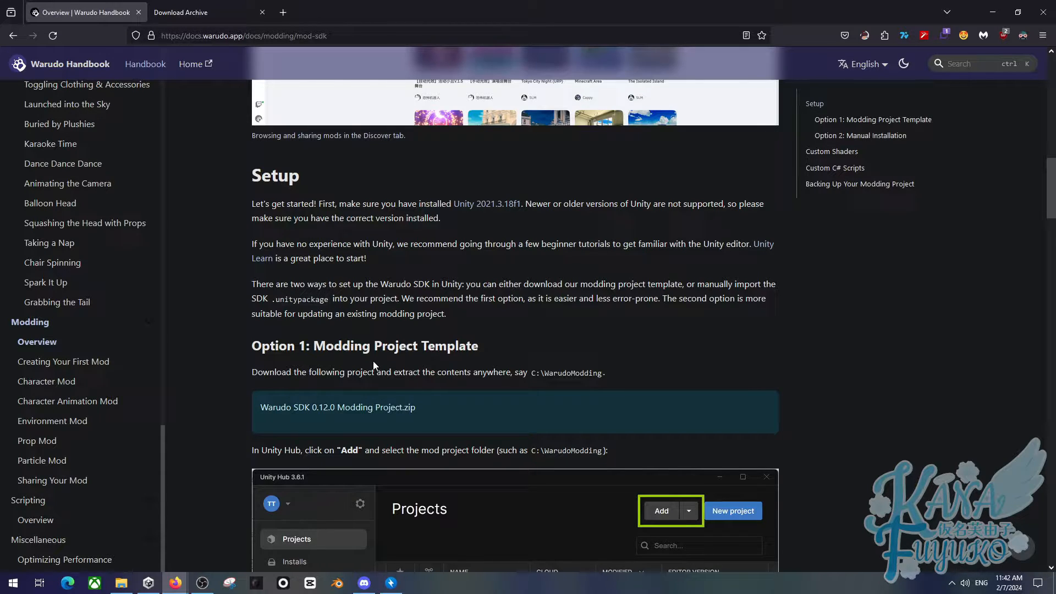
{"action": "mouse_move", "coordinate": [337, 407]}
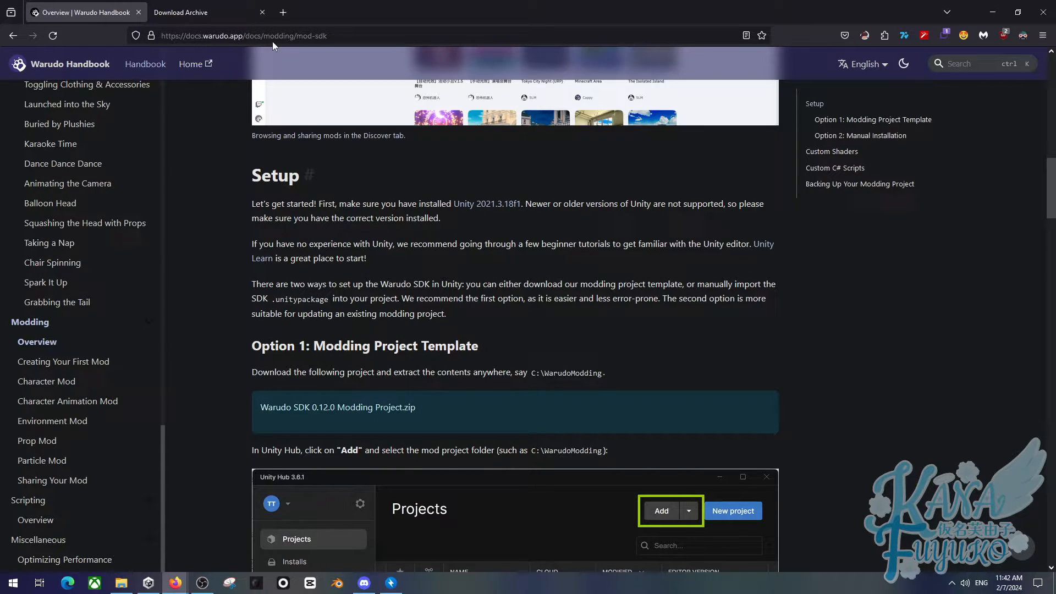
{"action": "left_click", "coordinate": [195, 13]}
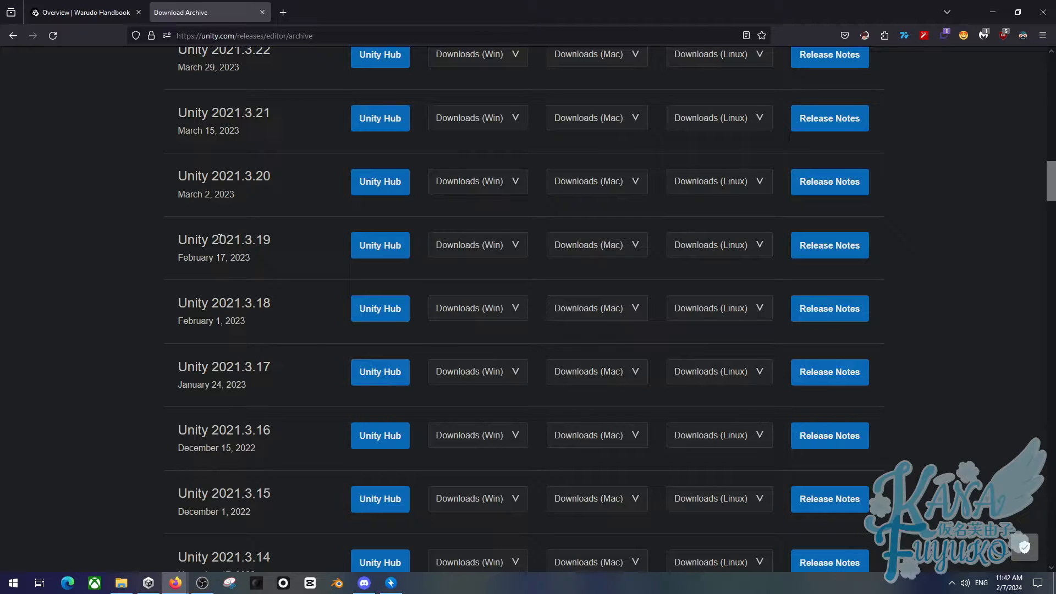
{"action": "mouse_move", "coordinate": [228, 360]}
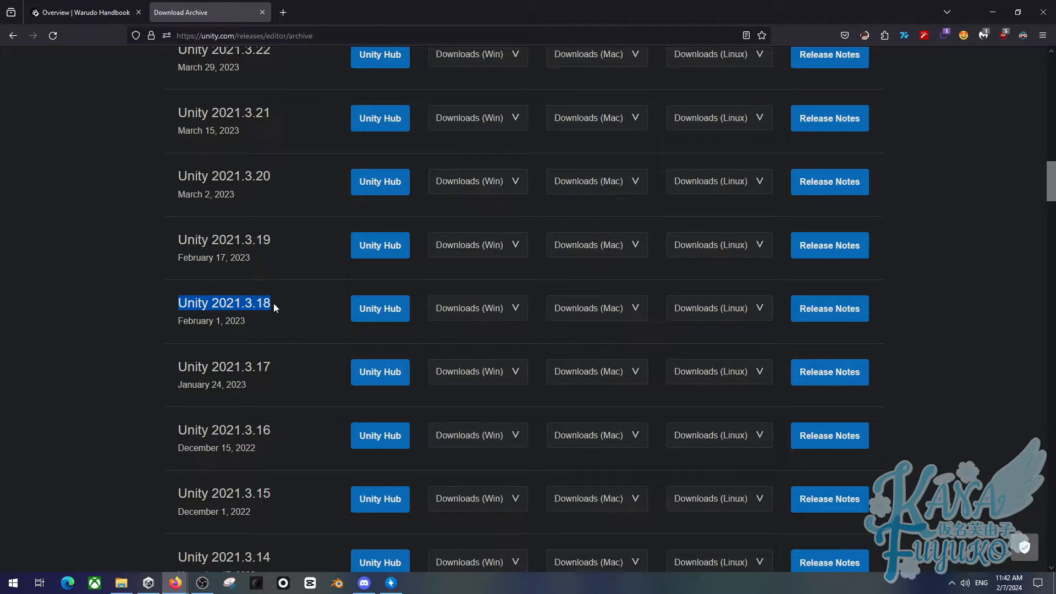
{"action": "mouse_move", "coordinate": [282, 311]}
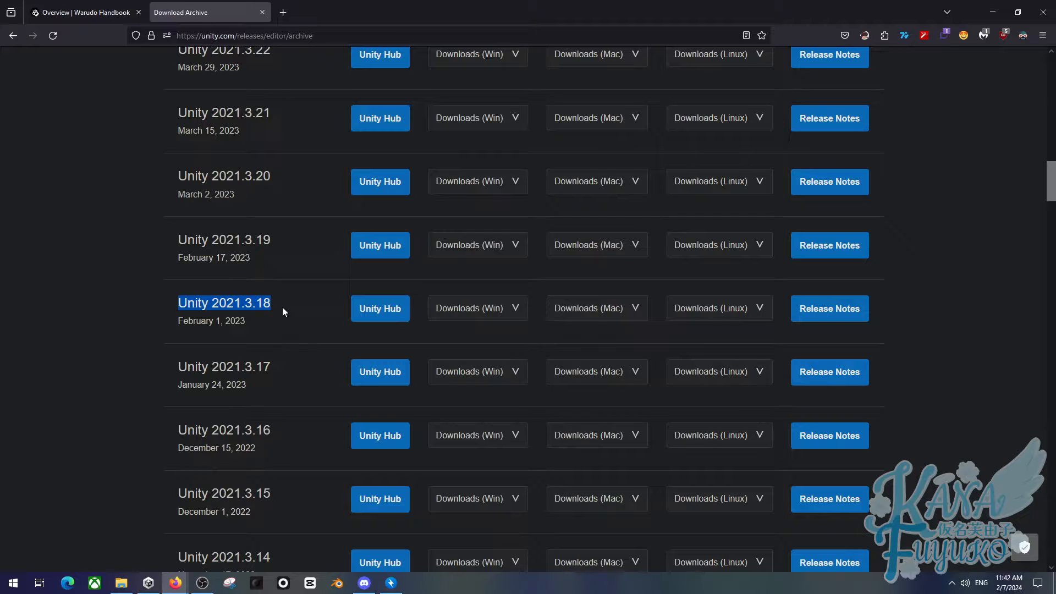
{"action": "mouse_move", "coordinate": [263, 321]}
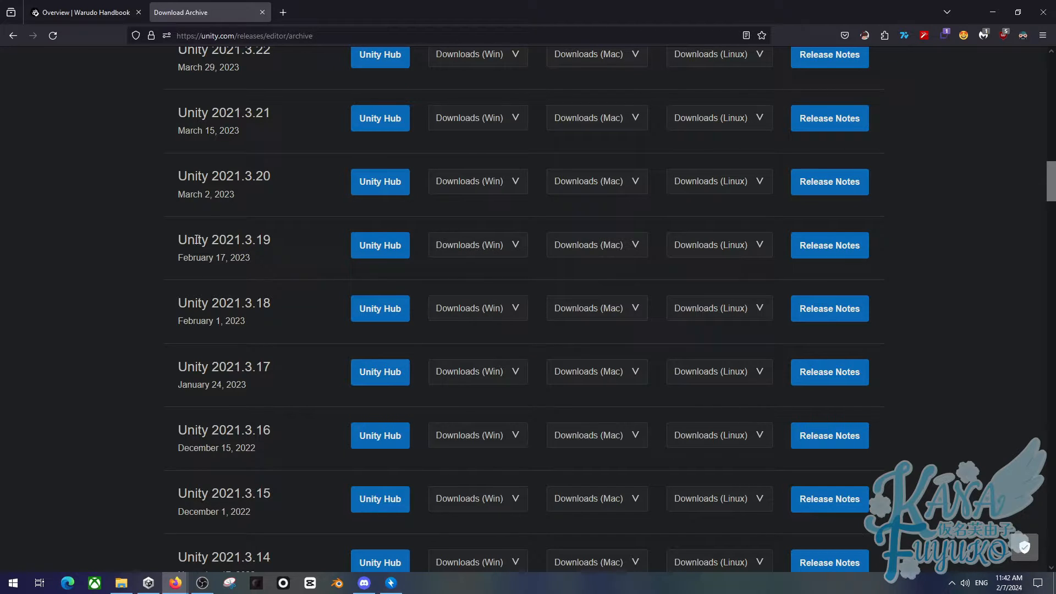
{"action": "mouse_move", "coordinate": [385, 290]}
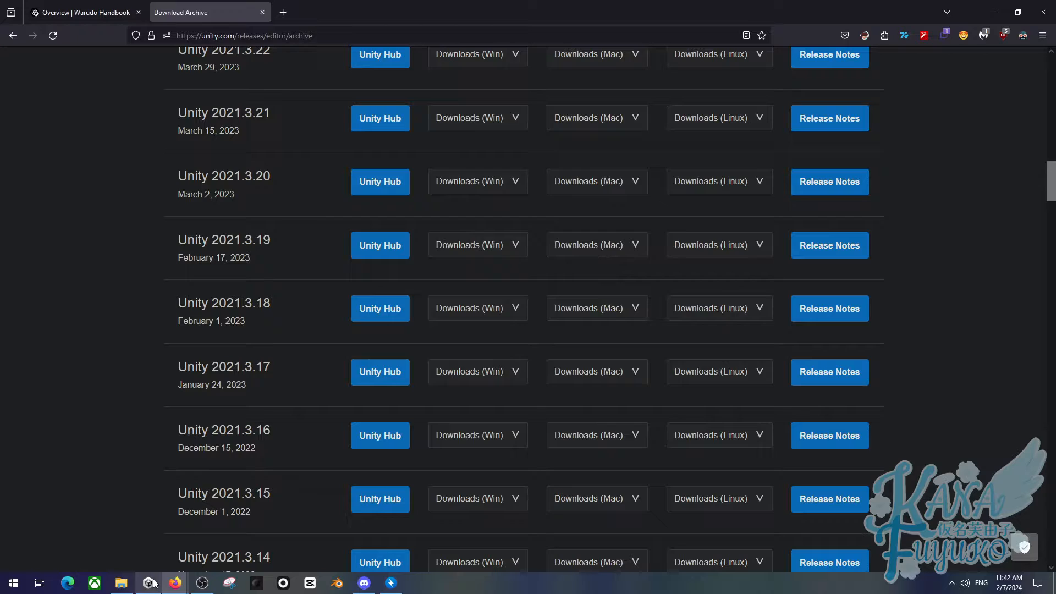
Step: Show the Windows downloads for Unity 2021.3.18 and launch Unity Hub
{"action": "left_click", "coordinate": [148, 583]}
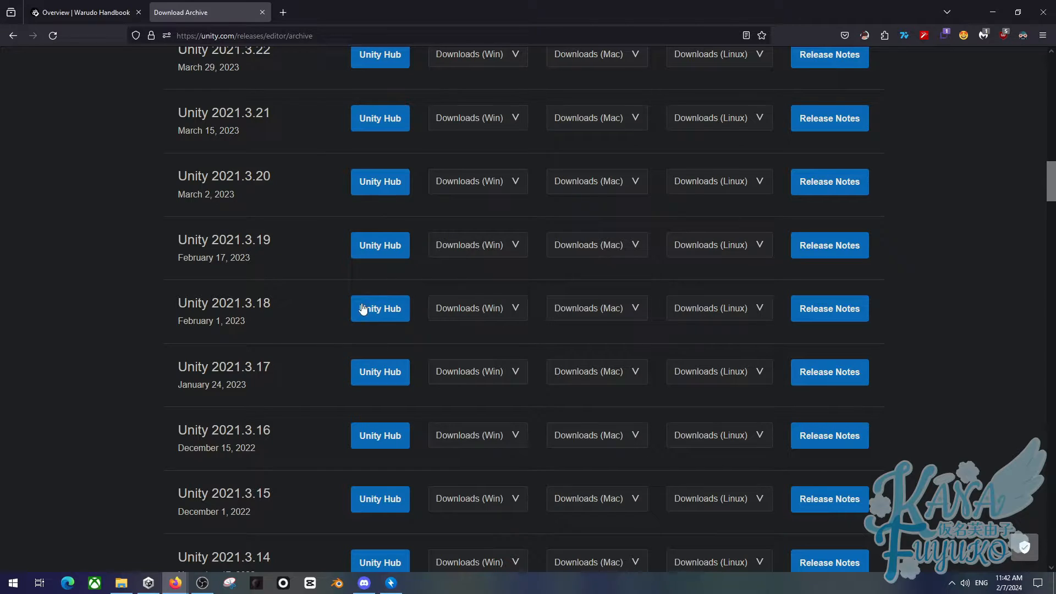
{"action": "left_click", "coordinate": [477, 308]}
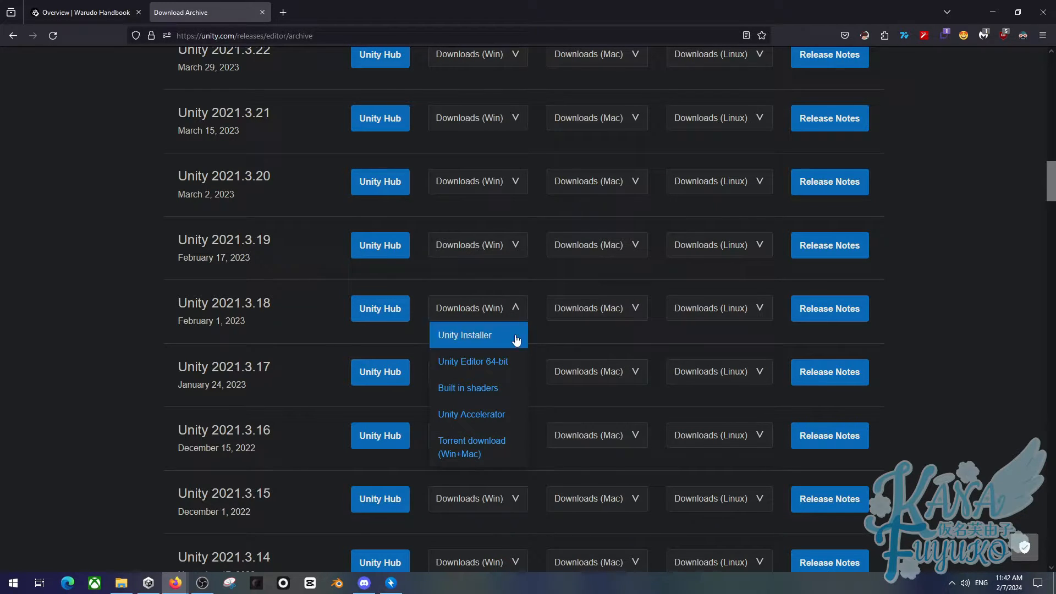
{"action": "left_click", "coordinate": [282, 298]}
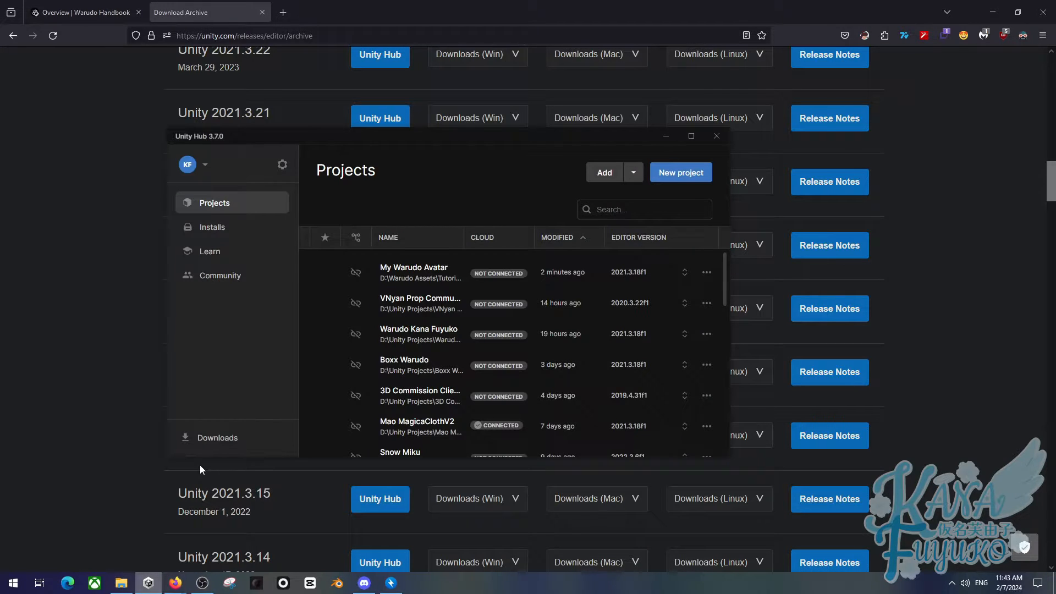
{"action": "mouse_move", "coordinate": [263, 182]}
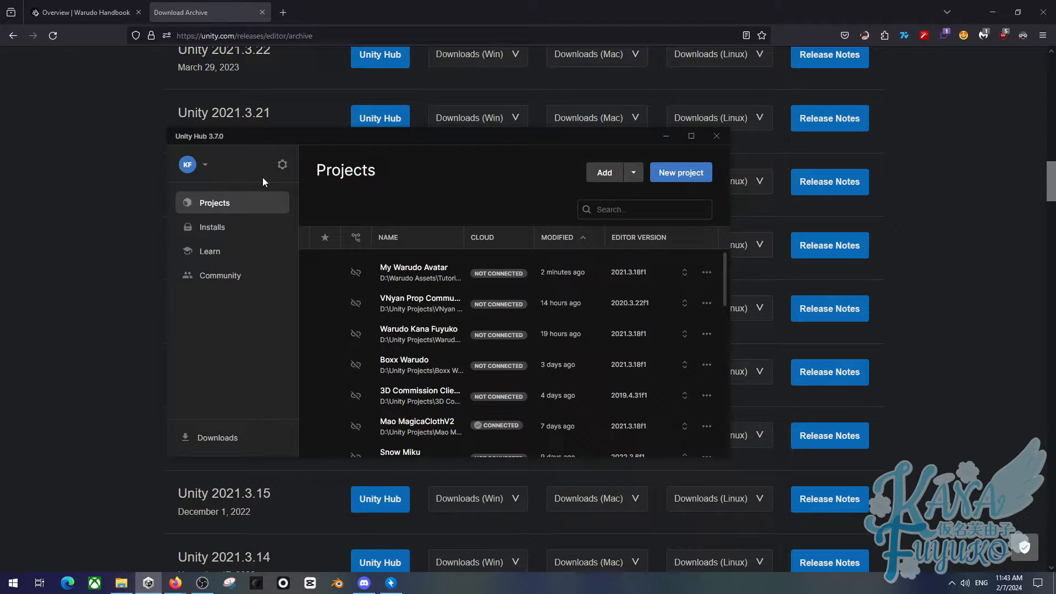
{"action": "mouse_move", "coordinate": [283, 164]}
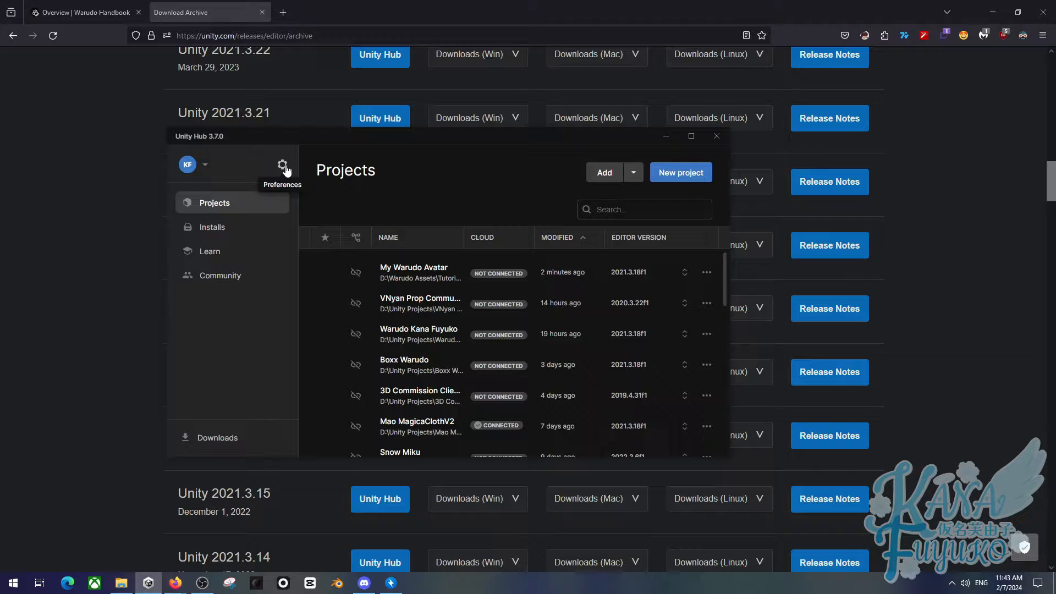
{"action": "mouse_move", "coordinate": [279, 172]}
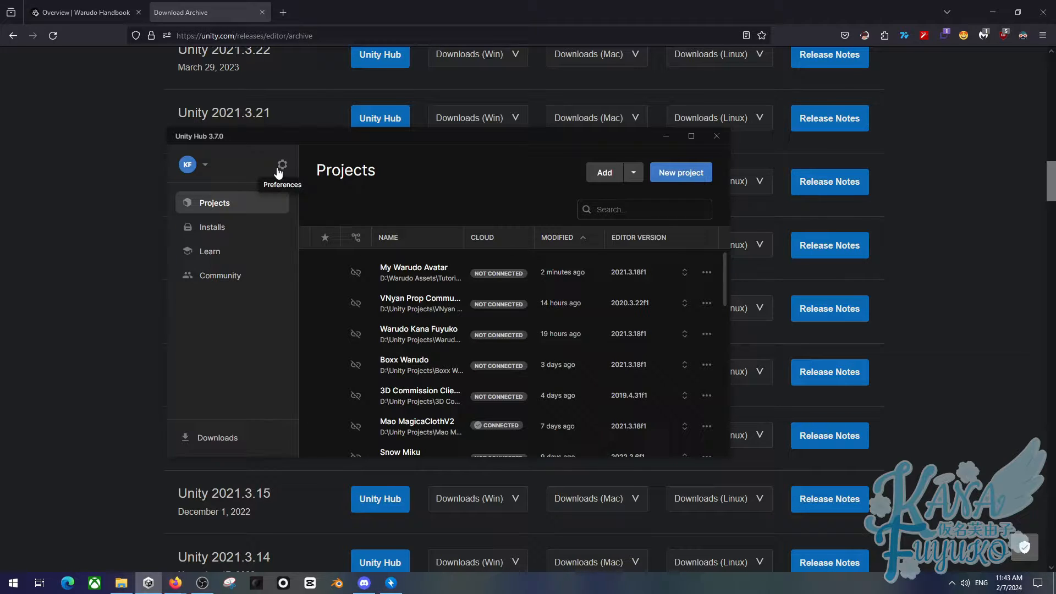
Step: Show Unity Hub's Preferences Licenses page with the active Personal license
{"action": "left_click", "coordinate": [282, 165]}
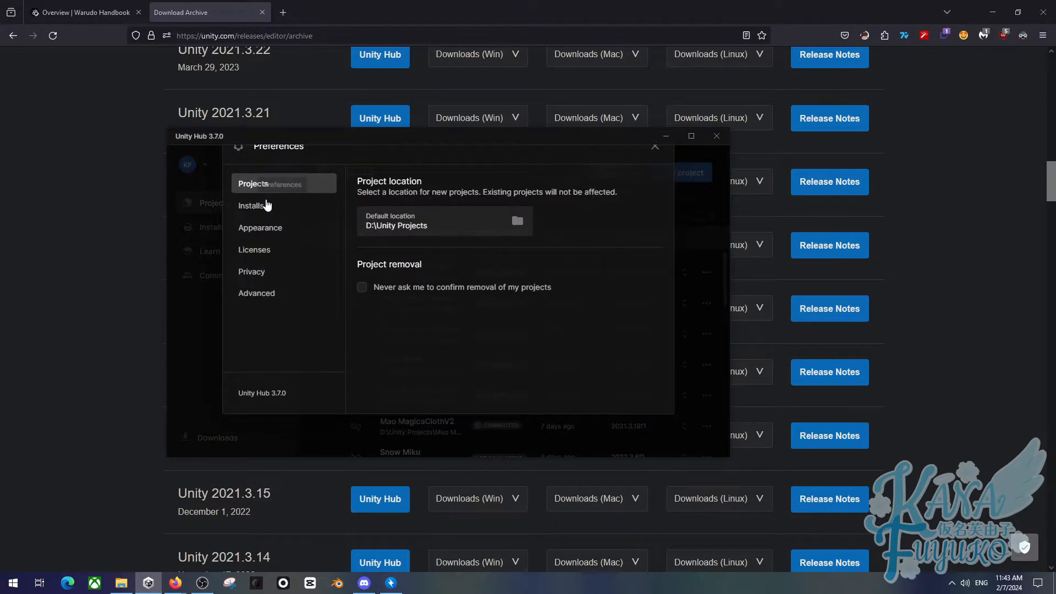
{"action": "left_click", "coordinate": [716, 135]}
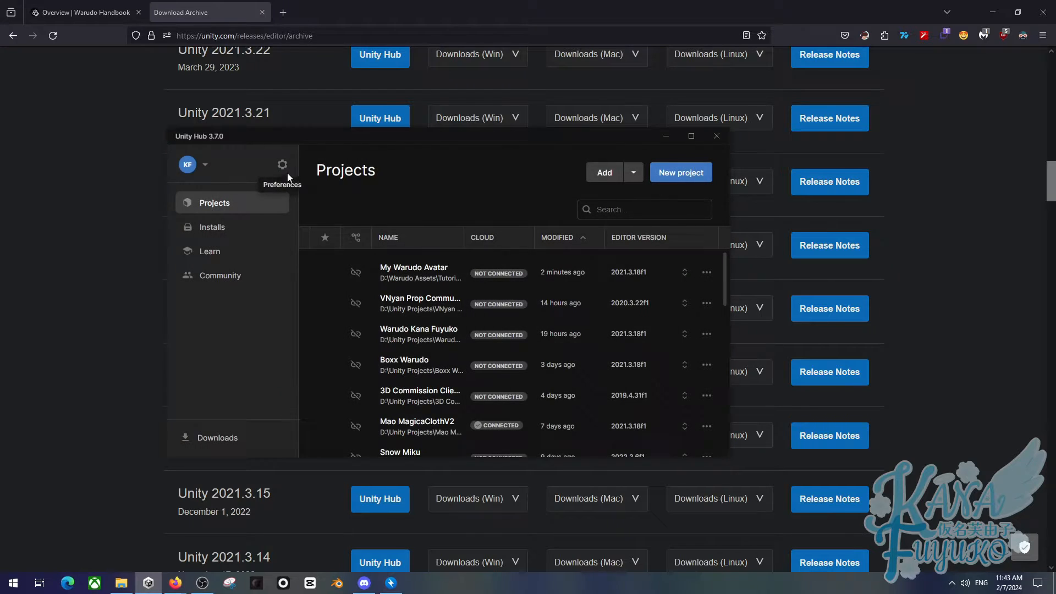
{"action": "left_click", "coordinate": [282, 165]}
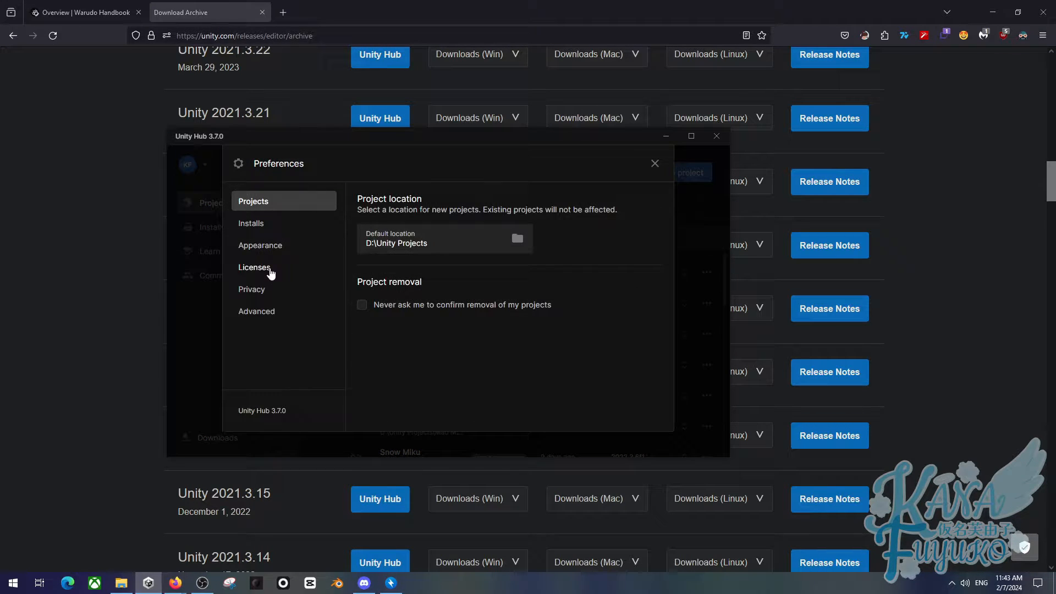
{"action": "left_click", "coordinate": [254, 266]}
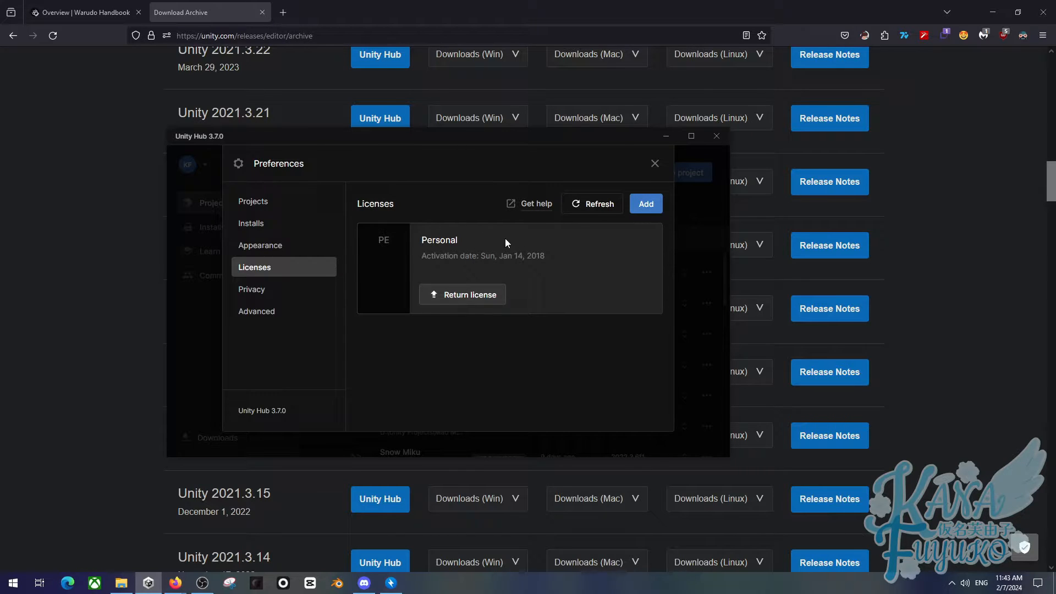
{"action": "mouse_move", "coordinate": [428, 232]}
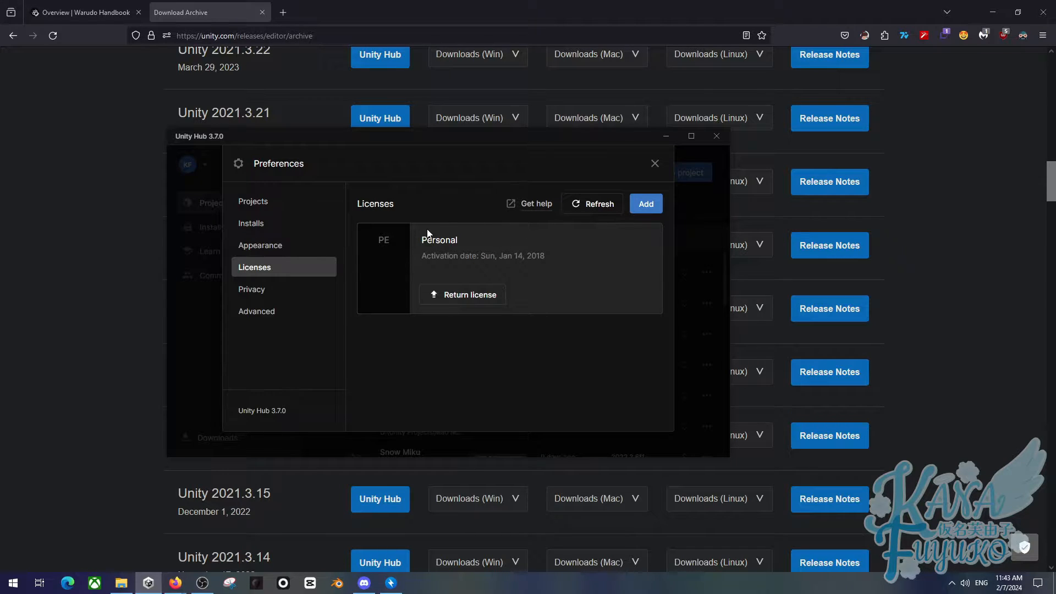
{"action": "mouse_move", "coordinate": [639, 172]}
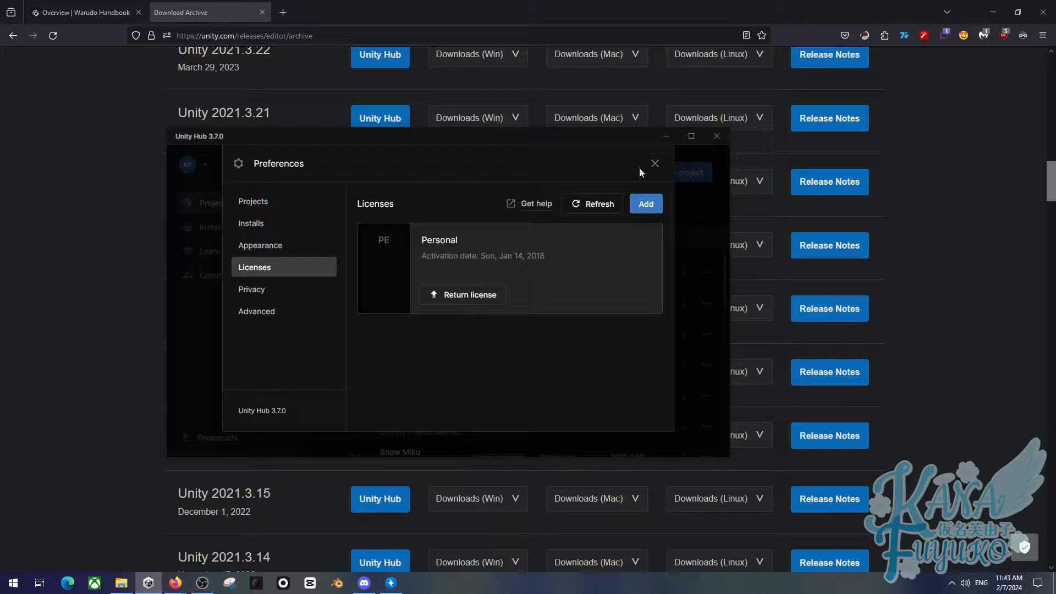
{"action": "mouse_move", "coordinate": [644, 203]}
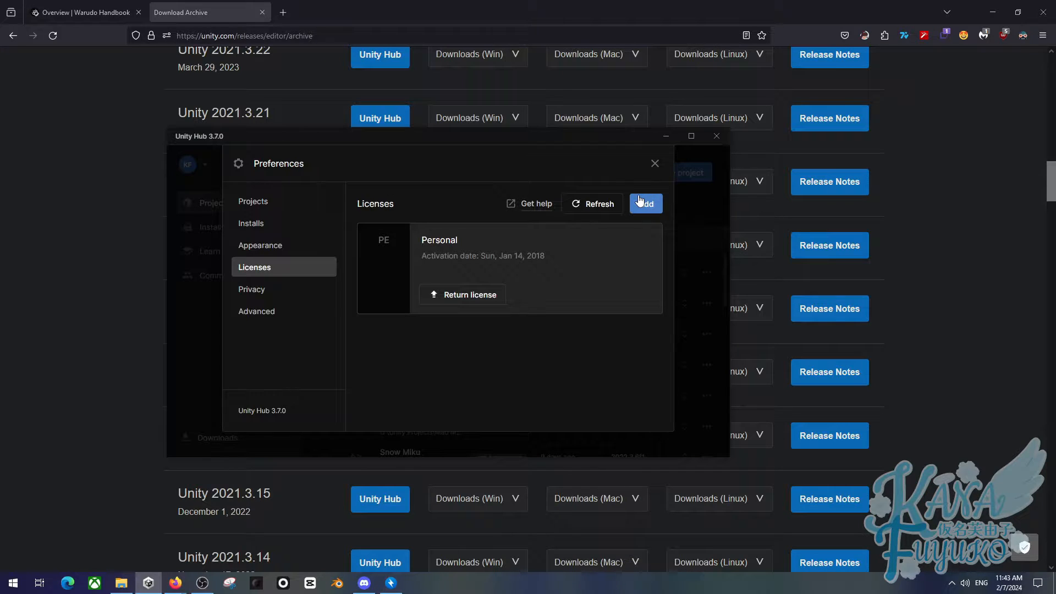
{"action": "mouse_move", "coordinate": [653, 163]}
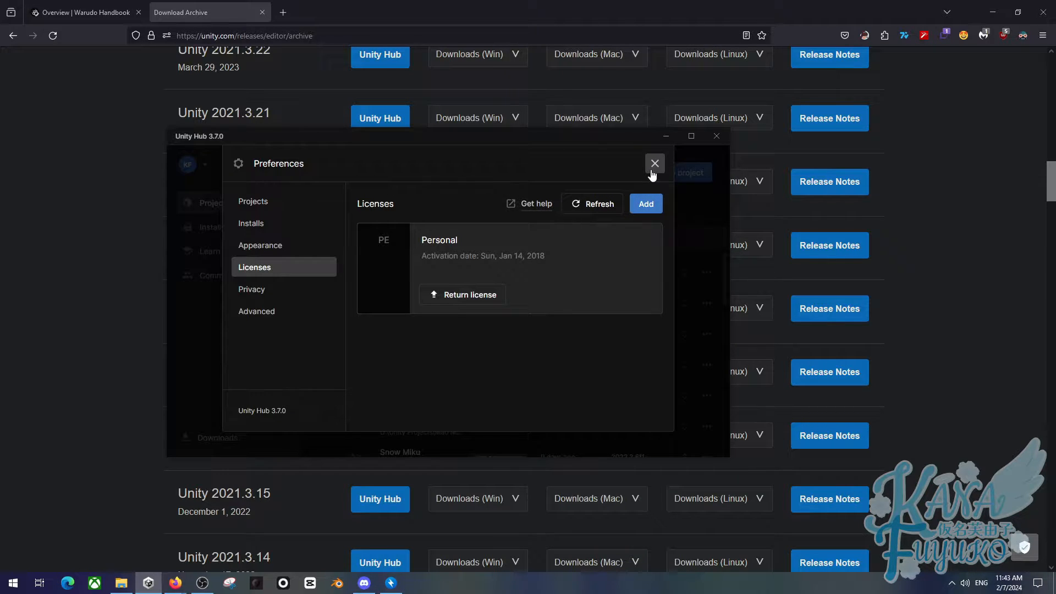
Step: Close Preferences to return to the Unity Hub Projects list
{"action": "left_click", "coordinate": [653, 162]}
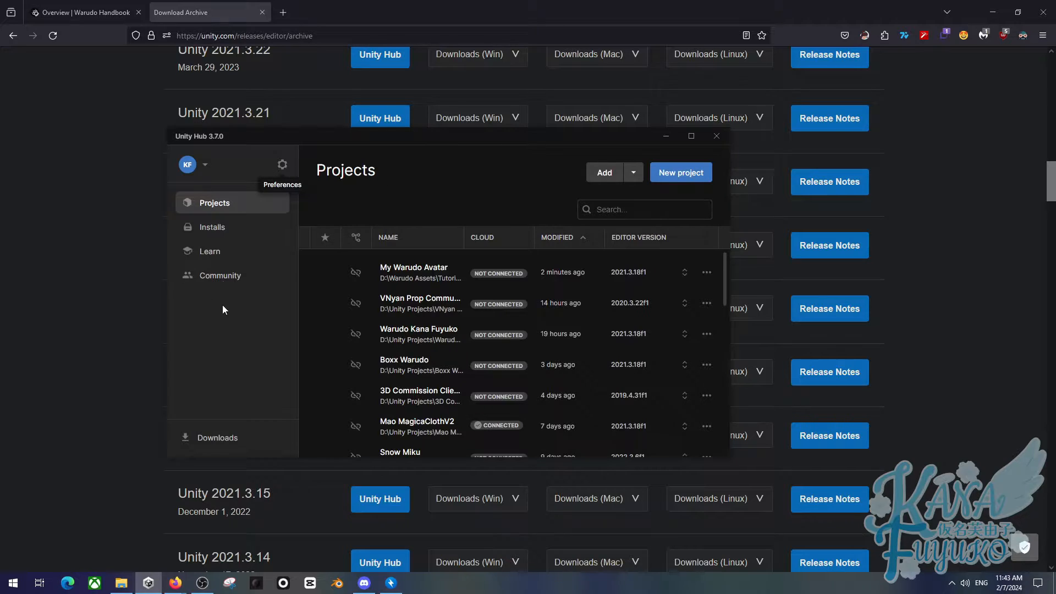
{"action": "mouse_move", "coordinate": [240, 263]}
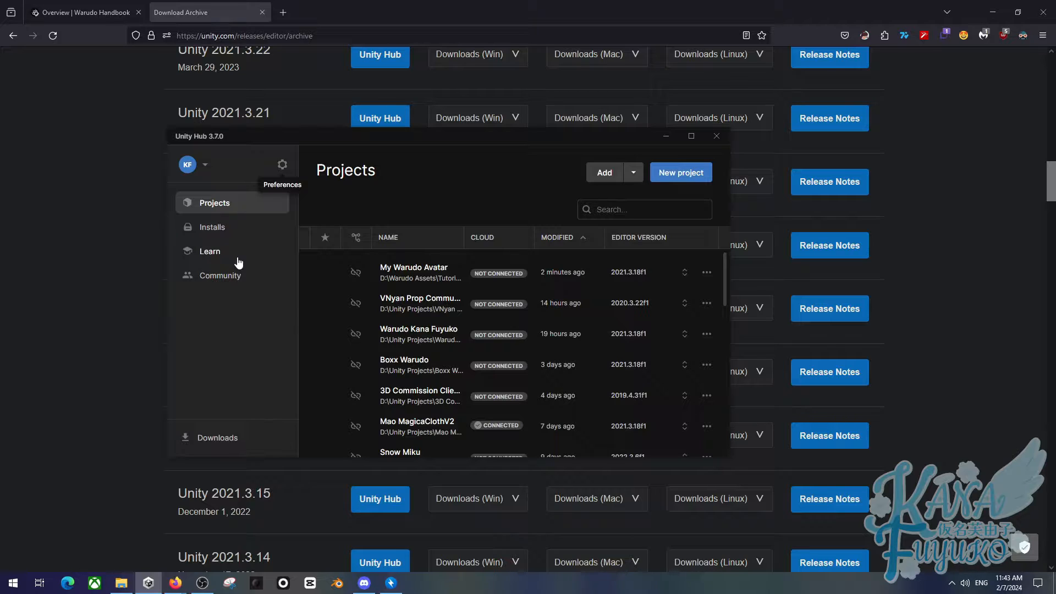
{"action": "mouse_move", "coordinate": [234, 230]}
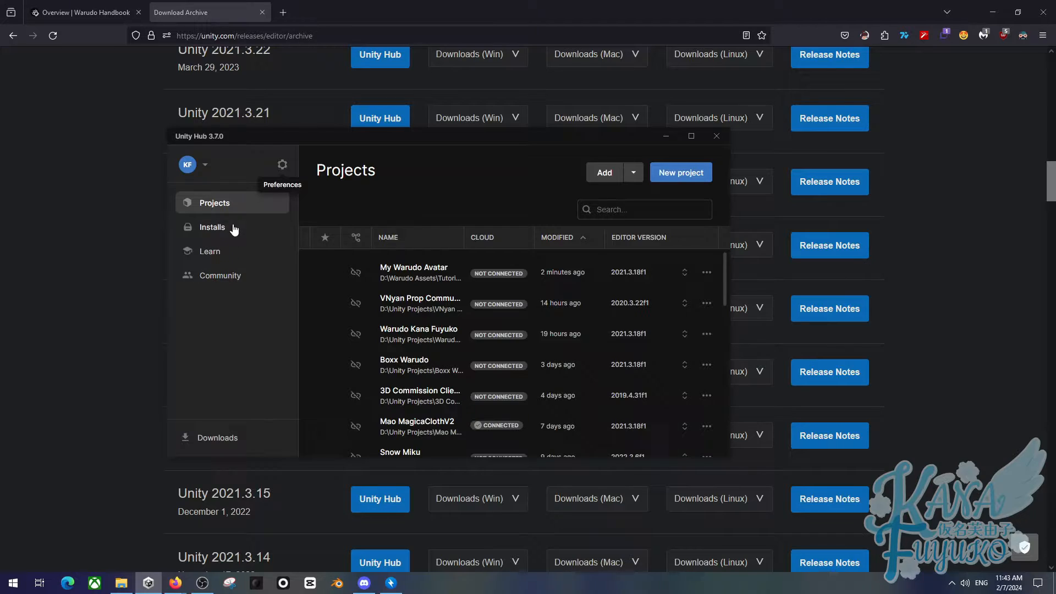
Step: Show the Installs list with editors 2022.3.6f1, 2021.3.18f1, 2020.3.22f1 and 2019.4.31f1
{"action": "left_click", "coordinate": [212, 227]}
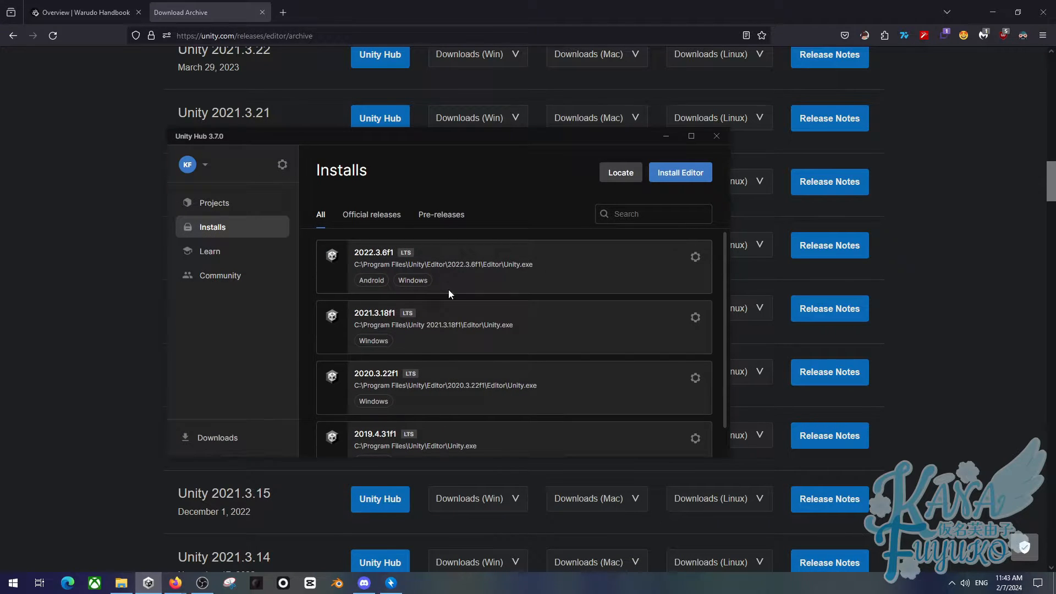
{"action": "mouse_move", "coordinate": [489, 373]}
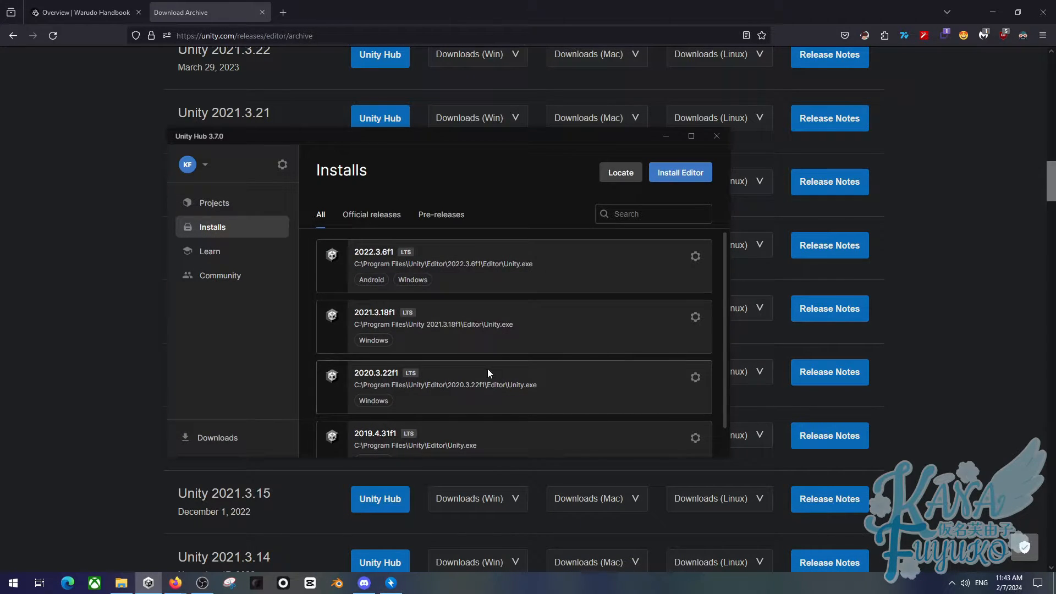
{"action": "scroll", "scroll_direction": "down", "scroll_amount": 3}
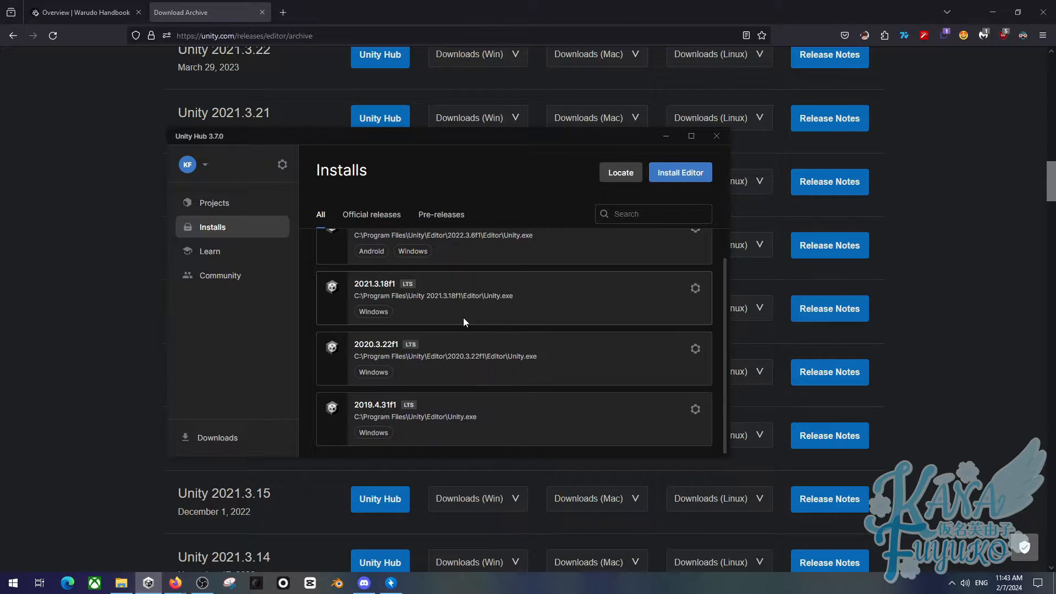
{"action": "scroll", "scroll_direction": "up", "scroll_amount": 3}
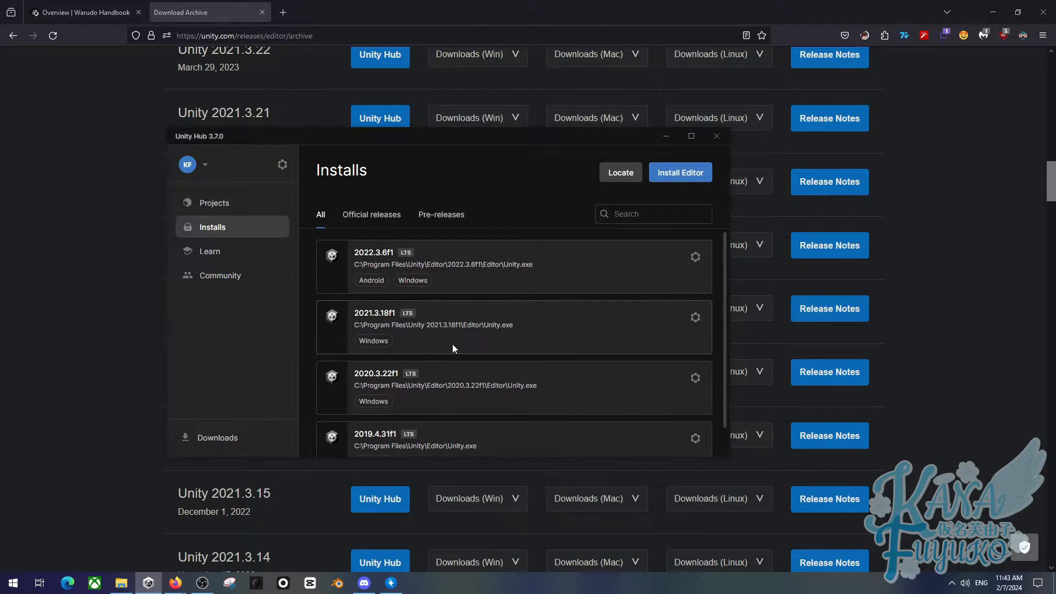
{"action": "mouse_move", "coordinate": [405, 312]}
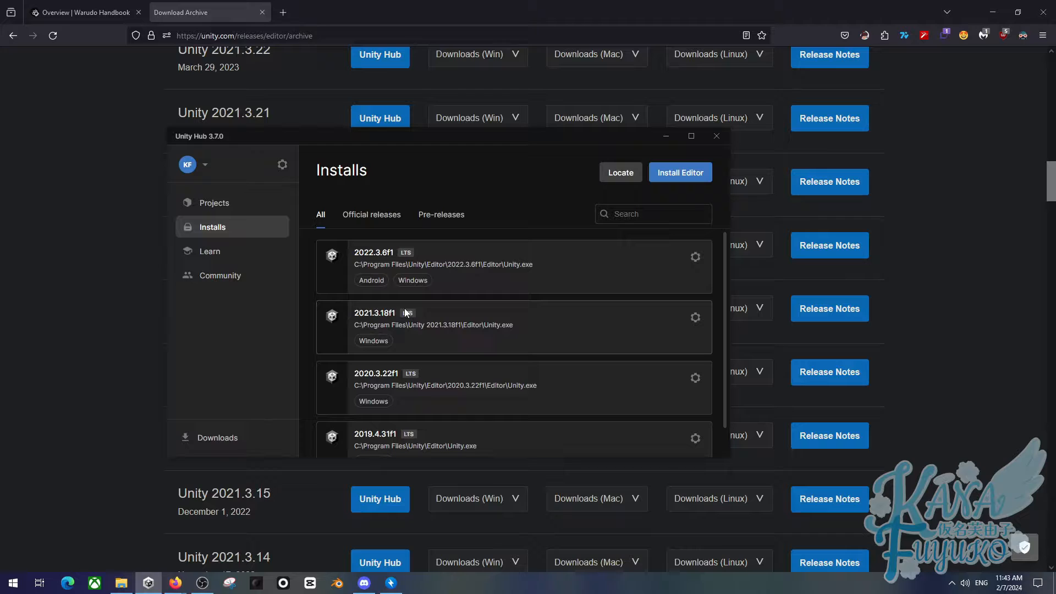
{"action": "mouse_move", "coordinate": [396, 314]}
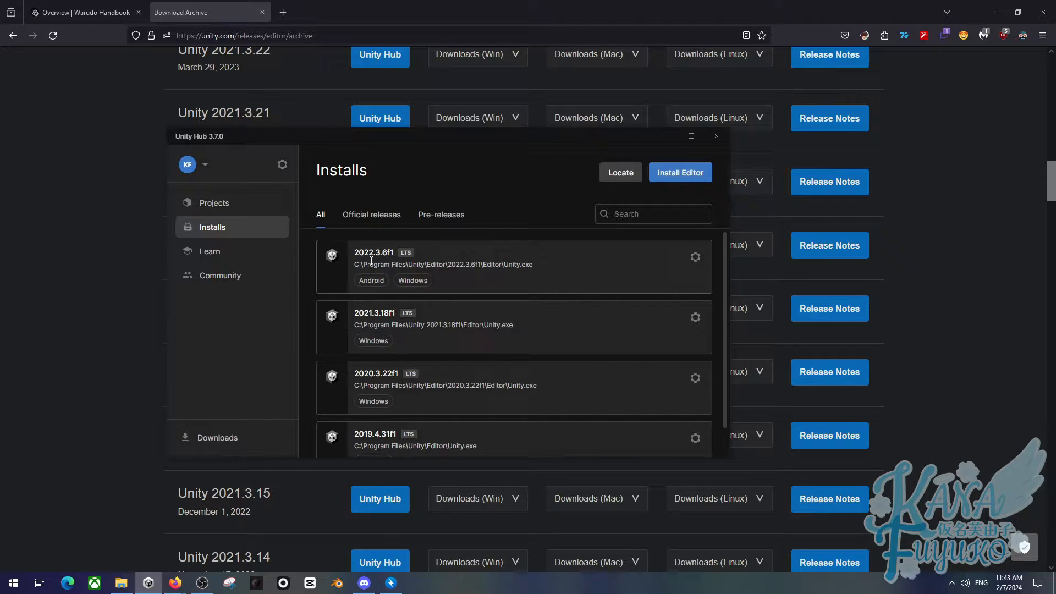
{"action": "scroll", "scroll_direction": "down", "scroll_amount": 3}
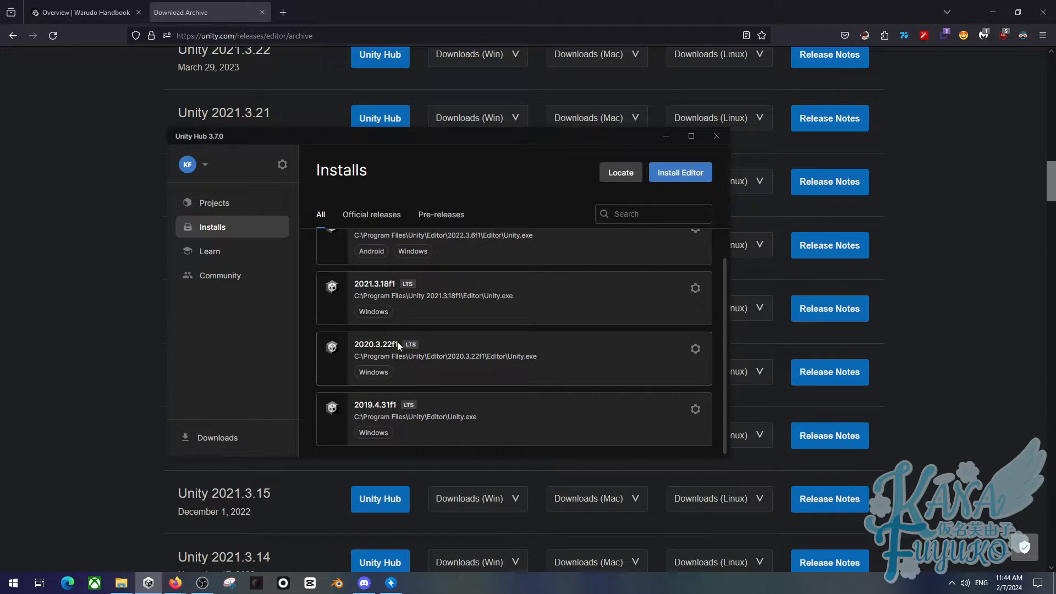
{"action": "scroll", "scroll_direction": "up", "scroll_amount": 3}
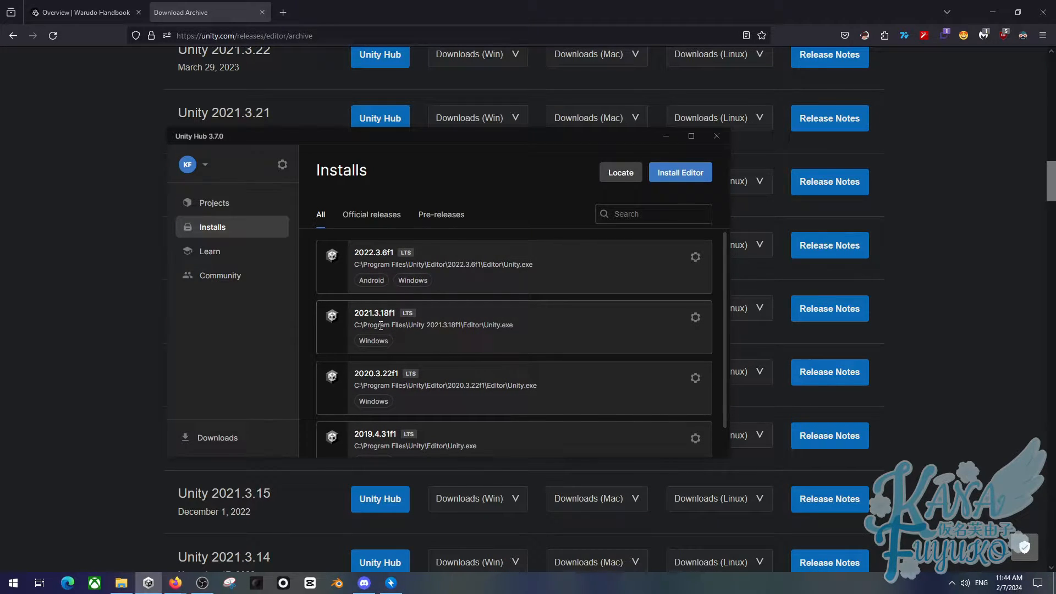
Step: Bring the Firefox archive page with Unity 2021.3.18 back in front
{"action": "left_click", "coordinate": [716, 136]}
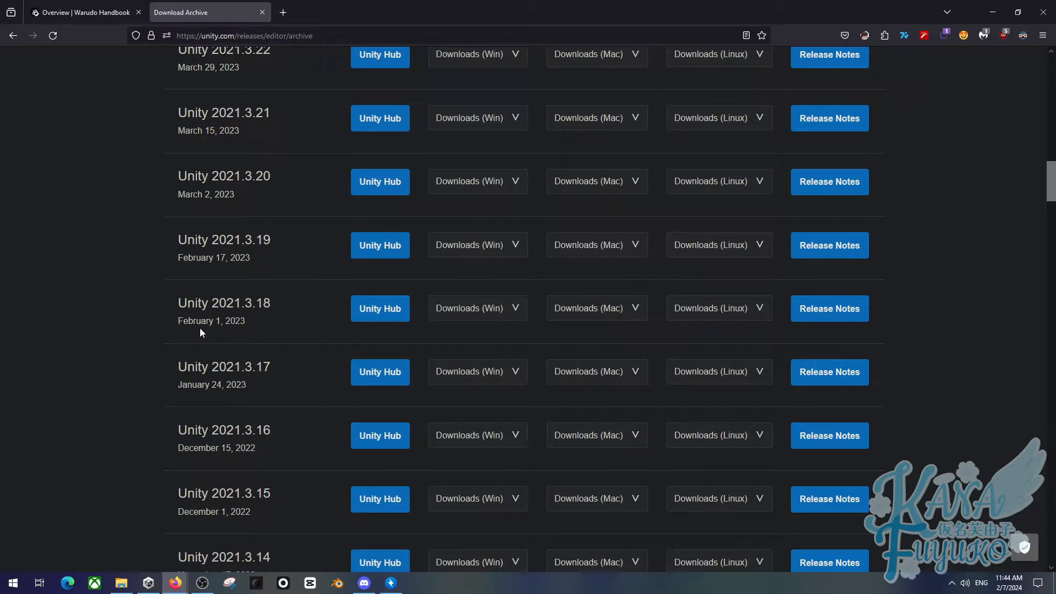
{"action": "mouse_move", "coordinate": [216, 176]}
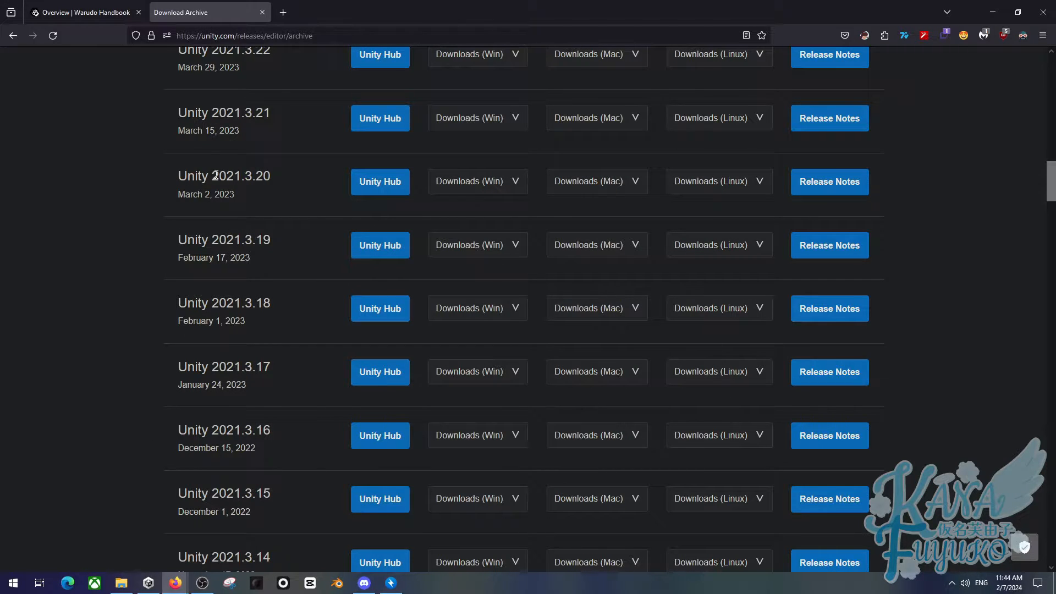
{"action": "double_click", "coordinate": [259, 176]}
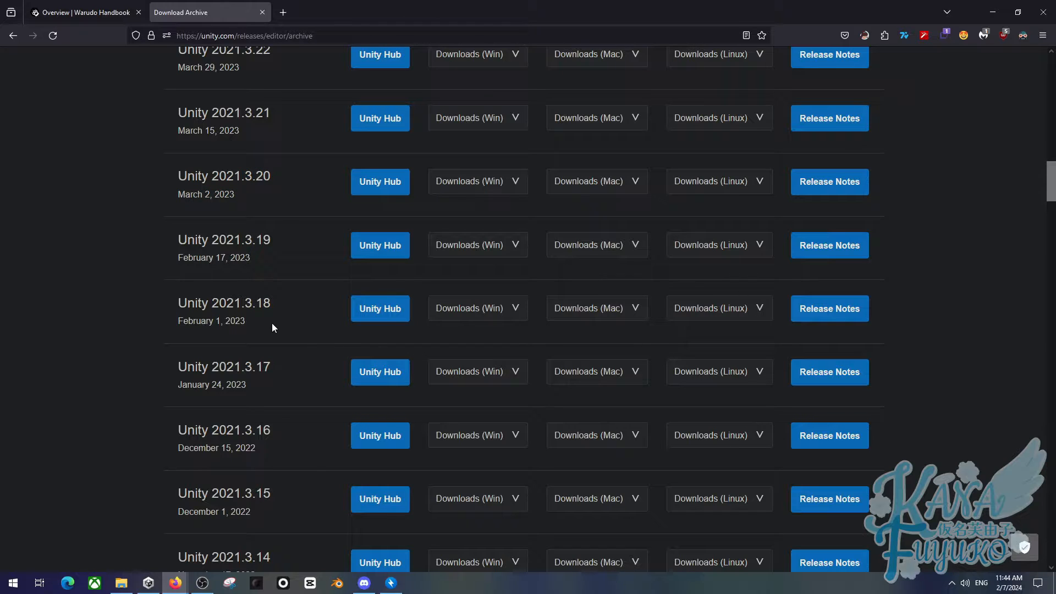
{"action": "mouse_move", "coordinate": [262, 268]}
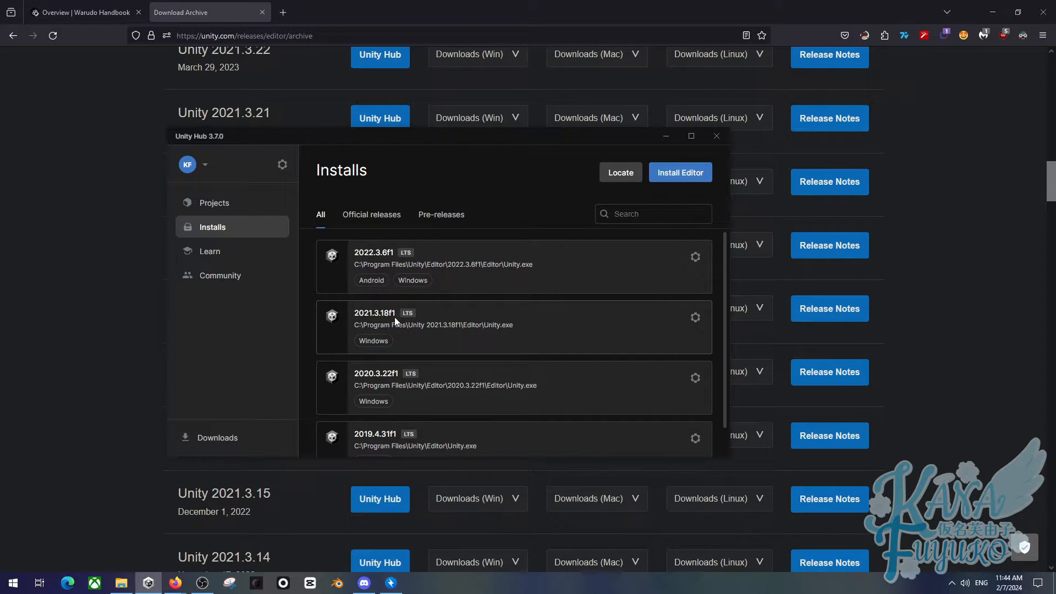
{"action": "mouse_move", "coordinate": [386, 335]}
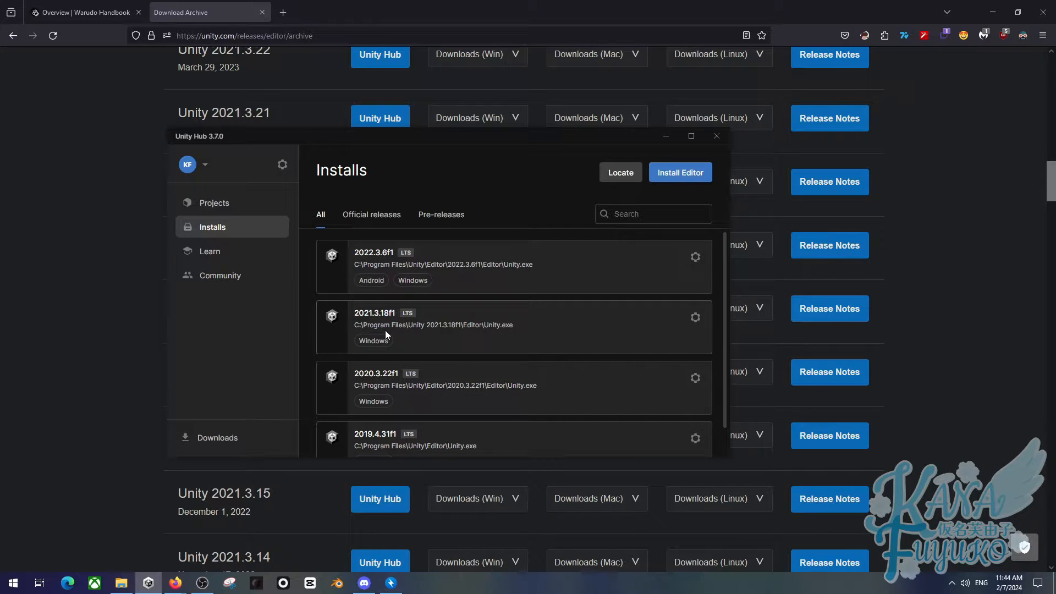
{"action": "mouse_move", "coordinate": [359, 313]}
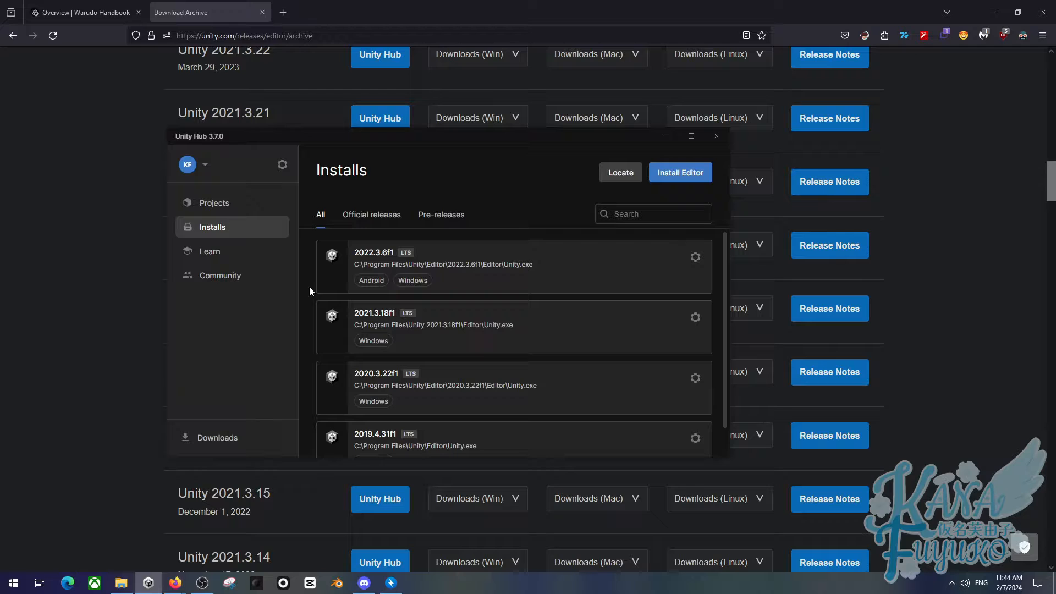
{"action": "mouse_move", "coordinate": [236, 360]}
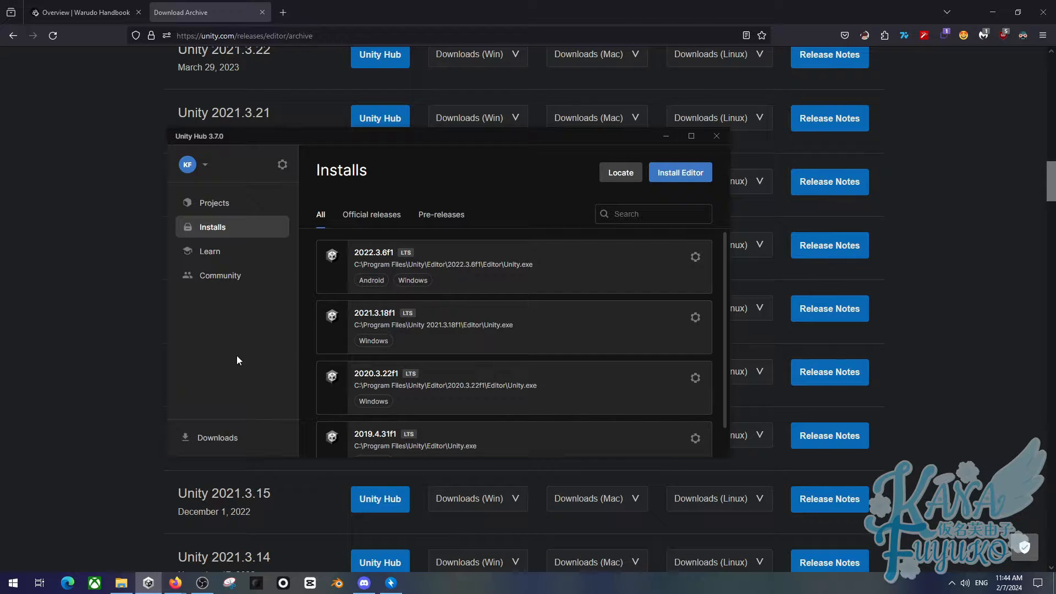
{"action": "mouse_move", "coordinate": [261, 203]}
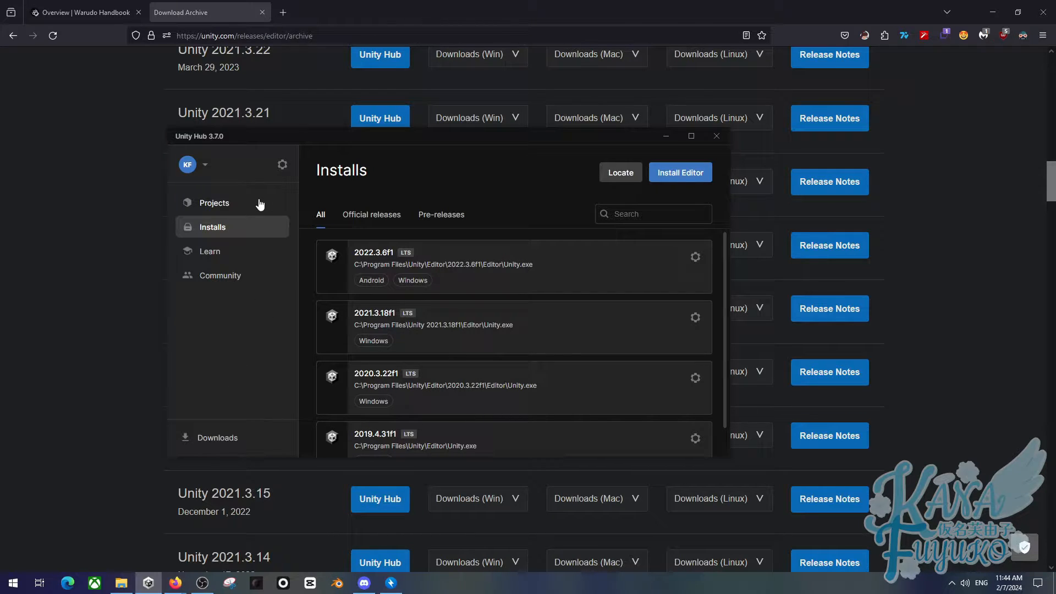
Step: Return from Installs to the Unity Hub Projects list
{"action": "left_click", "coordinate": [213, 203]}
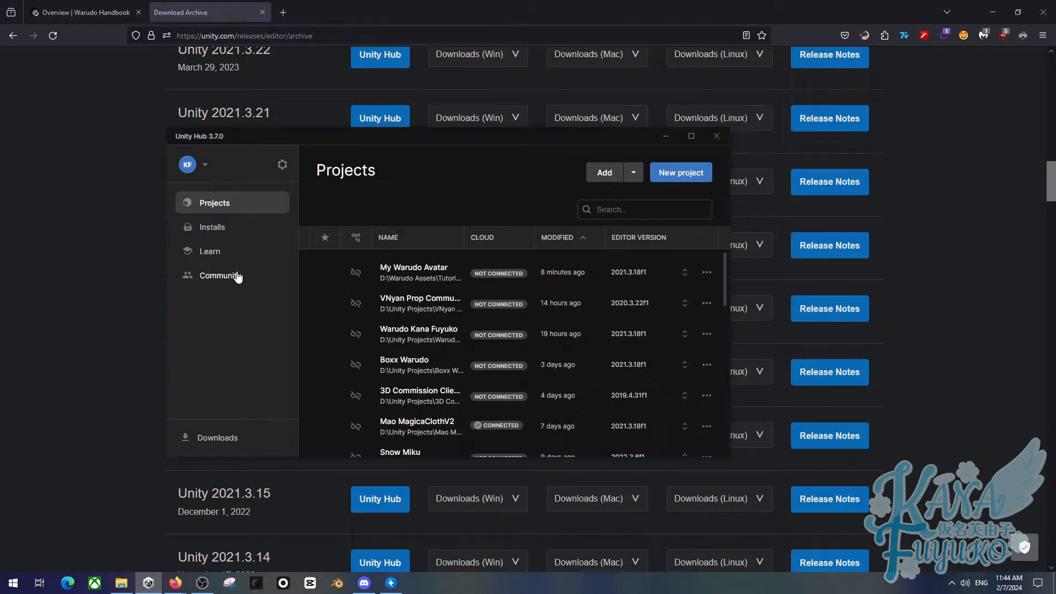
{"action": "mouse_move", "coordinate": [330, 293]}
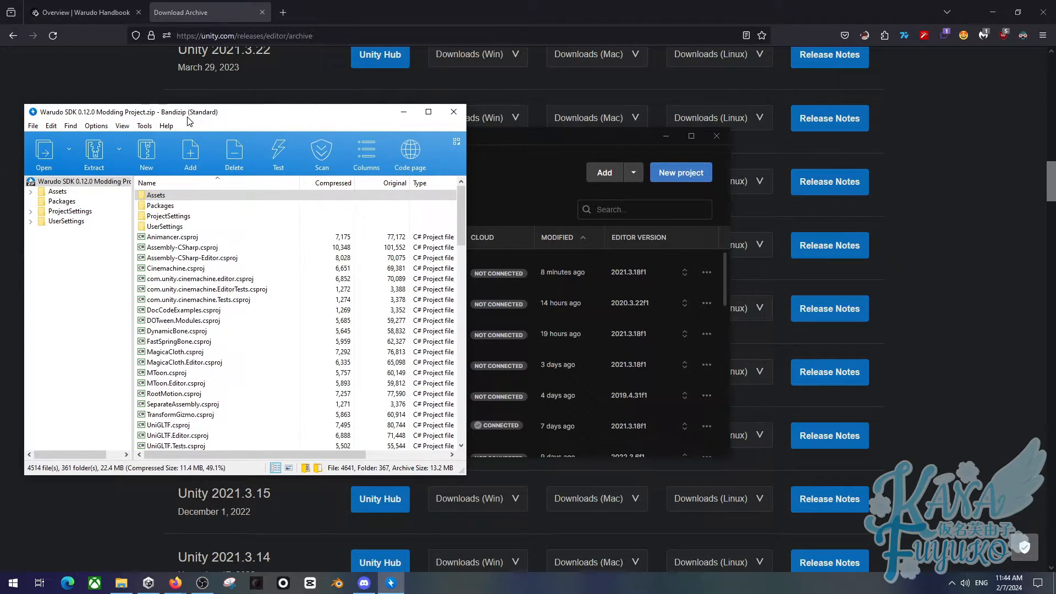
{"action": "mouse_move", "coordinate": [226, 125]}
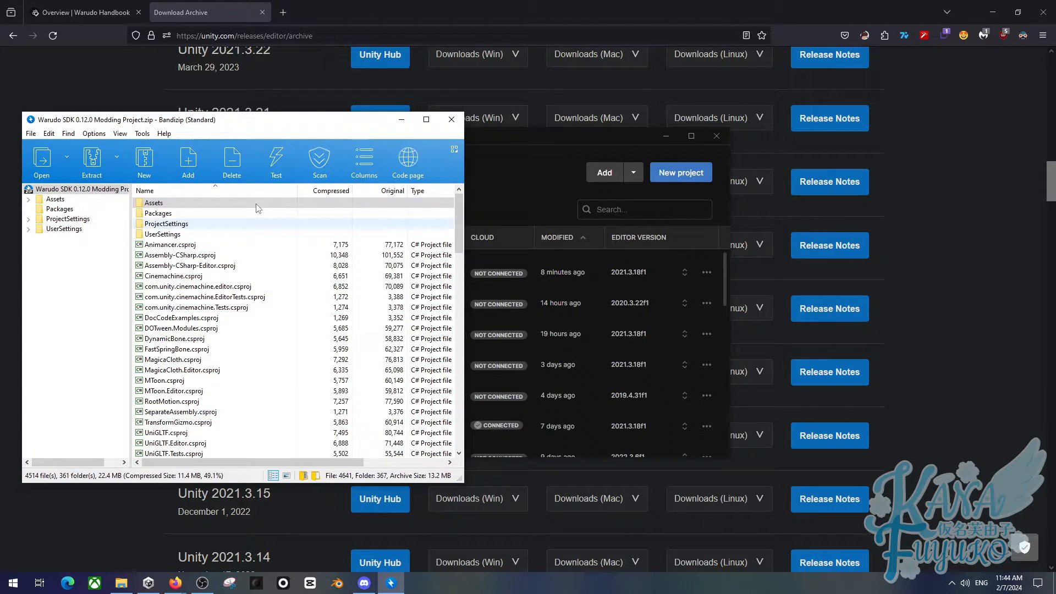
Step: Open Warudo SDK 0.12.0 Modding Project.zip in Bandizip
{"action": "left_click", "coordinate": [188, 265]}
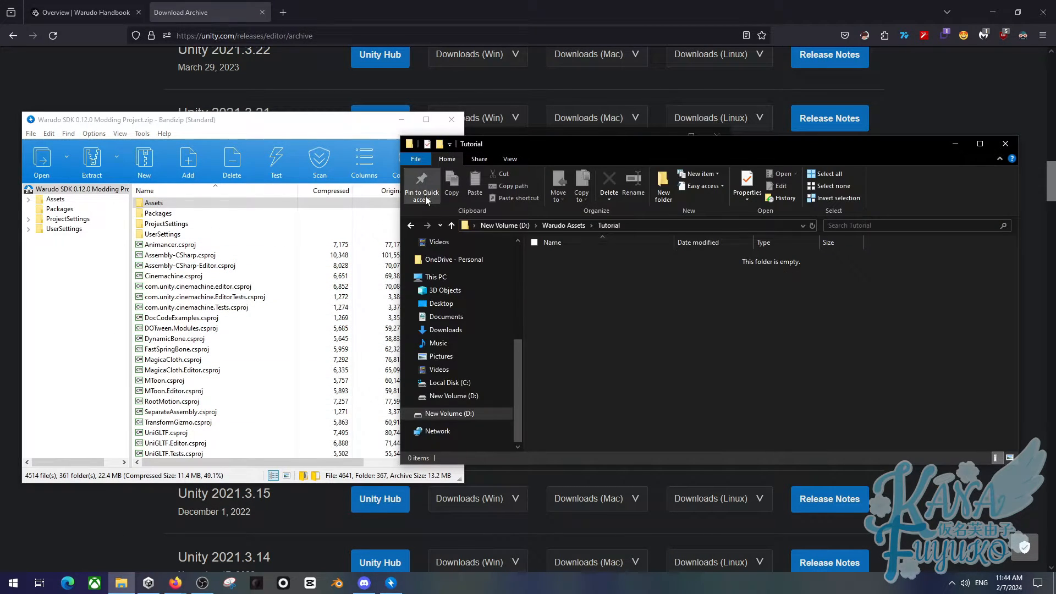
{"action": "mouse_move", "coordinate": [264, 123]}
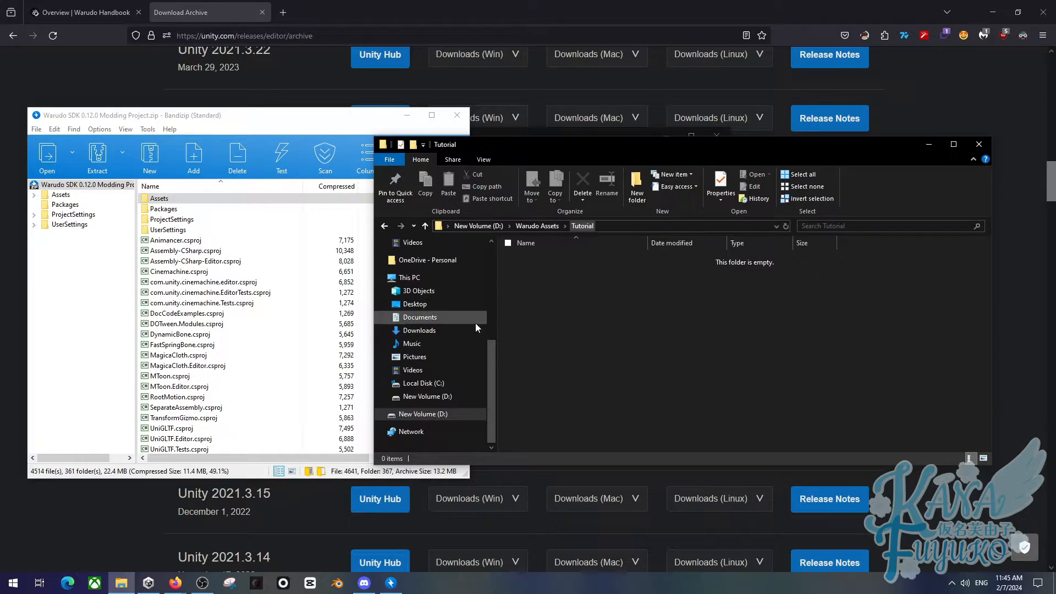
{"action": "mouse_move", "coordinate": [648, 305]}
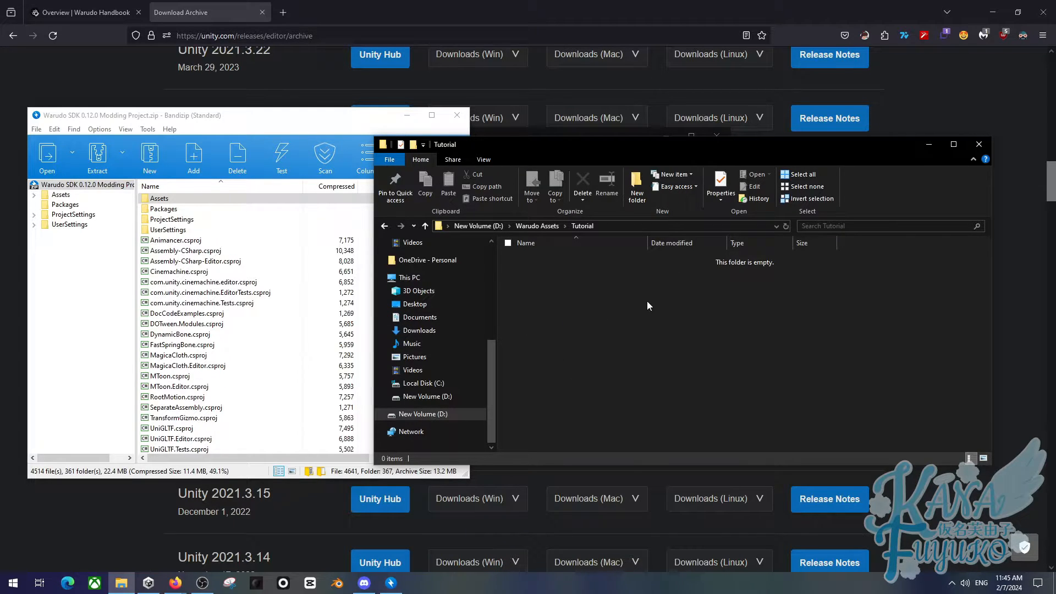
{"action": "mouse_move", "coordinate": [586, 225]}
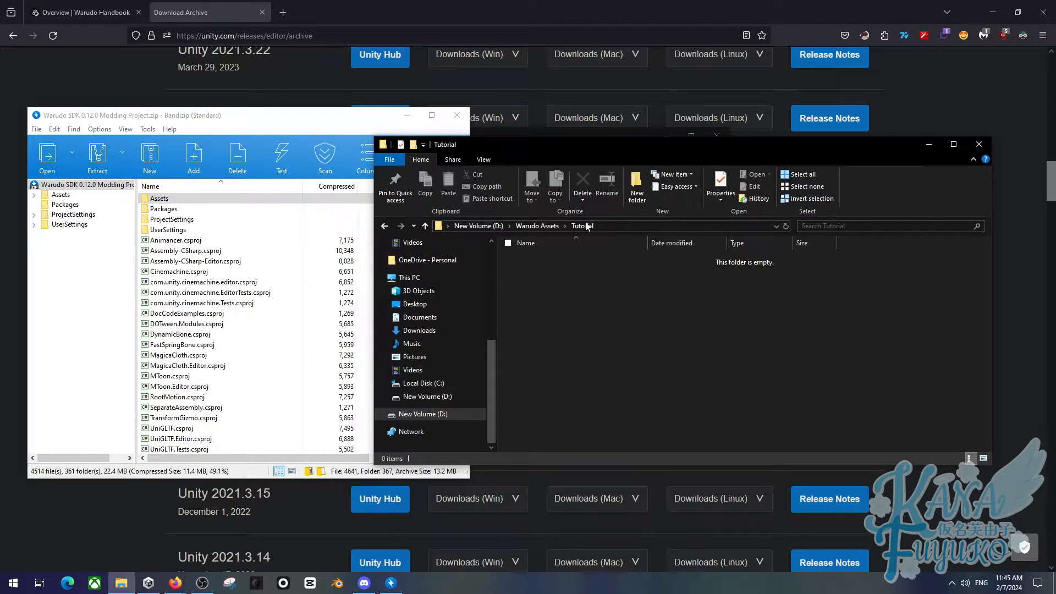
{"action": "mouse_move", "coordinate": [547, 310]}
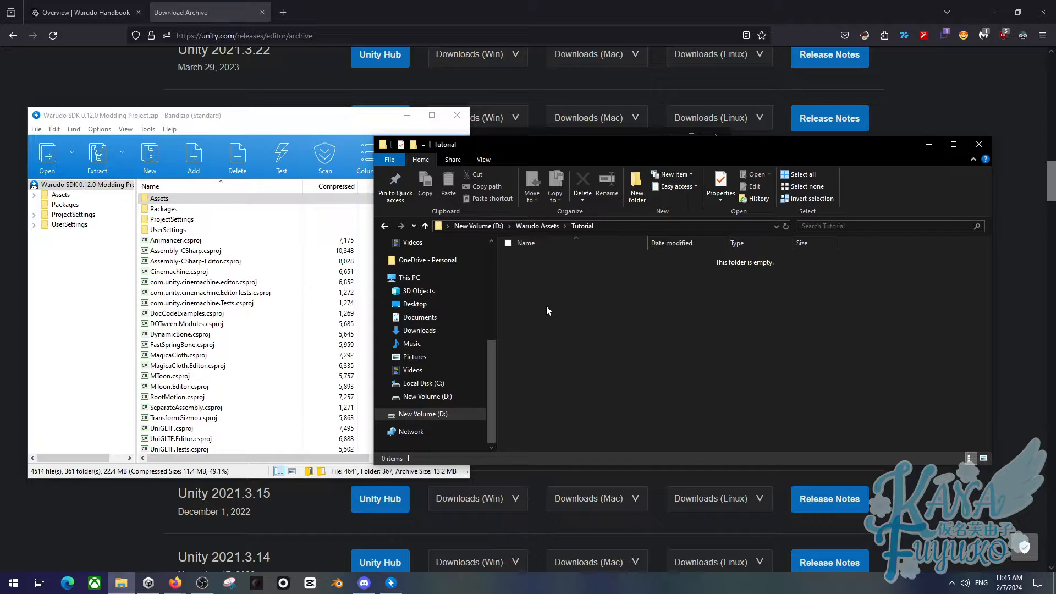
Step: Create a new folder named My Warudo Avatar inside Tutorial
{"action": "right_click", "coordinate": [546, 310]}
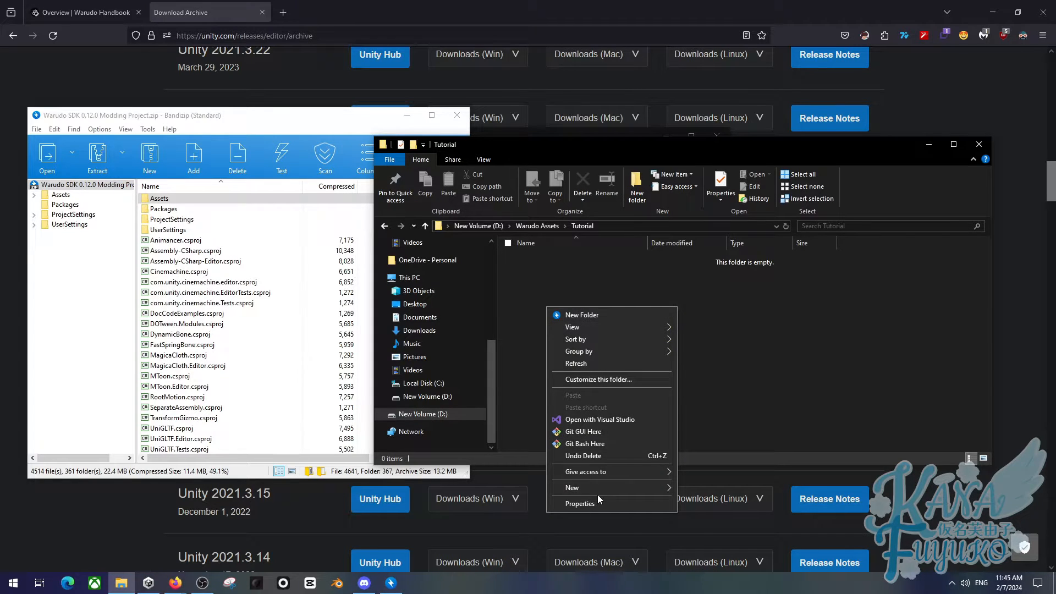
{"action": "left_click", "coordinate": [580, 315]}
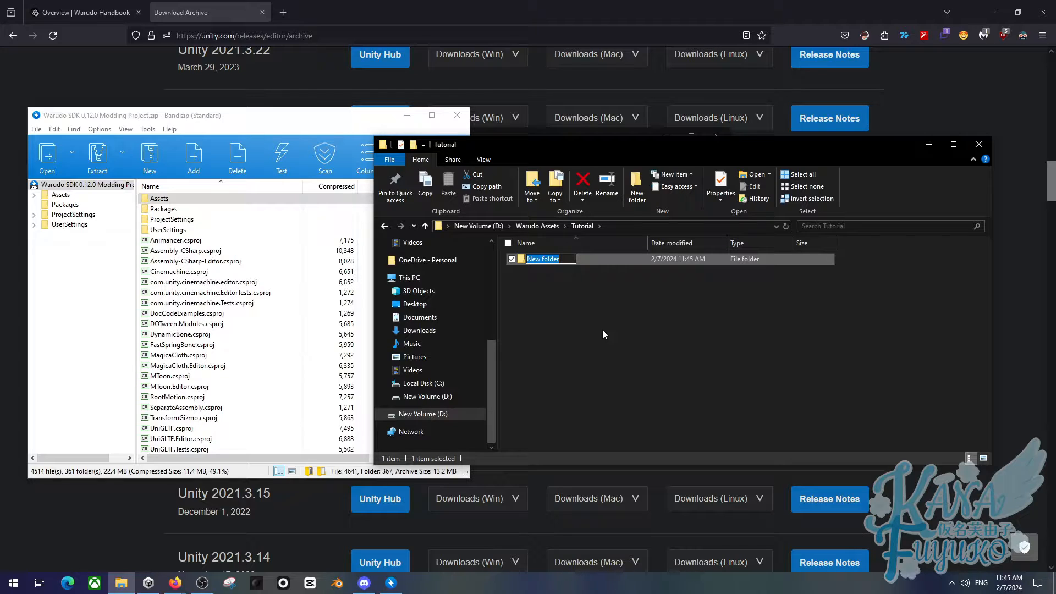
{"action": "type", "text": "My A"}
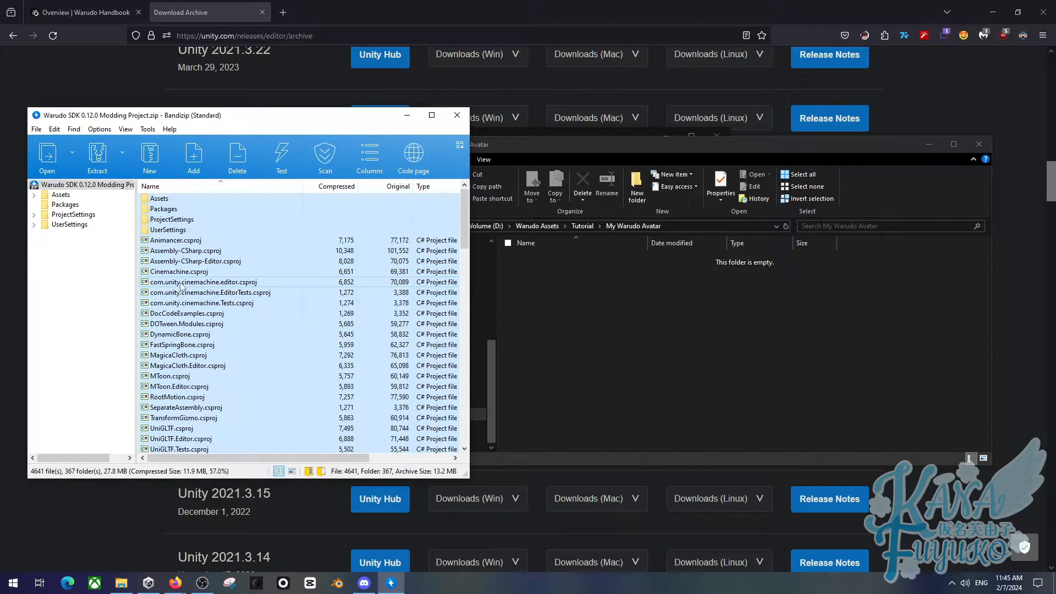
Step: Drag all archive items into the My Warudo Avatar folder
{"action": "left_click", "coordinate": [97, 155]}
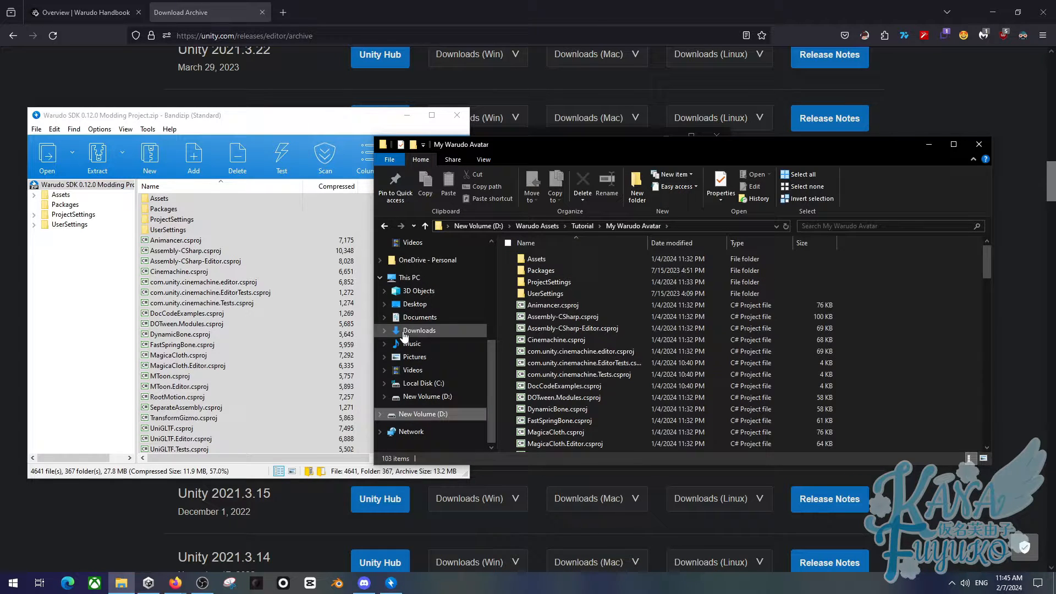
{"action": "left_click", "coordinate": [564, 386]}
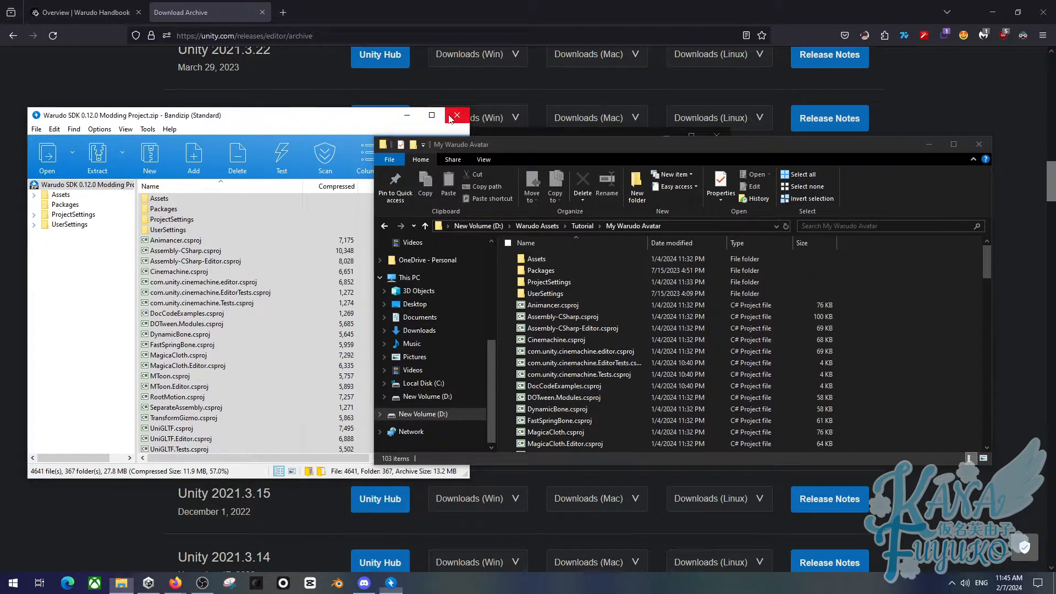
Step: Close Bandizip and add the My Warudo Avatar folder path as a project in Unity Hub
{"action": "left_click", "coordinate": [456, 115]}
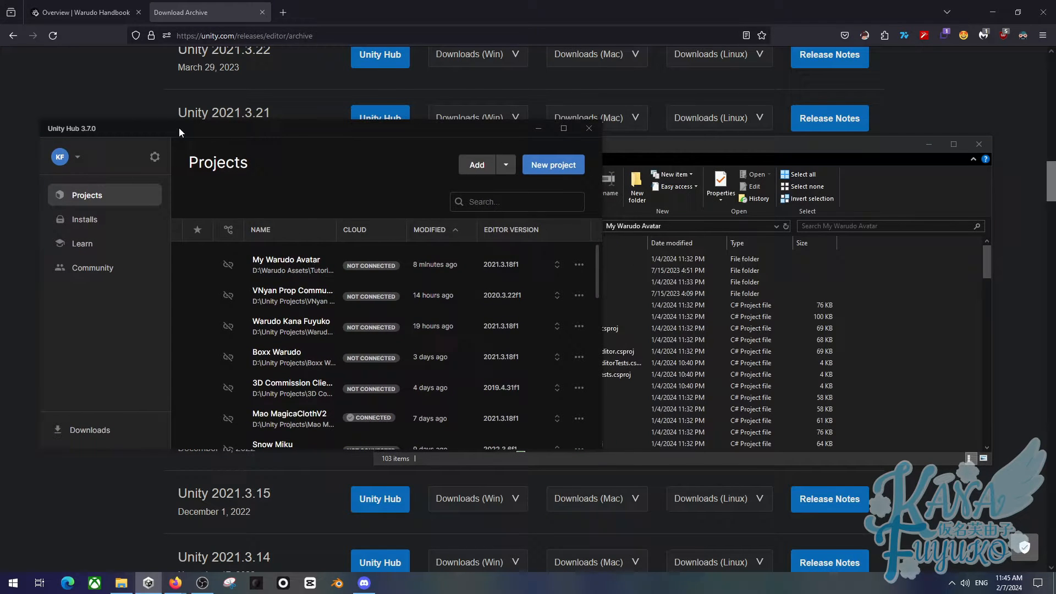
{"action": "left_click", "coordinate": [476, 164]}
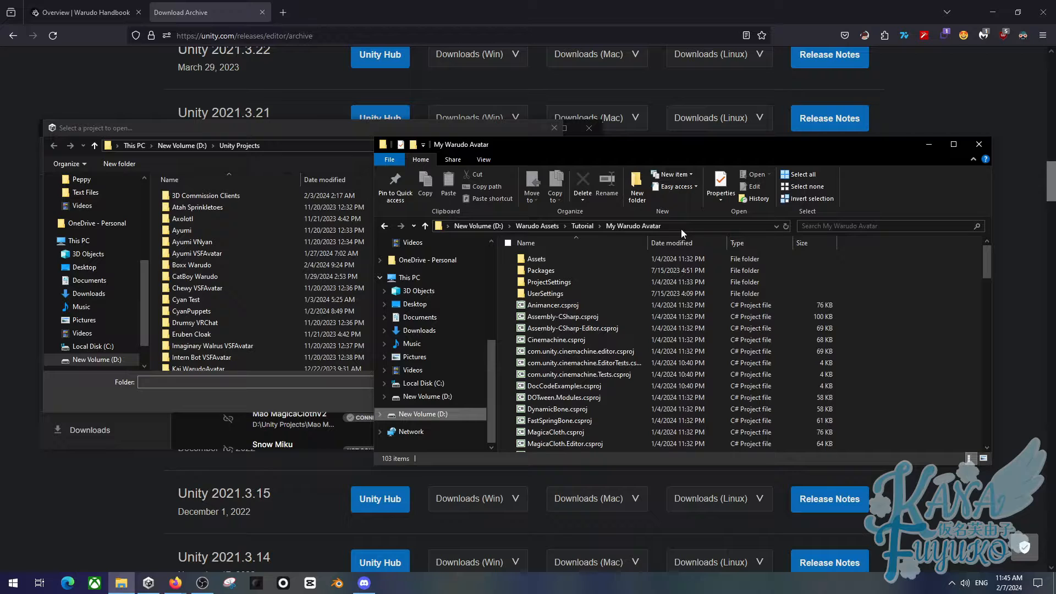
{"action": "left_click", "coordinate": [585, 226]}
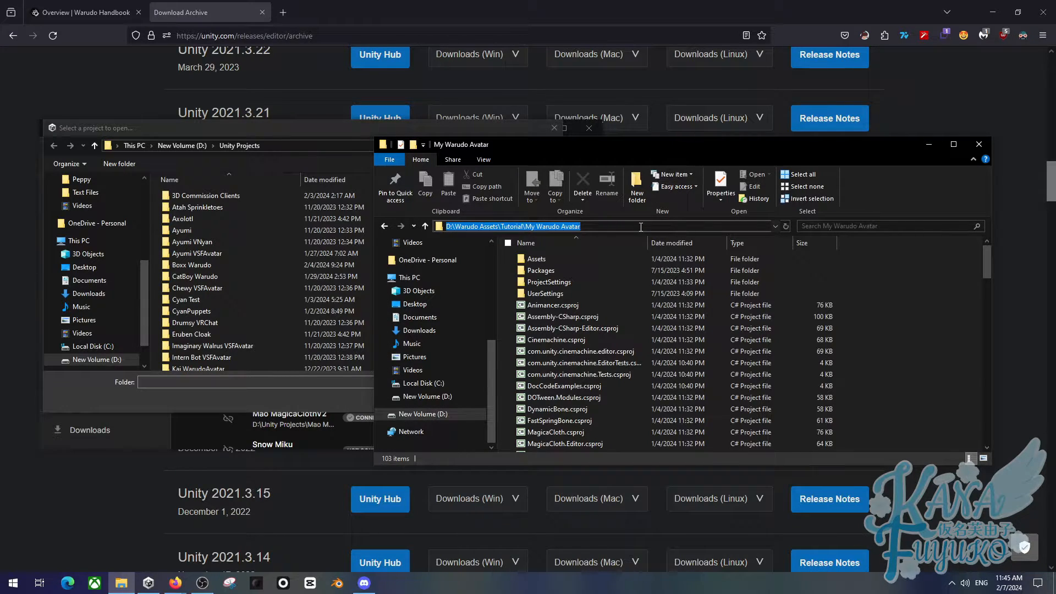
{"action": "mouse_move", "coordinate": [615, 227]}
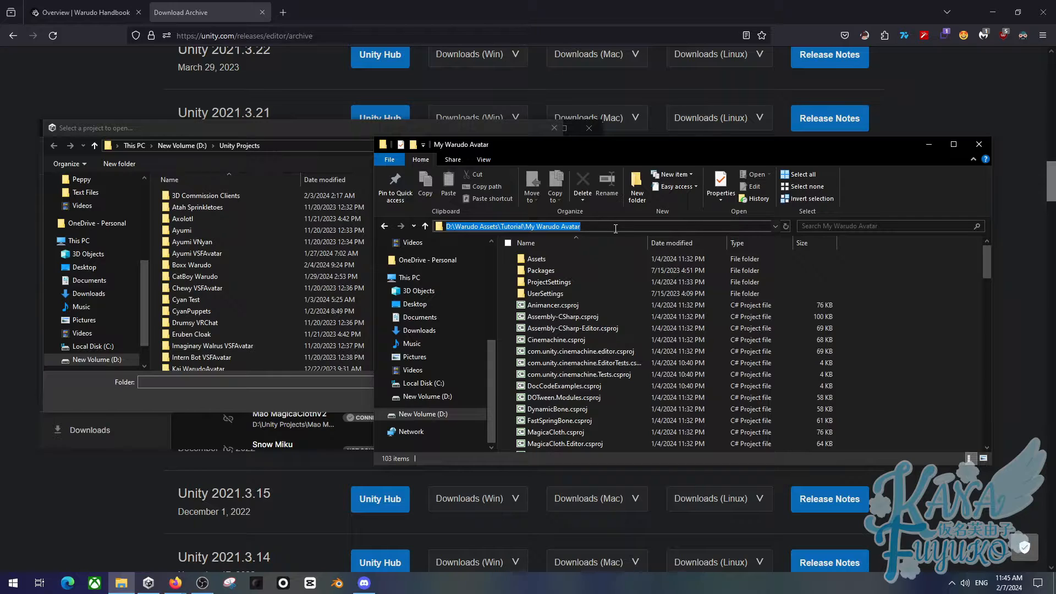
{"action": "mouse_move", "coordinate": [595, 236]}
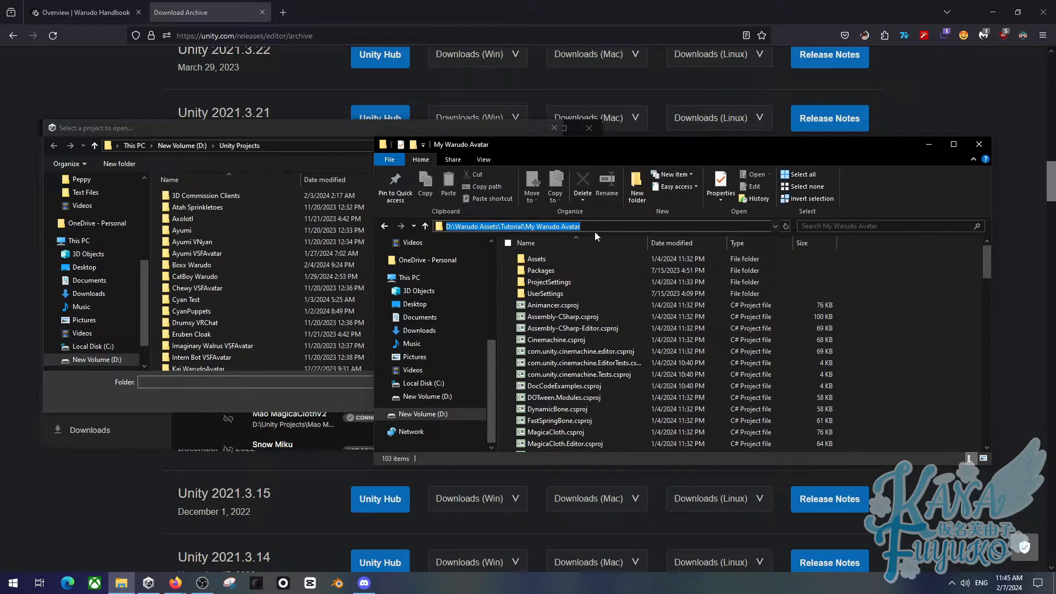
{"action": "mouse_move", "coordinate": [402, 207]}
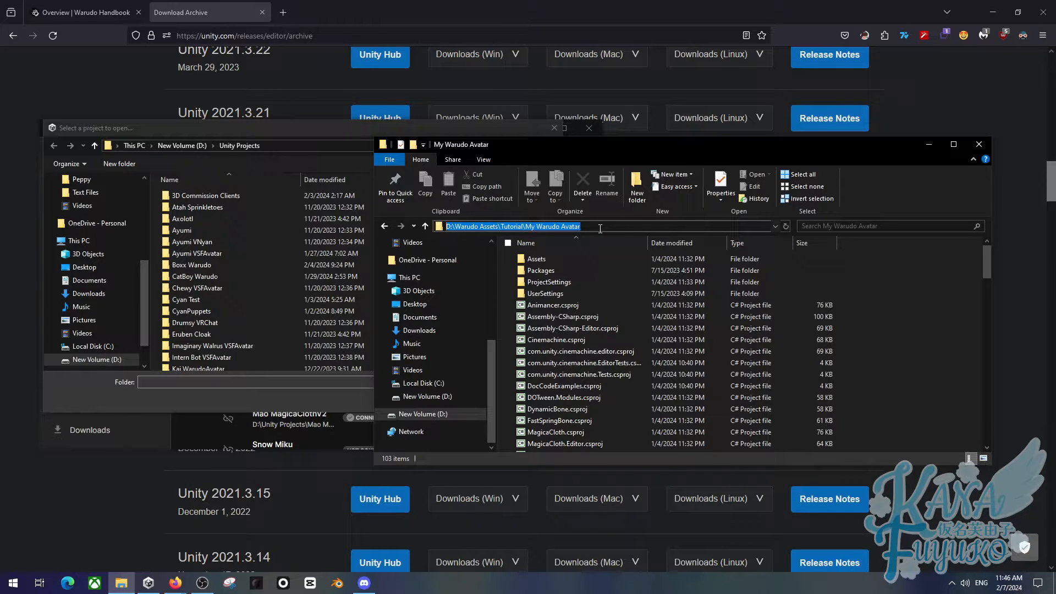
{"action": "left_click", "coordinate": [269, 138]}
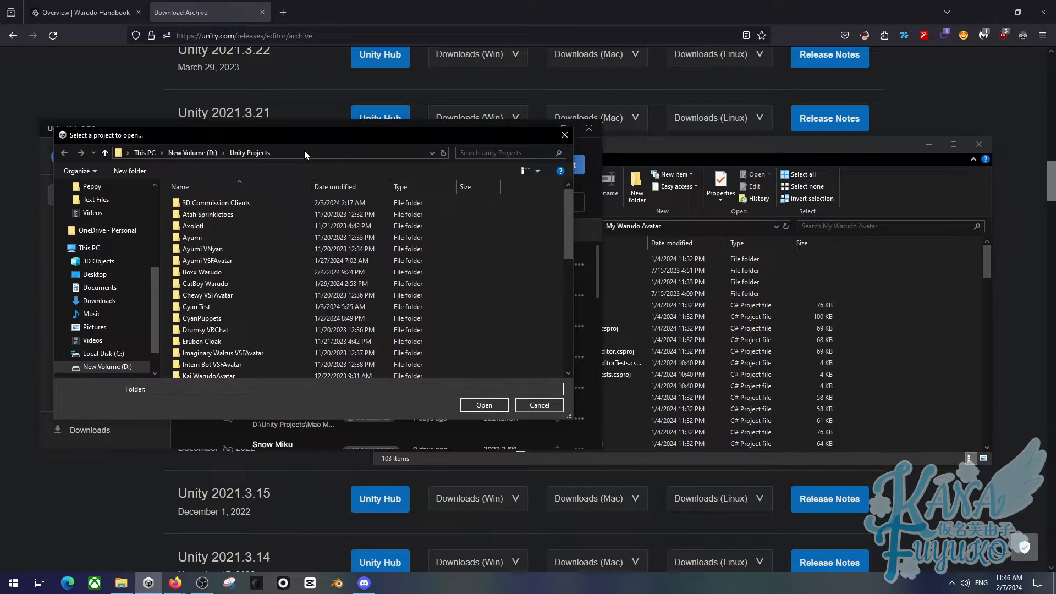
{"action": "left_click", "coordinate": [303, 153]}
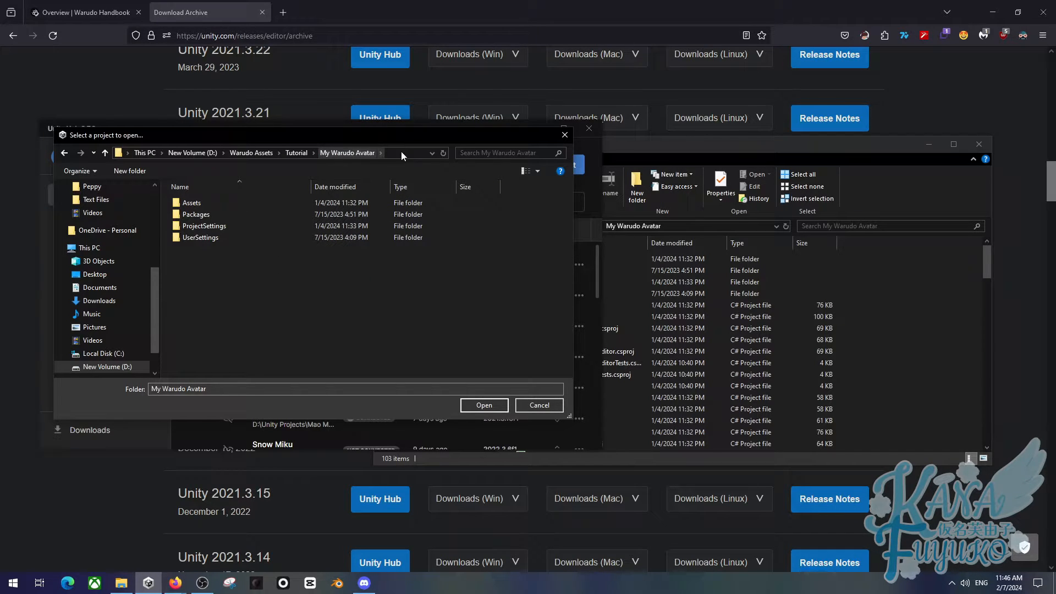
{"action": "mouse_move", "coordinate": [274, 286]}
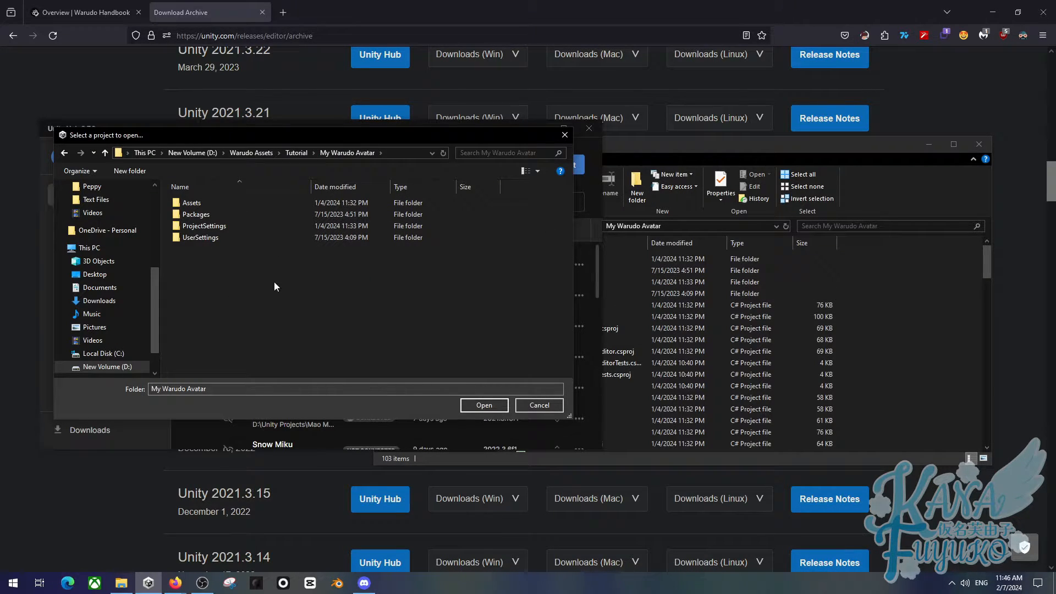
{"action": "left_click", "coordinate": [484, 404]}
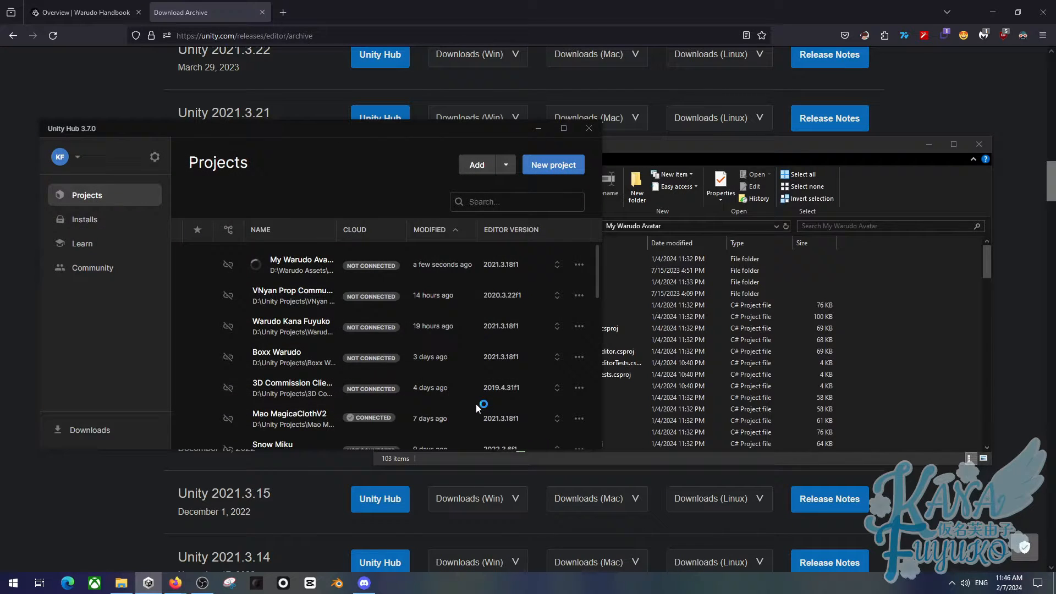
{"action": "mouse_move", "coordinate": [117, 340]}
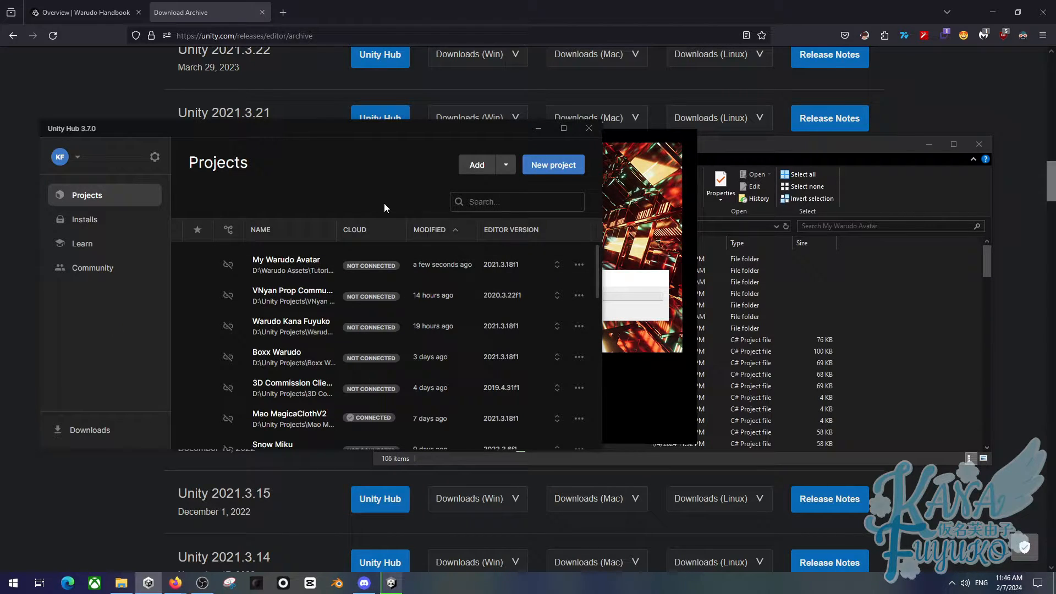
{"action": "mouse_move", "coordinate": [375, 209]}
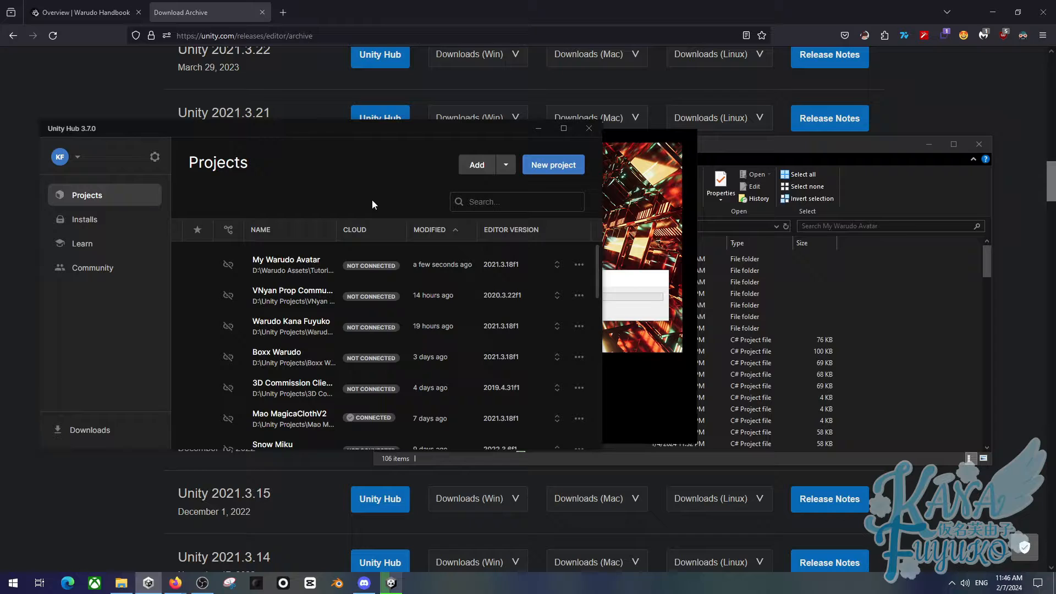
{"action": "mouse_move", "coordinate": [369, 166]}
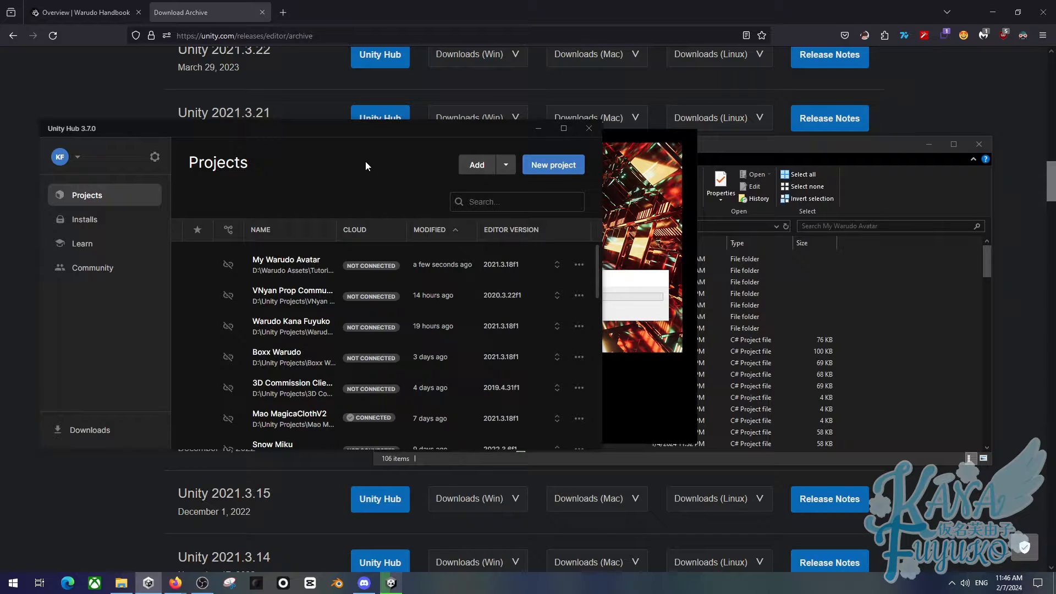
{"action": "mouse_move", "coordinate": [355, 189]}
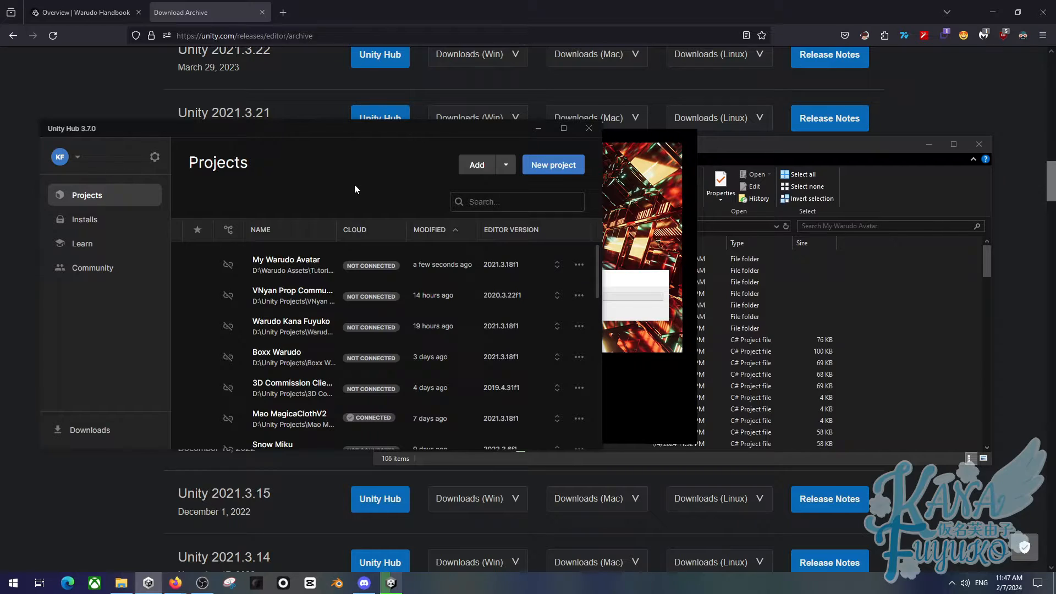
{"action": "mouse_move", "coordinate": [386, 183]}
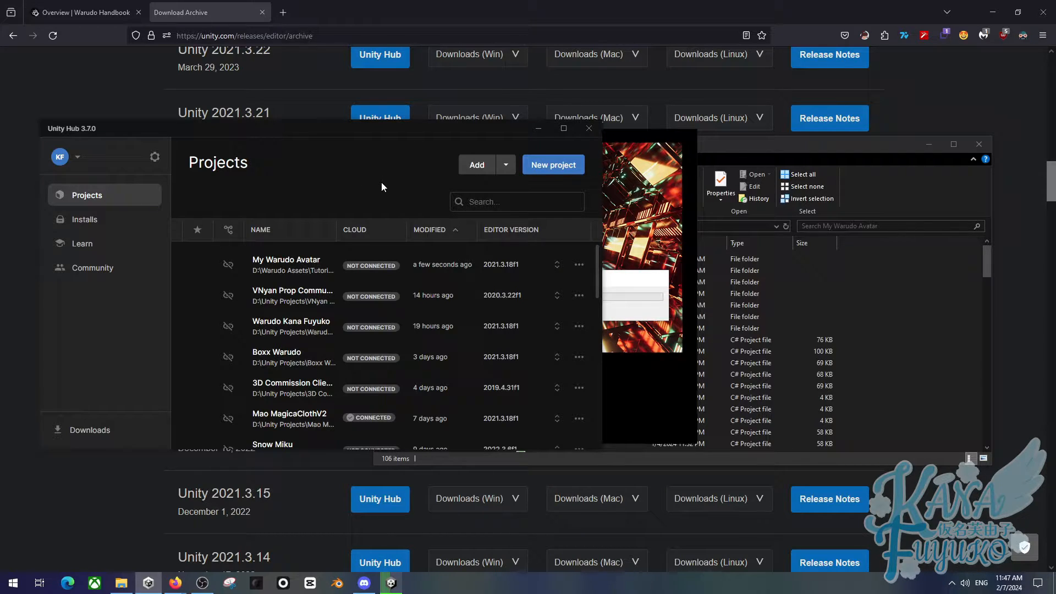
{"action": "mouse_move", "coordinate": [376, 196]}
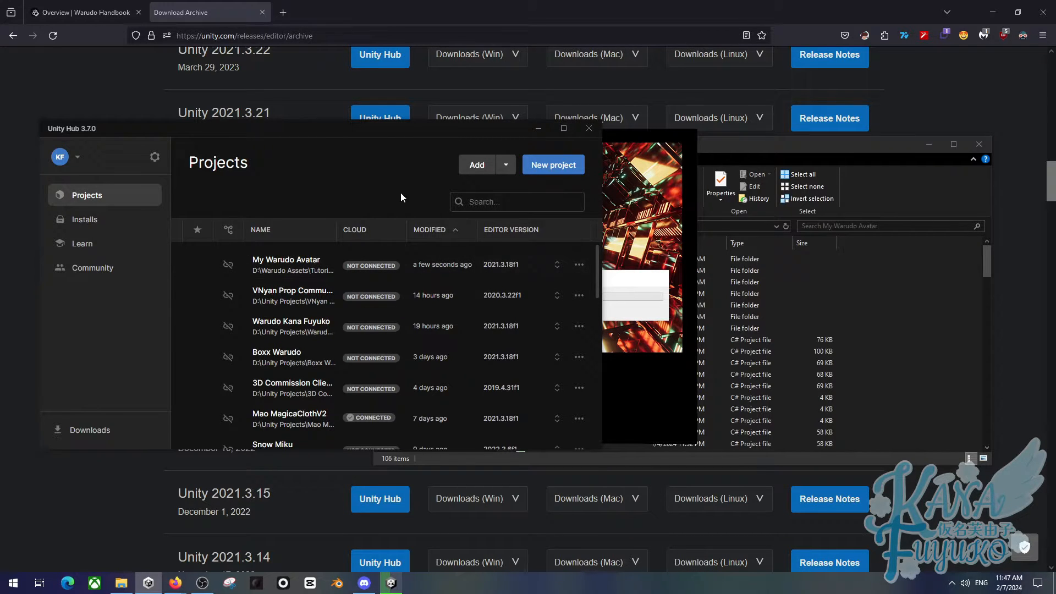
{"action": "mouse_move", "coordinate": [325, 159]}
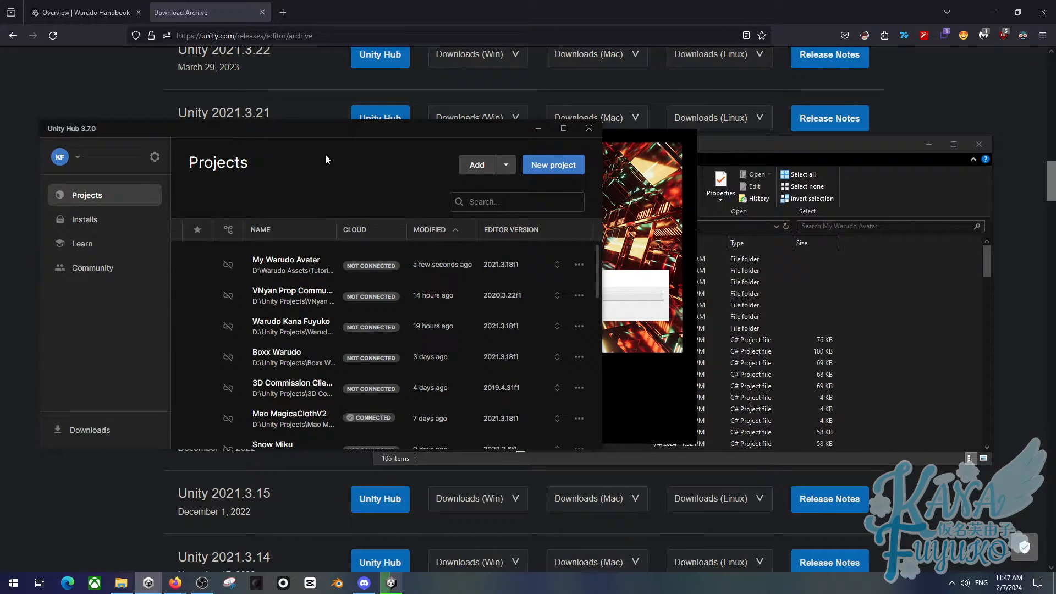
{"action": "mouse_move", "coordinate": [390, 192]}
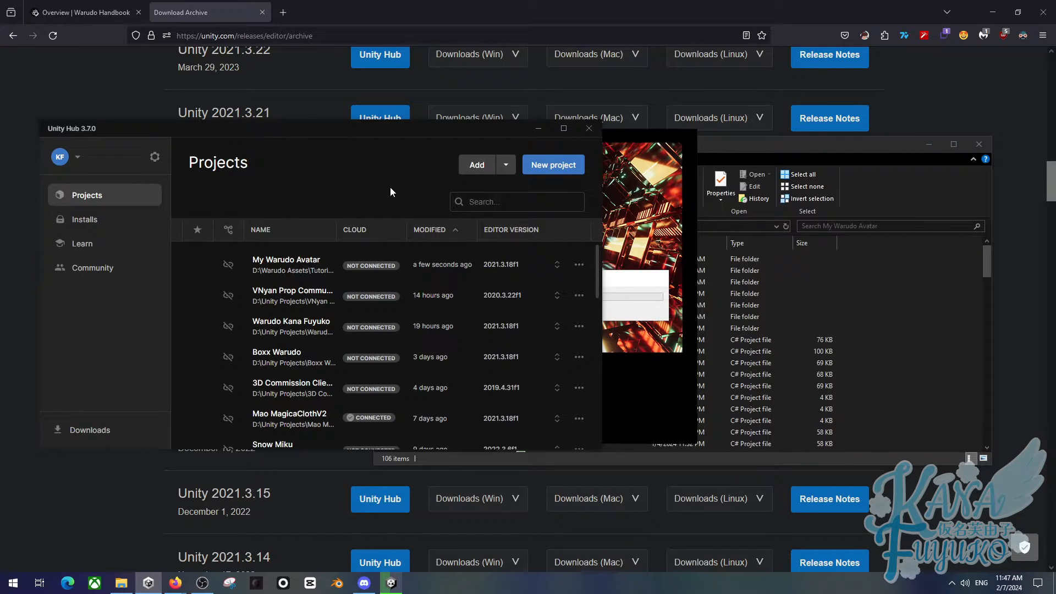
{"action": "mouse_move", "coordinate": [324, 220]}
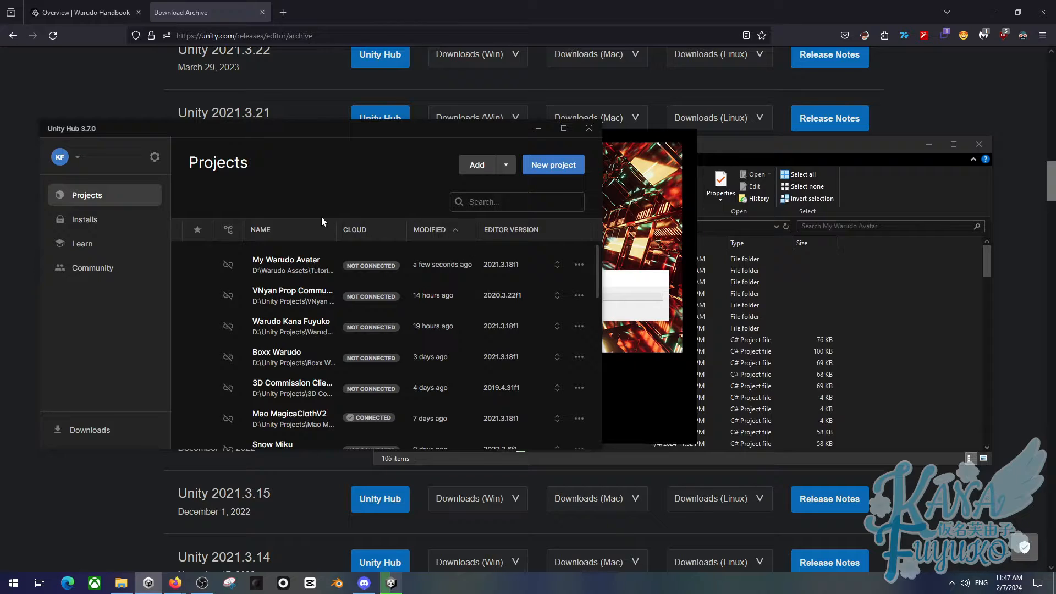
{"action": "mouse_move", "coordinate": [537, 128]}
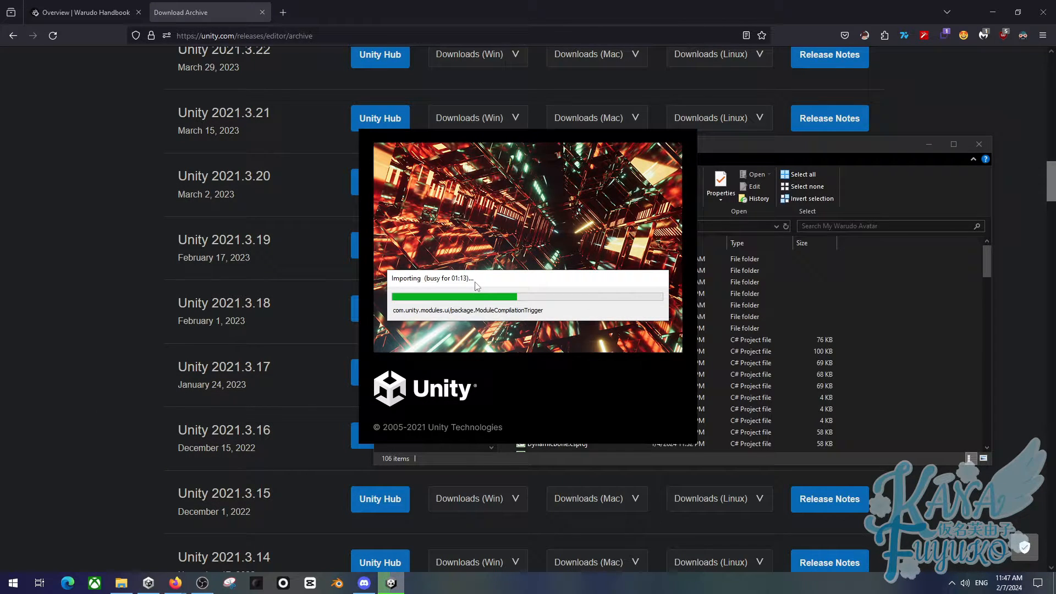
{"action": "mouse_move", "coordinate": [489, 276]}
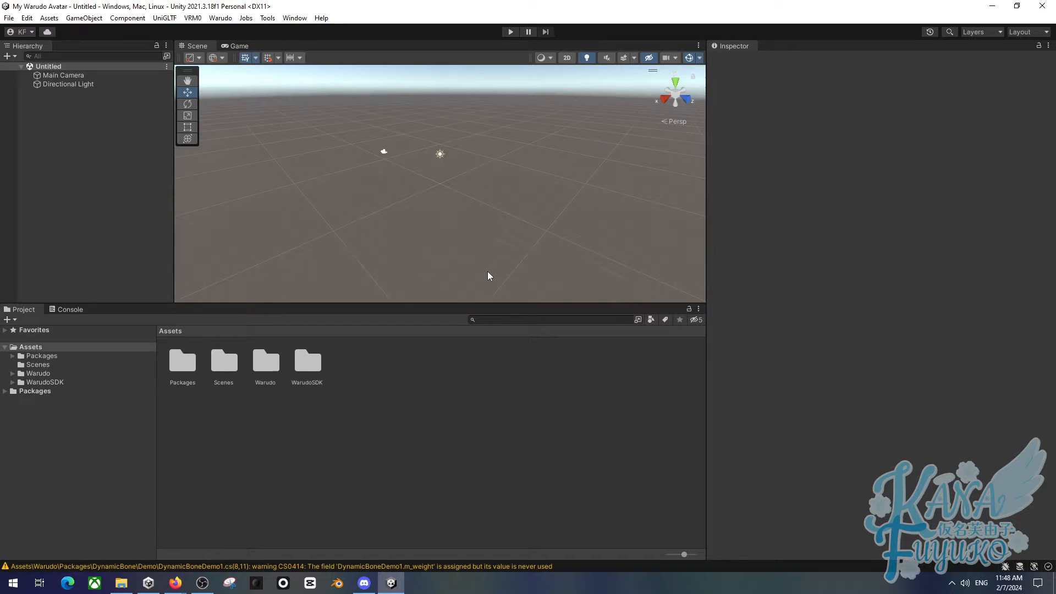
{"action": "mouse_move", "coordinate": [435, 312]}
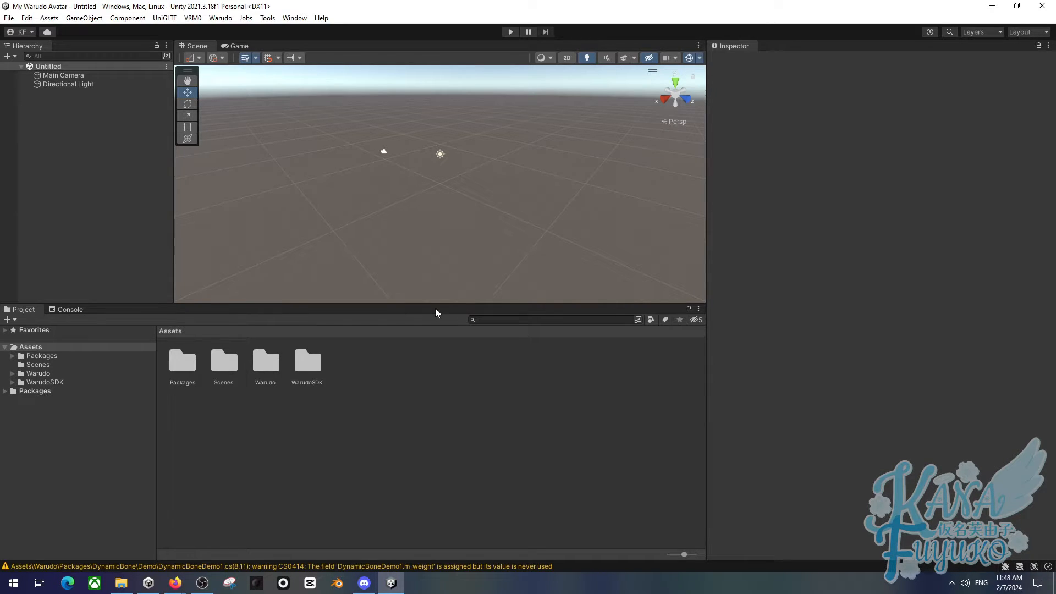
{"action": "mouse_move", "coordinate": [443, 222]}
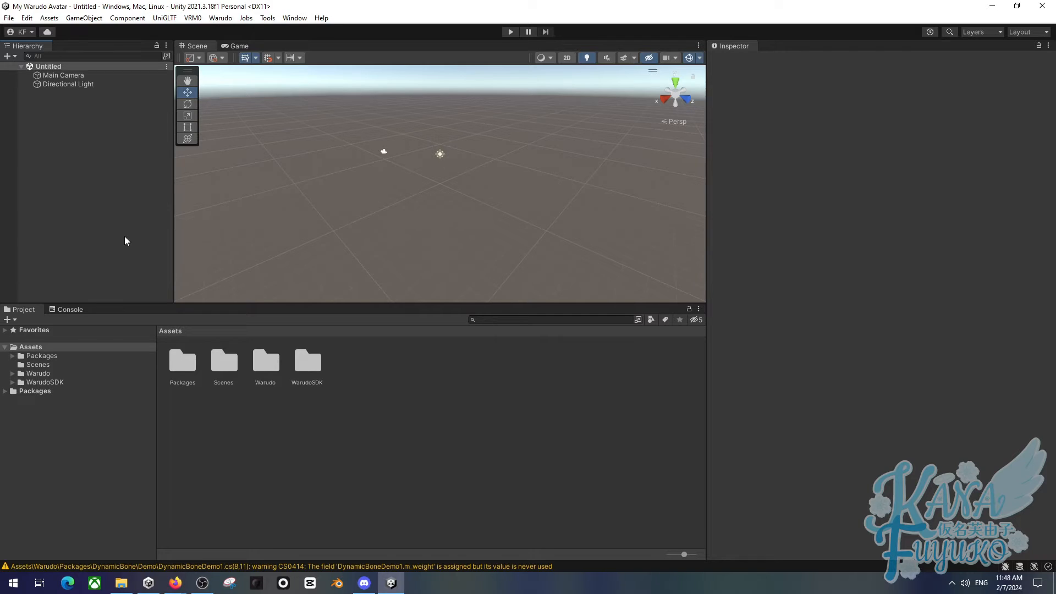
{"action": "mouse_move", "coordinate": [190, 34]}
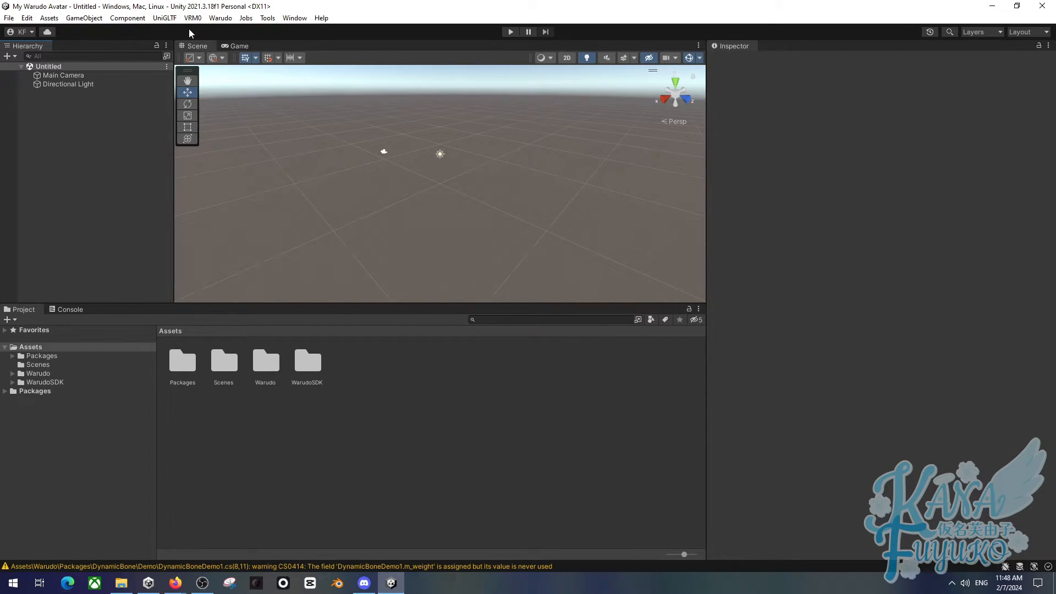
Step: Glance at the VRM0 export/import options, then bring up the Warudo mod commands menu
{"action": "left_click", "coordinate": [192, 18]}
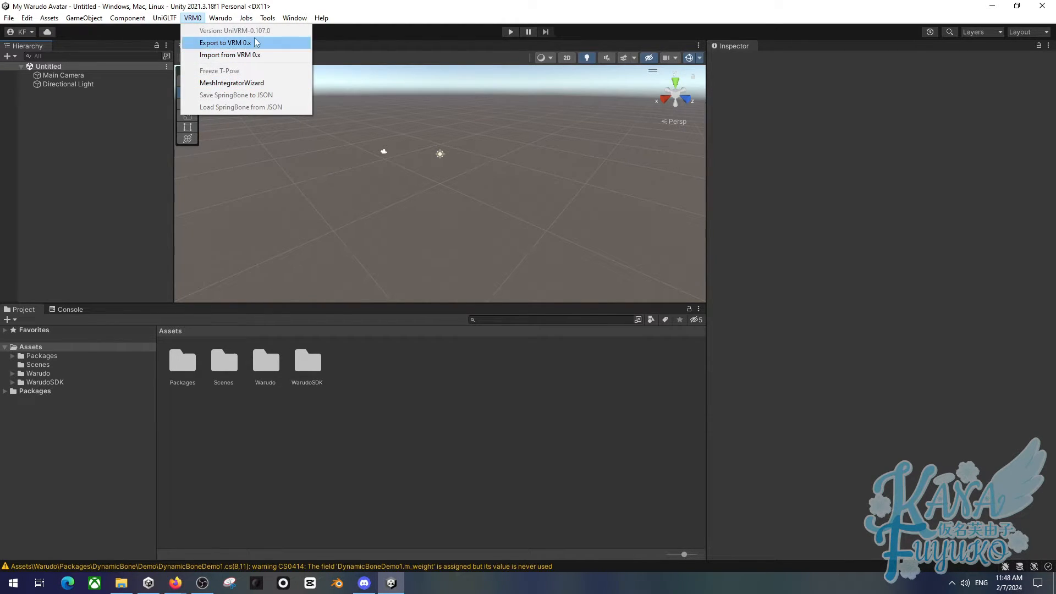
{"action": "mouse_move", "coordinate": [258, 32]}
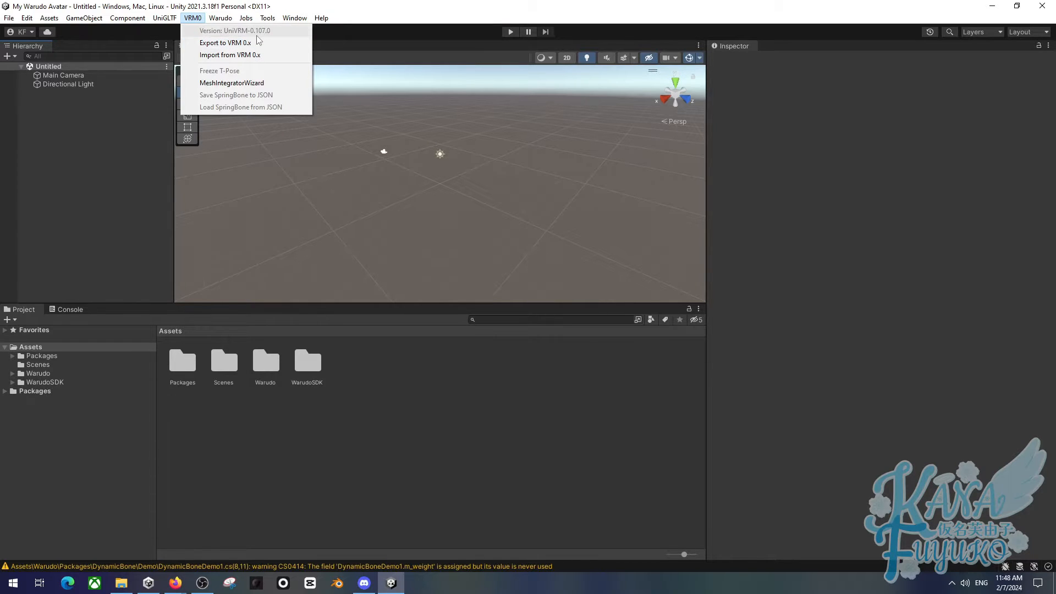
{"action": "mouse_move", "coordinate": [116, 186]}
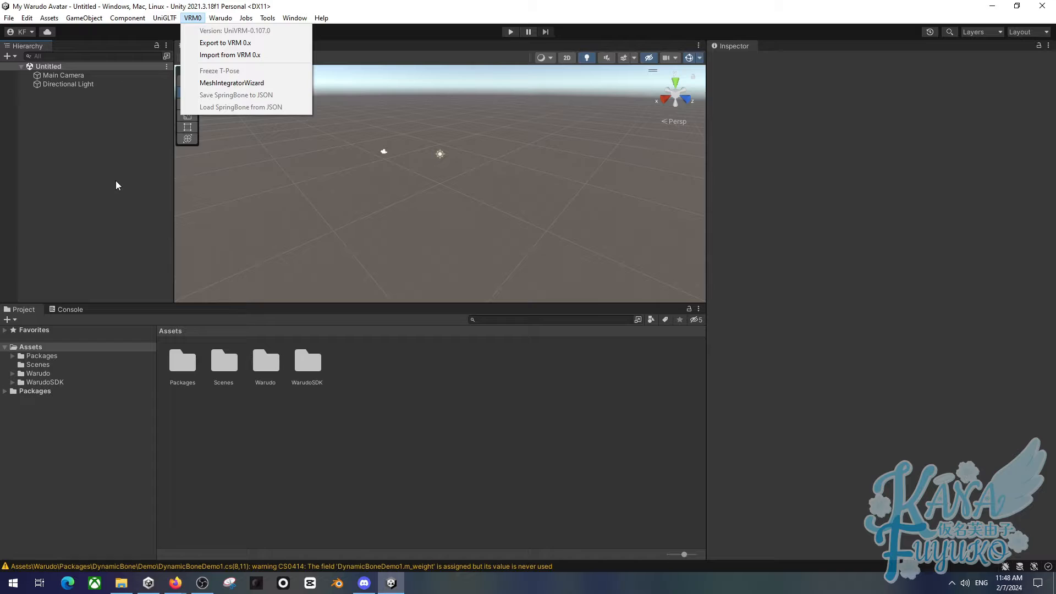
{"action": "left_click", "coordinate": [419, 303]}
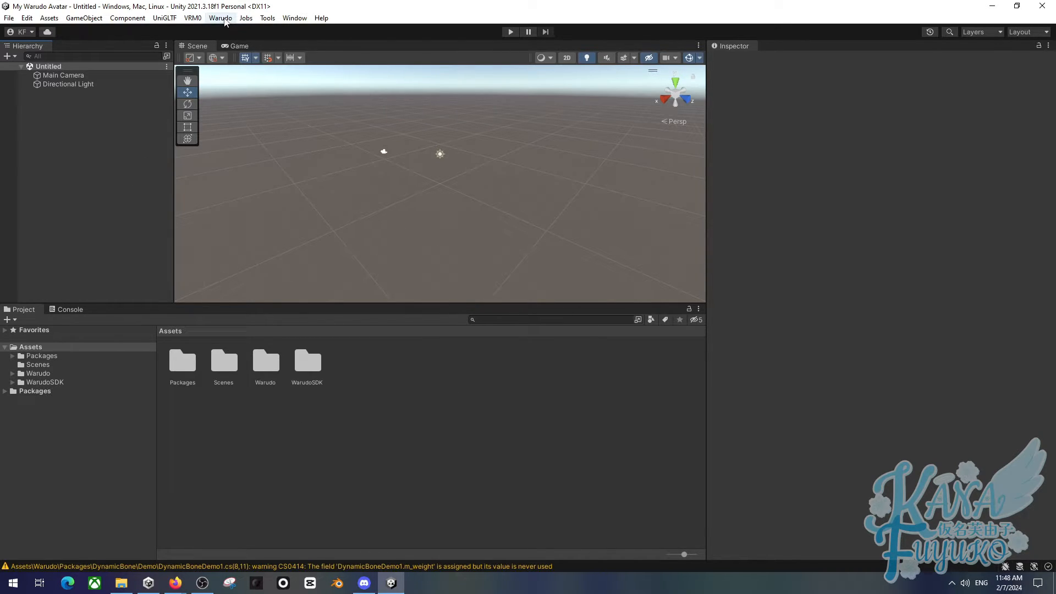
{"action": "left_click", "coordinate": [220, 17]}
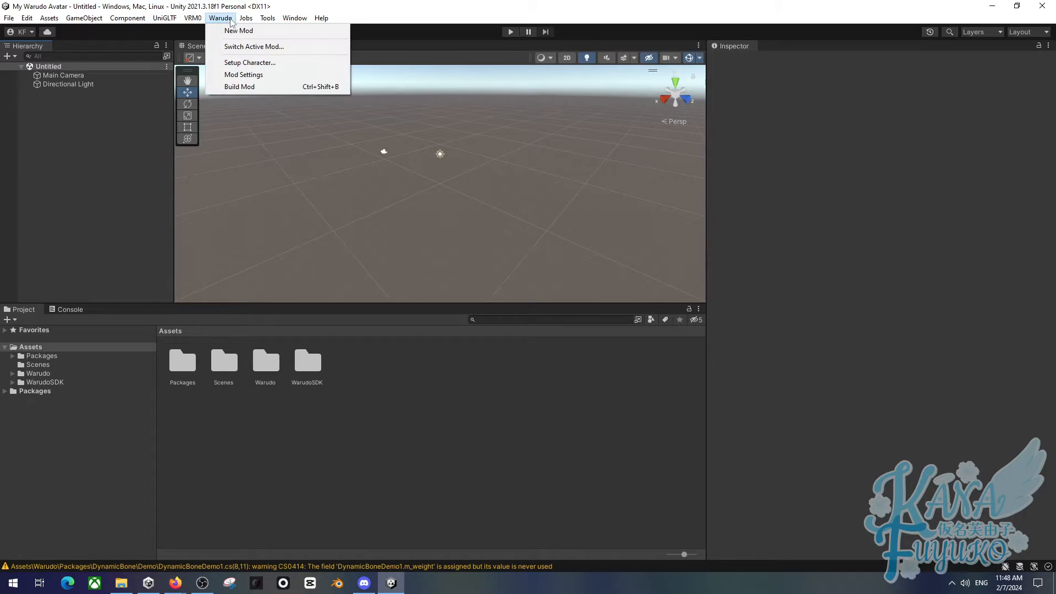
{"action": "mouse_move", "coordinate": [239, 30]}
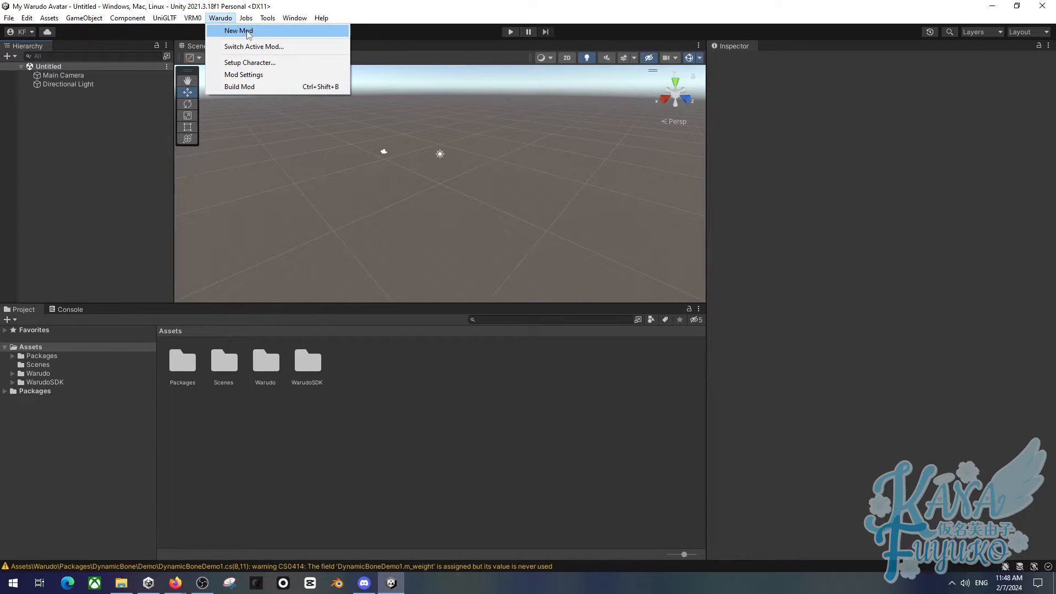
{"action": "mouse_move", "coordinate": [268, 32]}
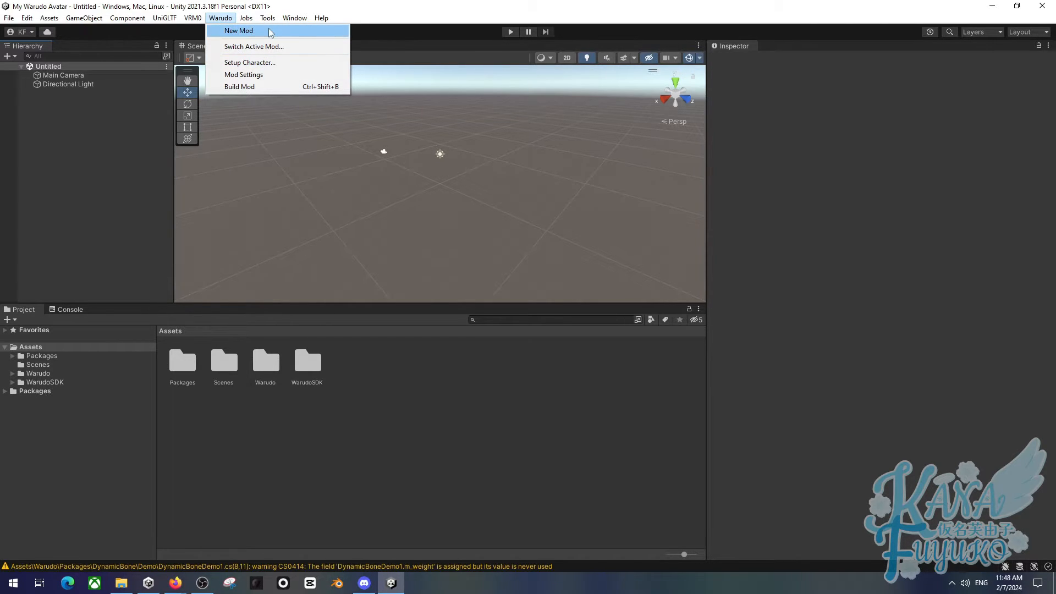
{"action": "mouse_move", "coordinate": [269, 35]}
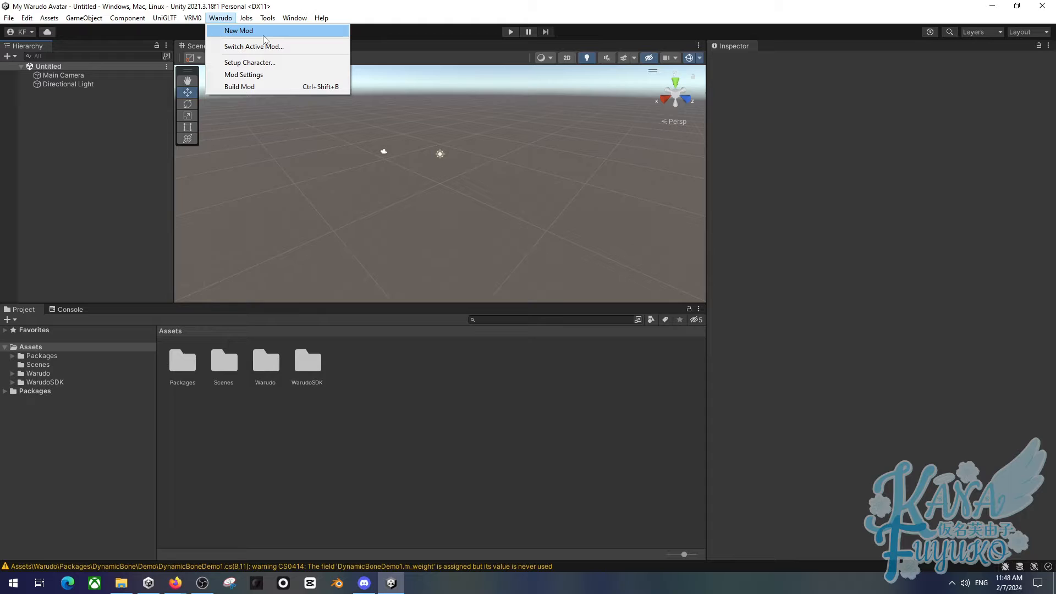
Step: Create a new Warudo mod named 'My Avatar' via New Mod
{"action": "left_click", "coordinate": [238, 31]}
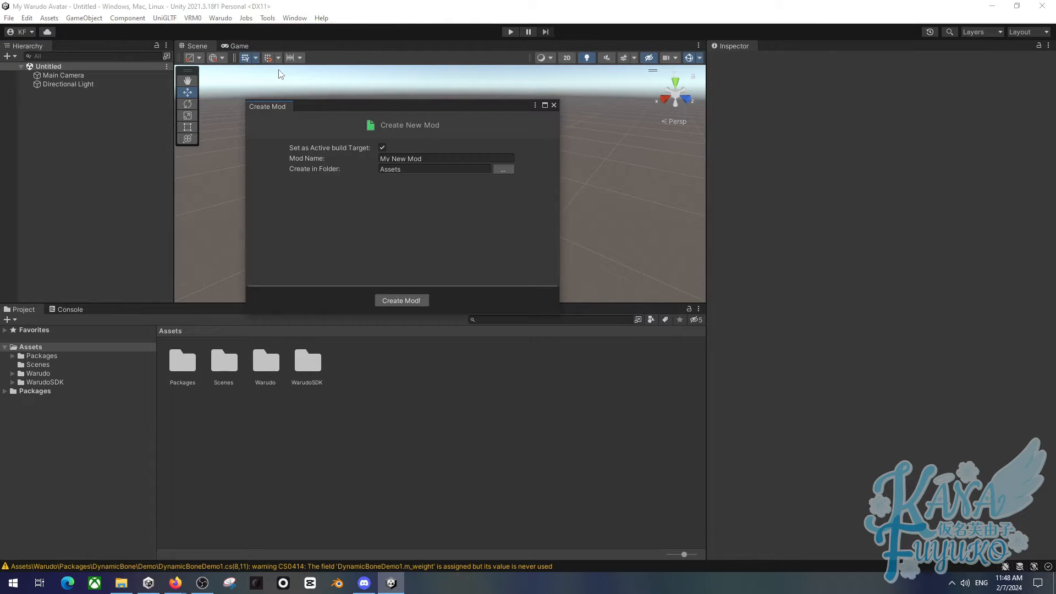
{"action": "triple_click", "coordinate": [446, 159]}
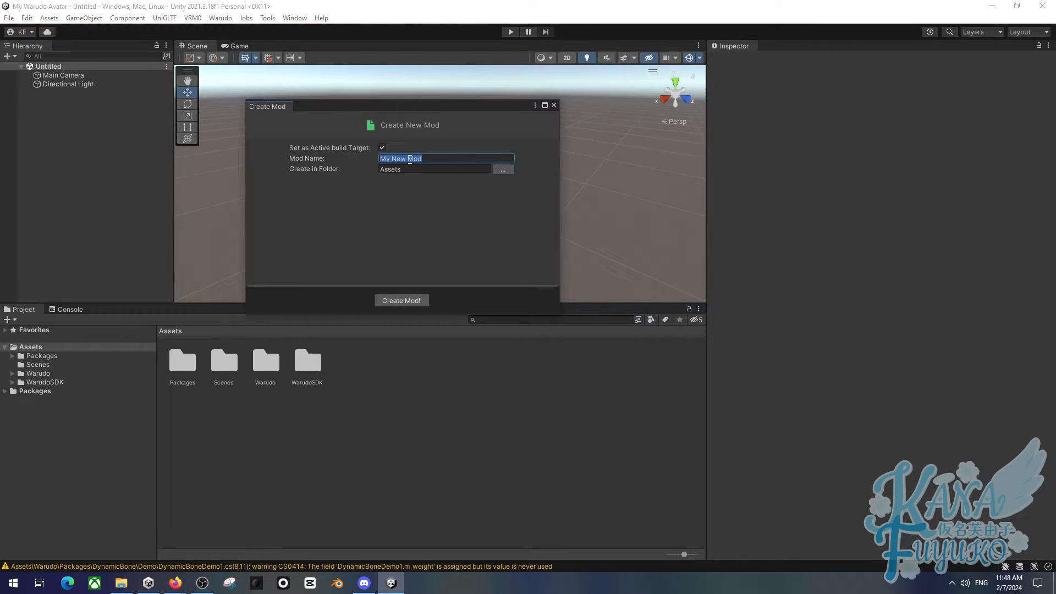
{"action": "type", "text": "My Av"}
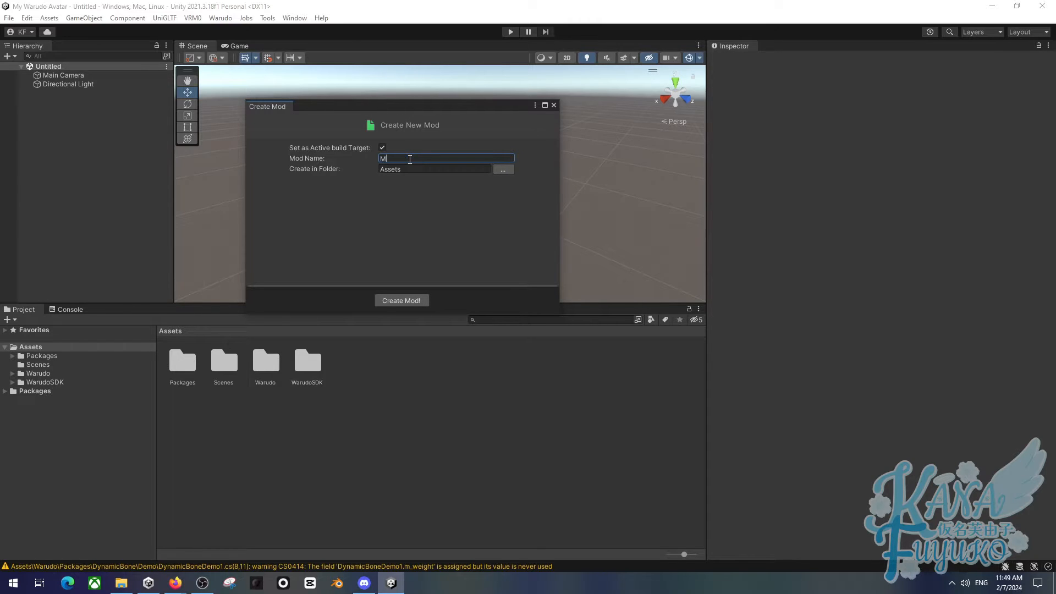
{"action": "type", "text": "y Avatar"}
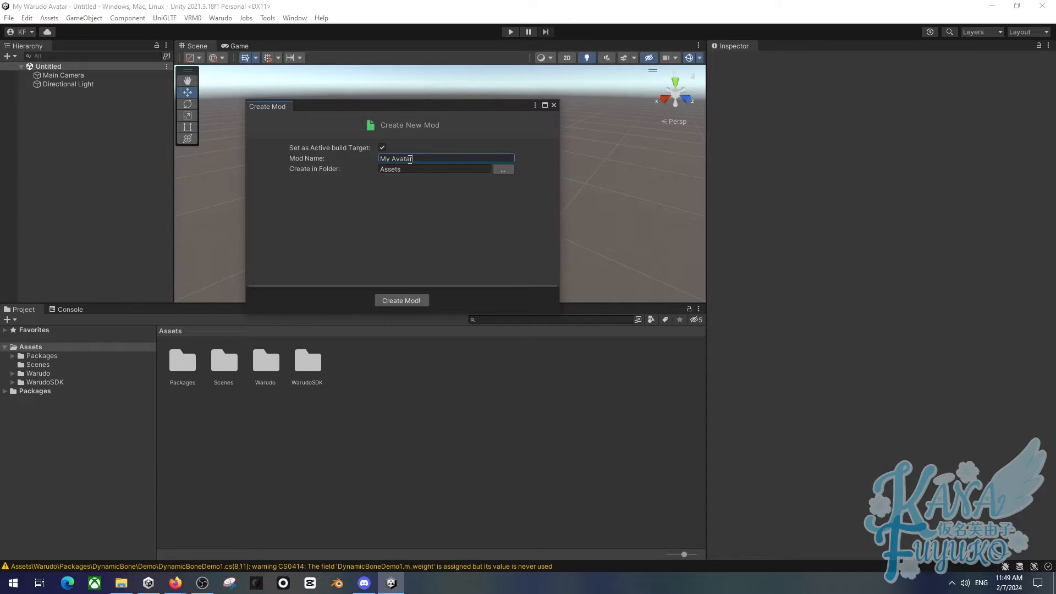
{"action": "left_click", "coordinate": [401, 300]}
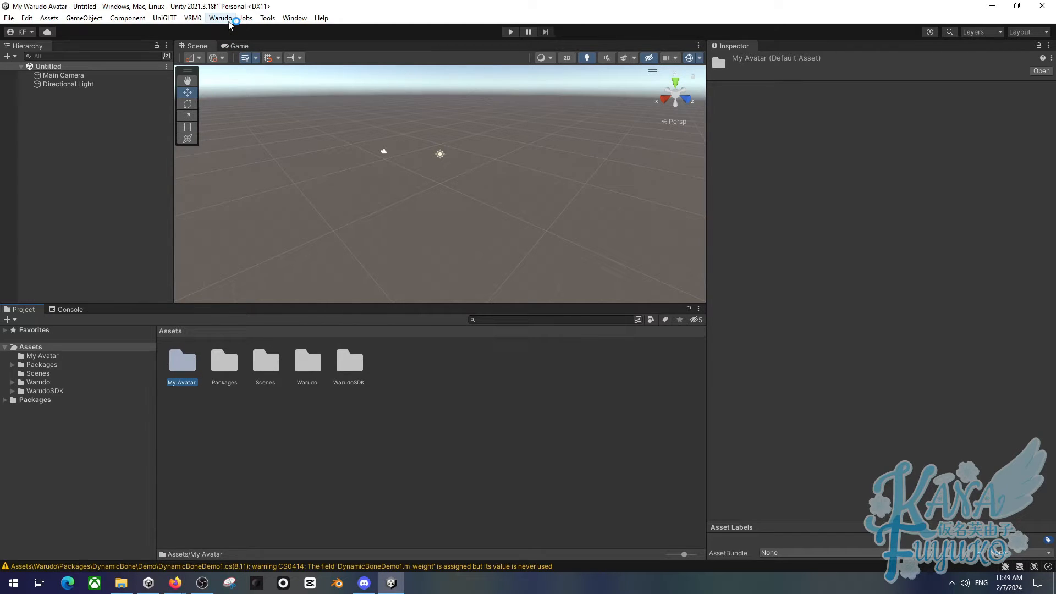
Step: Create another mod named 'My Prop' and select its folder in Assets
{"action": "left_click", "coordinate": [220, 18]}
{"action": "type", "text": "My Prop"}
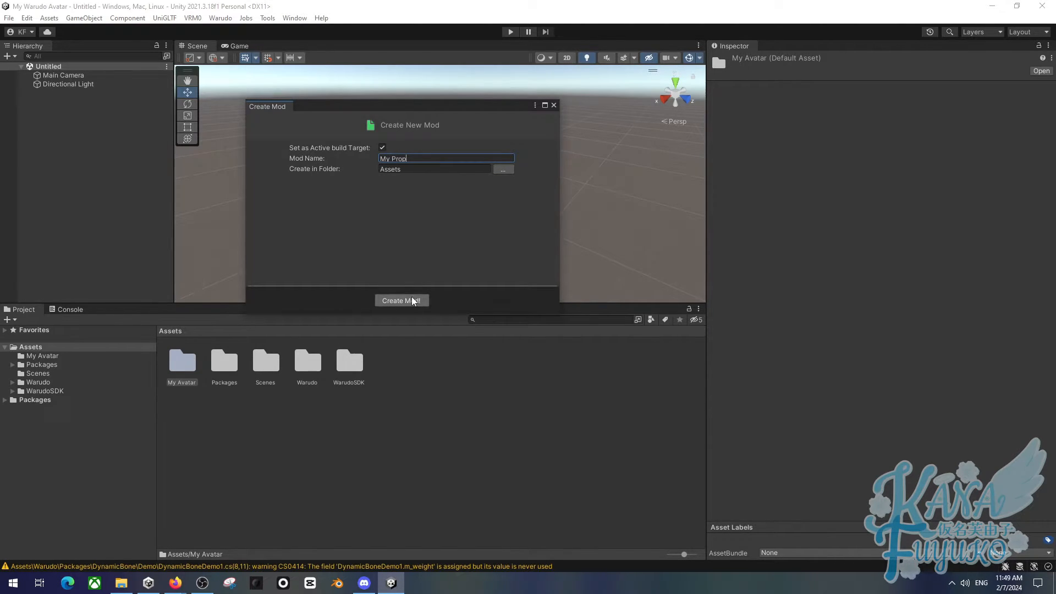
{"action": "left_click", "coordinate": [401, 300]}
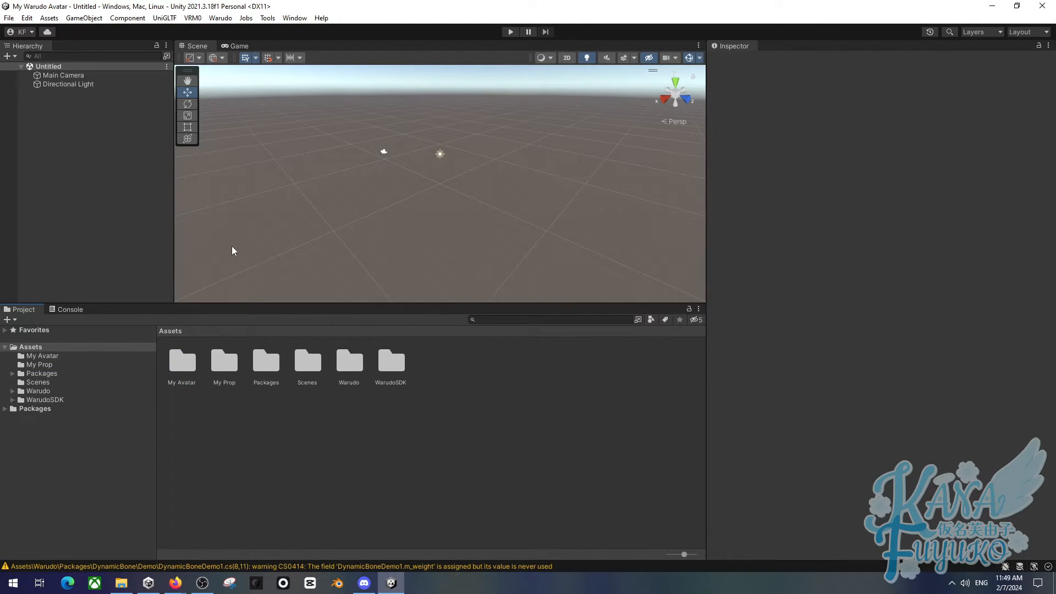
{"action": "left_click", "coordinate": [224, 362]}
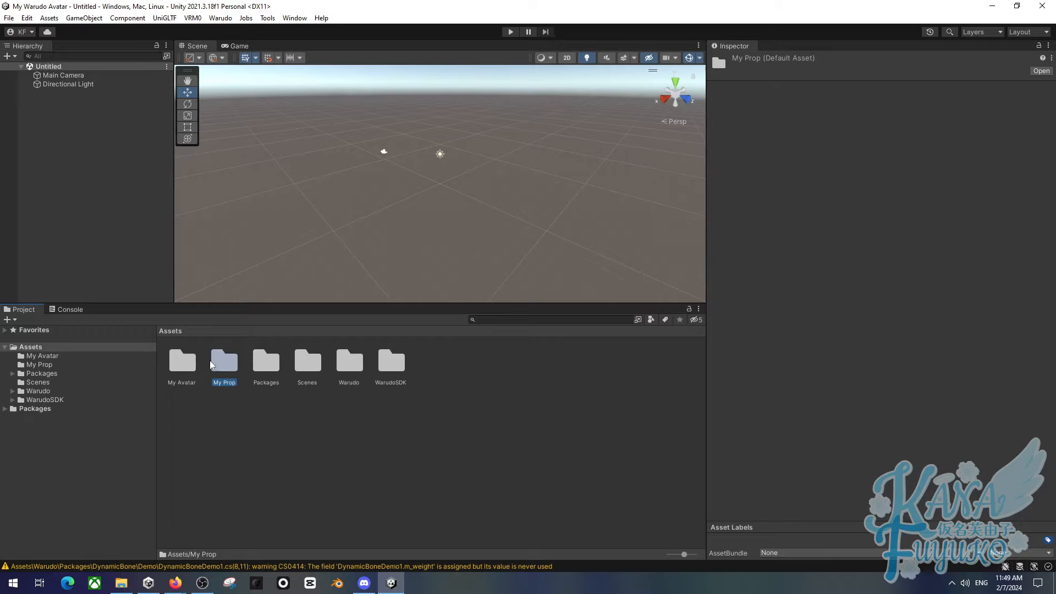
Step: Create a third mod named 'My Avatar 2' and return to the Assets root
{"action": "left_click", "coordinate": [182, 364]}
{"action": "type", "text": "My Avatar 2"}
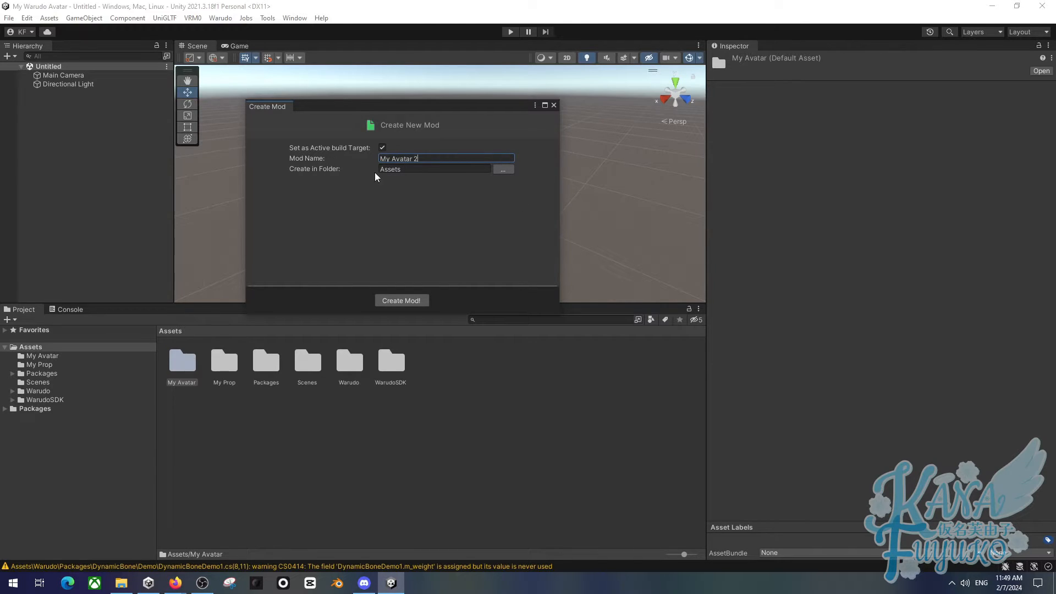
{"action": "mouse_move", "coordinate": [346, 255]}
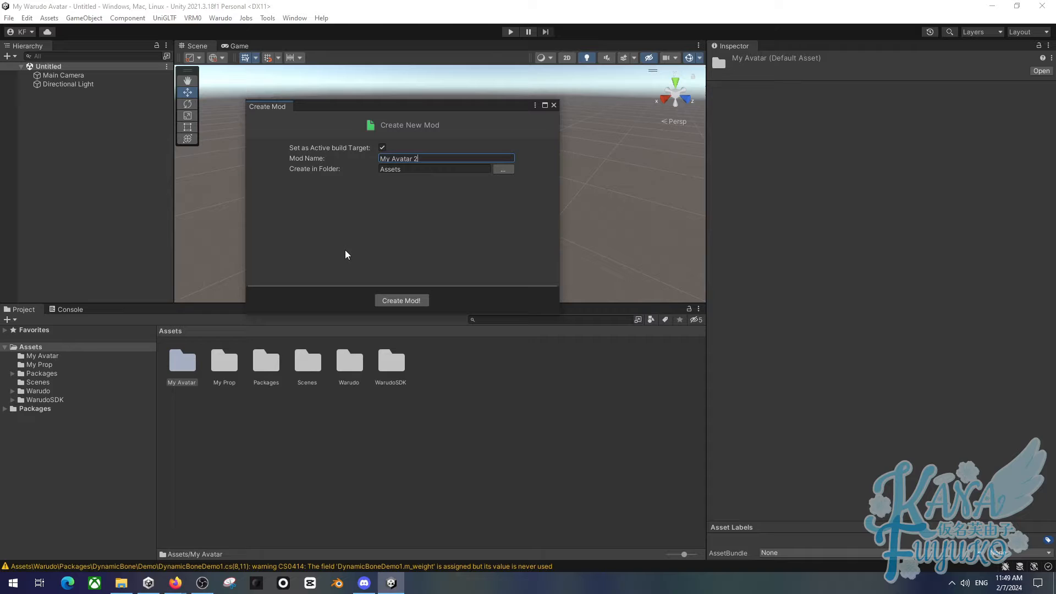
{"action": "mouse_move", "coordinate": [401, 300]}
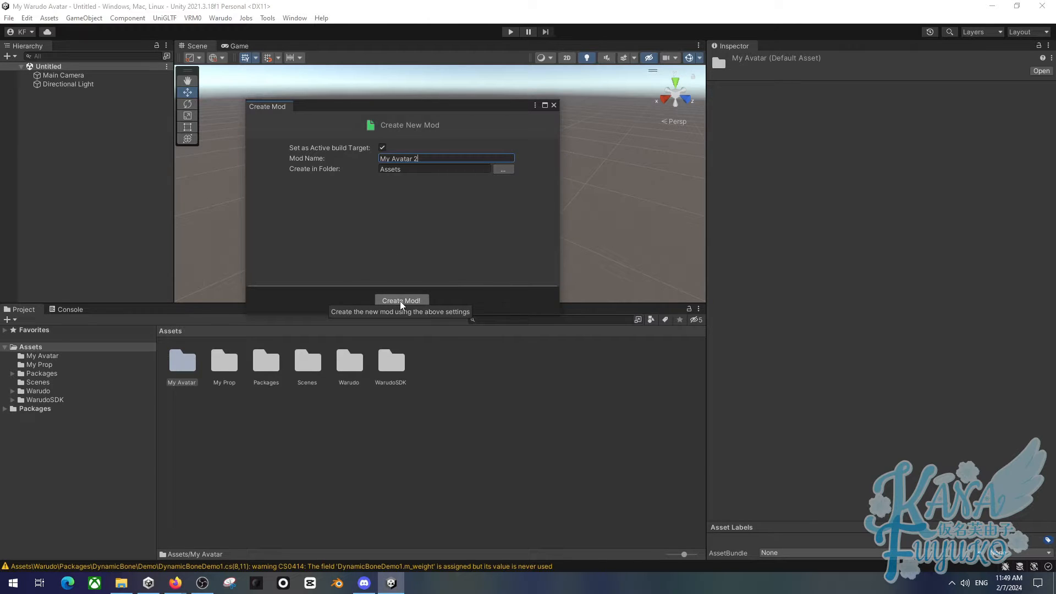
{"action": "left_click", "coordinate": [401, 301]}
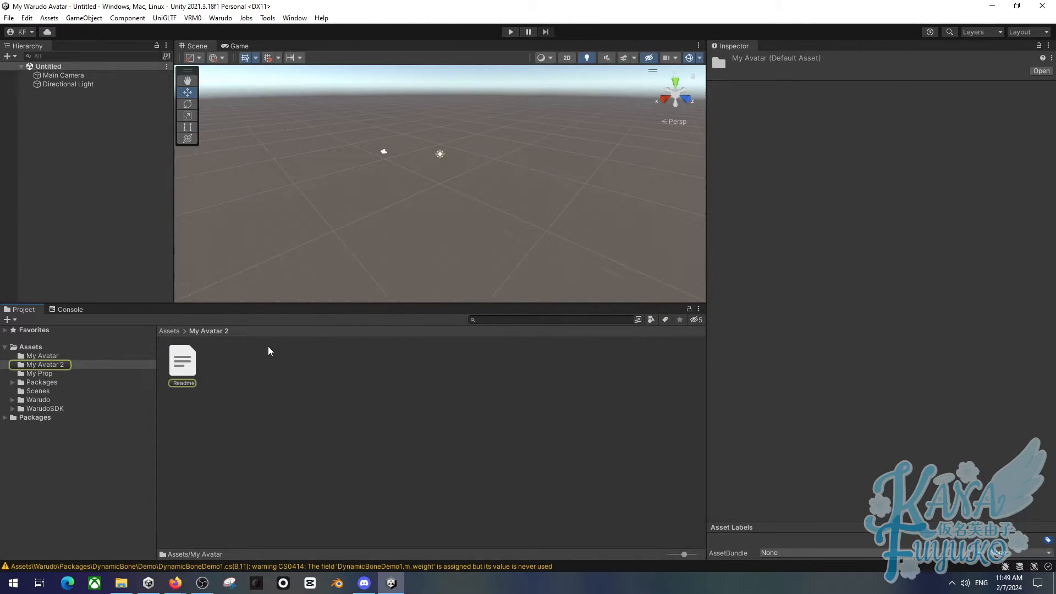
{"action": "left_click", "coordinate": [30, 346]}
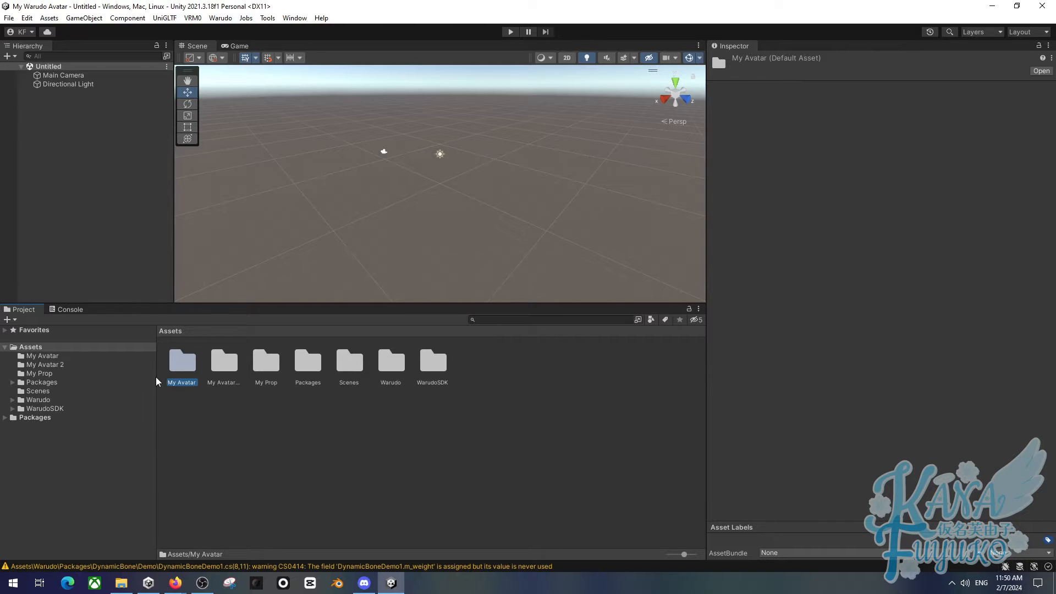
Step: Bring up the Warudo menu to review Build Mod and Switch Active Mod
{"action": "left_click", "coordinate": [220, 17]}
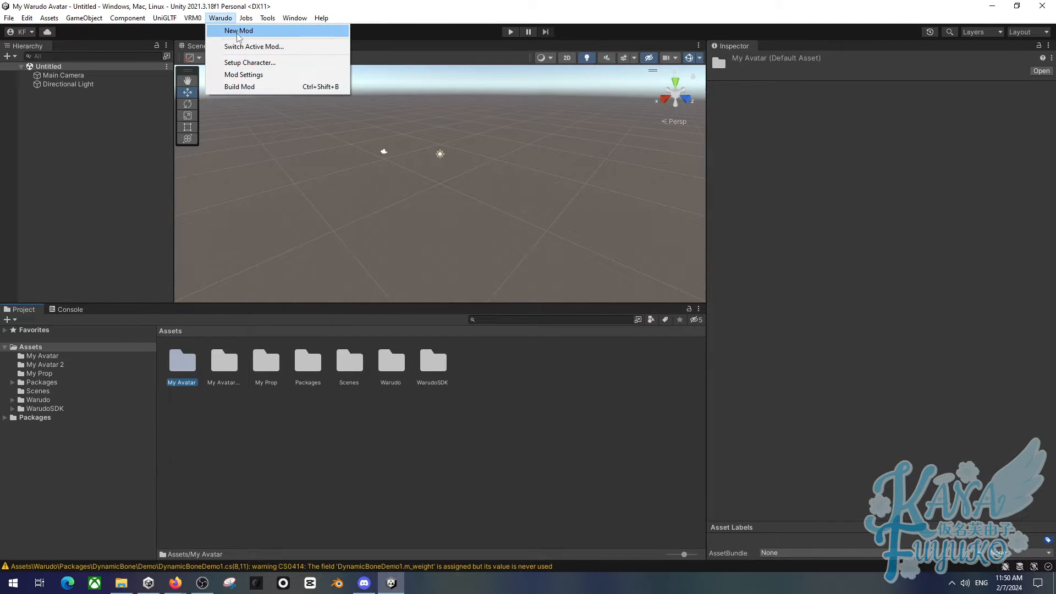
{"action": "mouse_move", "coordinate": [239, 86]}
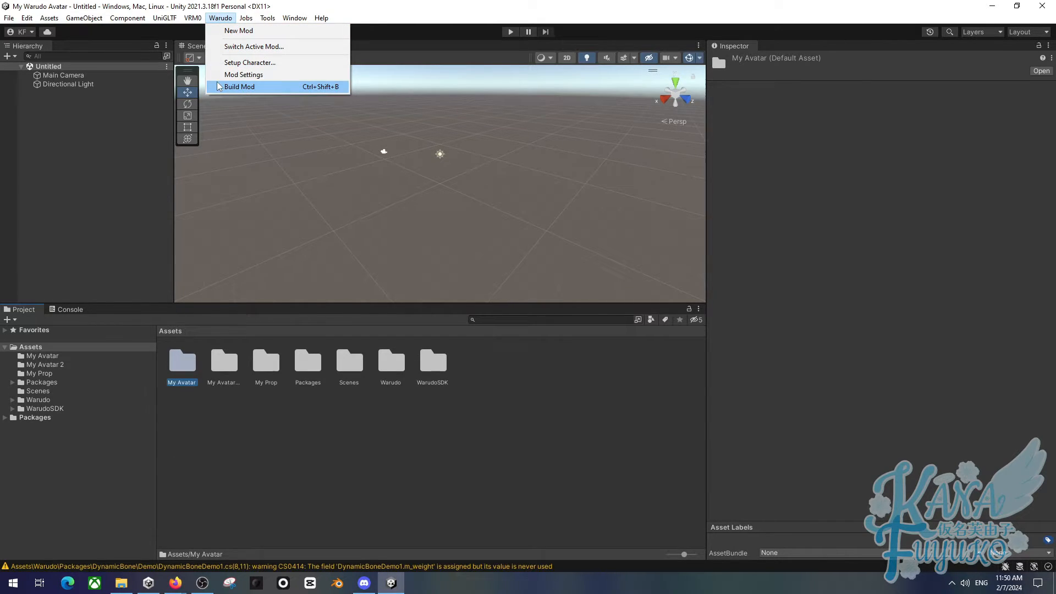
{"action": "mouse_move", "coordinate": [195, 112]}
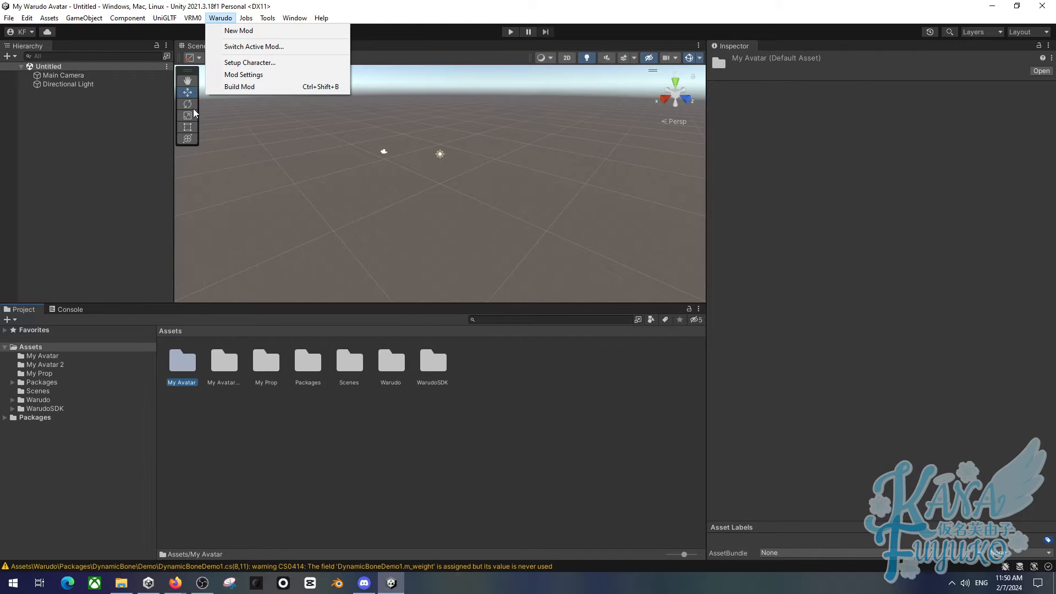
{"action": "mouse_move", "coordinate": [204, 90]}
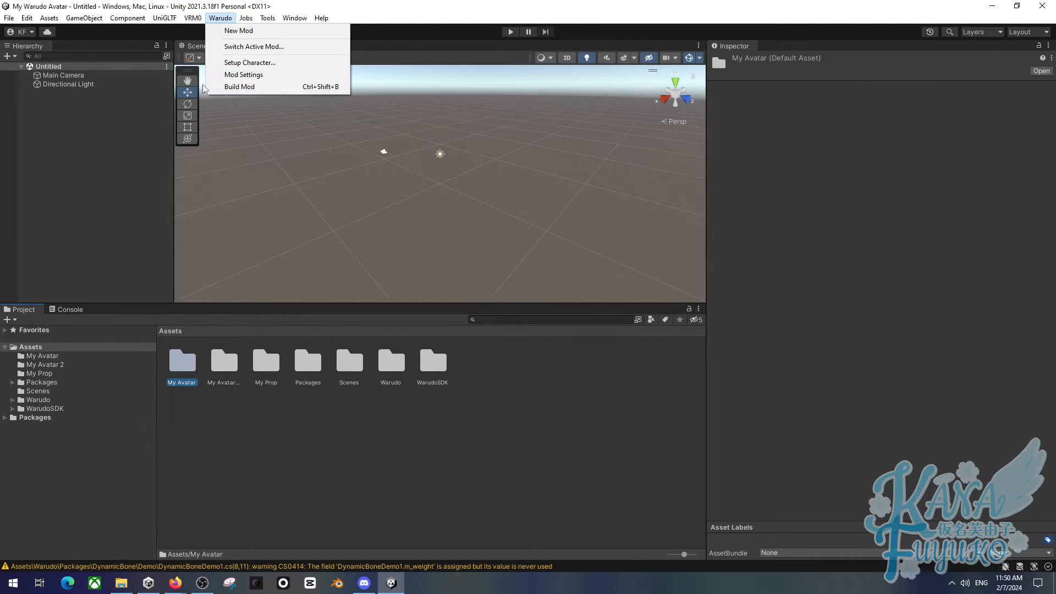
{"action": "mouse_move", "coordinate": [254, 46]}
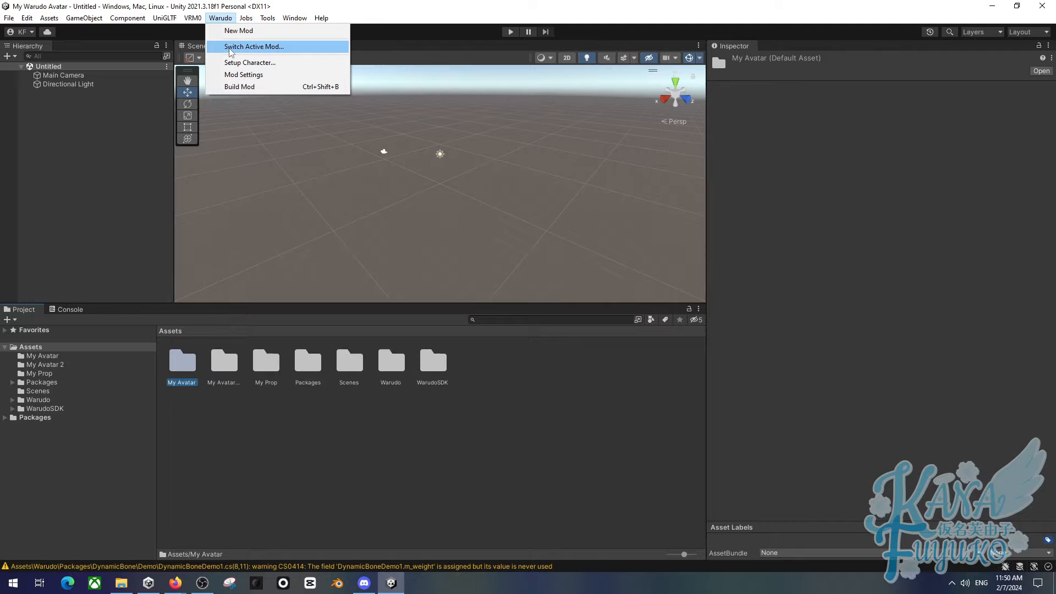
{"action": "mouse_move", "coordinate": [246, 54]}
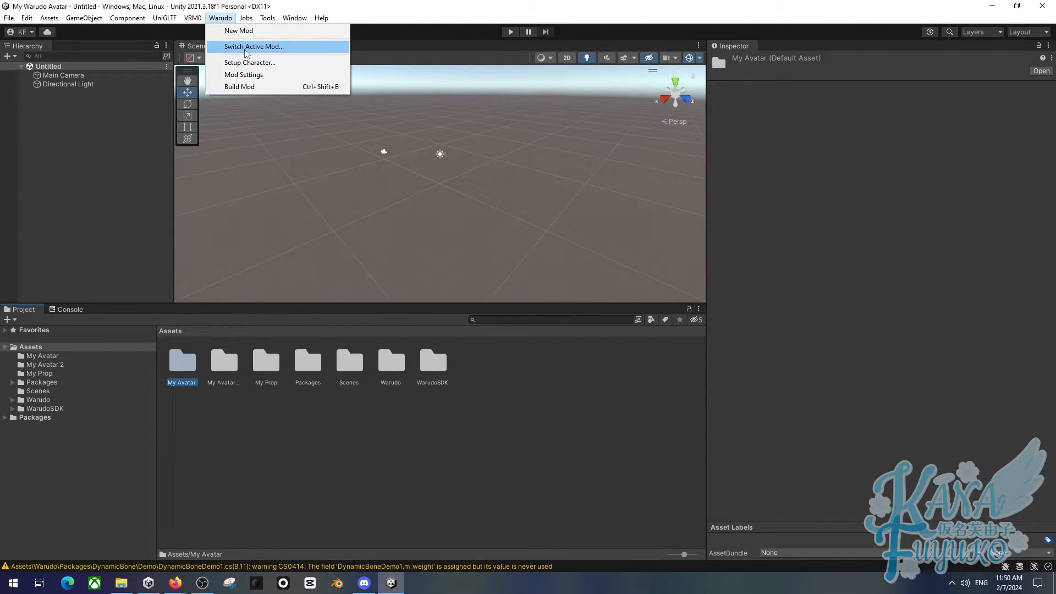
{"action": "left_click", "coordinate": [239, 86]}
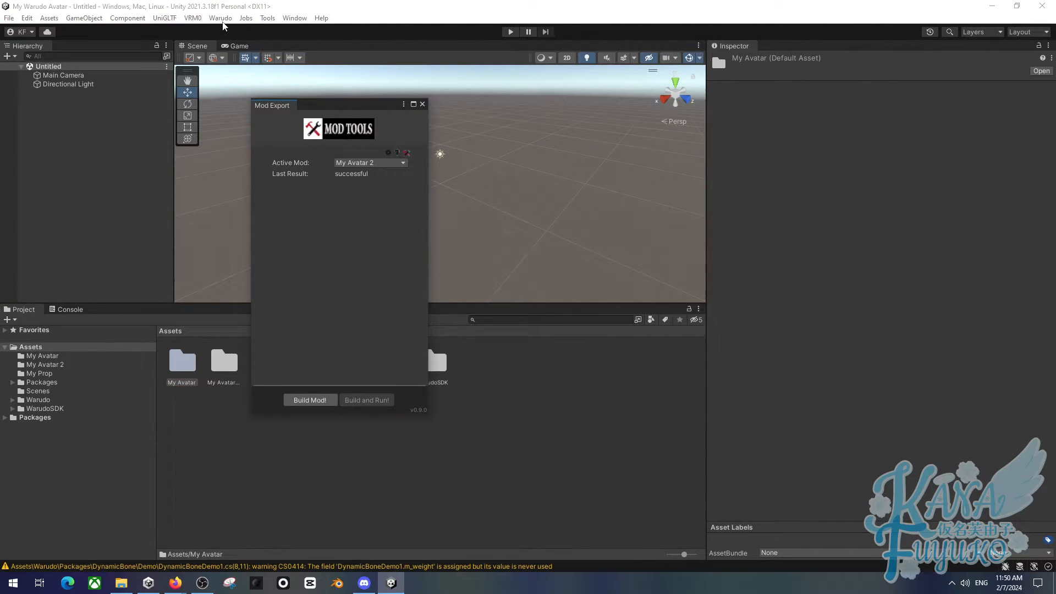
{"action": "mouse_move", "coordinate": [307, 164]}
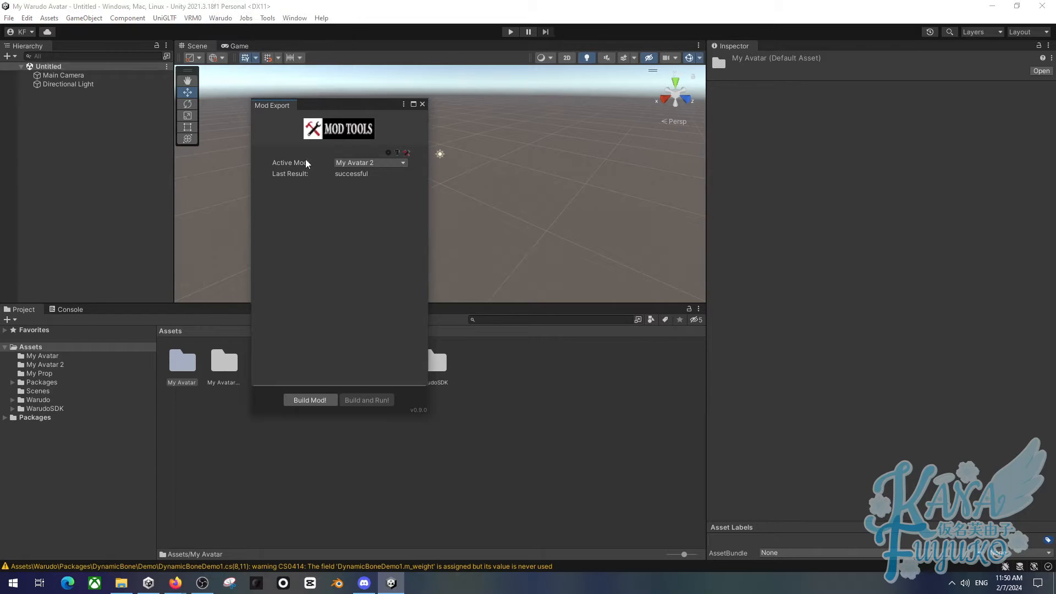
{"action": "left_click", "coordinate": [370, 162]}
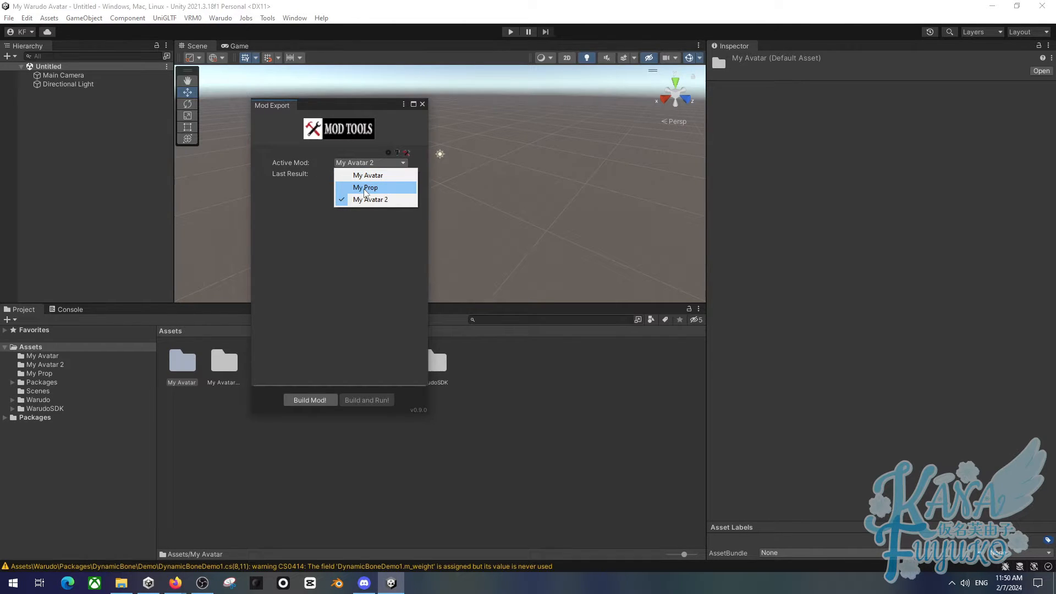
{"action": "mouse_move", "coordinate": [367, 175]}
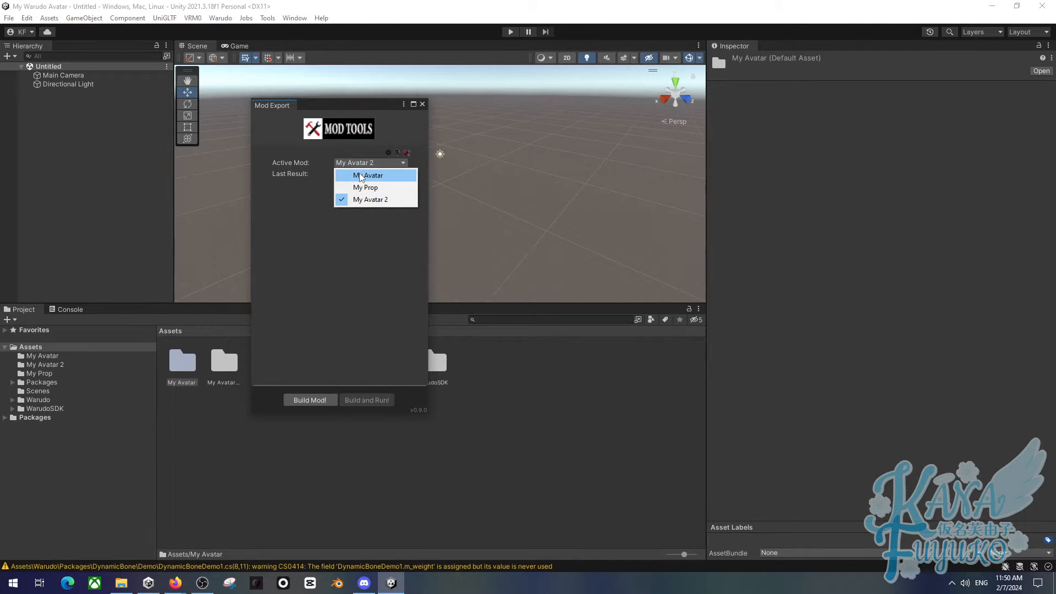
{"action": "left_click", "coordinate": [368, 175]}
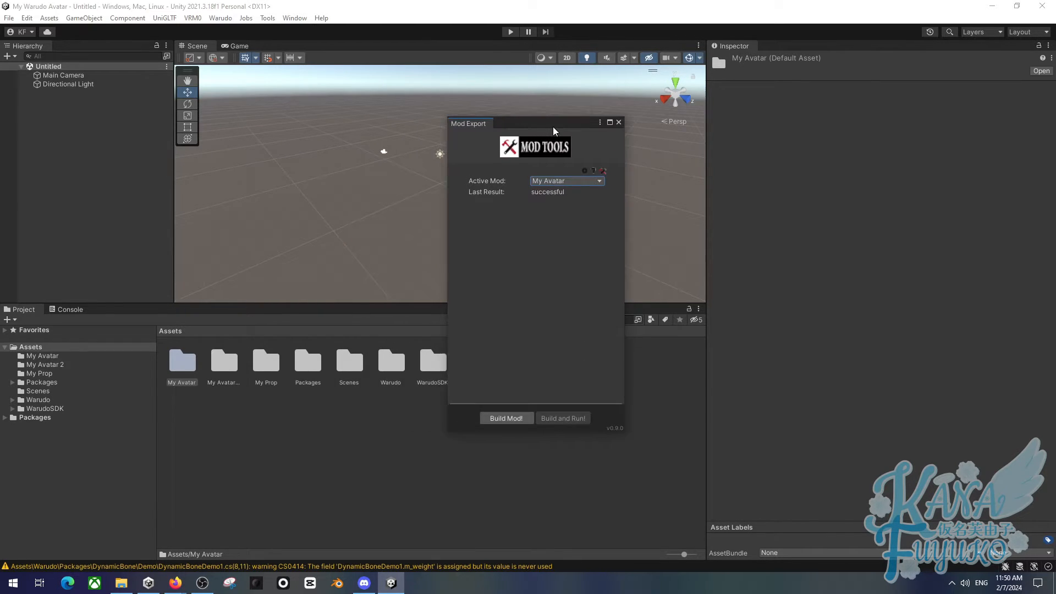
{"action": "left_click", "coordinate": [596, 178]}
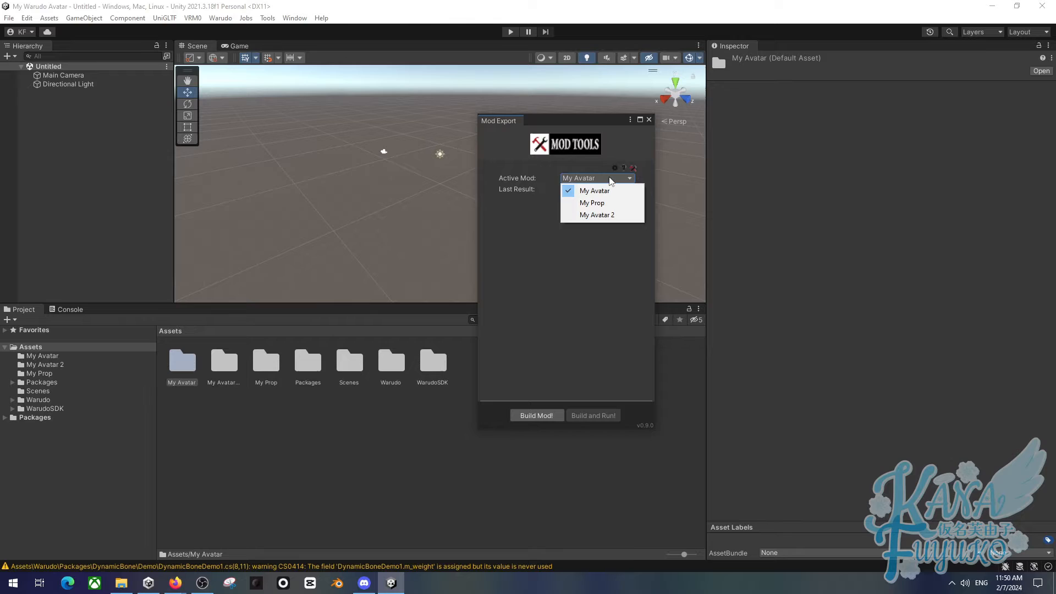
{"action": "left_click", "coordinate": [594, 190]}
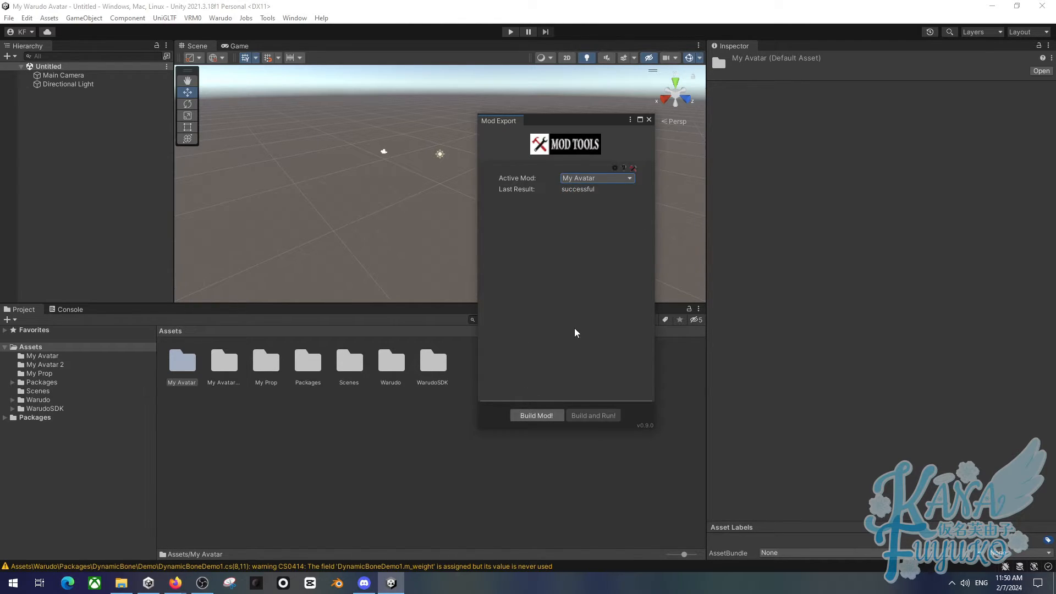
{"action": "left_click", "coordinate": [595, 178]}
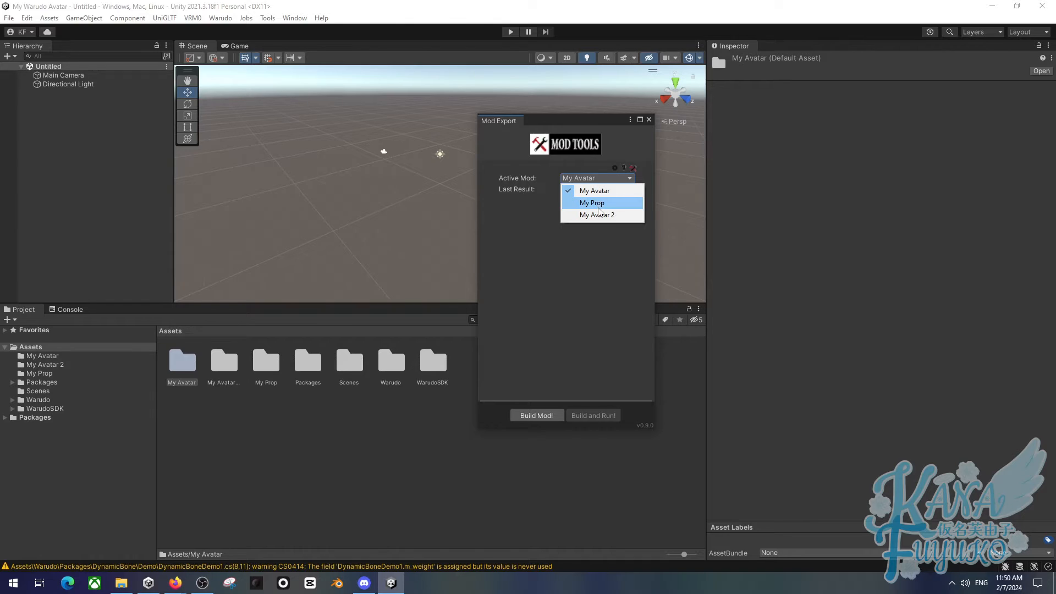
{"action": "mouse_move", "coordinate": [597, 215]}
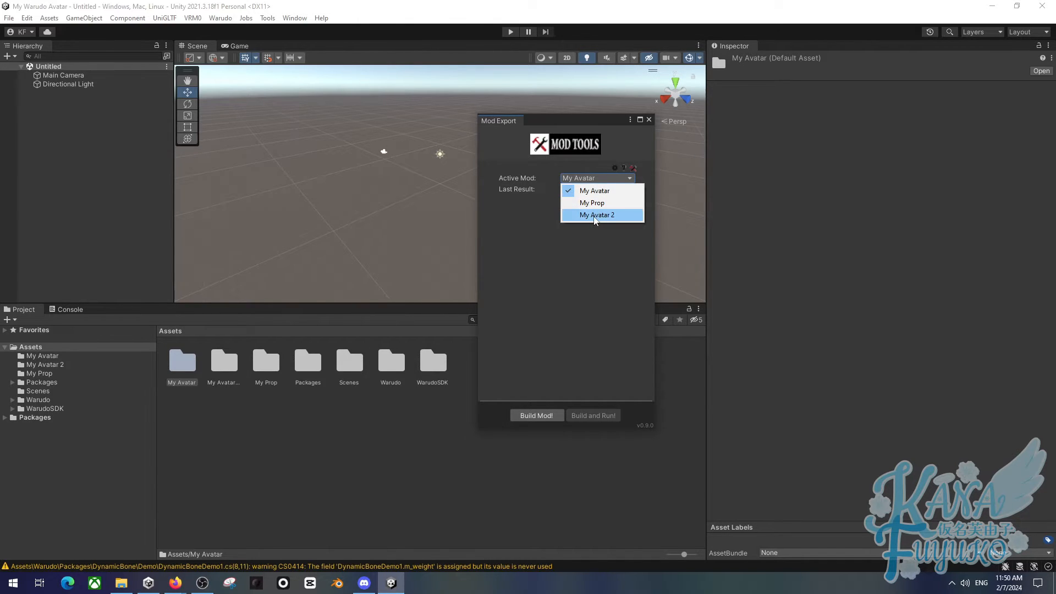
{"action": "left_click", "coordinate": [596, 214]}
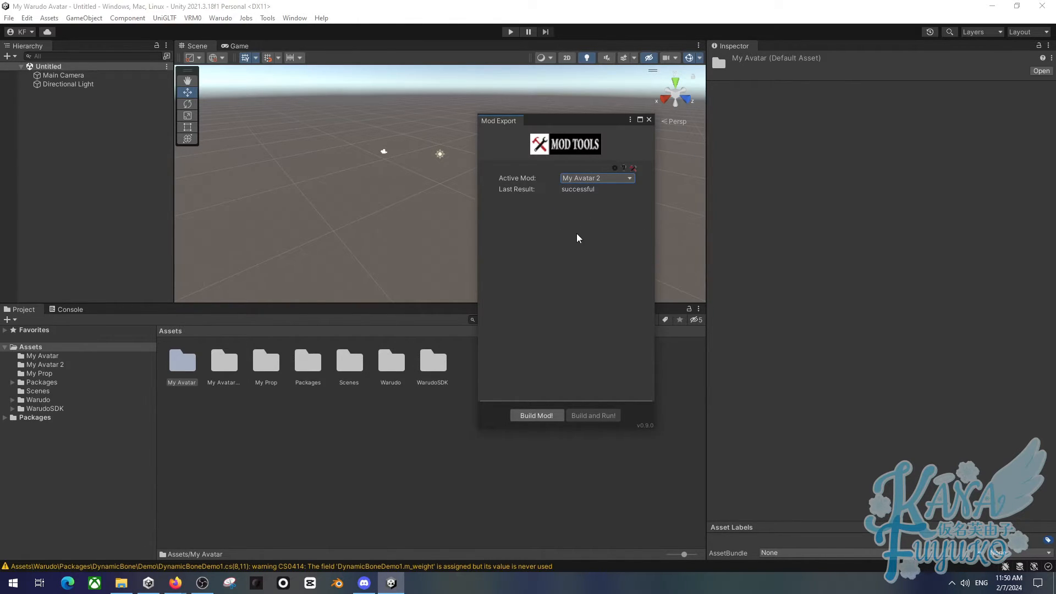
{"action": "mouse_move", "coordinate": [537, 389]}
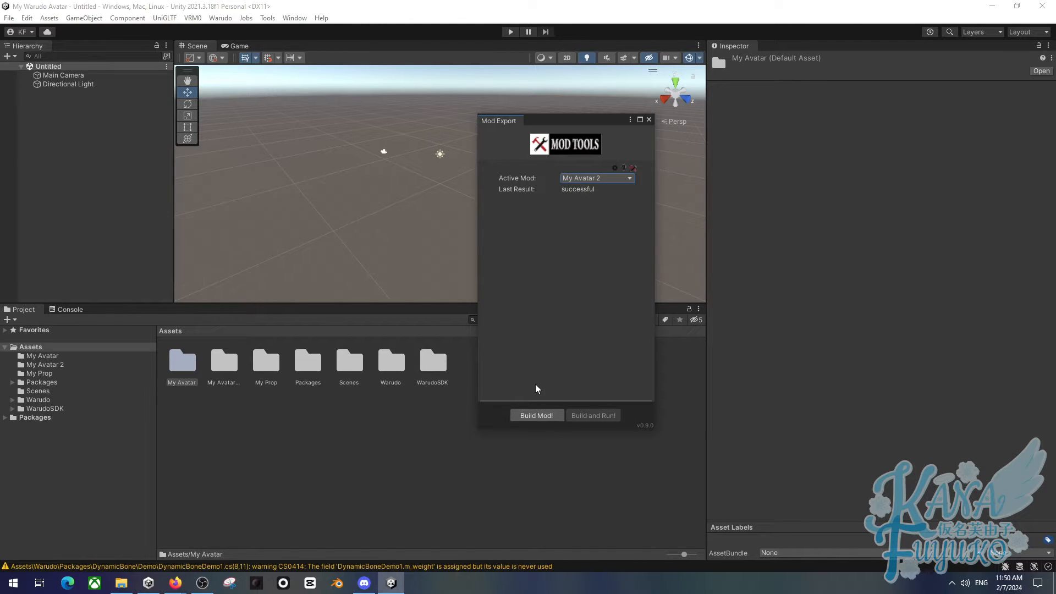
{"action": "left_click", "coordinate": [595, 178]}
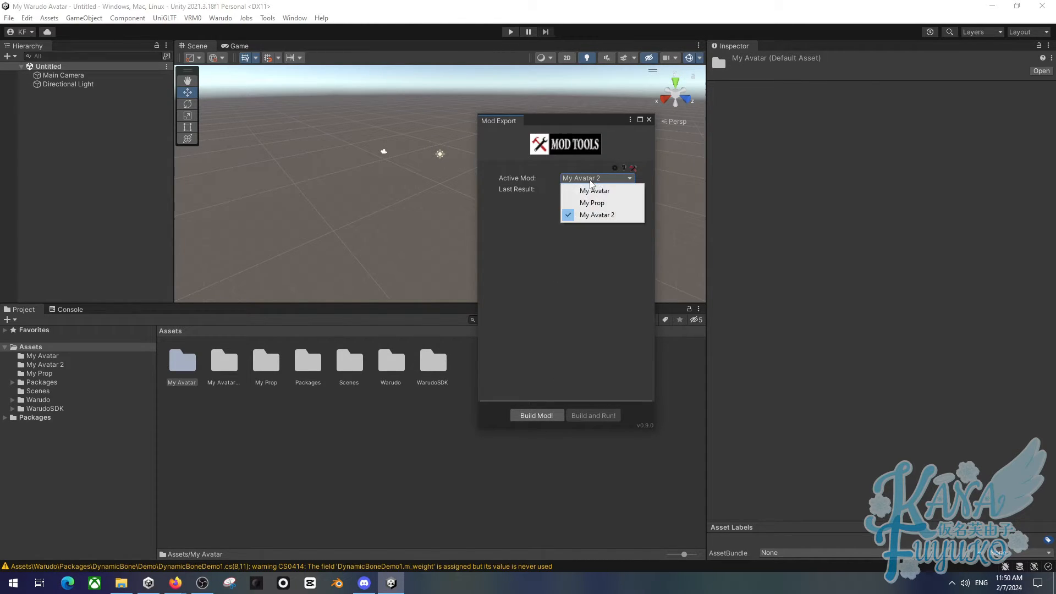
{"action": "mouse_move", "coordinate": [535, 197]}
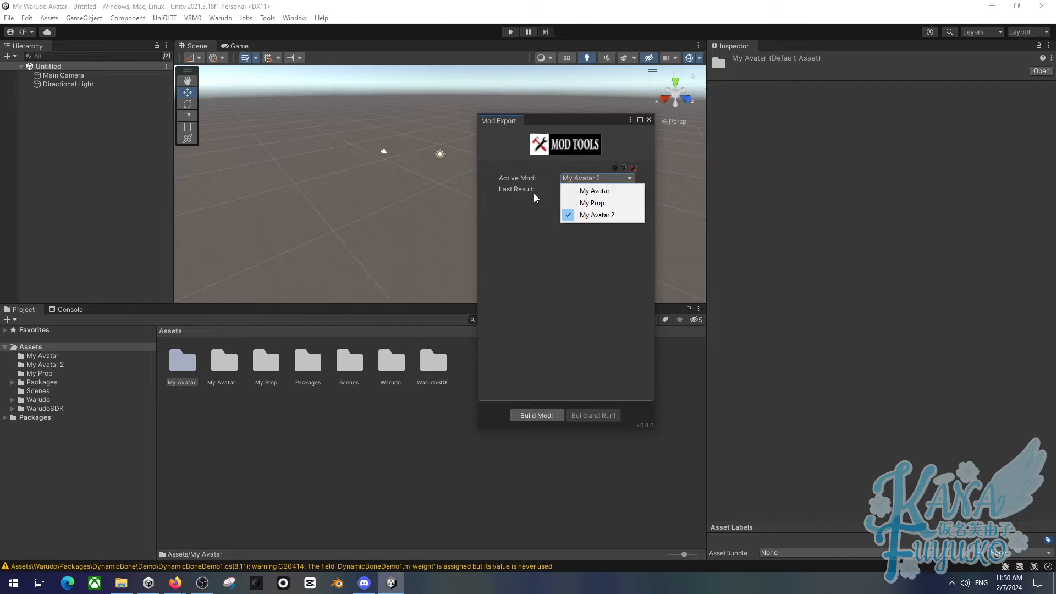
{"action": "left_click", "coordinate": [596, 213]}
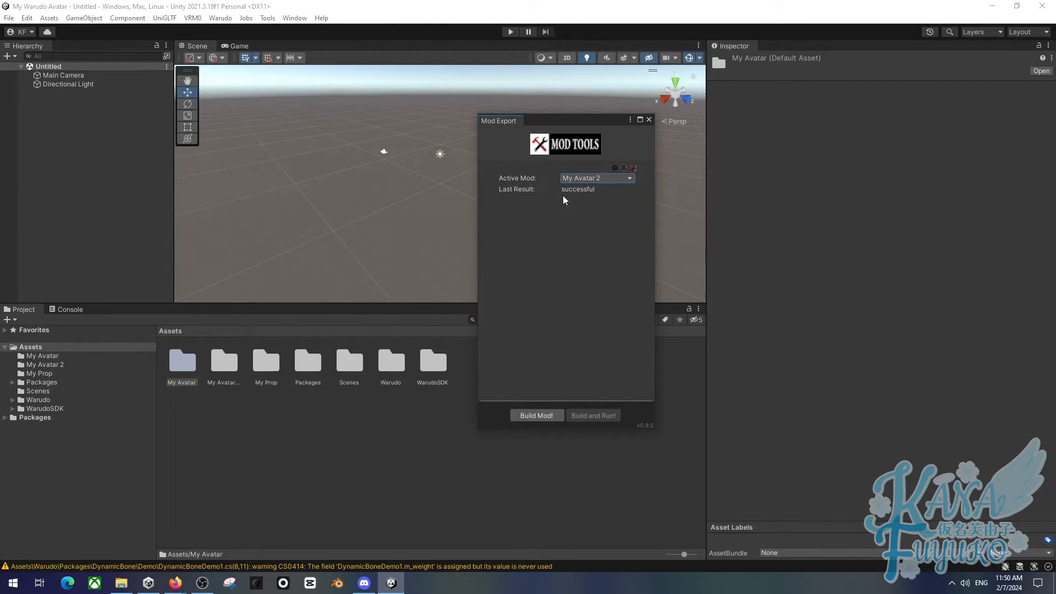
{"action": "left_click", "coordinate": [595, 177]}
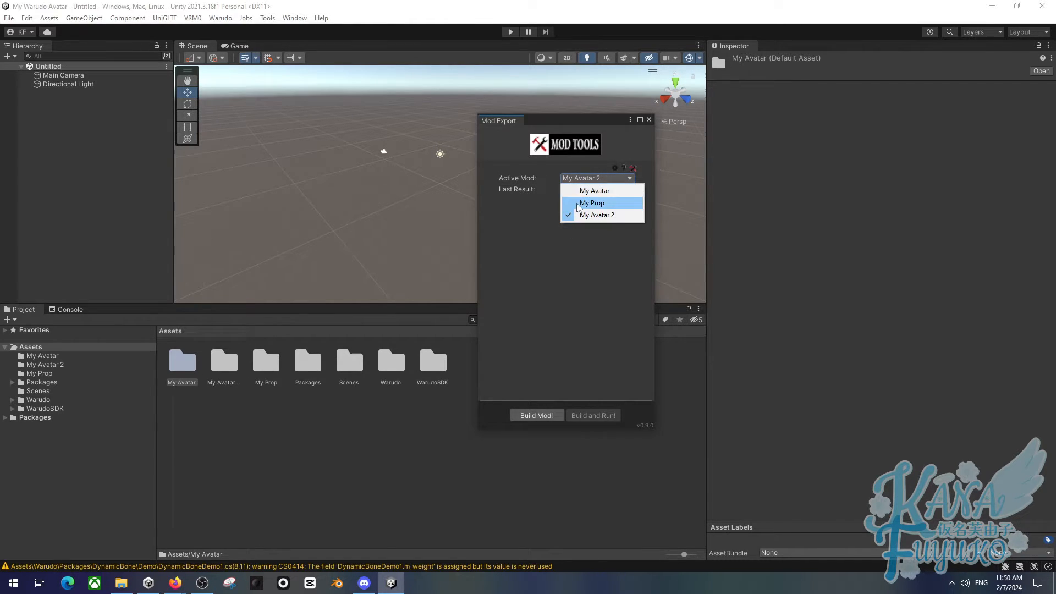
{"action": "left_click", "coordinate": [597, 214]}
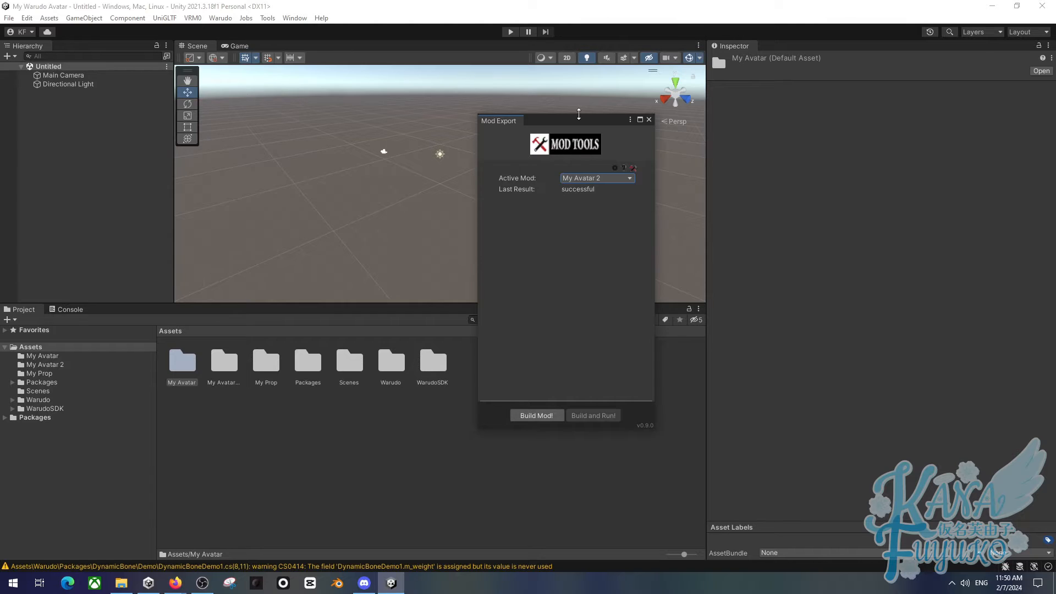
Step: In Mod Settings, make My Avatar the active export profile and focus the Mod Export Directory
{"action": "left_click", "coordinate": [219, 18]}
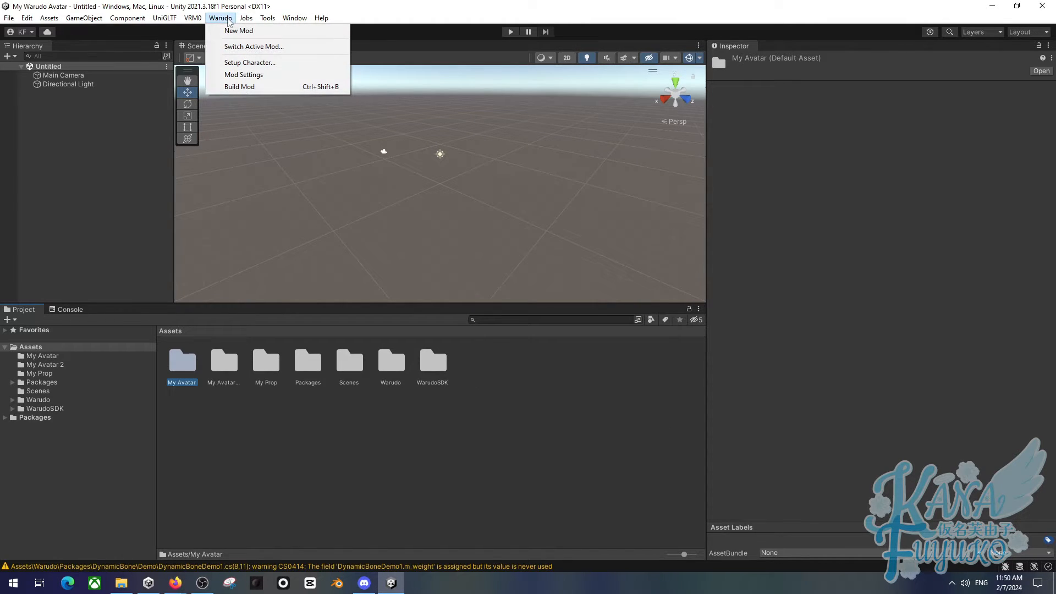
{"action": "mouse_move", "coordinate": [243, 74]}
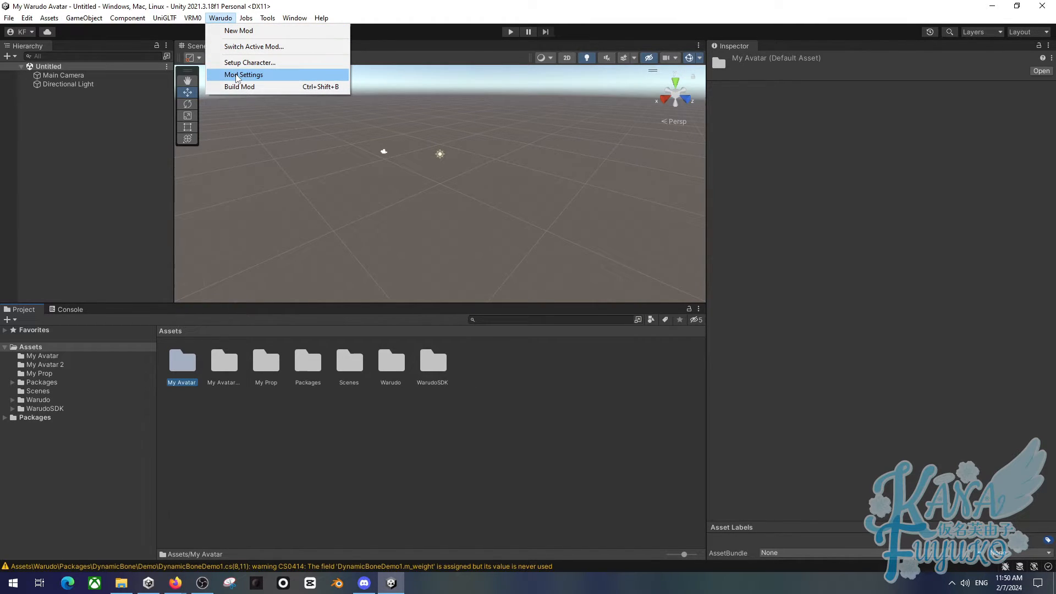
{"action": "left_click", "coordinate": [243, 74]}
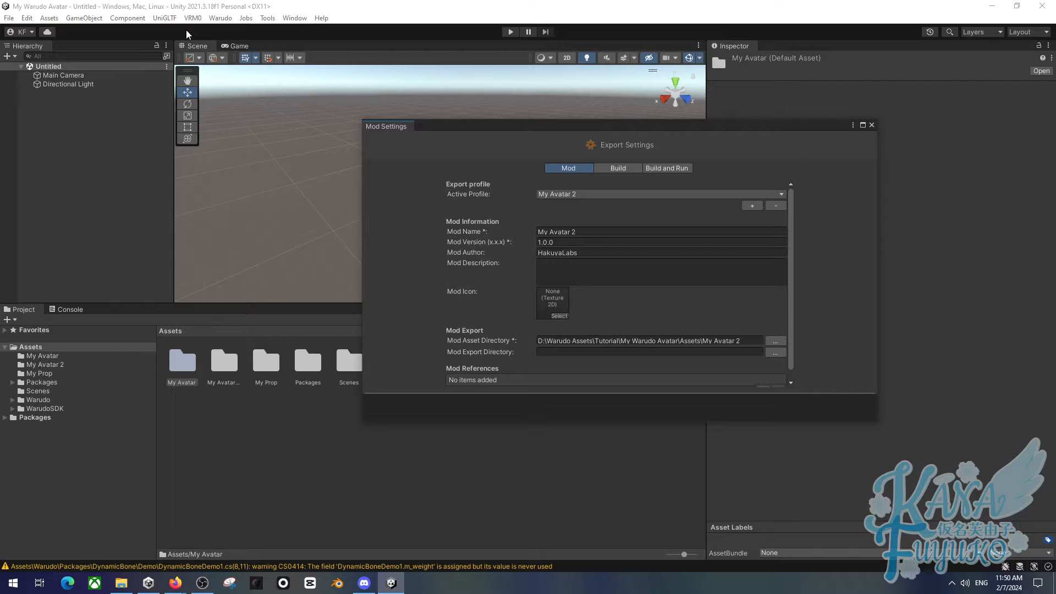
{"action": "mouse_move", "coordinate": [212, 82]}
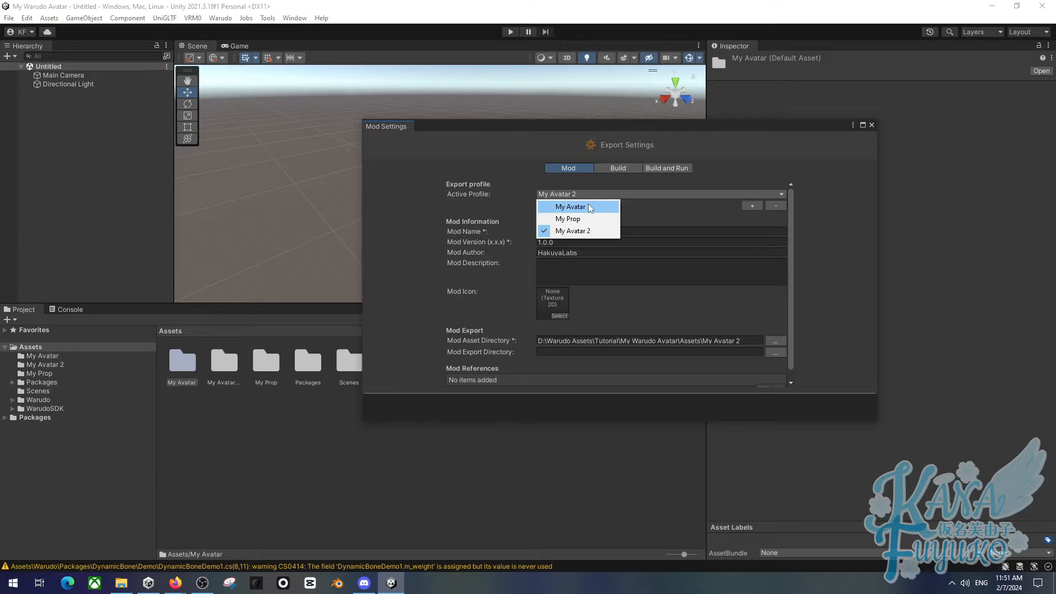
{"action": "left_click", "coordinate": [571, 206]}
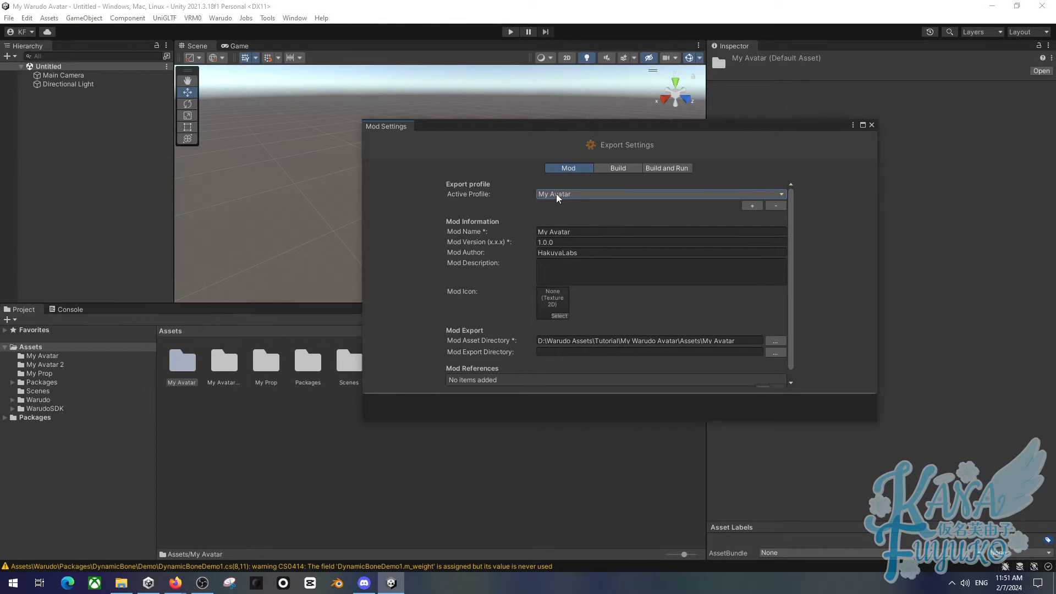
{"action": "mouse_move", "coordinate": [557, 324]}
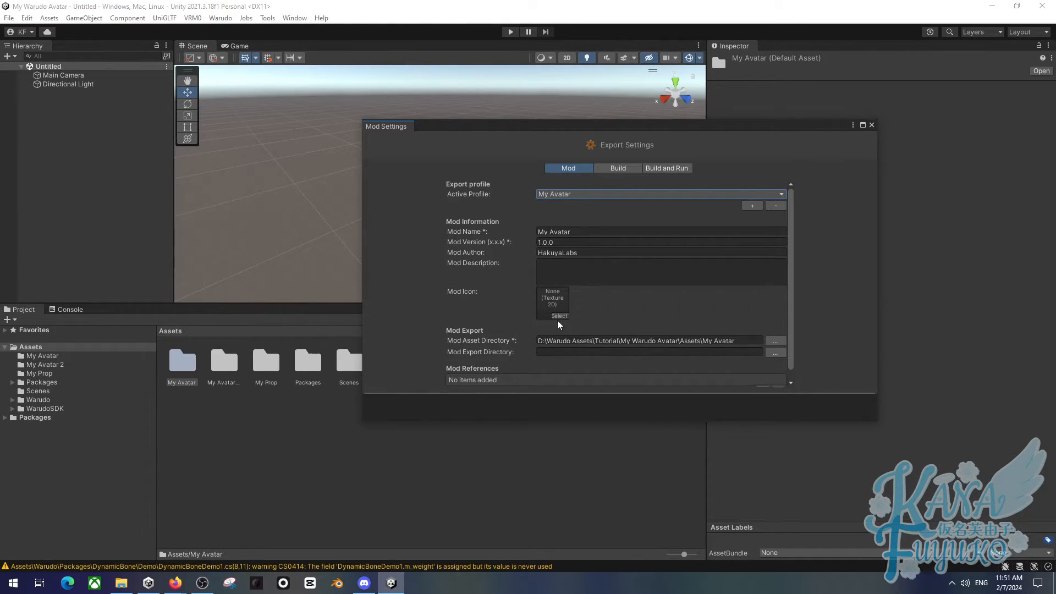
{"action": "mouse_move", "coordinate": [547, 317]}
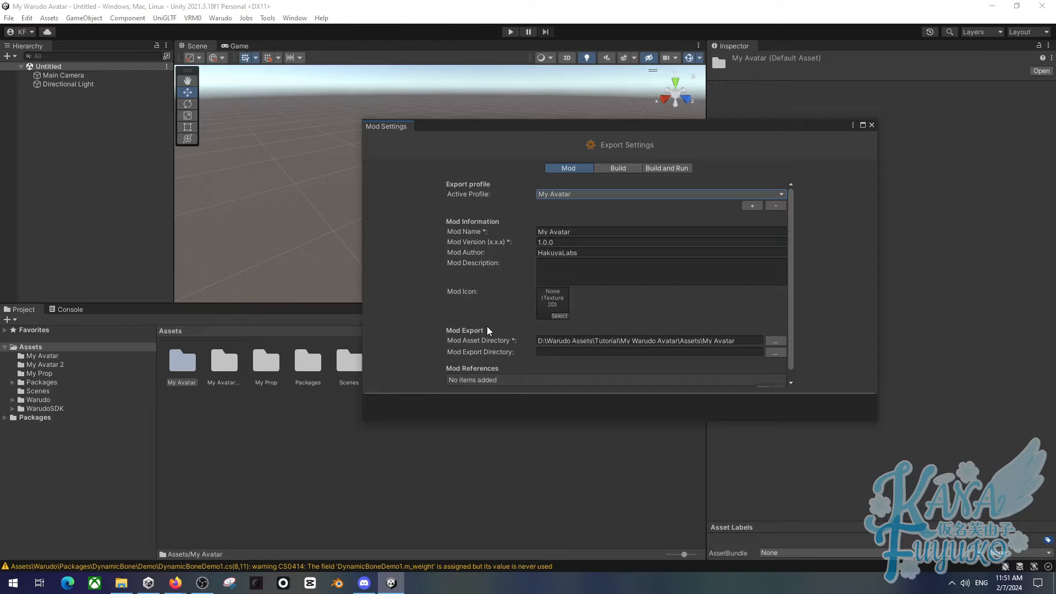
{"action": "mouse_move", "coordinate": [501, 342]}
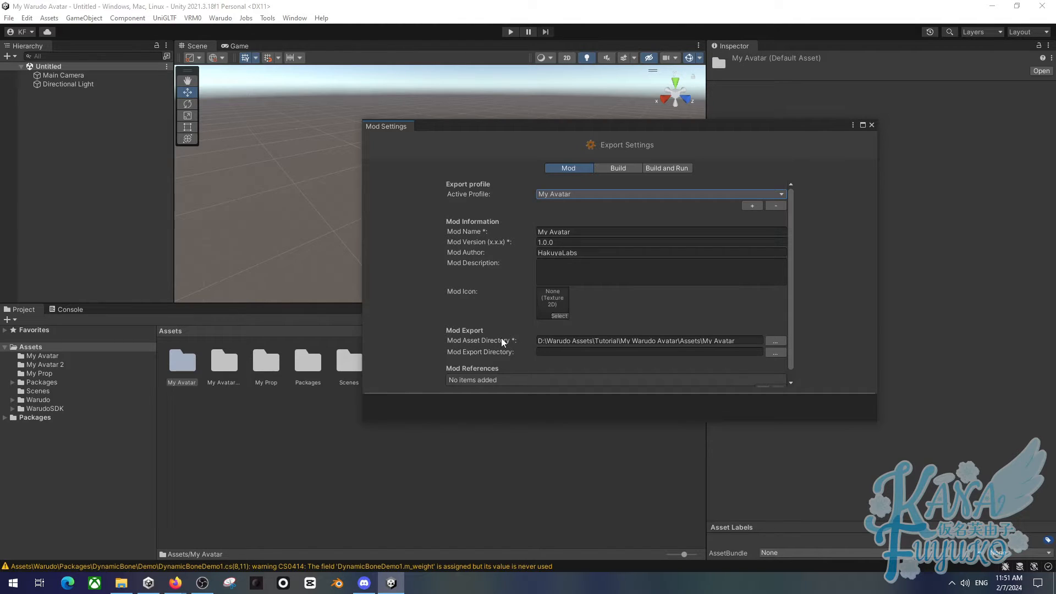
{"action": "mouse_move", "coordinate": [177, 432]}
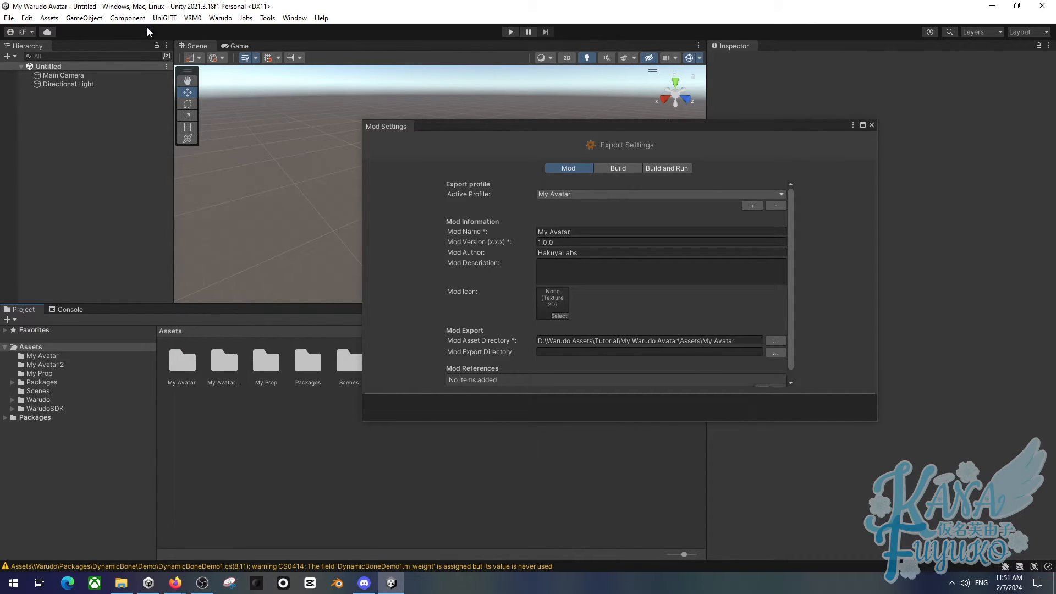
{"action": "left_click", "coordinate": [220, 18]}
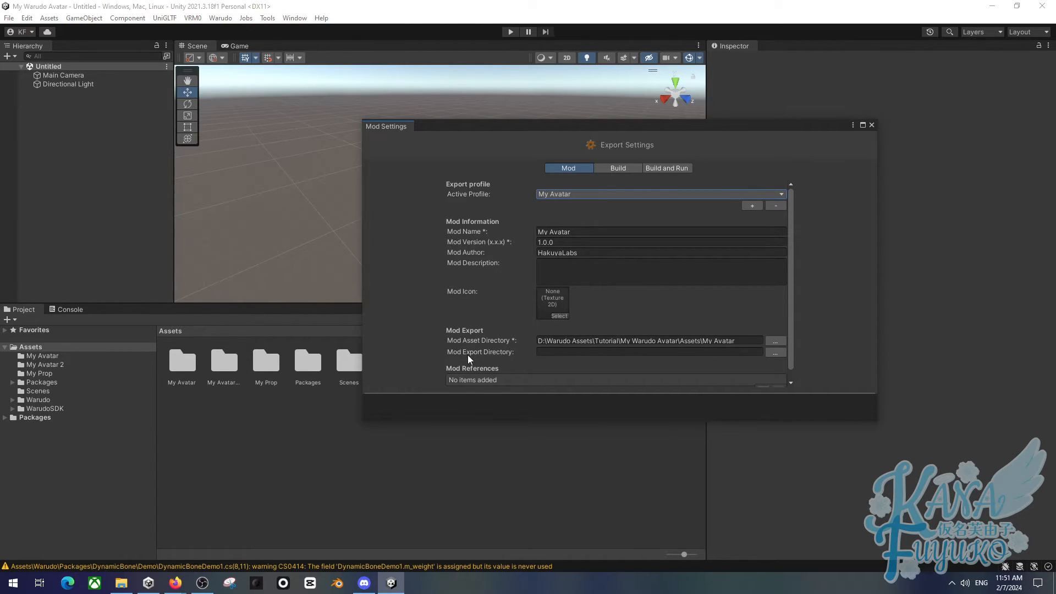
{"action": "left_click", "coordinate": [647, 351]}
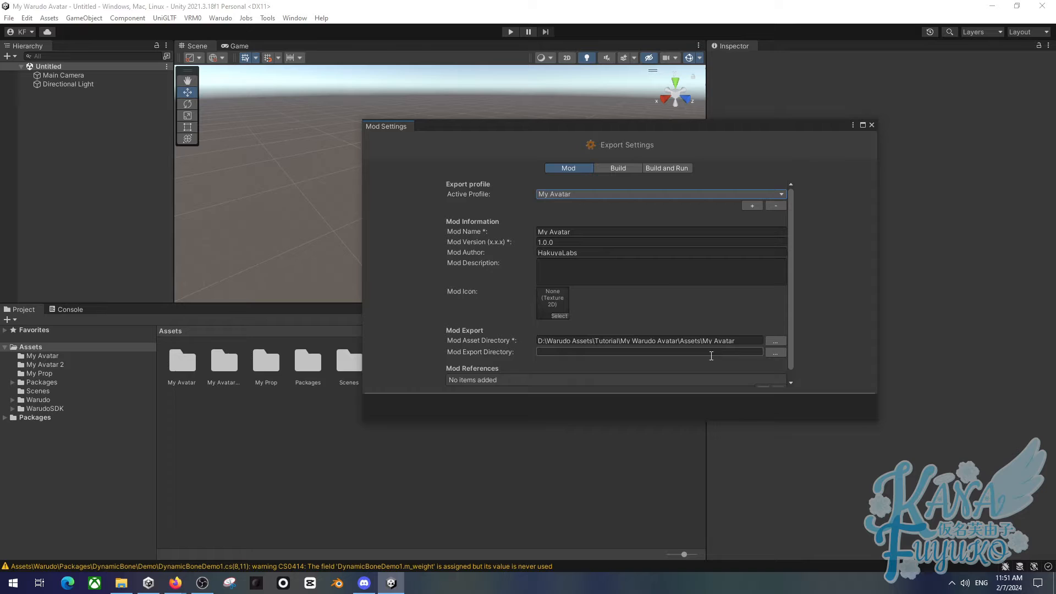
{"action": "mouse_move", "coordinate": [775, 352]}
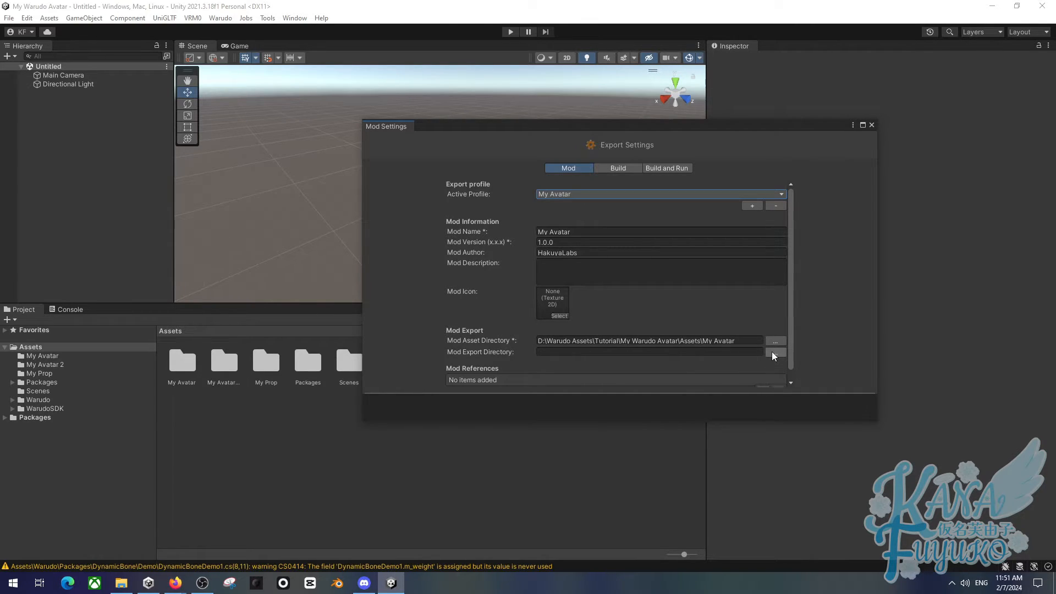
Step: Browse Warudo's StreamingAssets in the export directory picker and cancel without choosing
{"action": "left_click", "coordinate": [774, 351]}
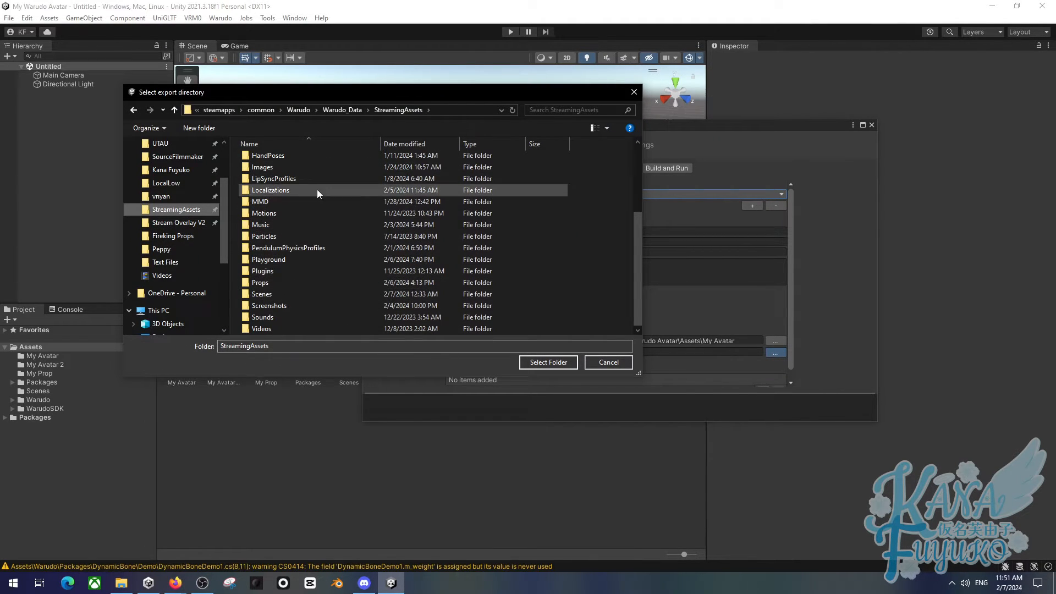
{"action": "scroll", "scroll_direction": "up", "scroll_amount": 3}
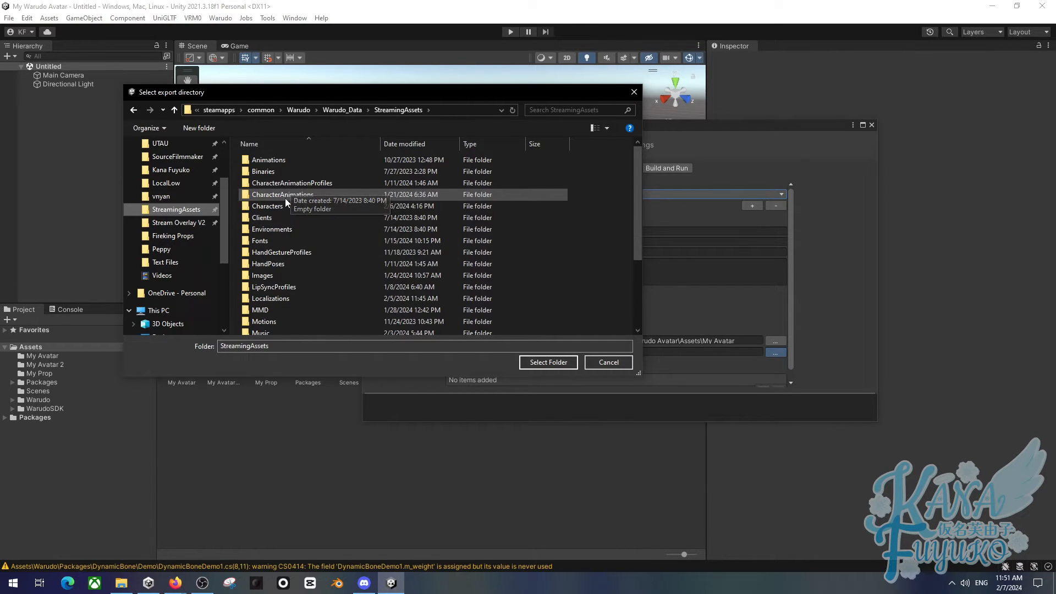
{"action": "scroll", "scroll_direction": "down", "scroll_amount": 3}
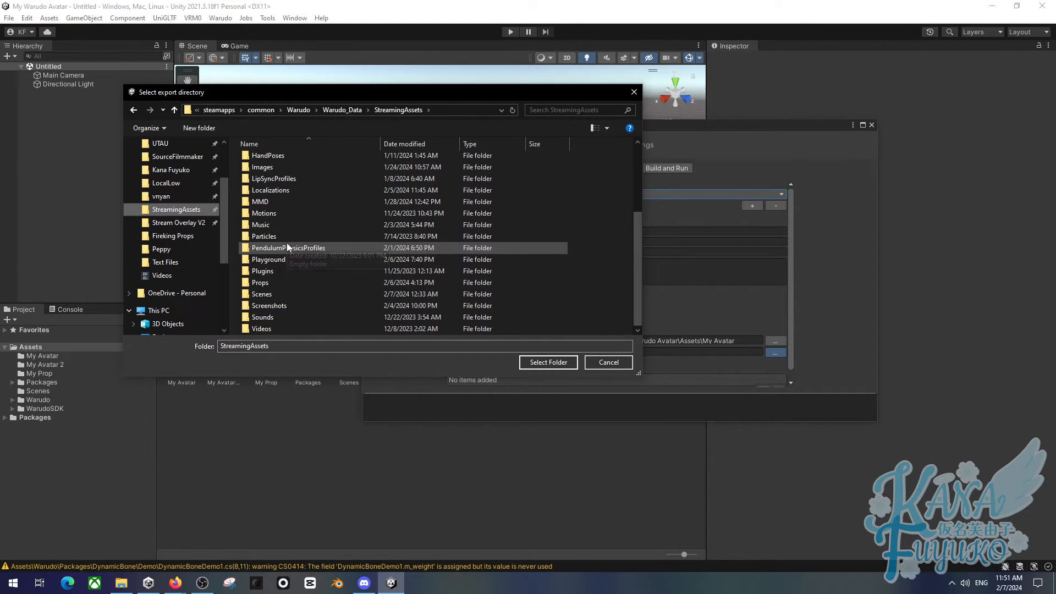
{"action": "mouse_move", "coordinate": [261, 295]}
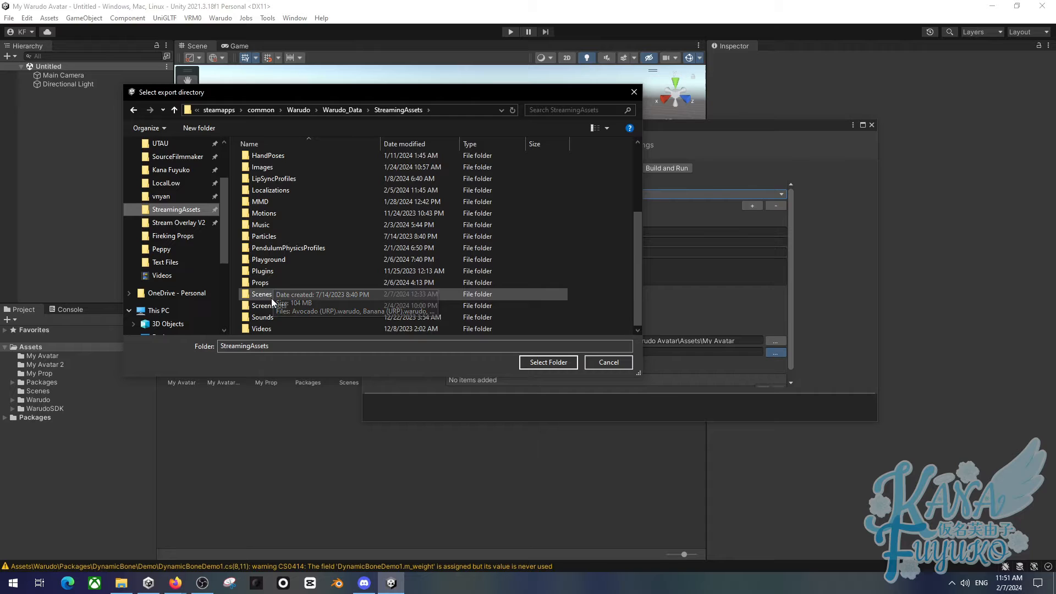
{"action": "scroll", "scroll_direction": "up", "scroll_amount": 3}
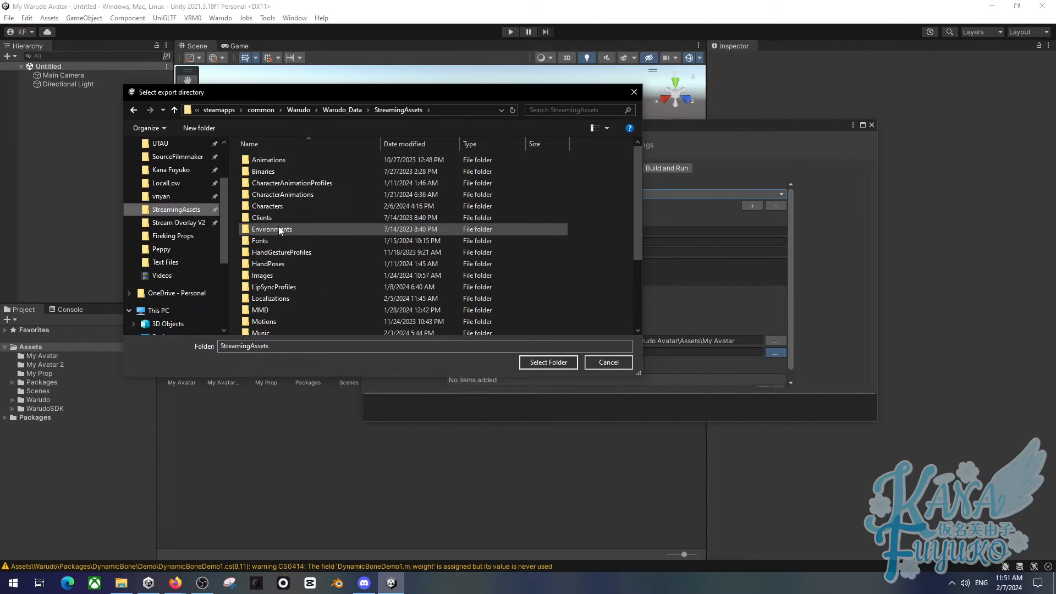
{"action": "left_click", "coordinate": [607, 362]}
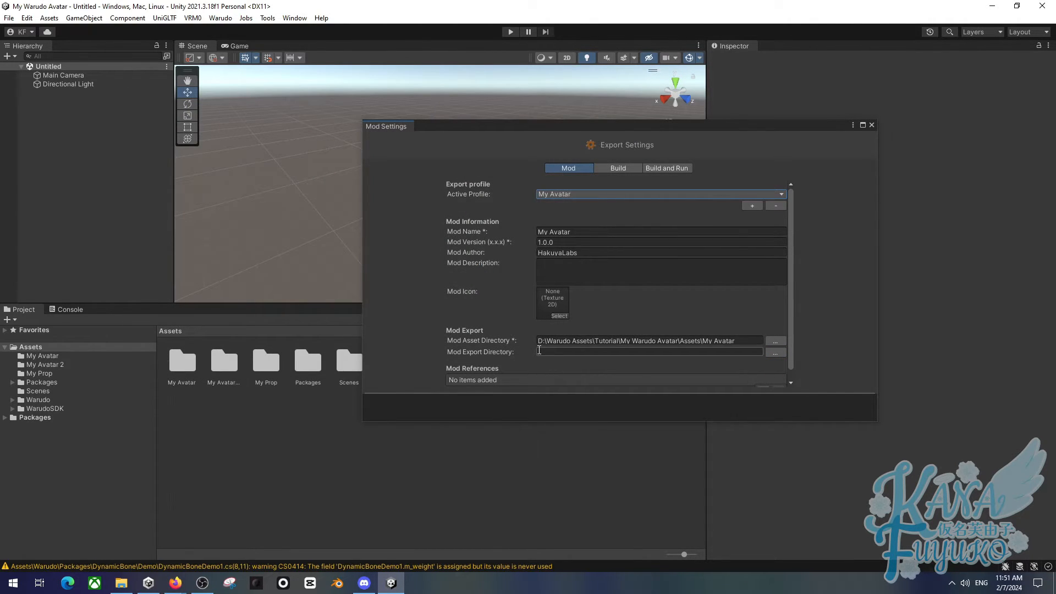
Step: Reopen the export directory picker and close it again, leaving Mod Export Directory empty
{"action": "left_click", "coordinate": [650, 352]}
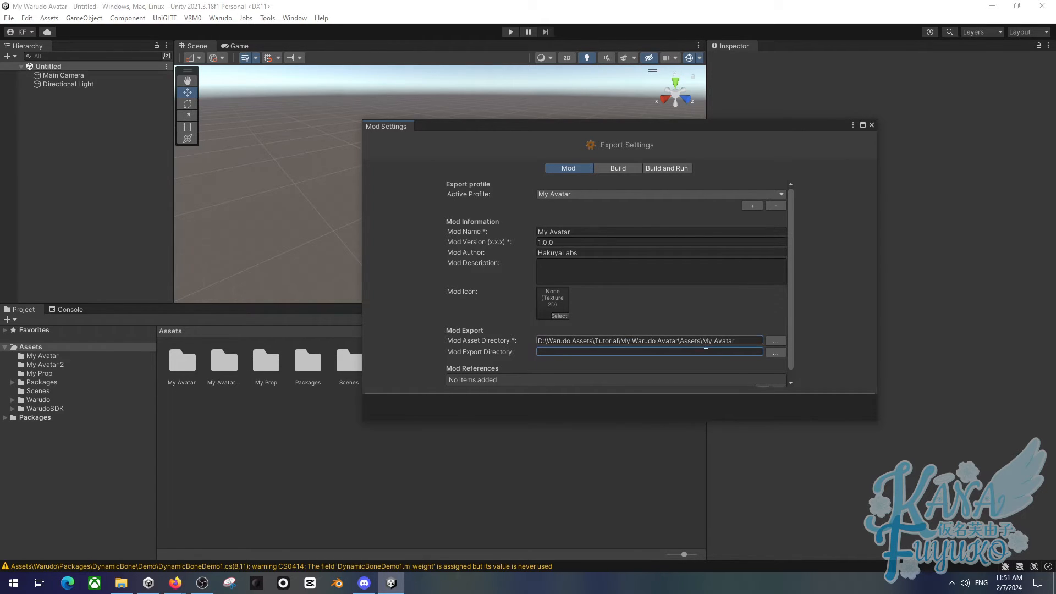
{"action": "left_click", "coordinate": [774, 351]}
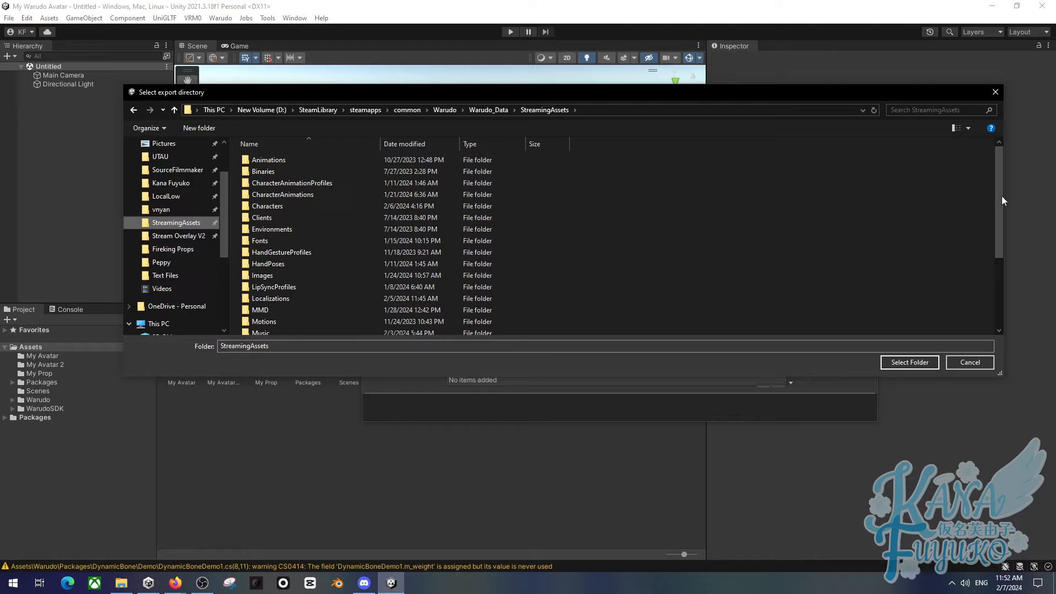
{"action": "mouse_move", "coordinate": [318, 110]}
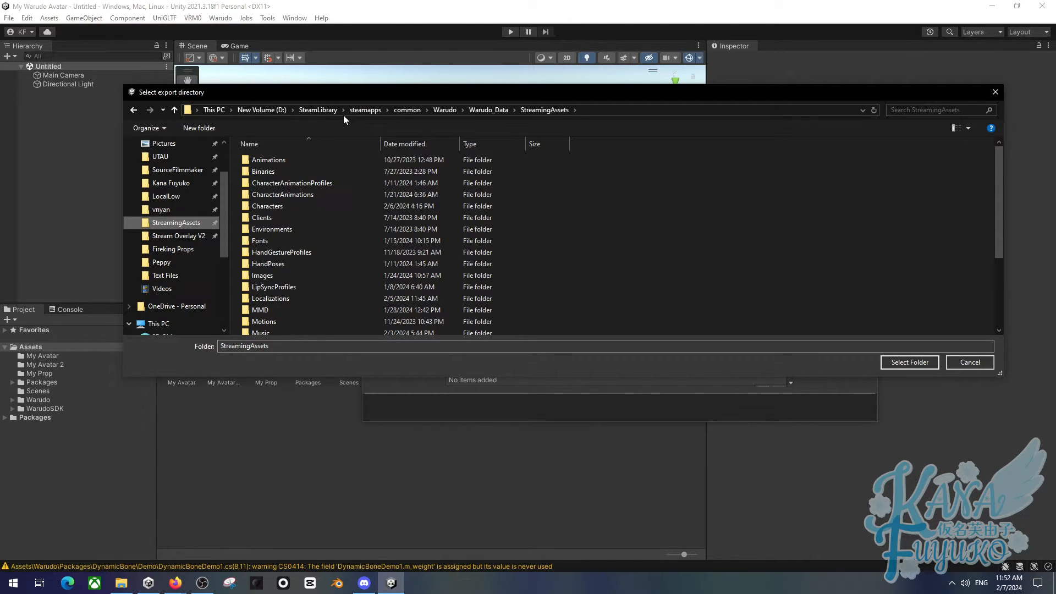
{"action": "mouse_move", "coordinate": [411, 121]}
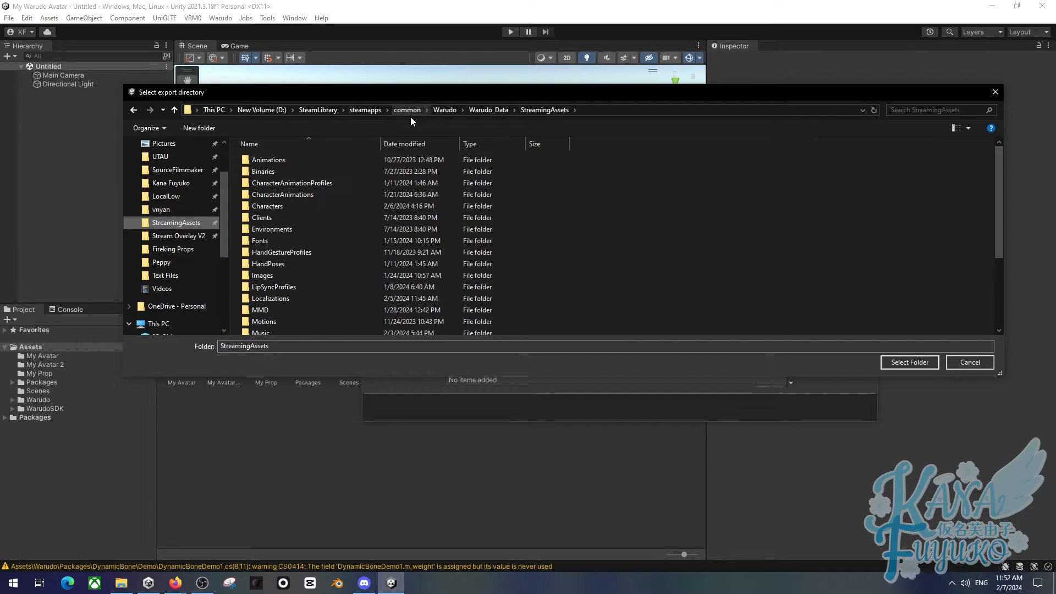
{"action": "mouse_move", "coordinate": [544, 118]}
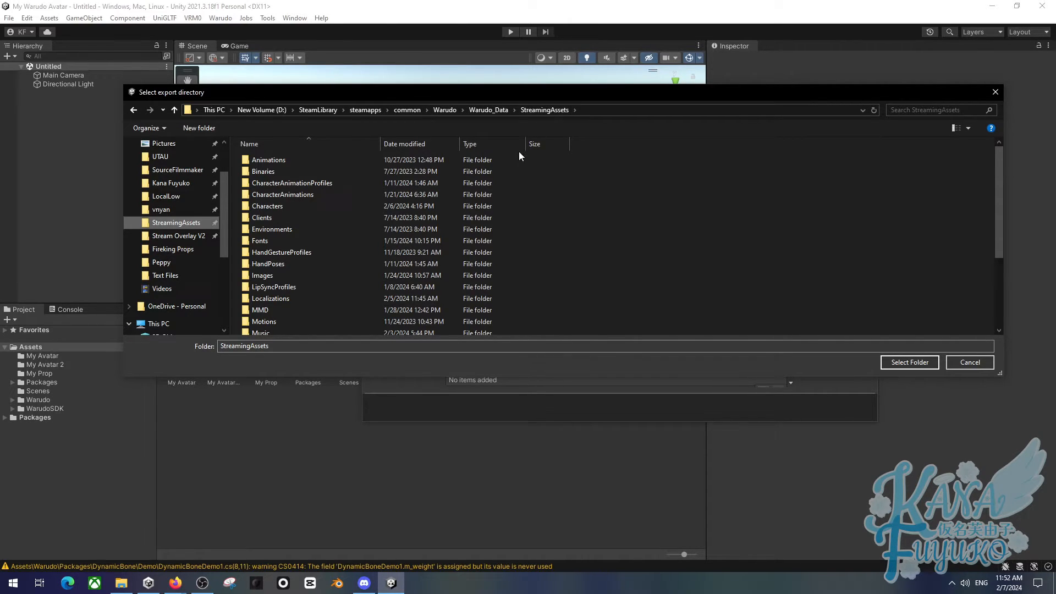
{"action": "mouse_move", "coordinate": [517, 125]}
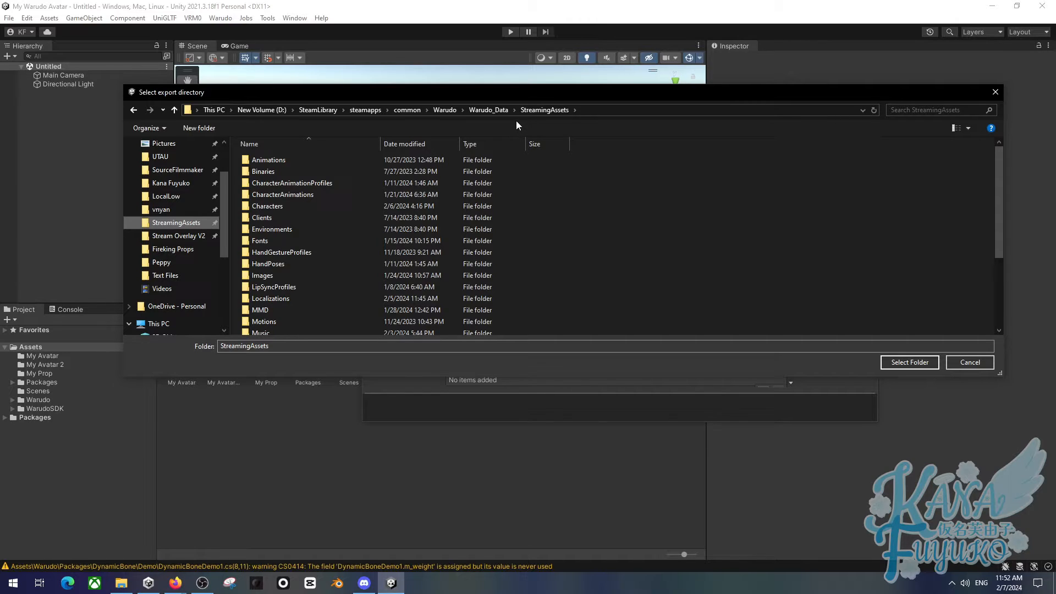
{"action": "mouse_move", "coordinate": [491, 133]}
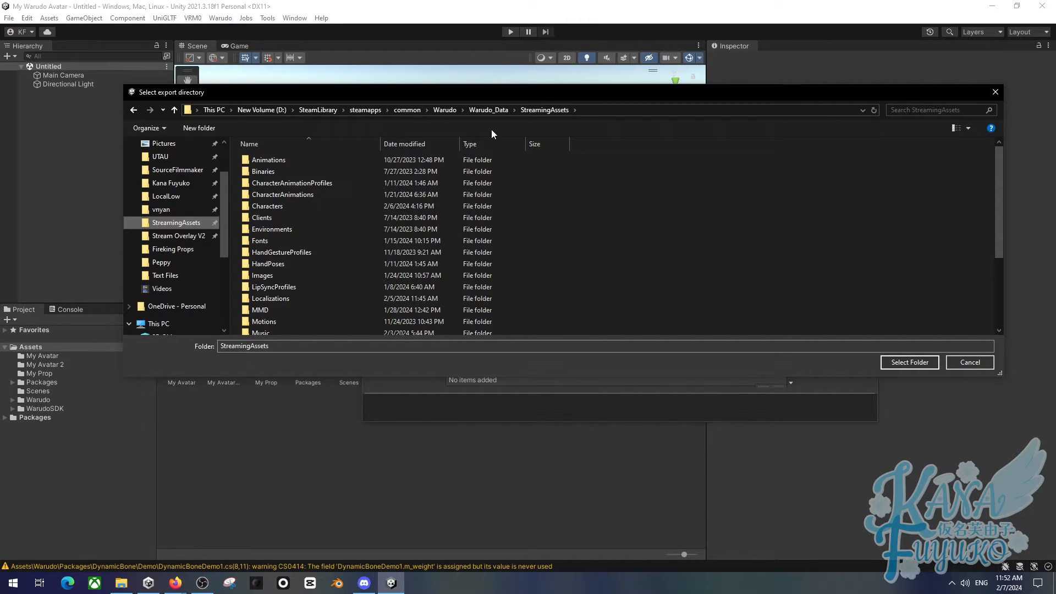
{"action": "mouse_move", "coordinate": [611, 204]}
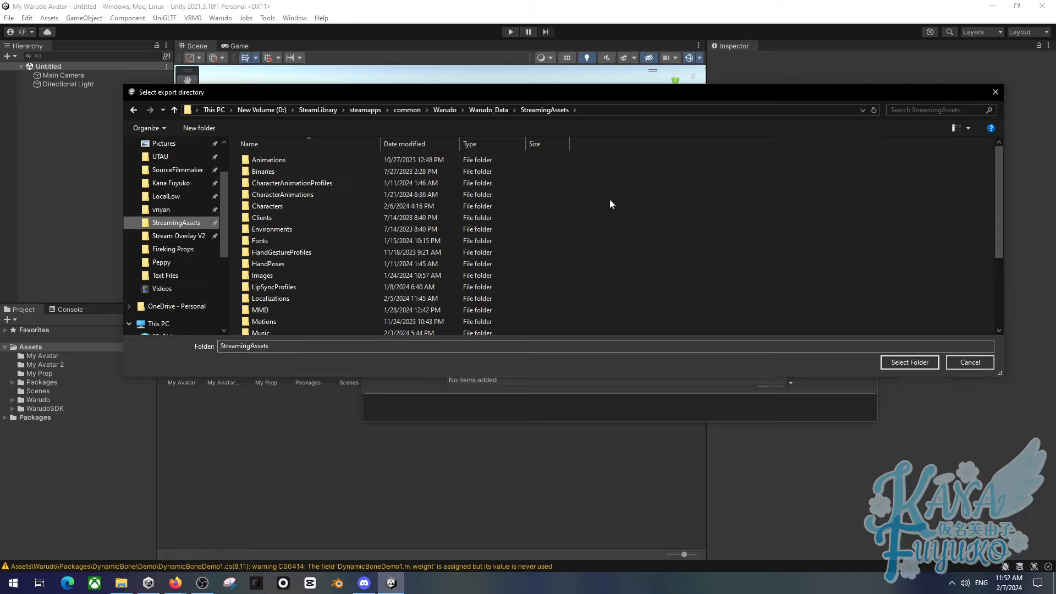
{"action": "mouse_move", "coordinate": [720, 180]}
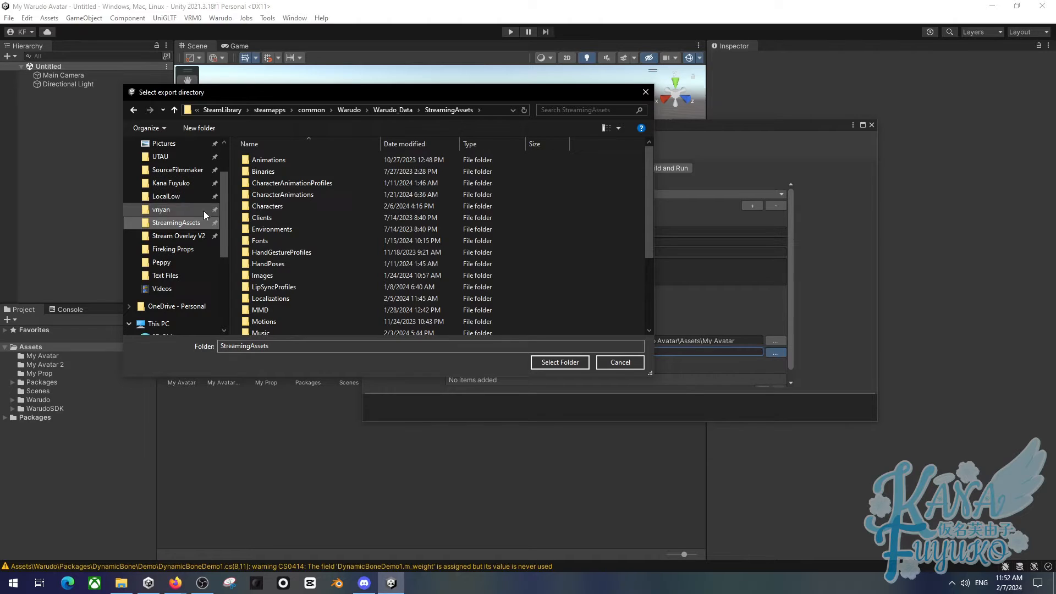
{"action": "mouse_move", "coordinate": [176, 223]}
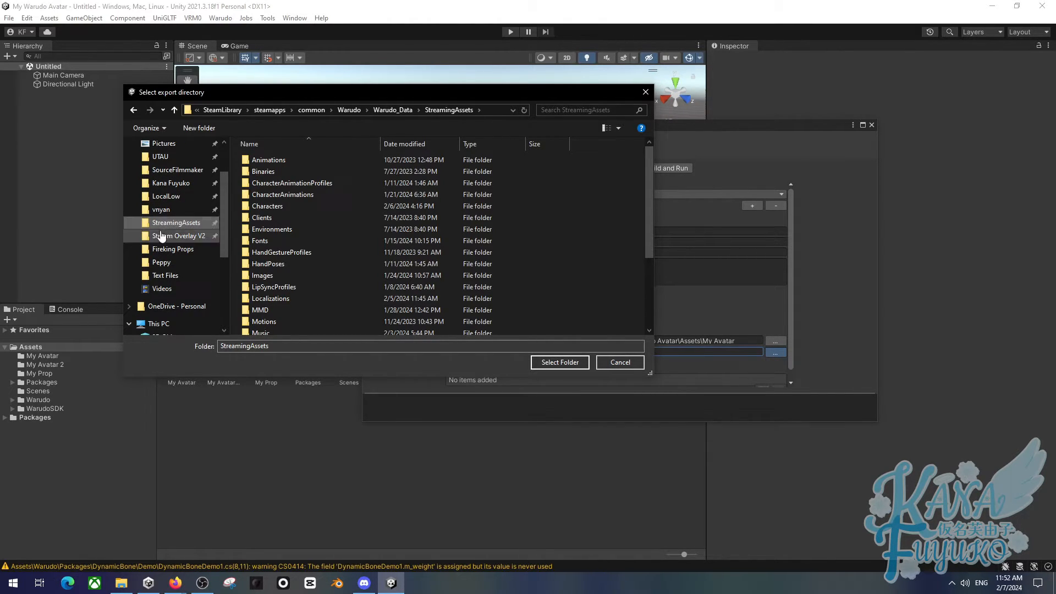
{"action": "mouse_move", "coordinate": [267, 206]}
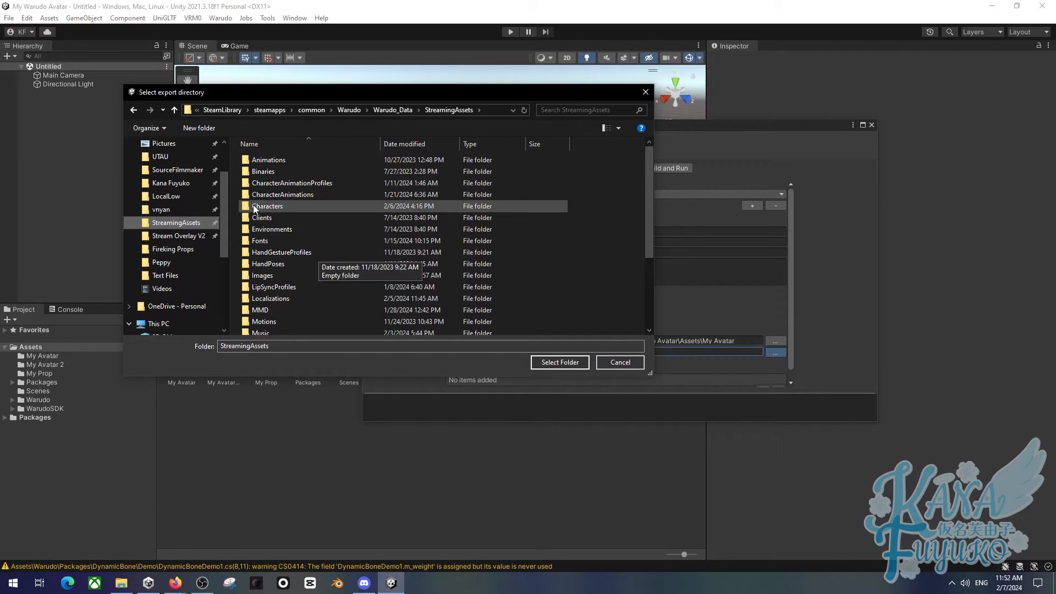
{"action": "mouse_move", "coordinate": [486, 112]}
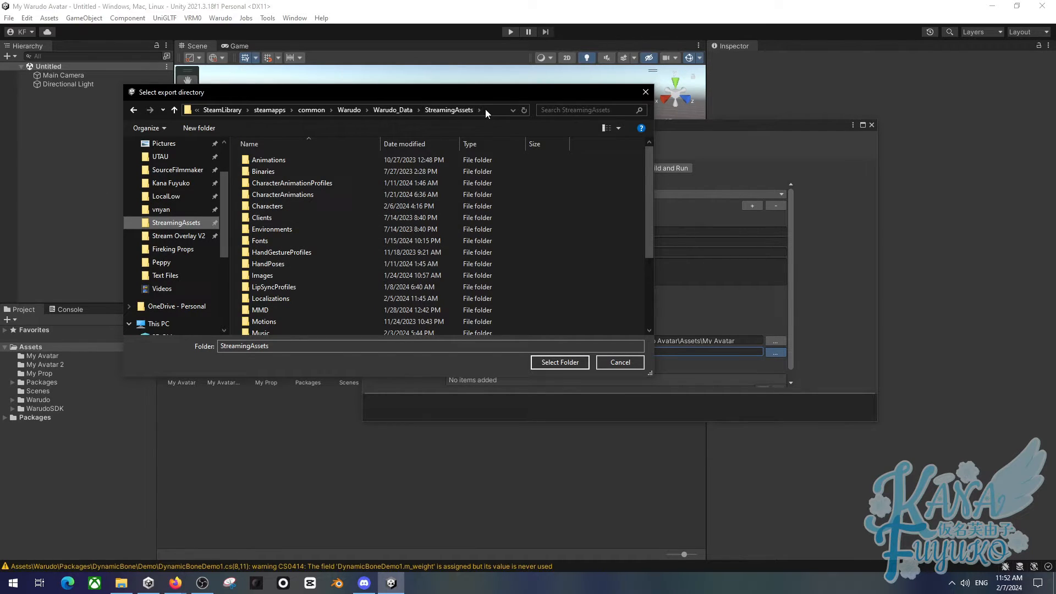
{"action": "mouse_move", "coordinate": [458, 128]}
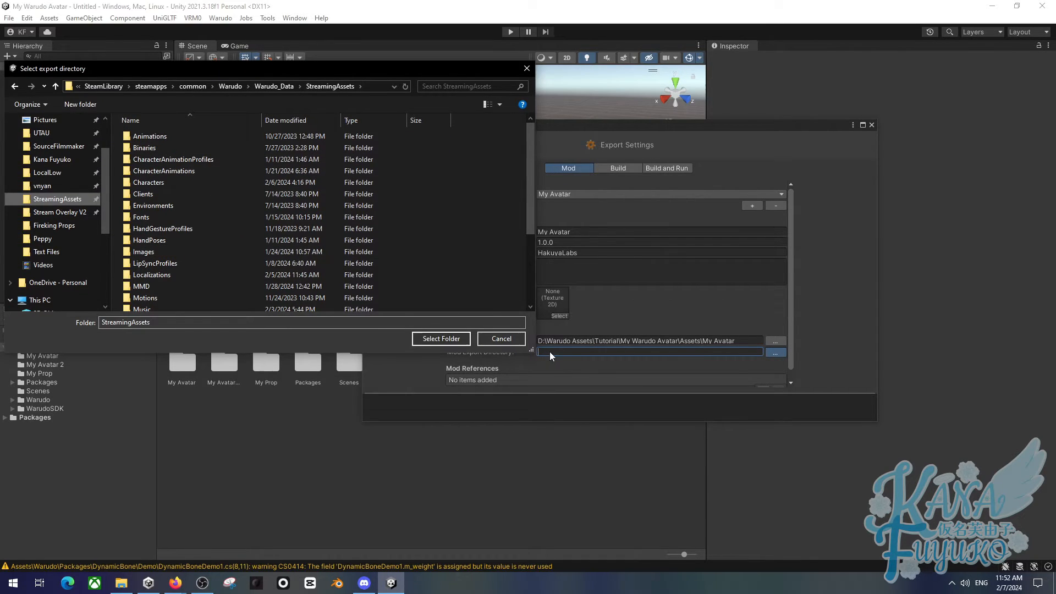
{"action": "left_click", "coordinate": [501, 338]}
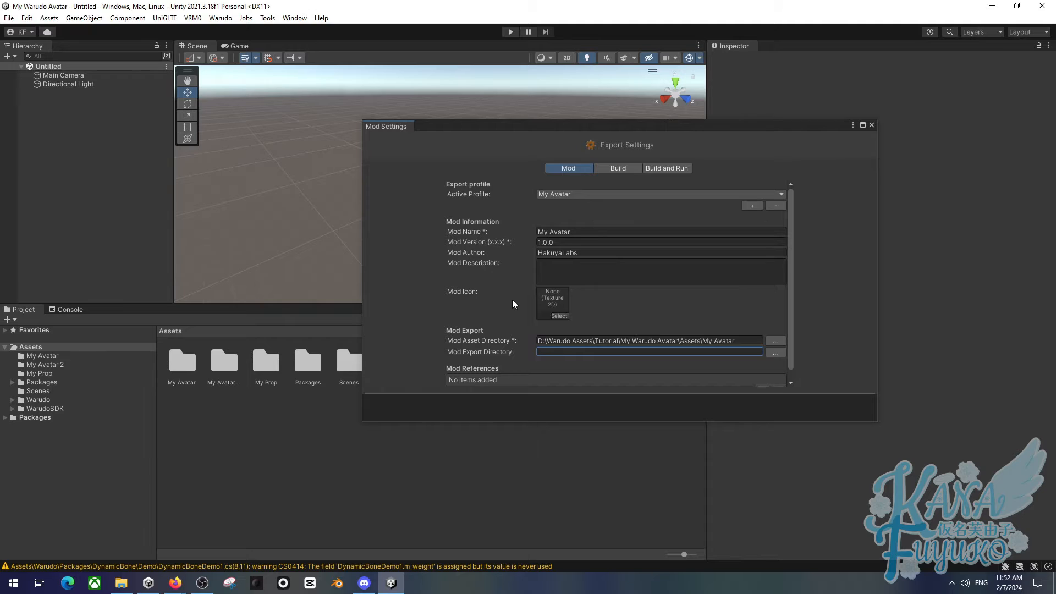
{"action": "mouse_move", "coordinate": [536, 259]}
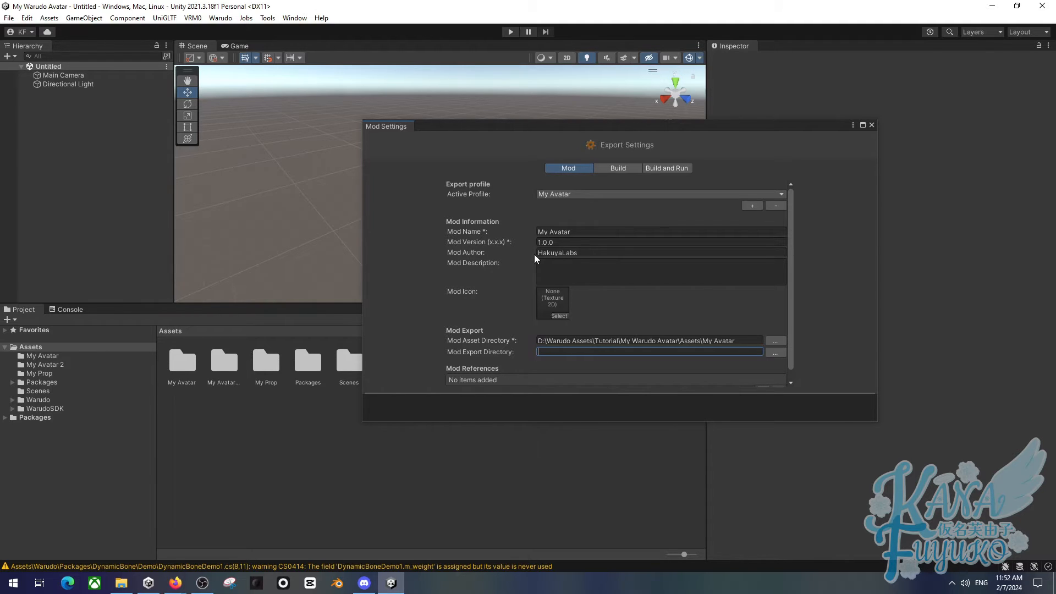
Step: In the build exporter settings, try the optimization choices and leave it on File Size
{"action": "left_click", "coordinate": [617, 167]}
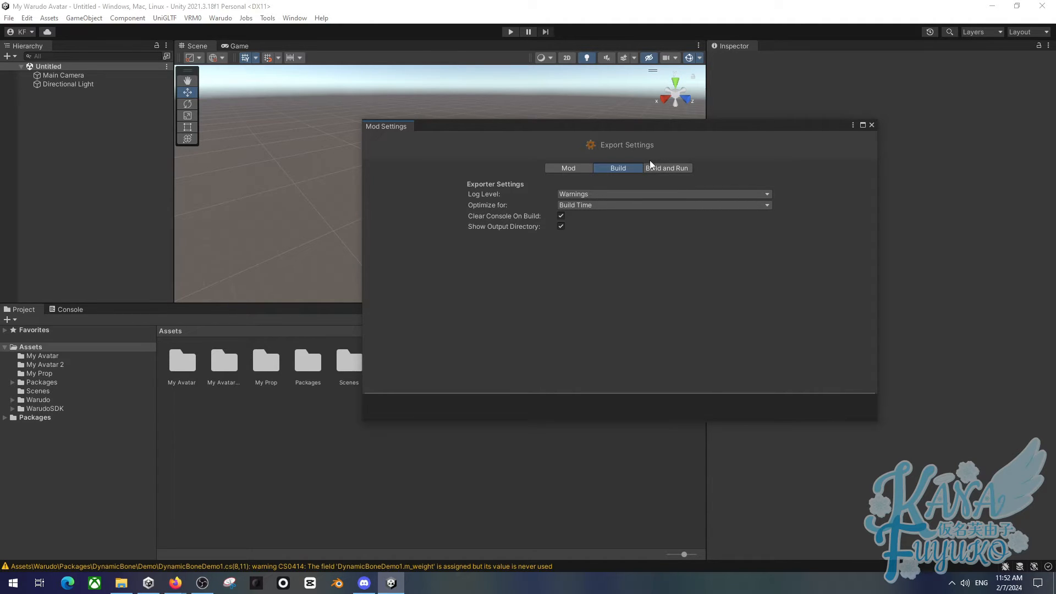
{"action": "mouse_move", "coordinate": [633, 152]}
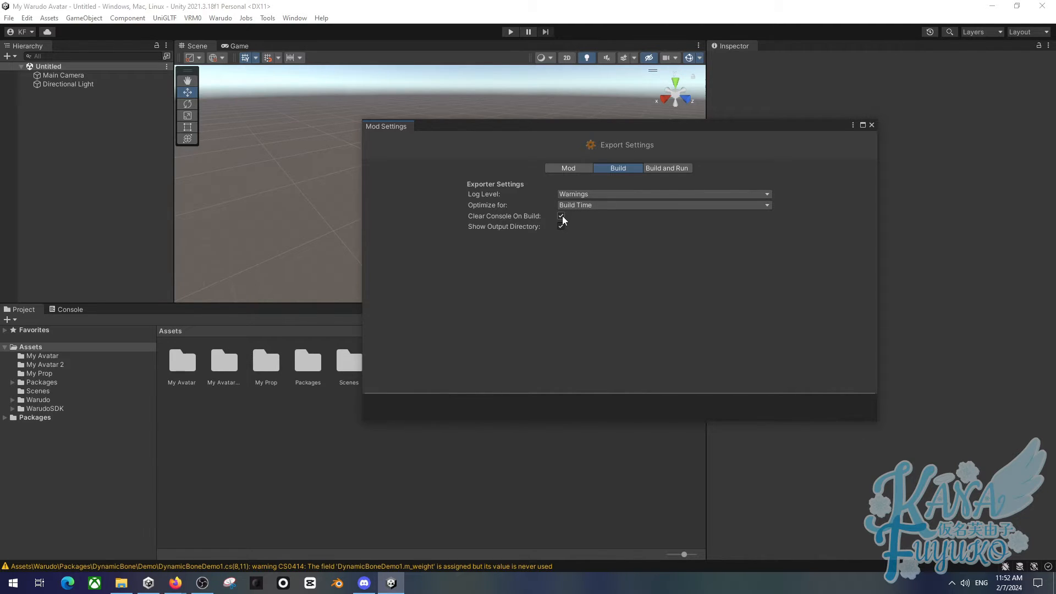
{"action": "mouse_move", "coordinate": [527, 221]}
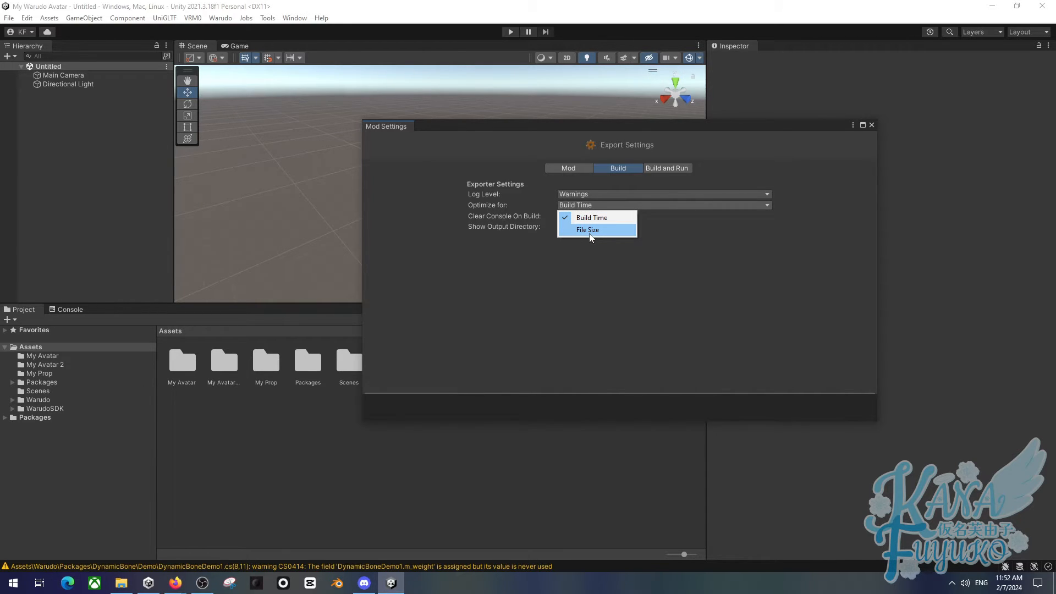
{"action": "mouse_move", "coordinate": [377, 289]}
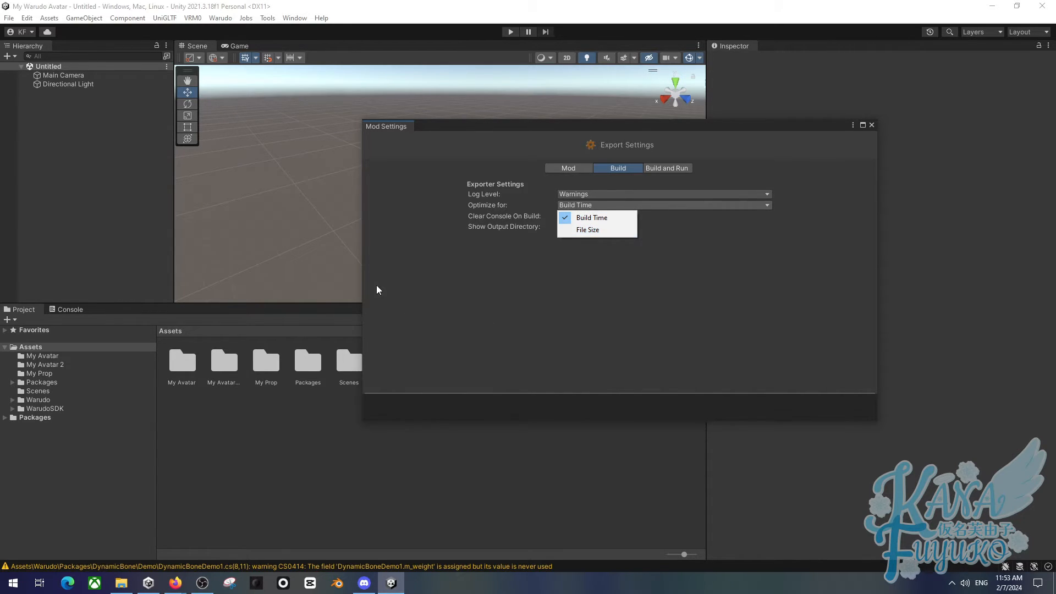
{"action": "left_click", "coordinate": [591, 216]}
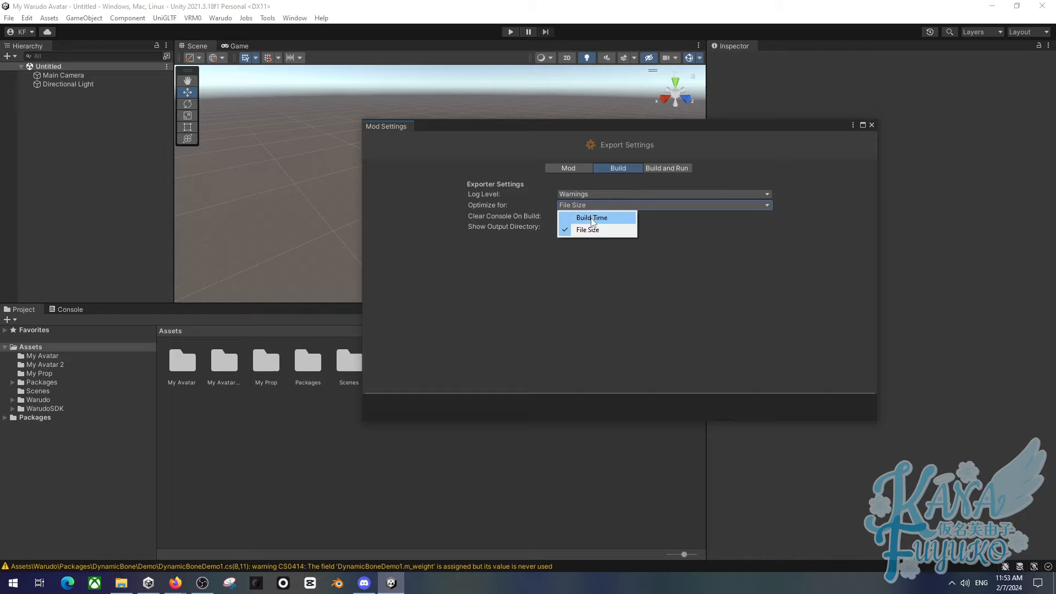
{"action": "left_click", "coordinate": [587, 230]}
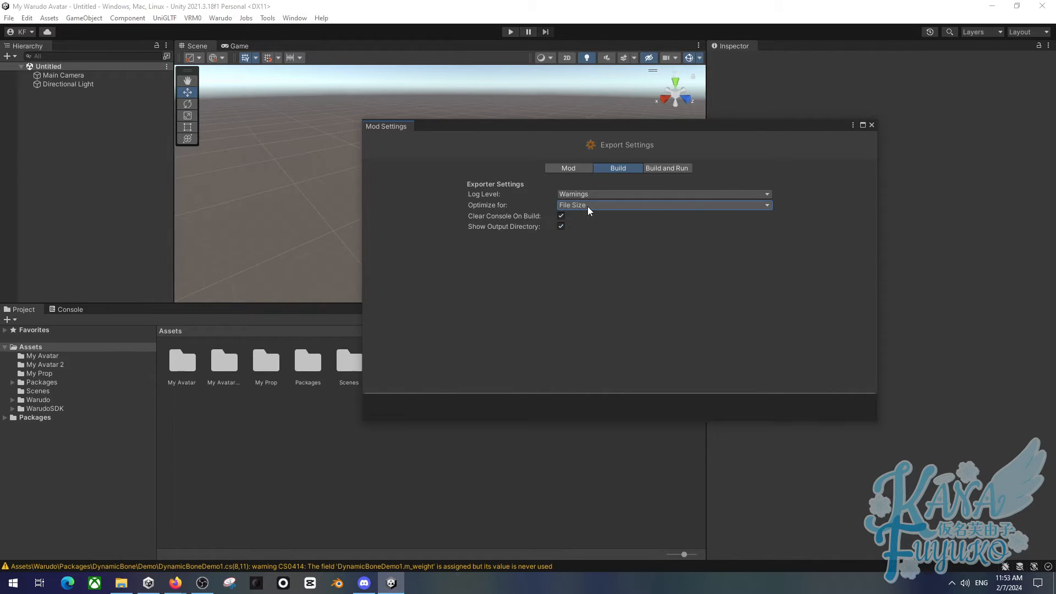
{"action": "left_click", "coordinate": [663, 204]}
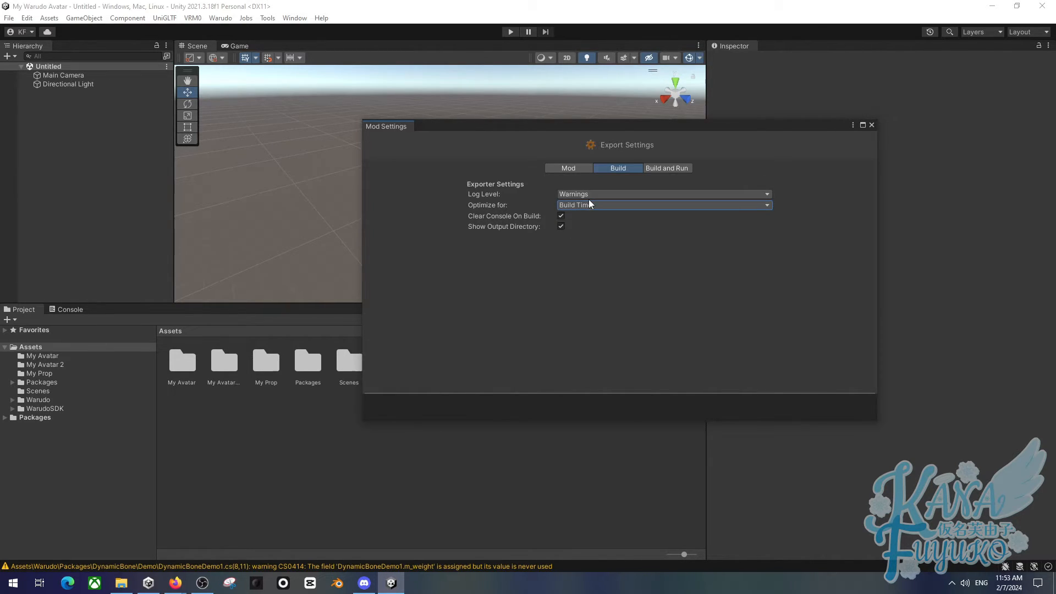
{"action": "left_click", "coordinate": [662, 205]}
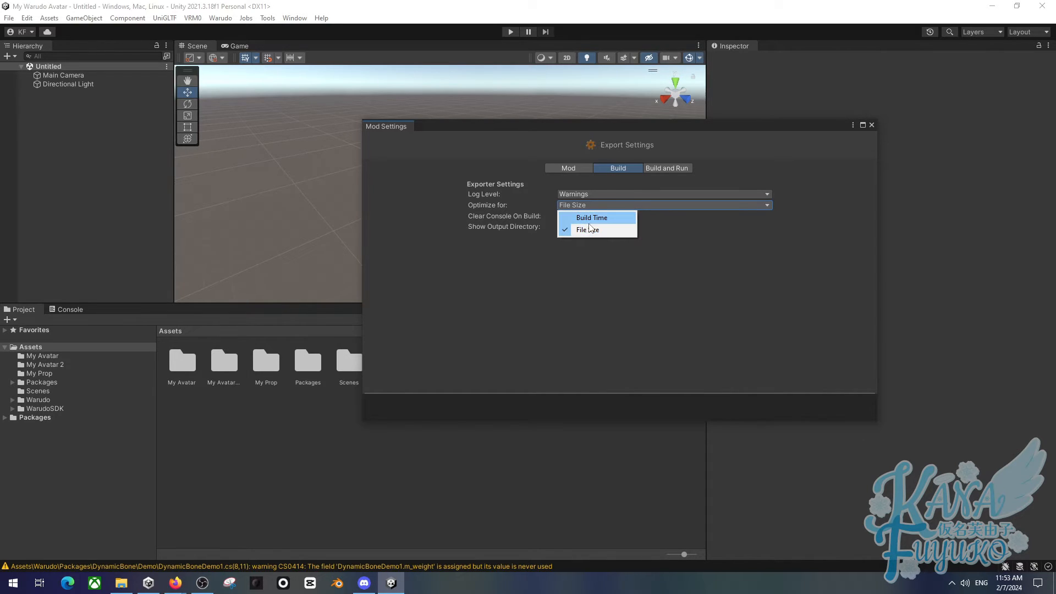
{"action": "left_click", "coordinate": [590, 218]}
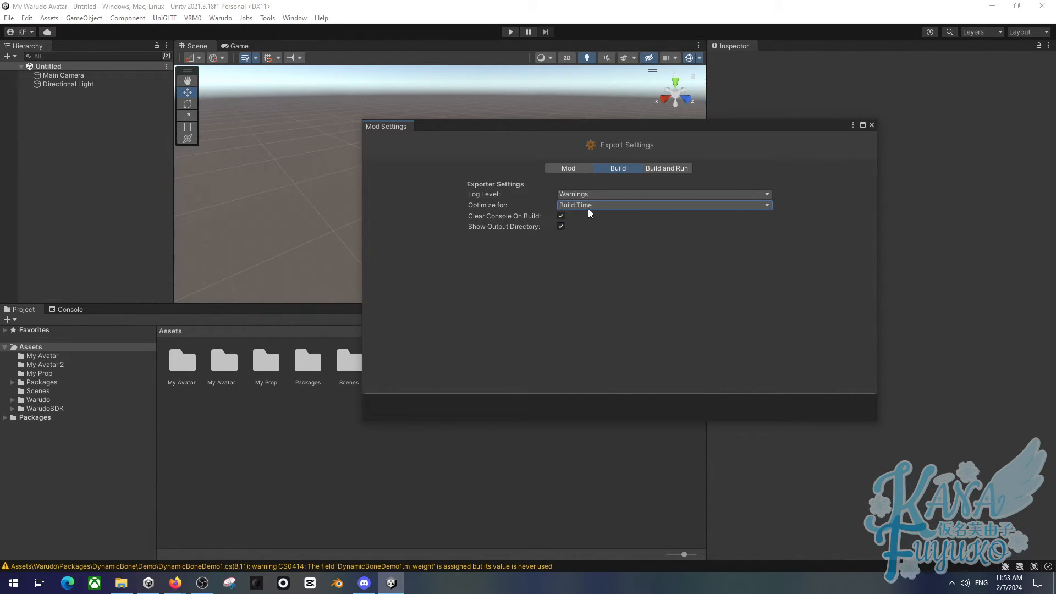
{"action": "left_click", "coordinate": [663, 205]}
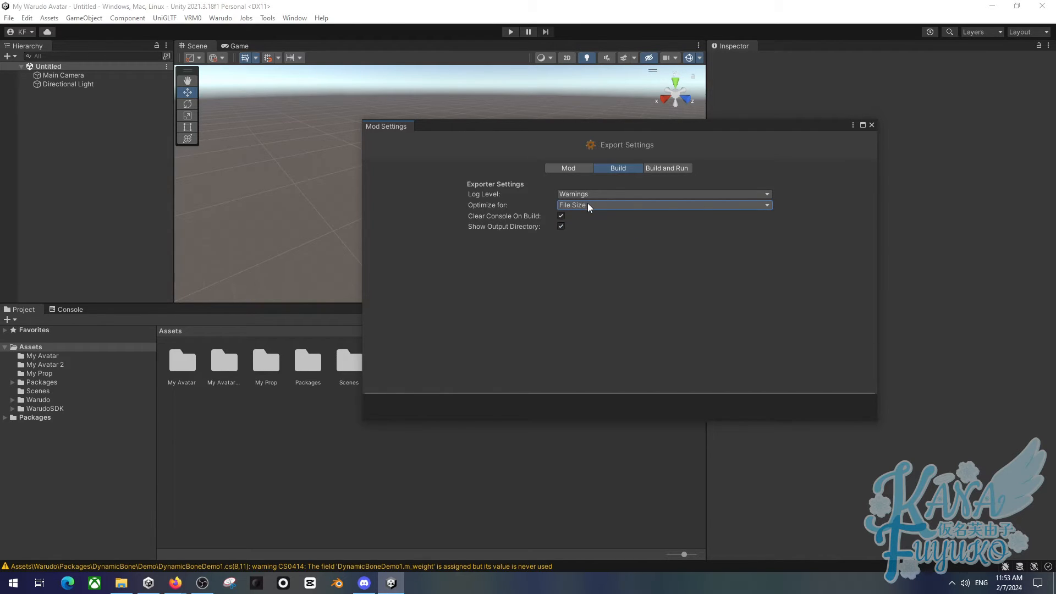
{"action": "left_click", "coordinate": [567, 167]}
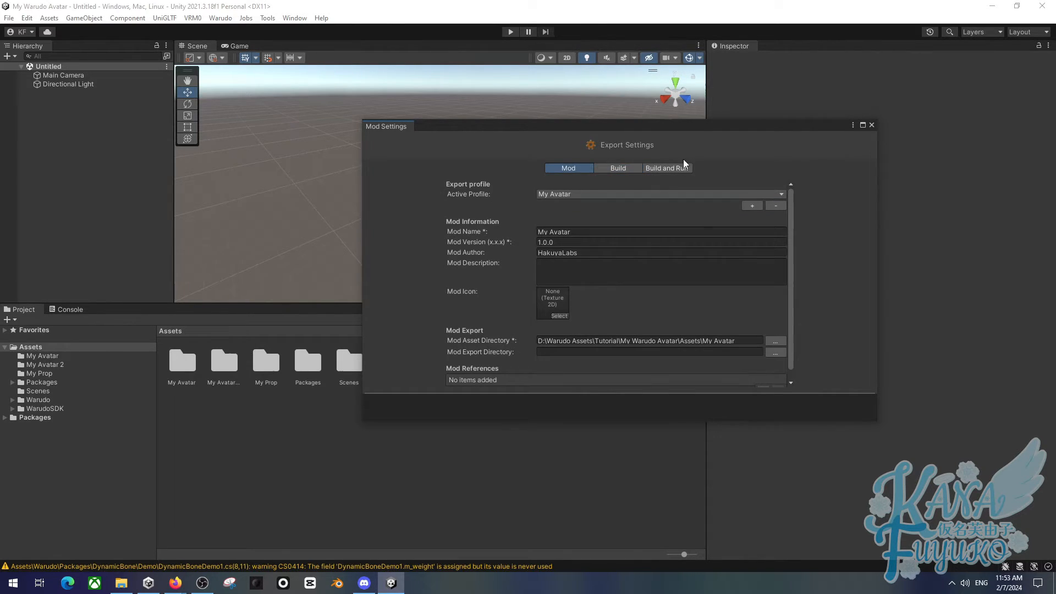
Step: Close Mod Settings and launch Setup Character for the active My Avatar mod
{"action": "left_click", "coordinate": [219, 18]}
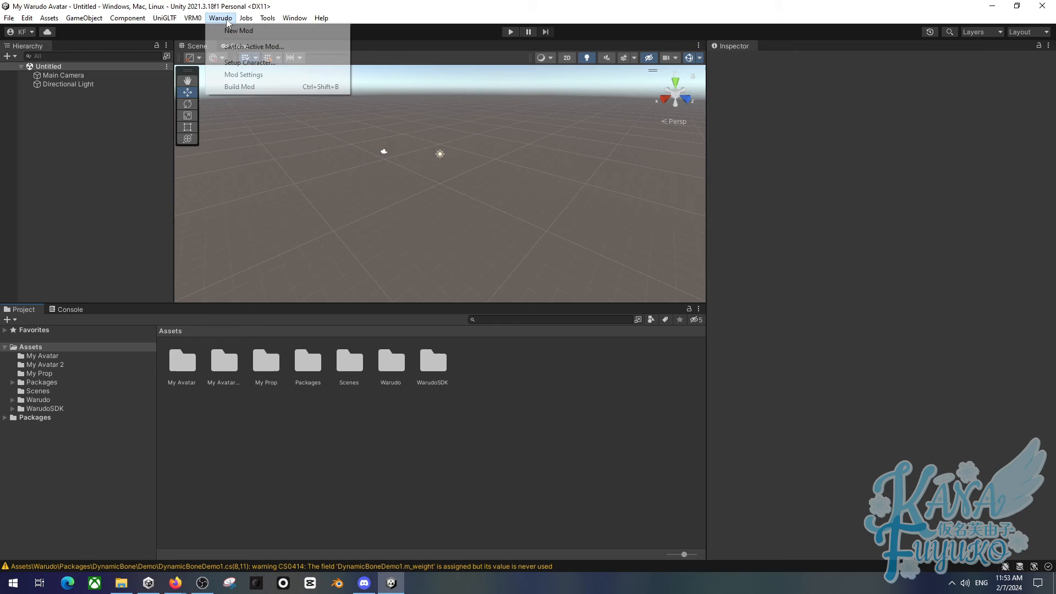
{"action": "mouse_move", "coordinate": [239, 87]}
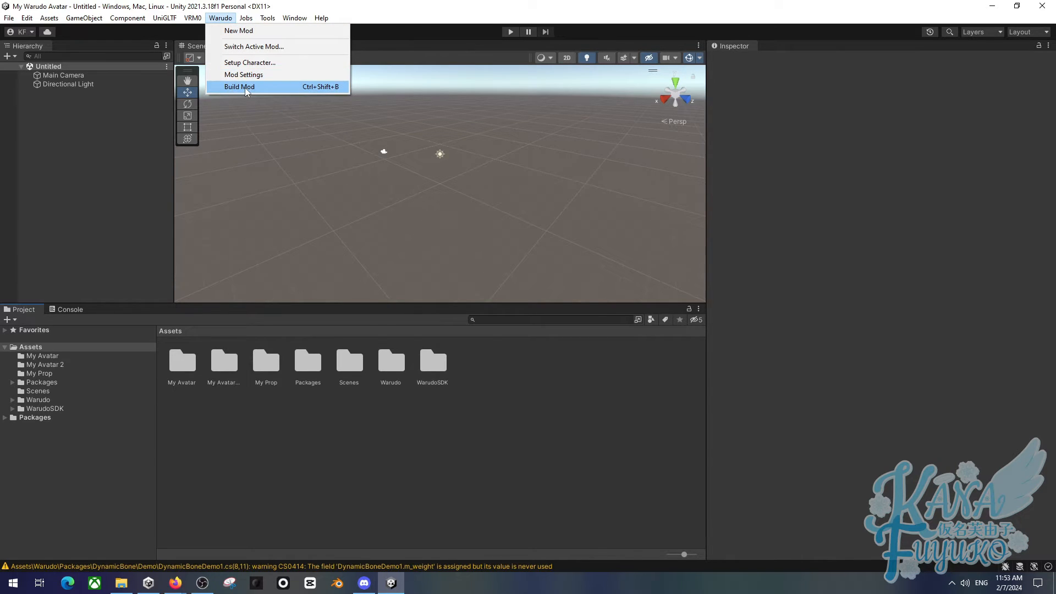
{"action": "mouse_move", "coordinate": [249, 63]}
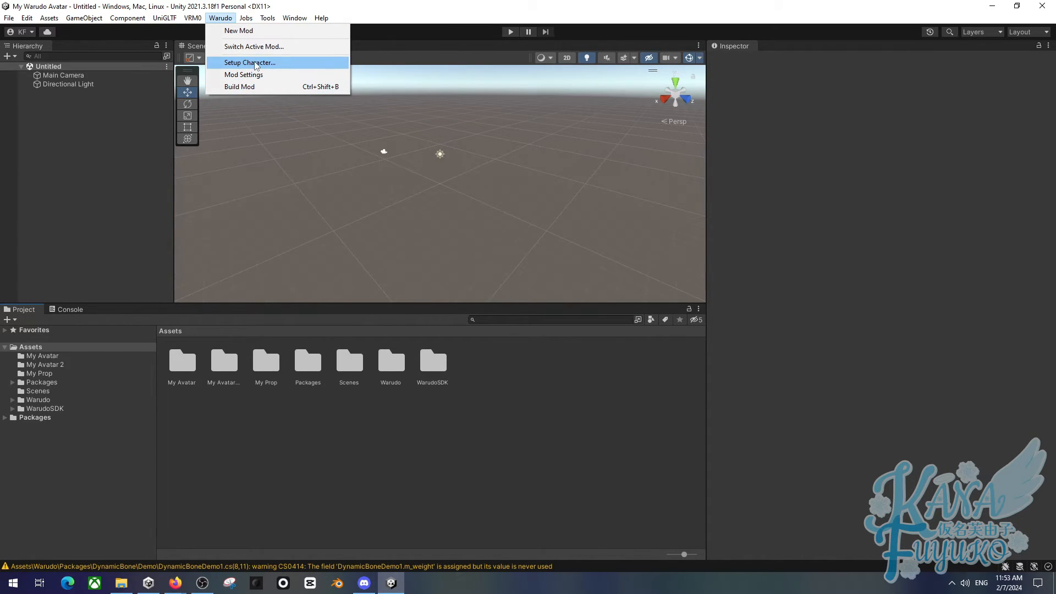
{"action": "mouse_move", "coordinate": [402, 402]}
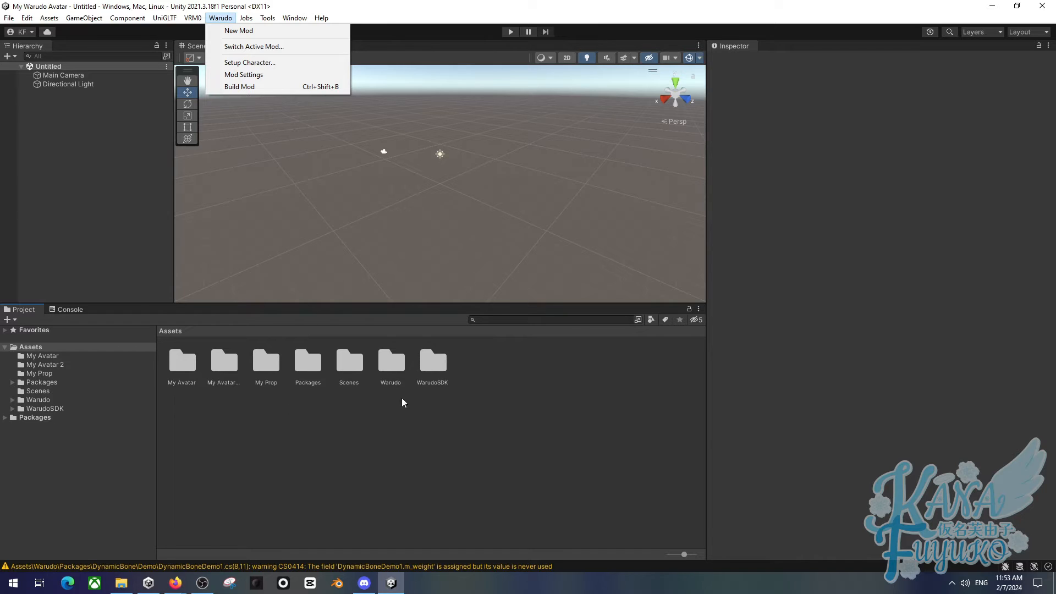
{"action": "mouse_move", "coordinate": [264, 86]}
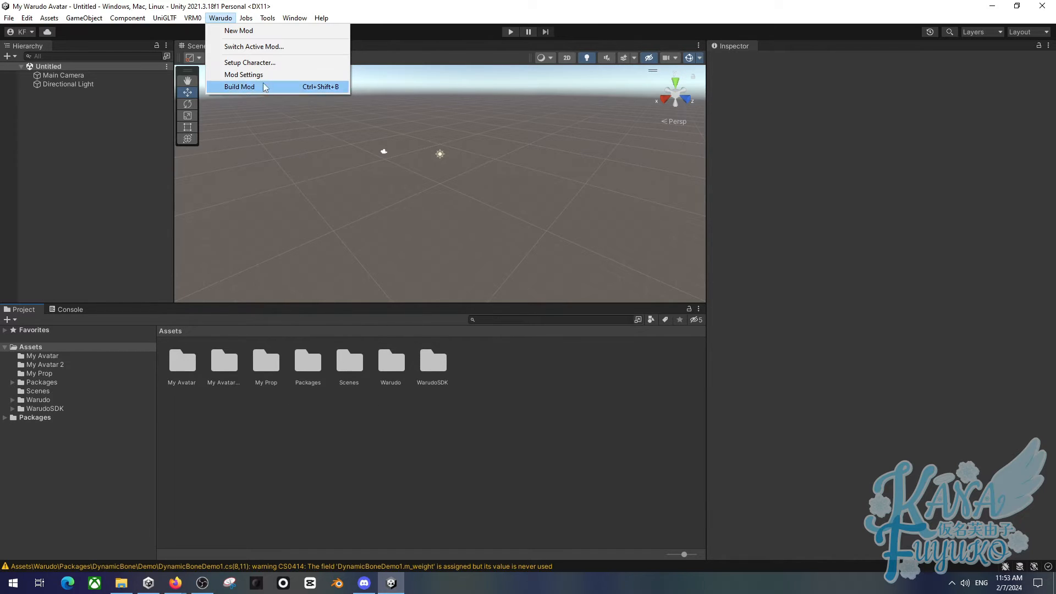
{"action": "left_click", "coordinate": [249, 62]}
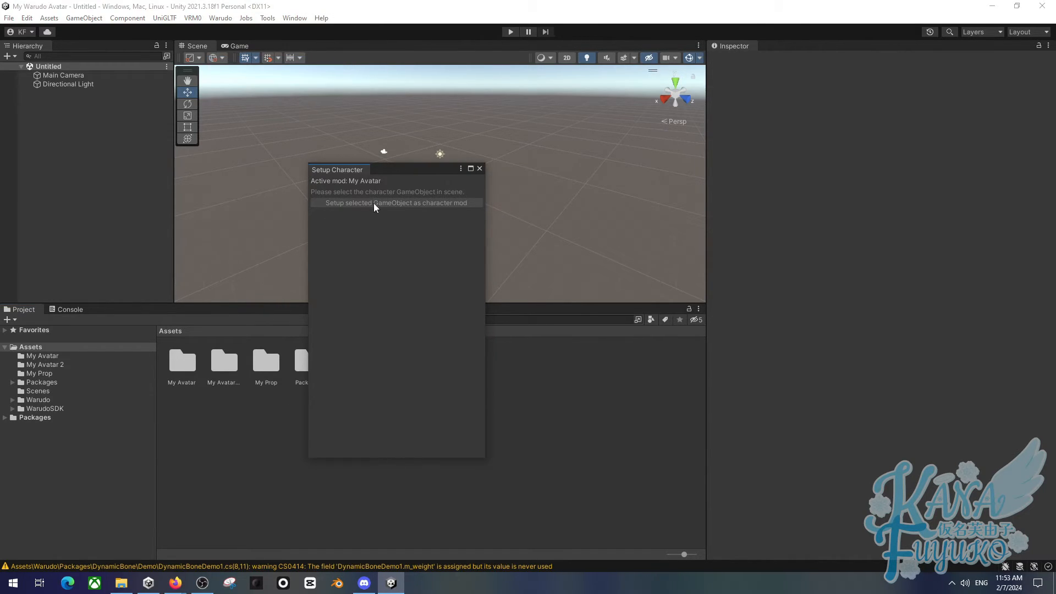
{"action": "mouse_move", "coordinate": [97, 185]}
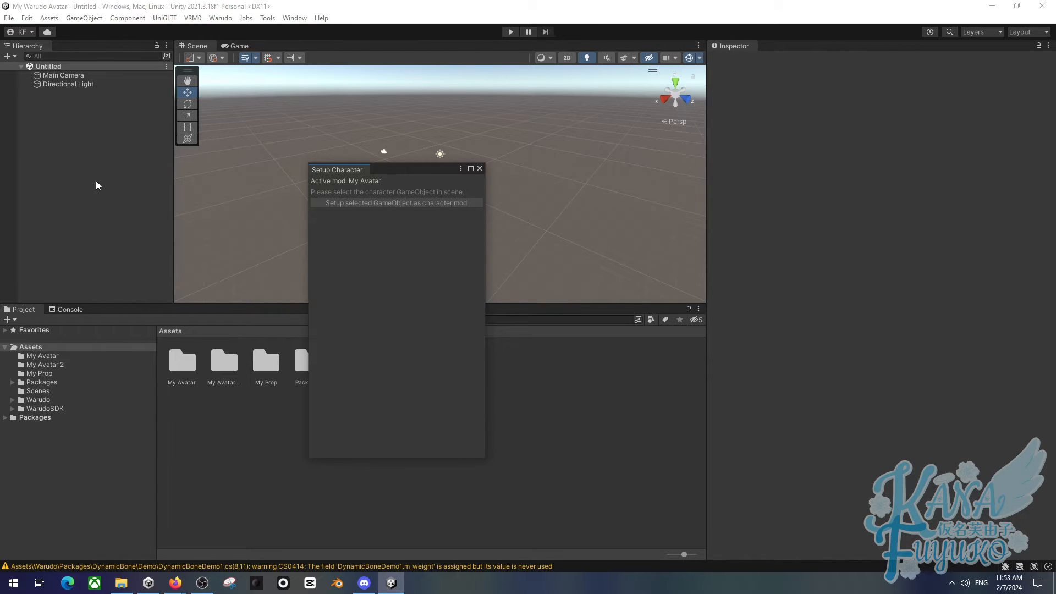
{"action": "mouse_move", "coordinate": [294, 198]}
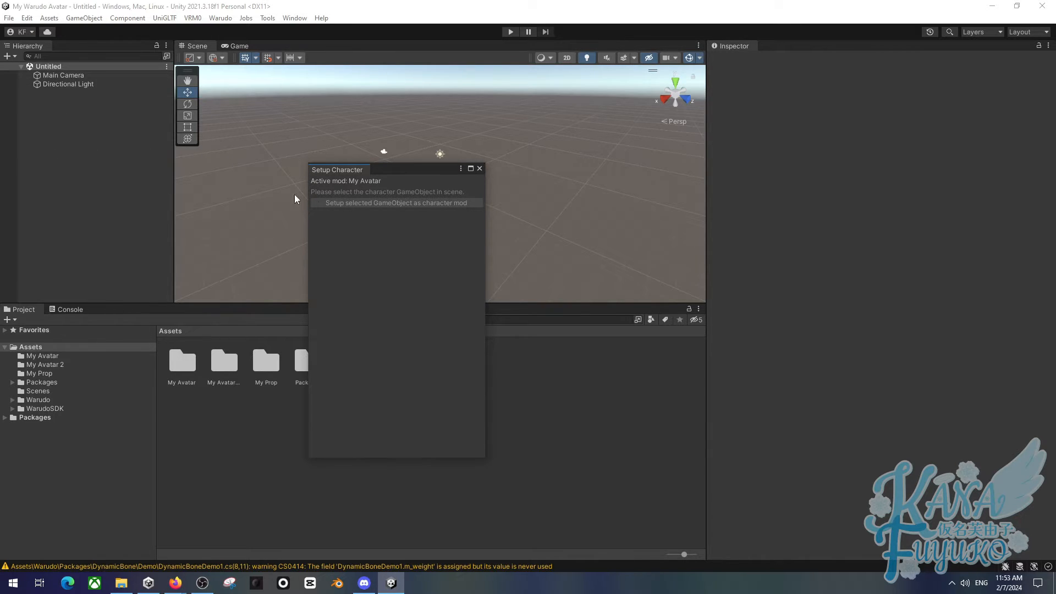
{"action": "mouse_move", "coordinate": [404, 180]}
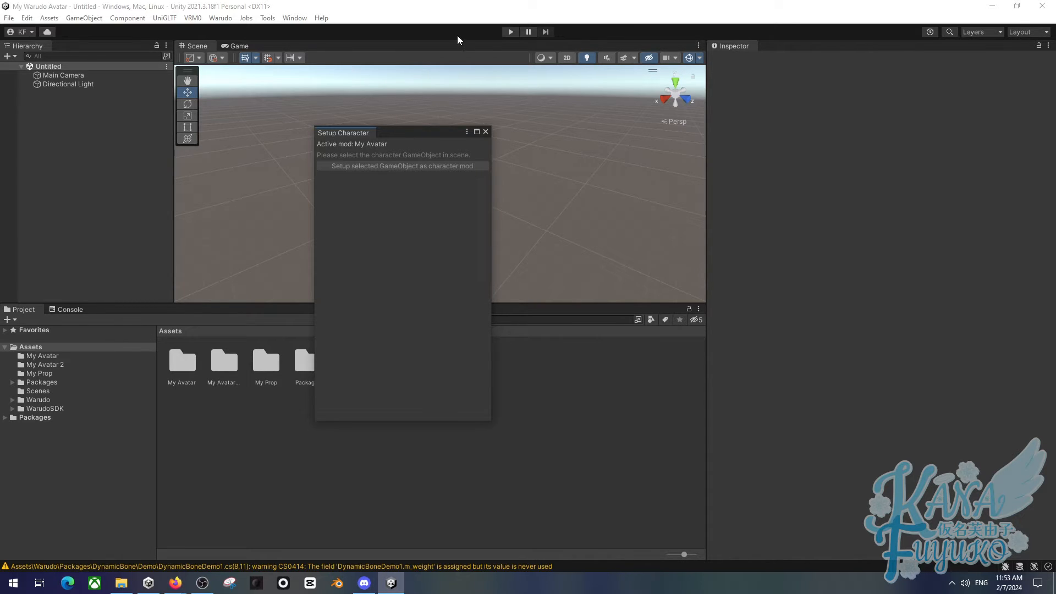
Step: Reposition and close the Setup Character window, then list the Warudo mod commands again
{"action": "left_click_drag", "start_coordinate": [343, 132], "coordinate": [228, 149]}
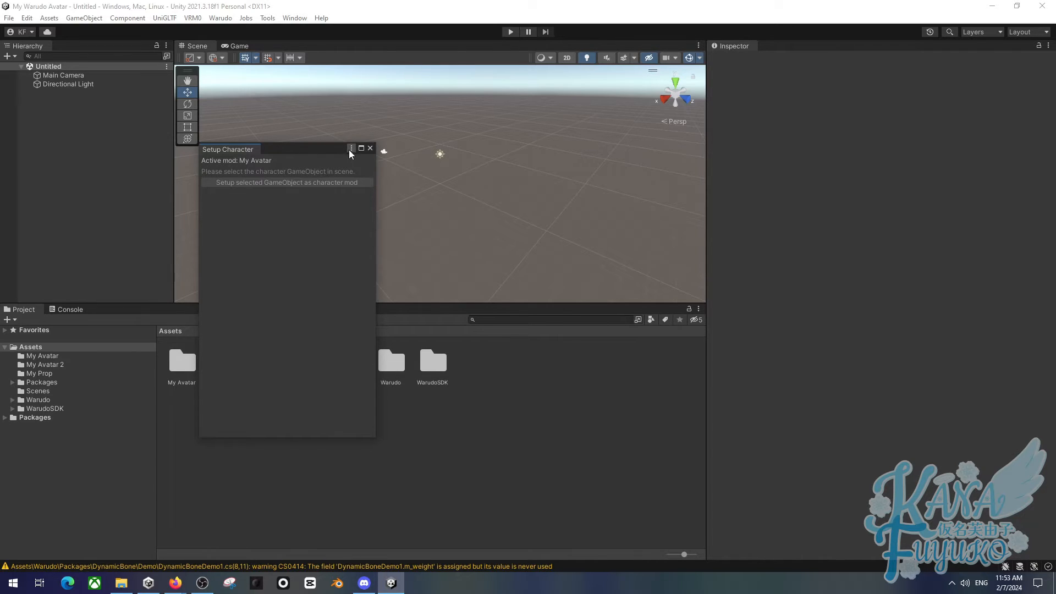
{"action": "mouse_move", "coordinate": [333, 150]}
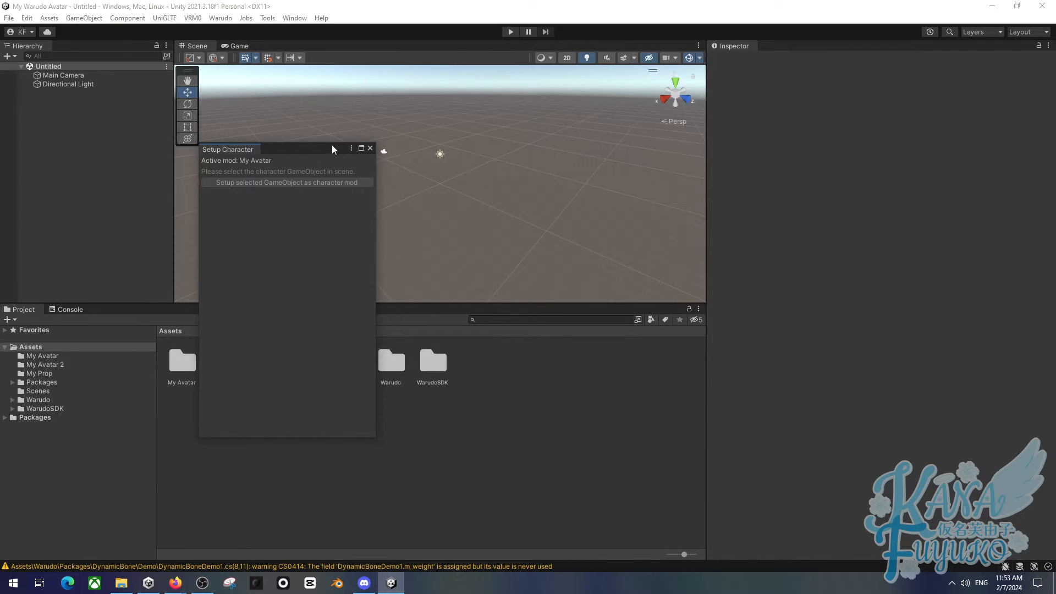
{"action": "mouse_move", "coordinate": [322, 156]}
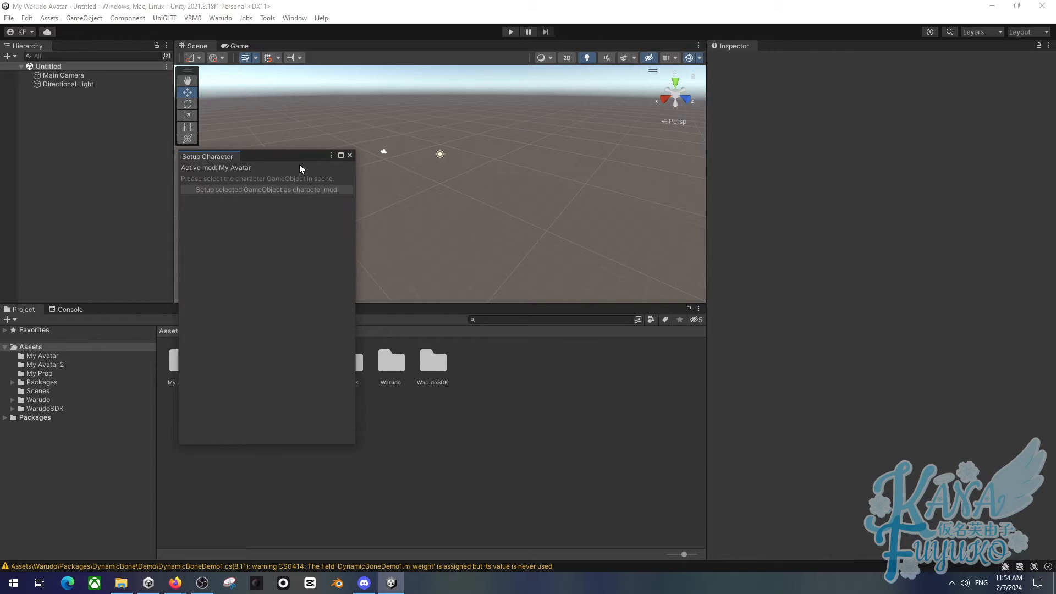
{"action": "left_click", "coordinate": [350, 155]}
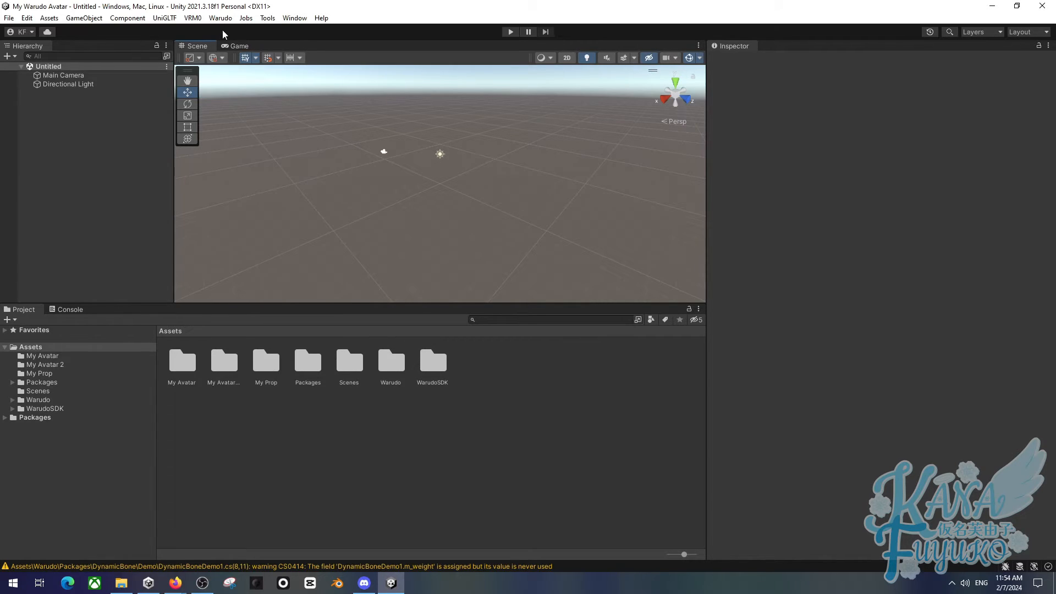
{"action": "left_click", "coordinate": [221, 18]}
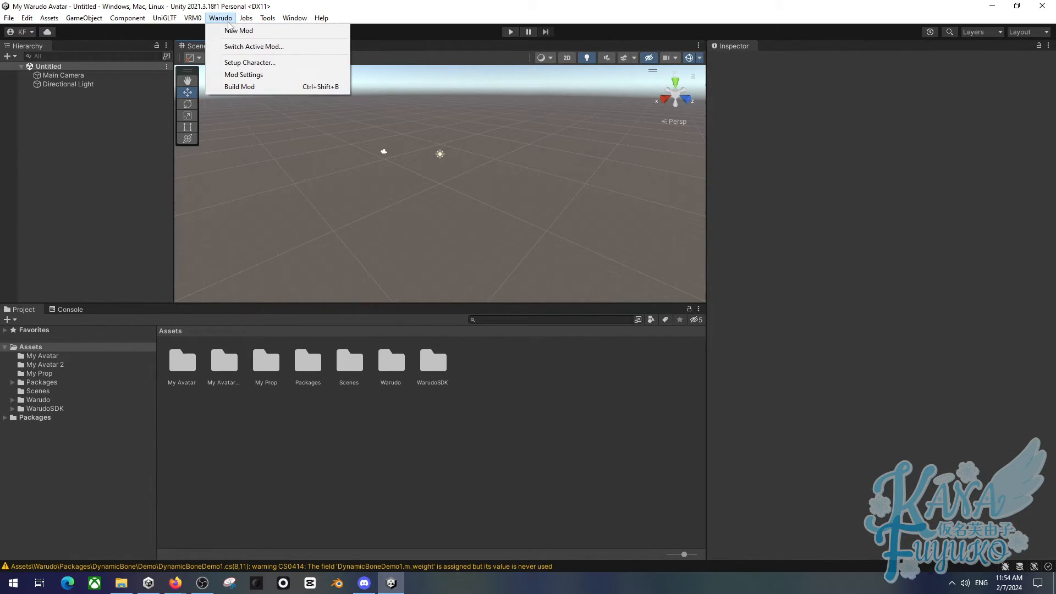
{"action": "mouse_move", "coordinate": [261, 86]}
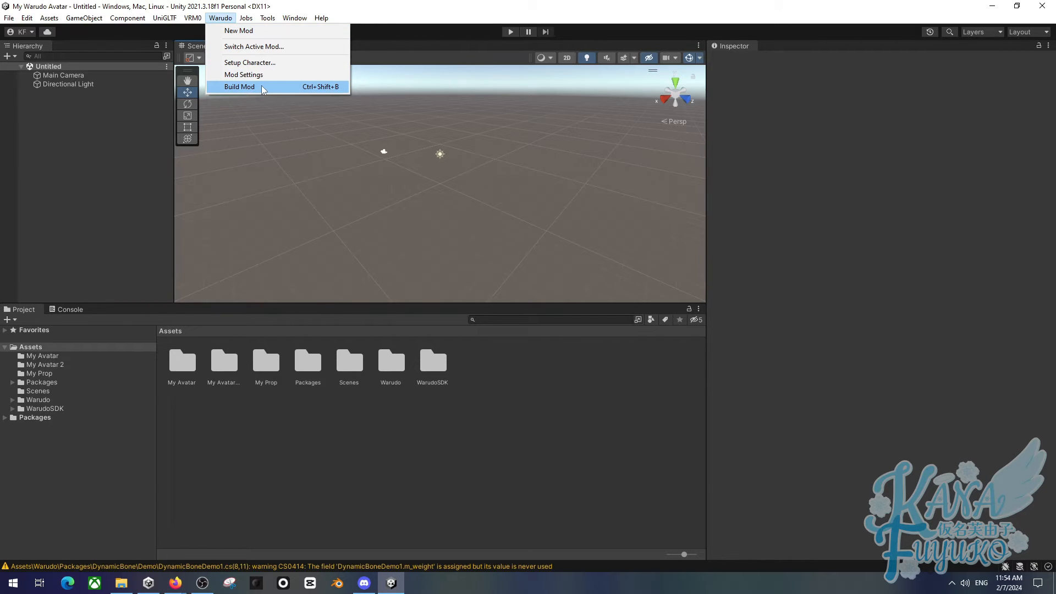
{"action": "mouse_move", "coordinate": [256, 97]}
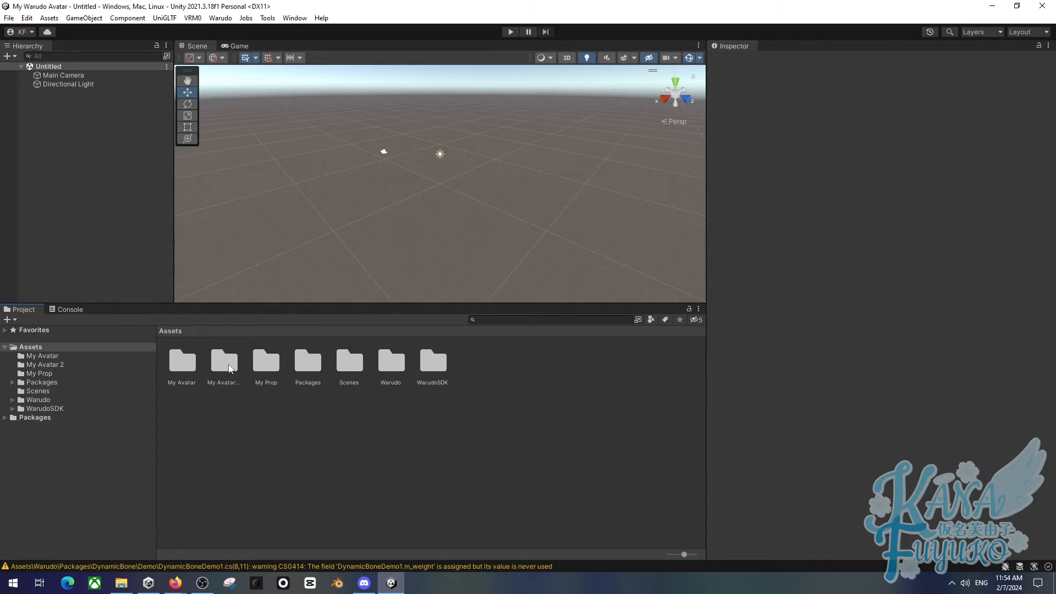
Step: Enter the My Avatar mod folder in the Project window
{"action": "double_click", "coordinate": [180, 361]}
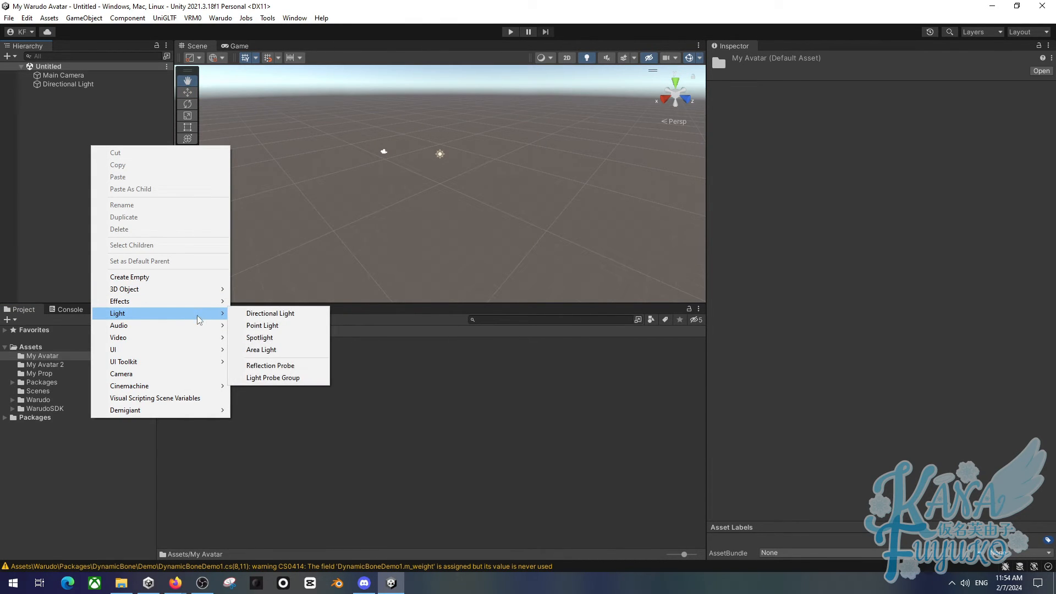
{"action": "mouse_move", "coordinate": [119, 325]}
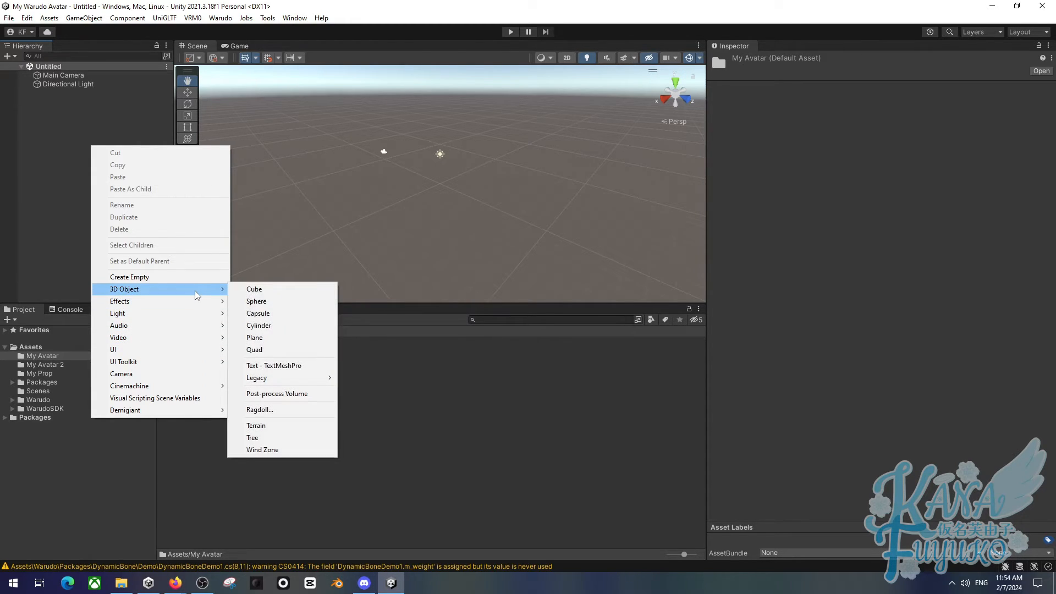
{"action": "mouse_move", "coordinate": [257, 301]}
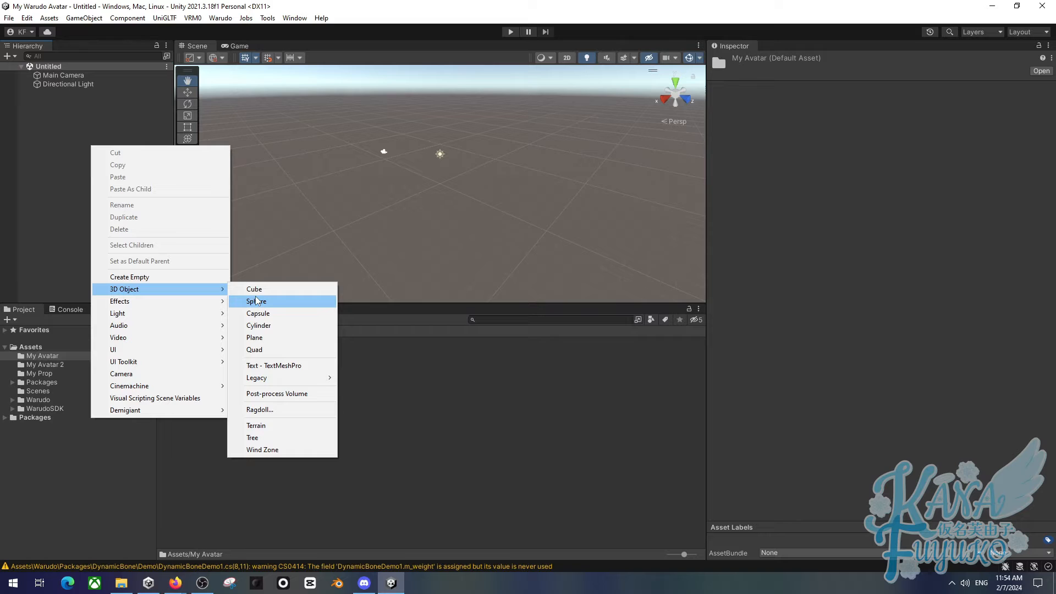
Step: Add a Cube via 3D Object > Cube and select it in the Hierarchy
{"action": "left_click", "coordinate": [254, 289]}
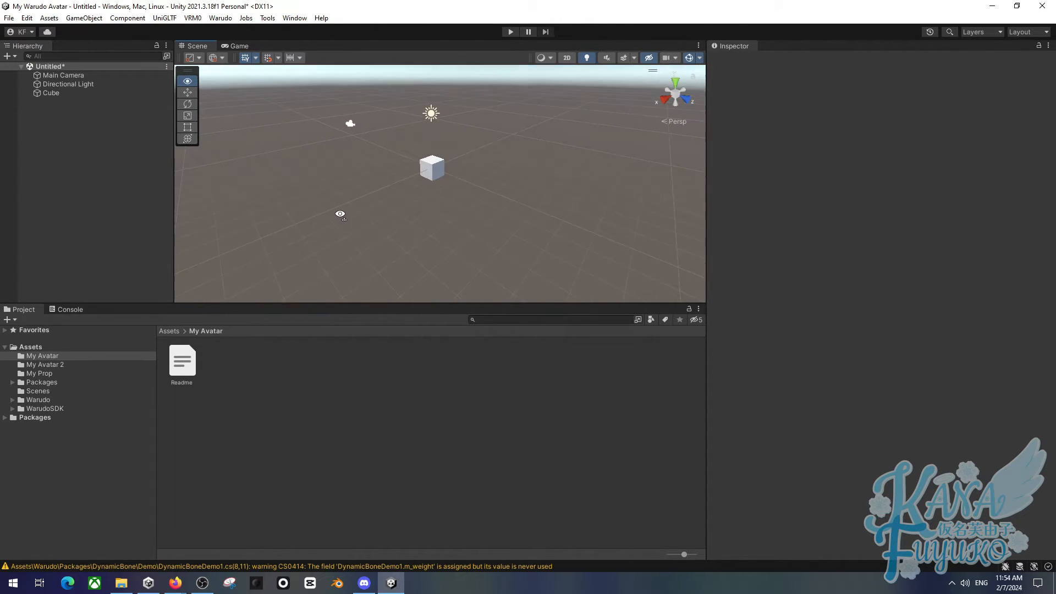
{"action": "left_click", "coordinate": [51, 93]}
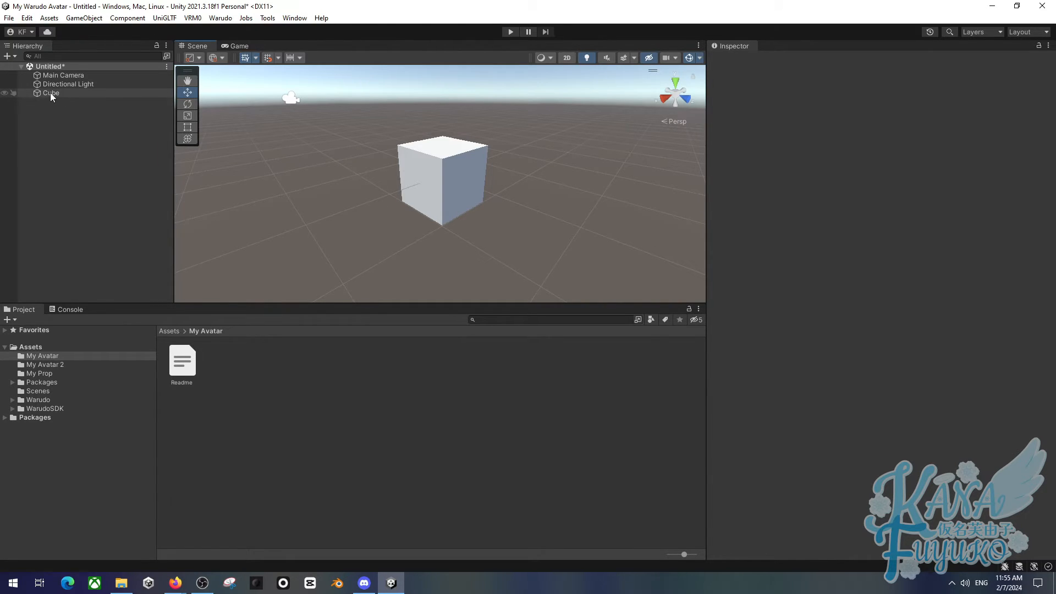
{"action": "mouse_move", "coordinate": [27, 169]}
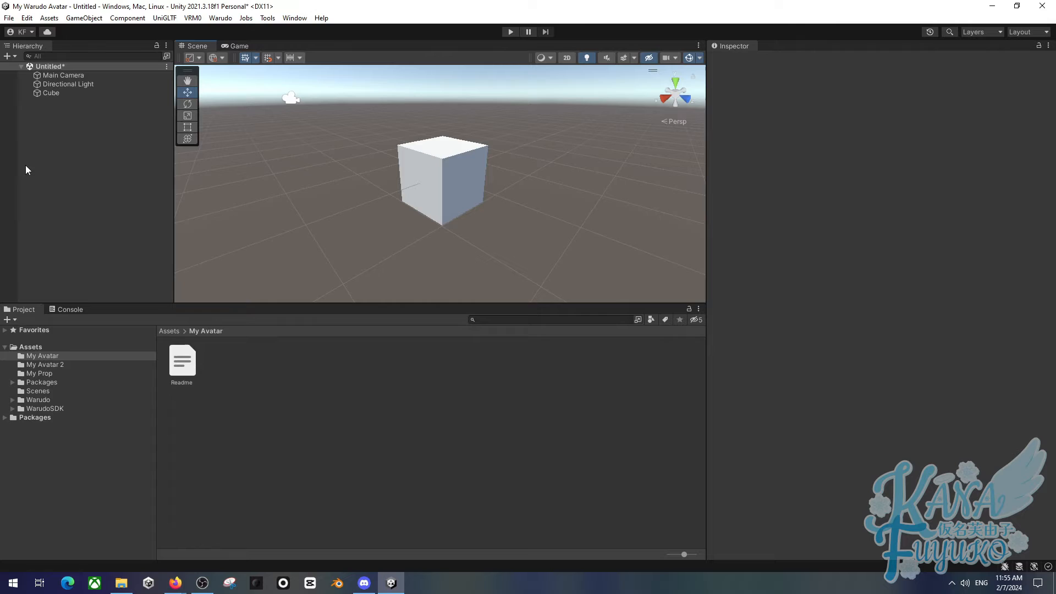
{"action": "mouse_move", "coordinate": [101, 173]}
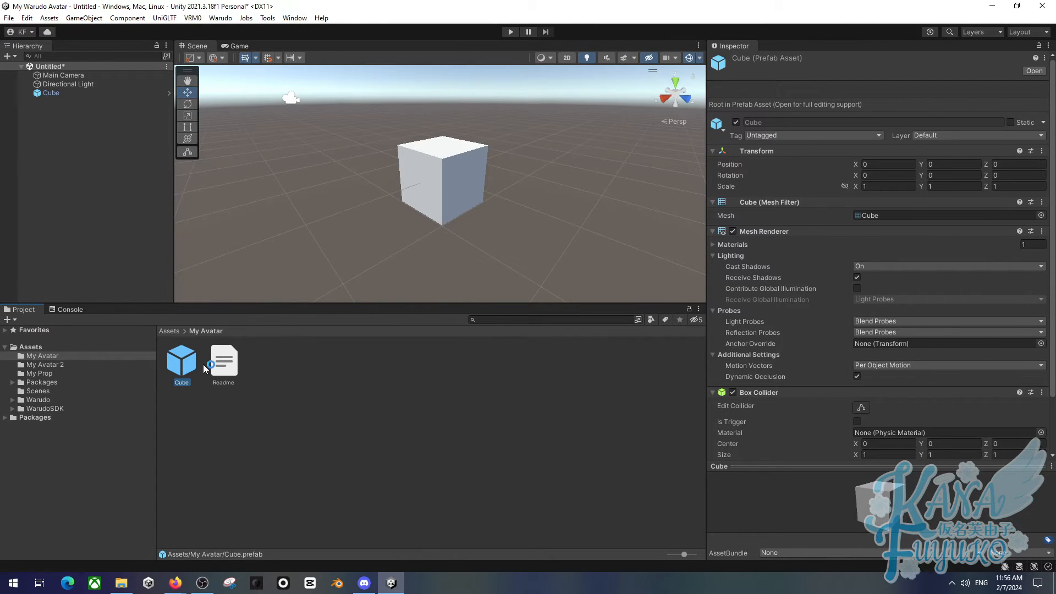
{"action": "mouse_move", "coordinate": [269, 372]}
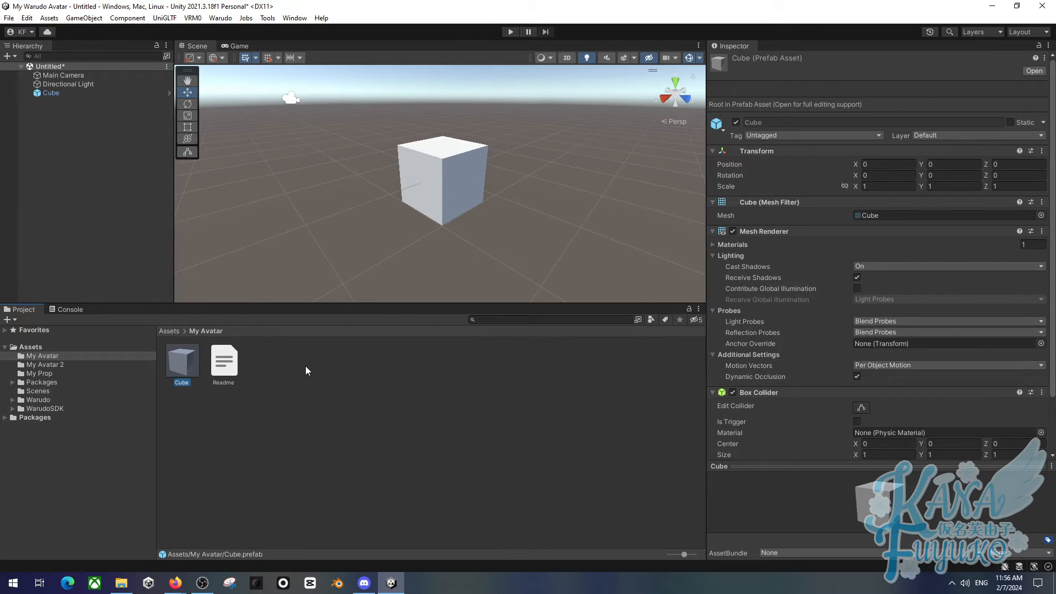
{"action": "mouse_move", "coordinate": [303, 385]}
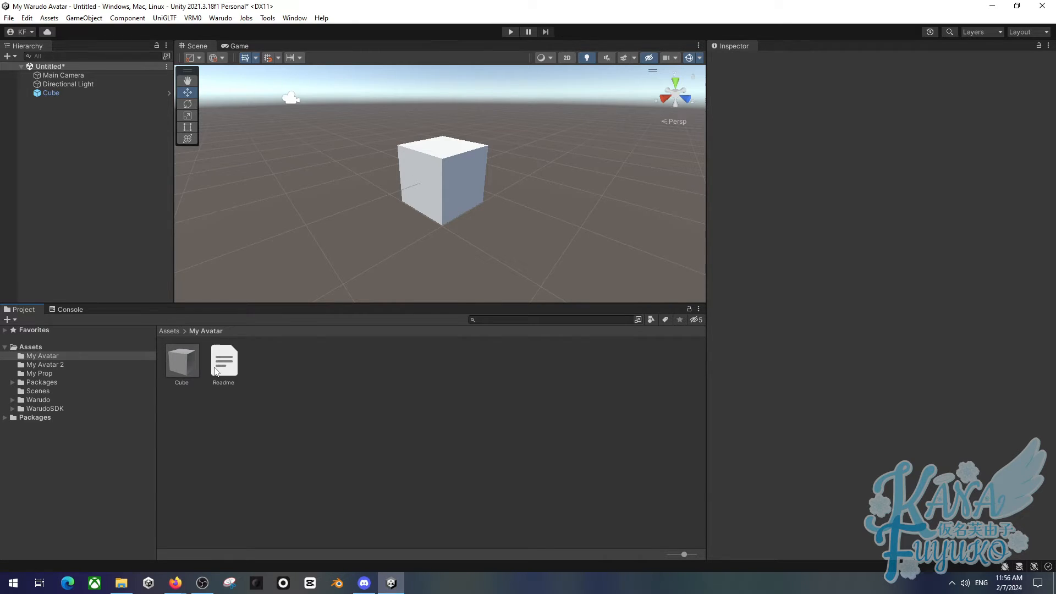
Step: Inspect the Cube prefab asset in My Avatar, then select the scene's Cube object
{"action": "left_click", "coordinate": [181, 359]}
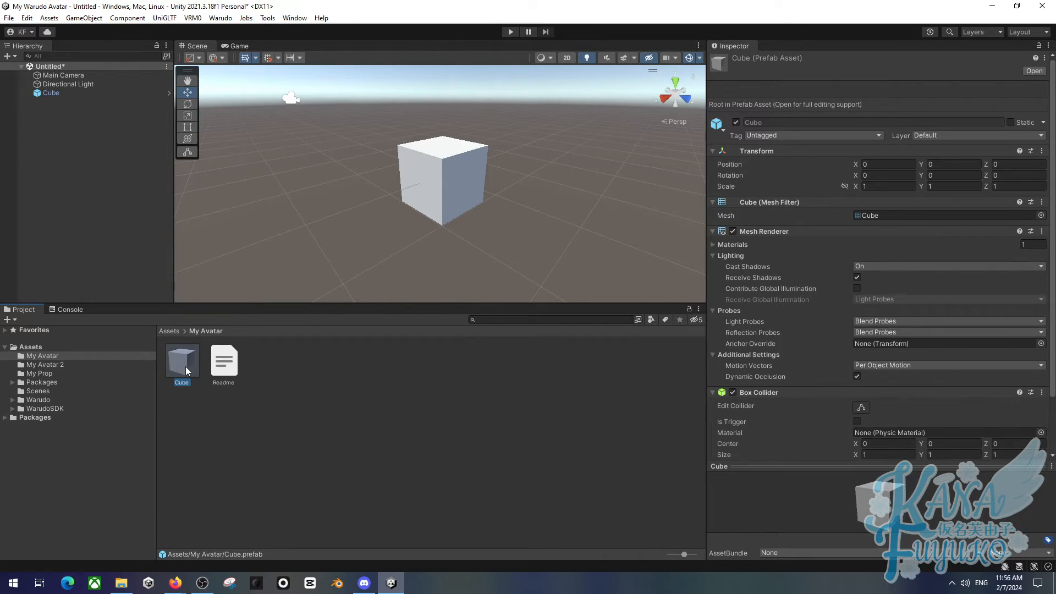
{"action": "left_click", "coordinate": [281, 461]}
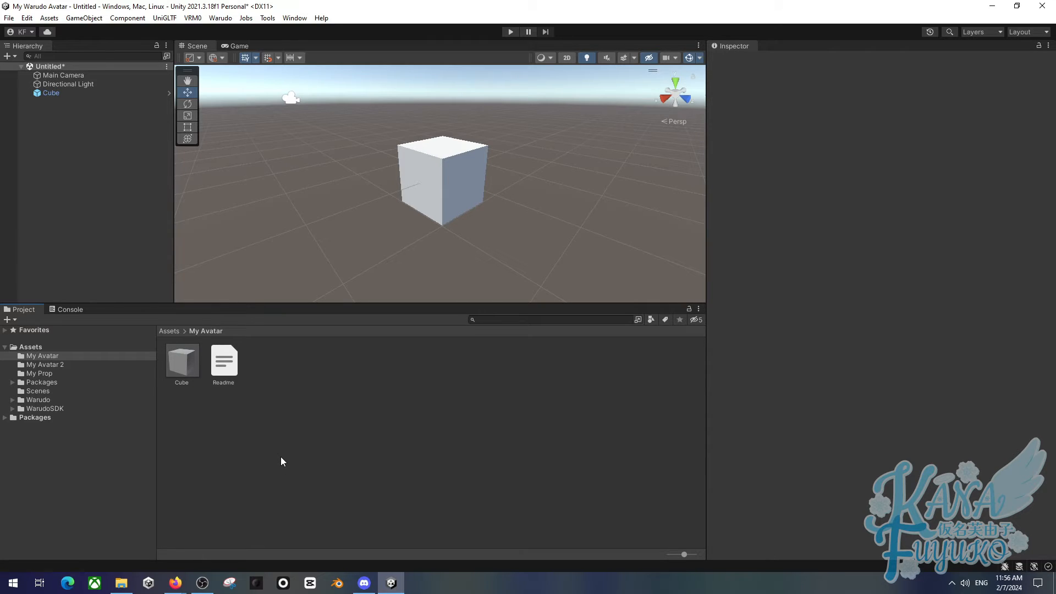
{"action": "mouse_move", "coordinate": [284, 389]}
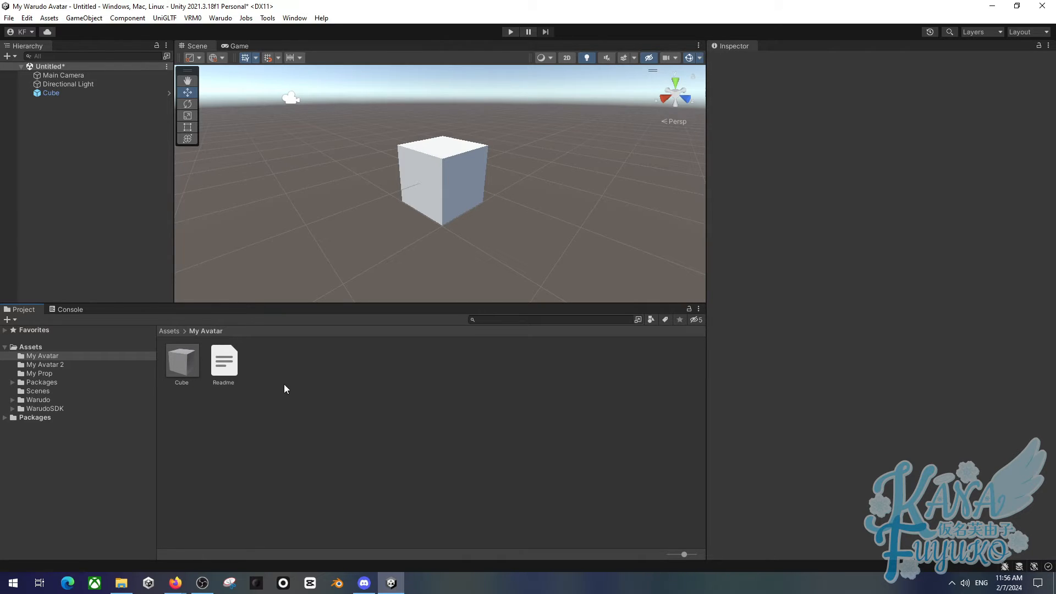
{"action": "mouse_move", "coordinate": [189, 254]}
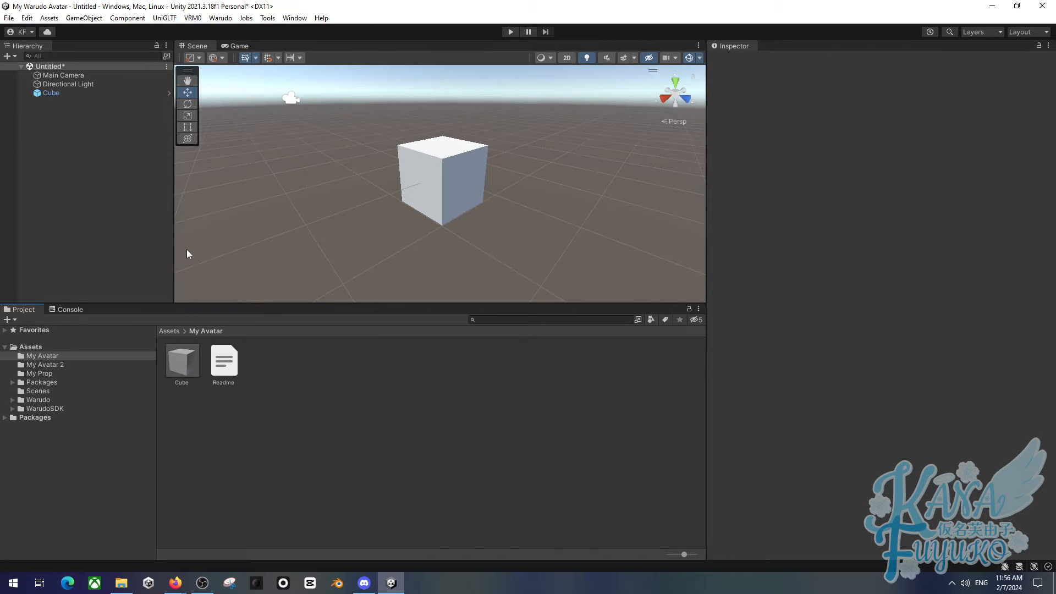
{"action": "left_click", "coordinate": [181, 360]}
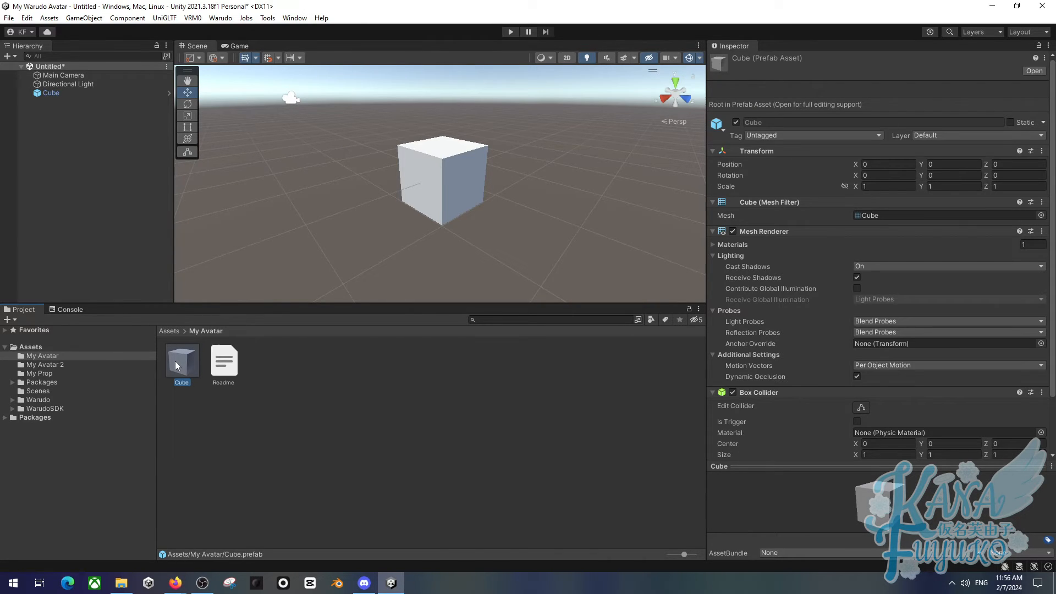
{"action": "mouse_move", "coordinate": [165, 355]}
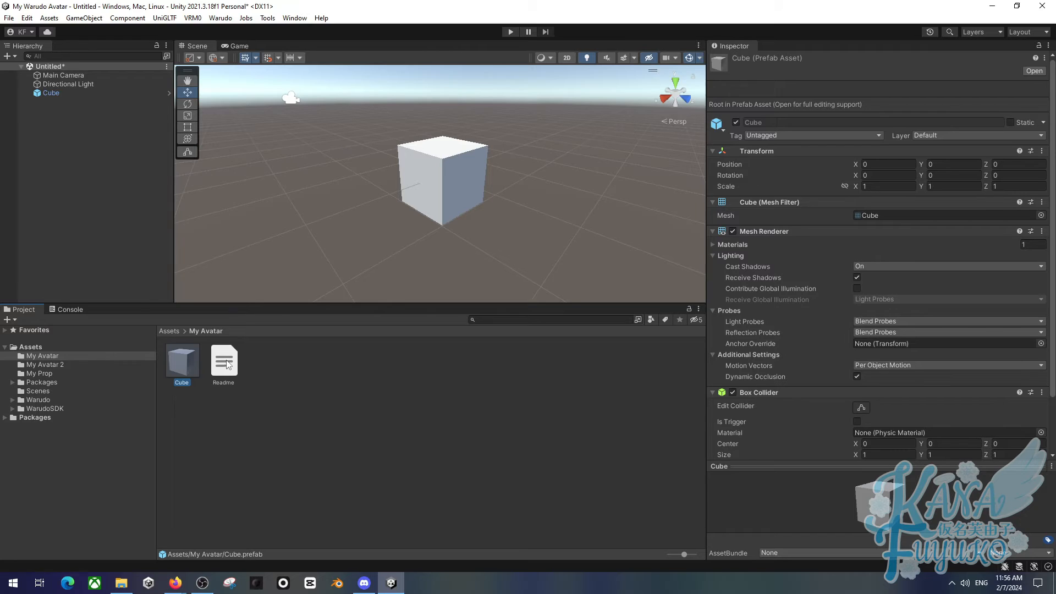
{"action": "mouse_move", "coordinate": [11, 116]}
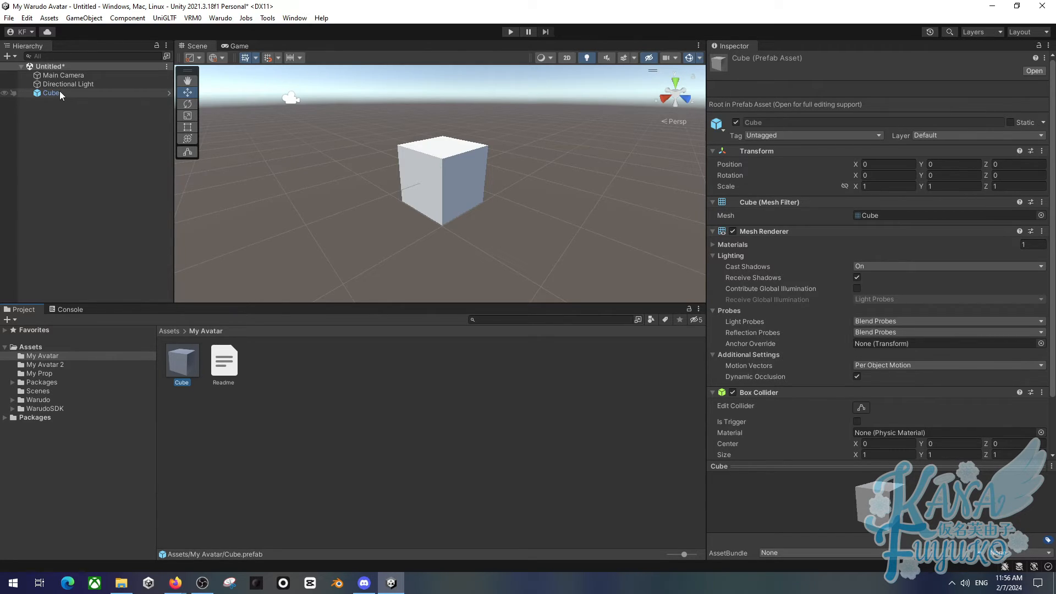
{"action": "left_click", "coordinate": [50, 93]}
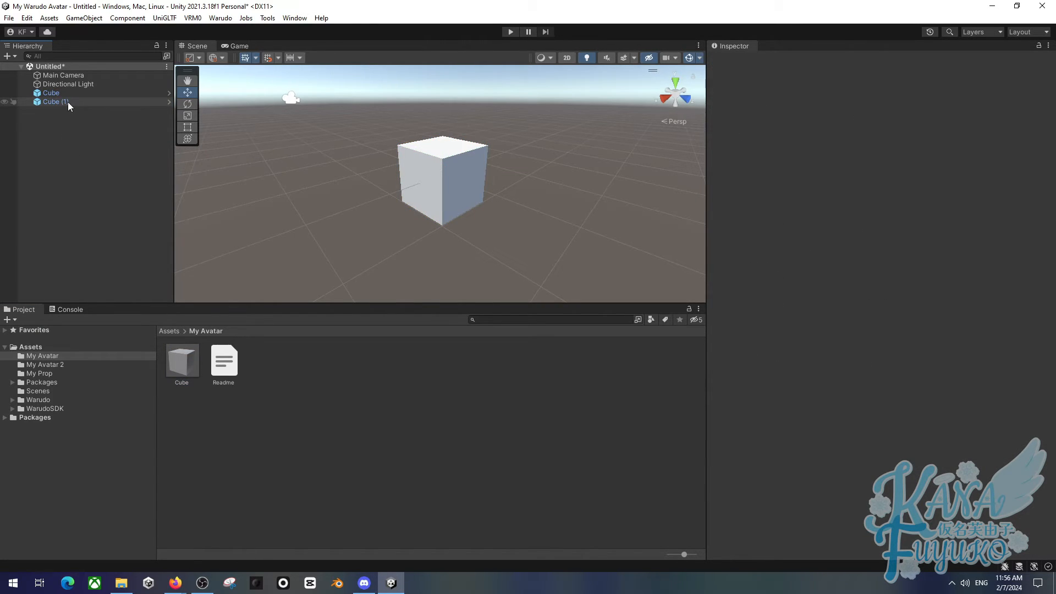
Step: Create Cube (1) and drop it onto the My Avatar Cube prefab, confirming Replace Anyway
{"action": "left_click", "coordinate": [51, 92]}
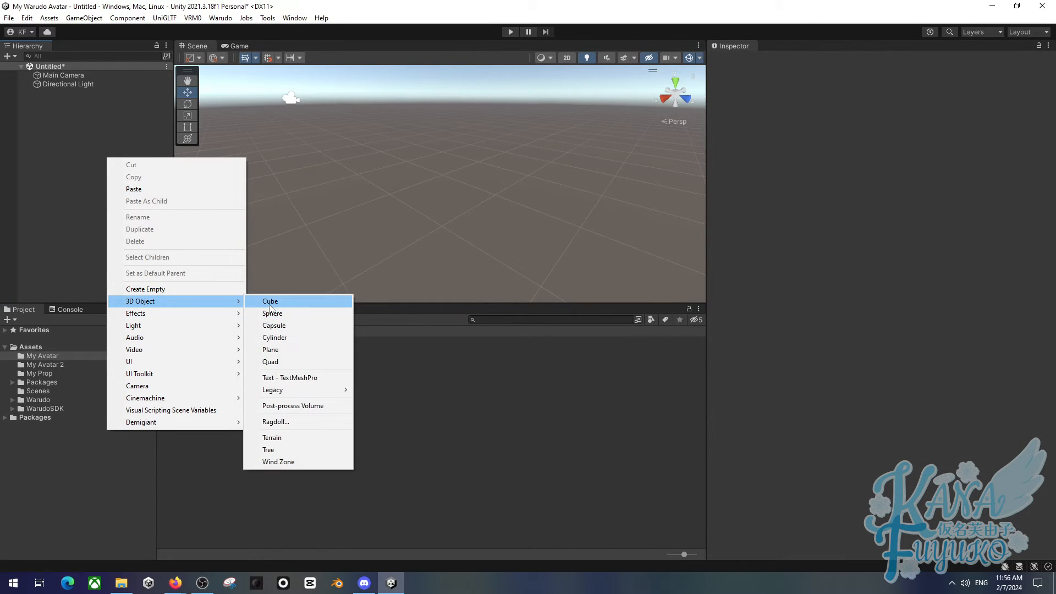
{"action": "left_click", "coordinate": [269, 301]}
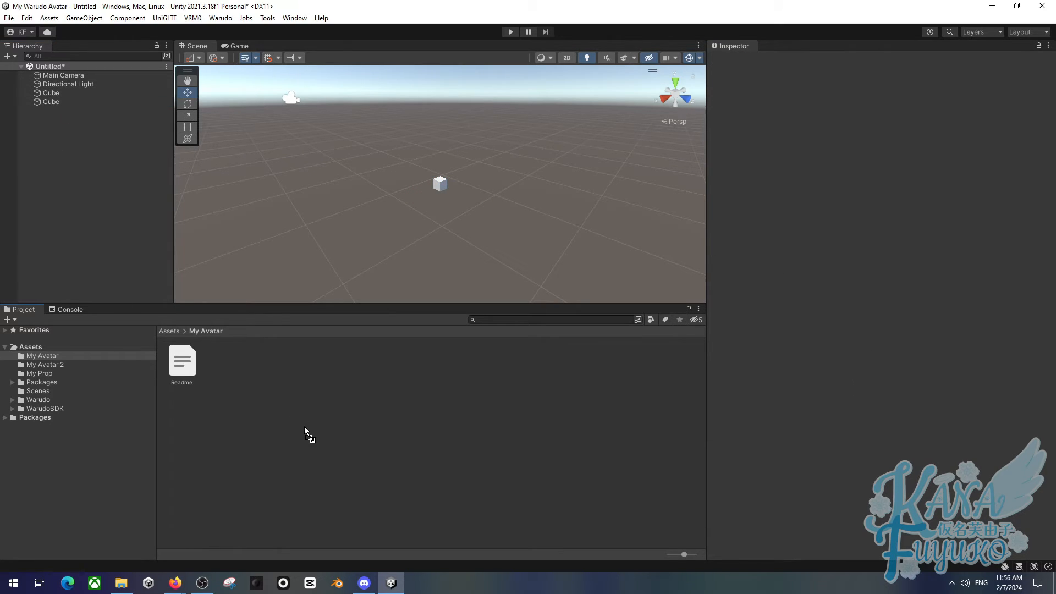
{"action": "left_click", "coordinate": [51, 92]}
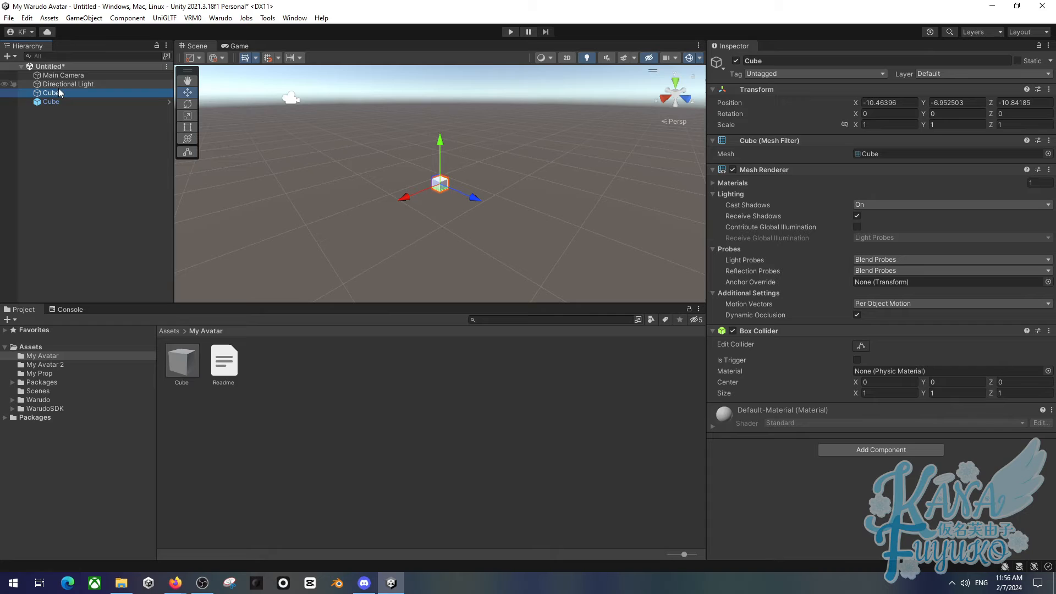
{"action": "left_click", "coordinate": [51, 102]}
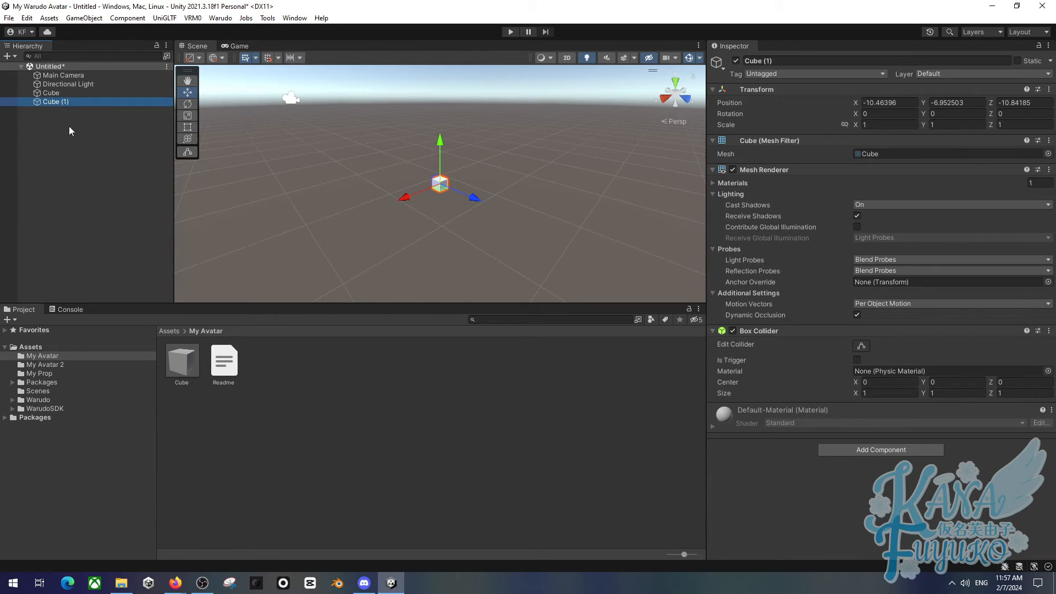
{"action": "mouse_move", "coordinate": [53, 119]}
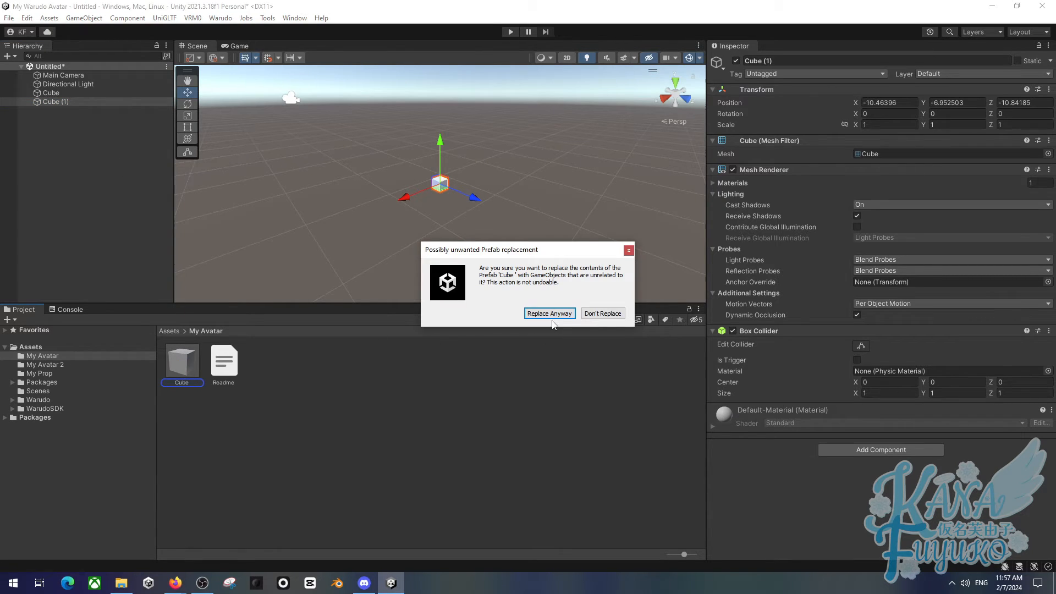
{"action": "left_click", "coordinate": [549, 313]}
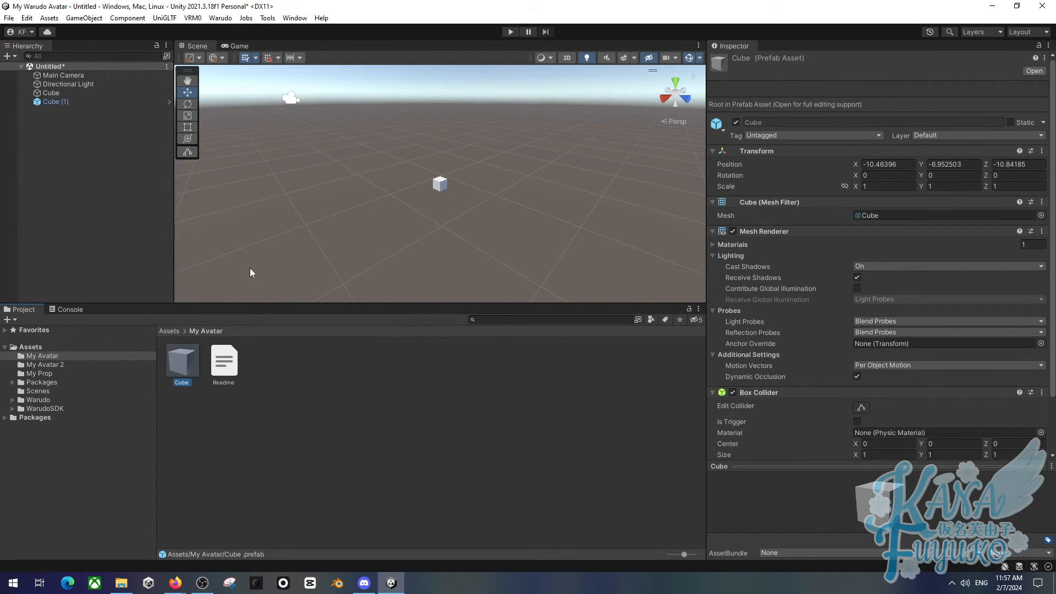
Step: Begin renaming the My Avatar Cube prefab, entering 'Character' as the new name
{"action": "left_click", "coordinate": [55, 102]}
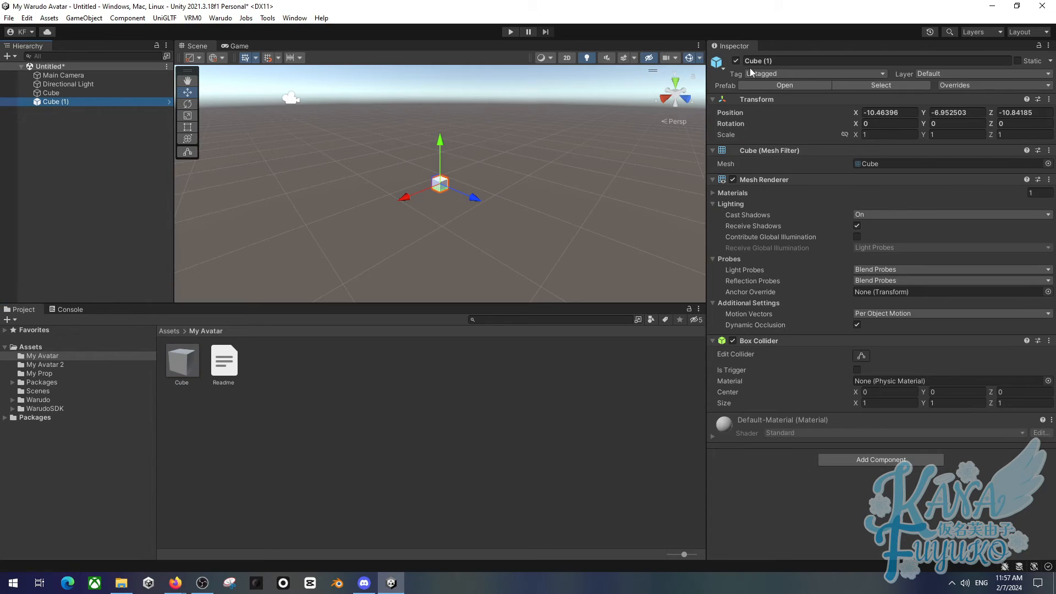
{"action": "left_click", "coordinate": [51, 92]}
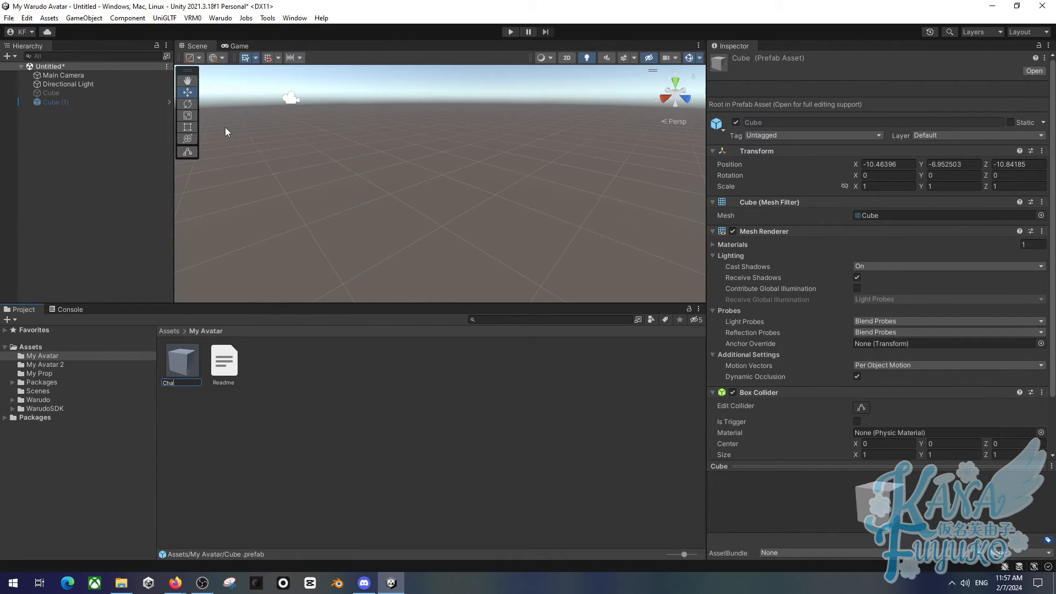
{"action": "type", "text": "Character"}
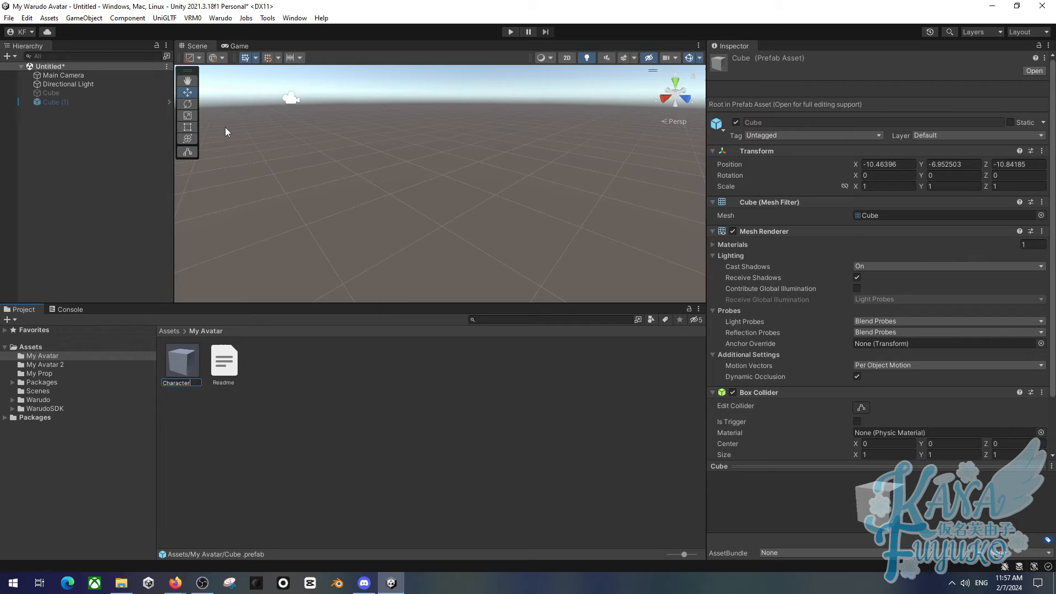
Step: Rename the Character prefab to 'Particle' via right-click Rename, then reopen its rename options
{"action": "right_click", "coordinate": [181, 360]}
{"action": "type", "text": "Prop"}
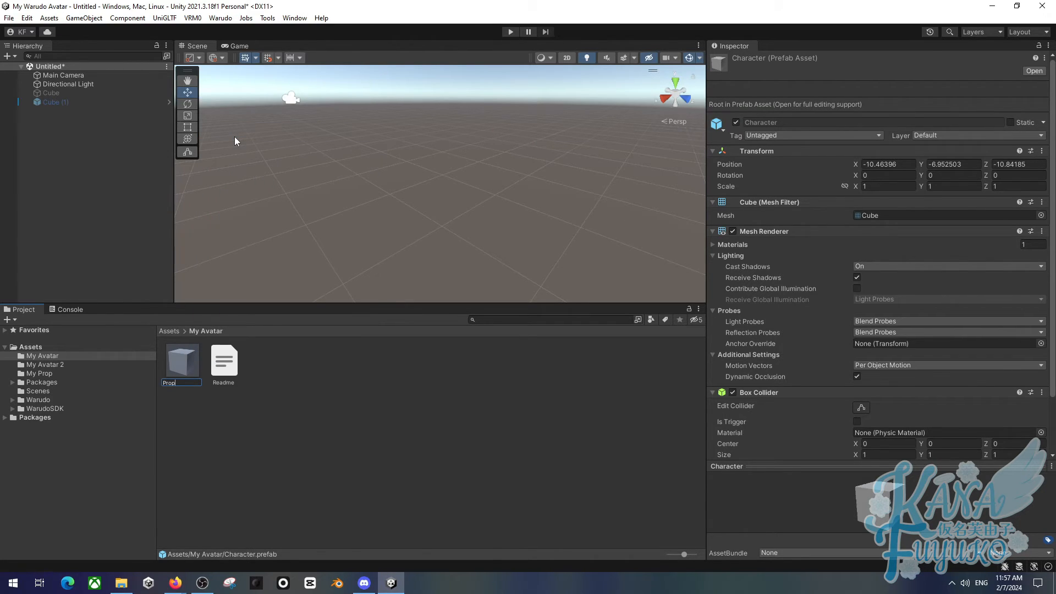
{"action": "left_click", "coordinate": [182, 360]}
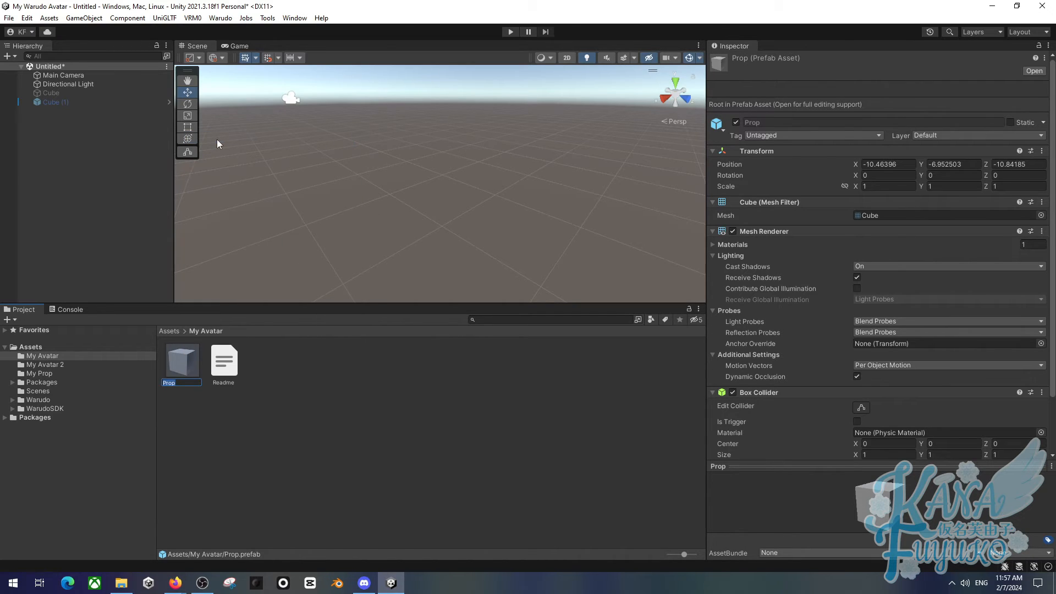
{"action": "mouse_move", "coordinate": [185, 173]}
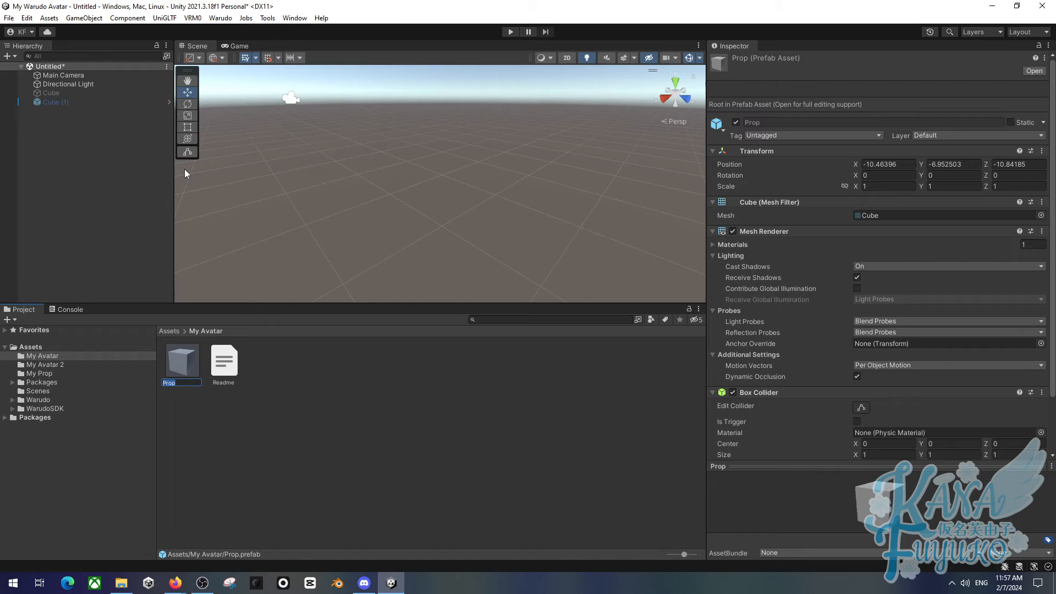
{"action": "type", "text": "Particle"}
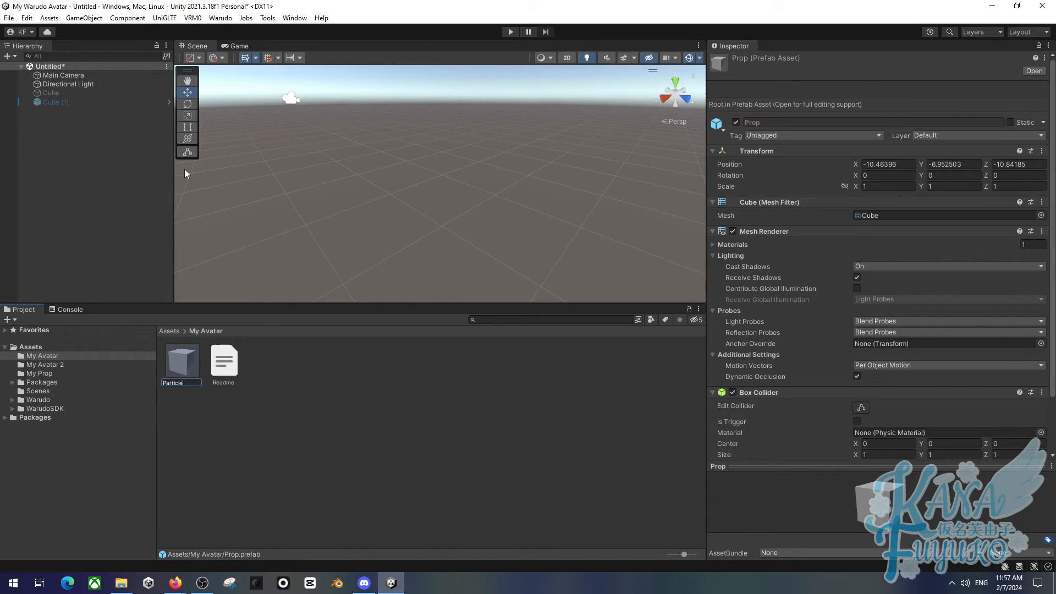
{"action": "right_click", "coordinate": [180, 359]}
{"action": "type", "text": "Animation"}
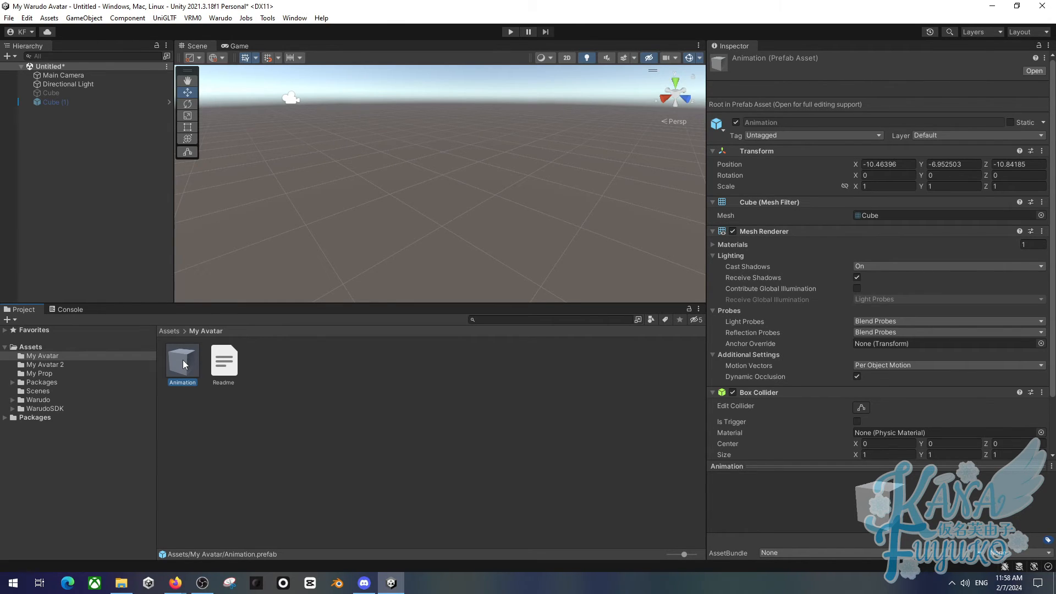
Step: Delete the Animation prefab from My Avatar and confirm the deletion
{"action": "key", "text": "Delete"}
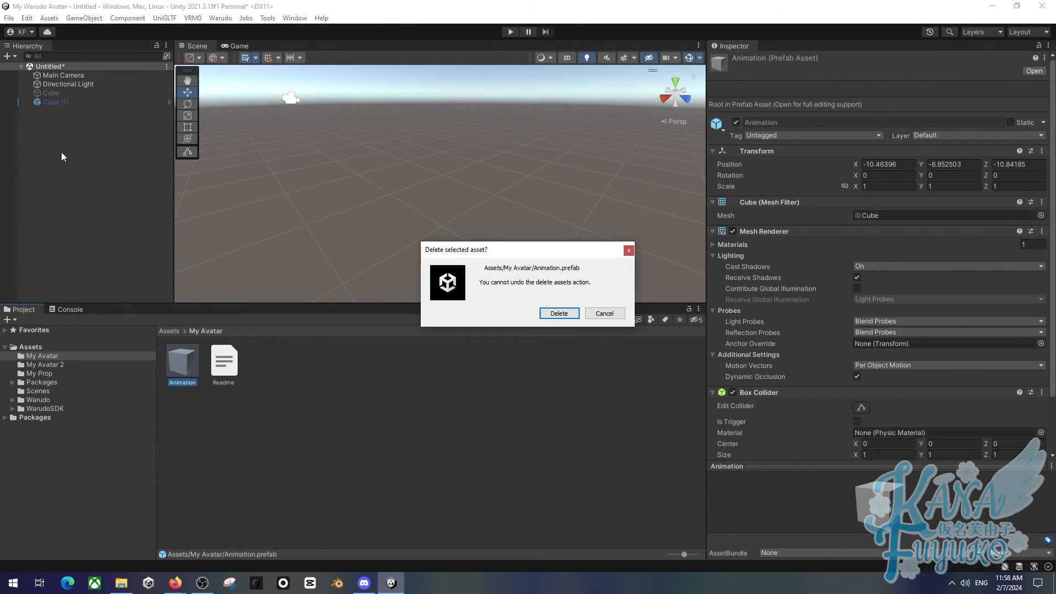
{"action": "left_click", "coordinate": [558, 312]}
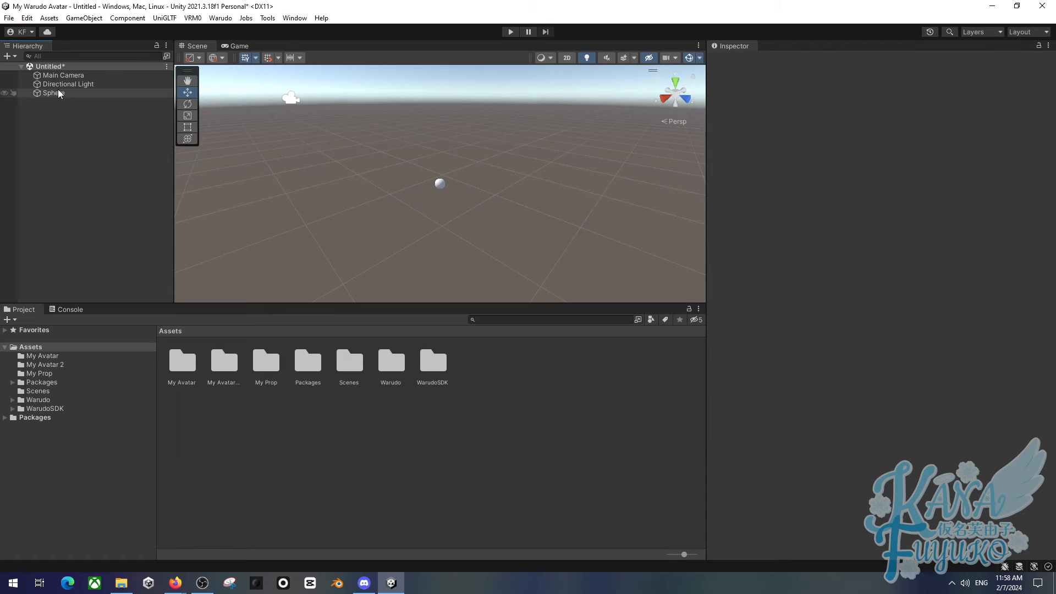
{"action": "left_click", "coordinate": [53, 93]}
{"action": "type", "text": "dyn"}
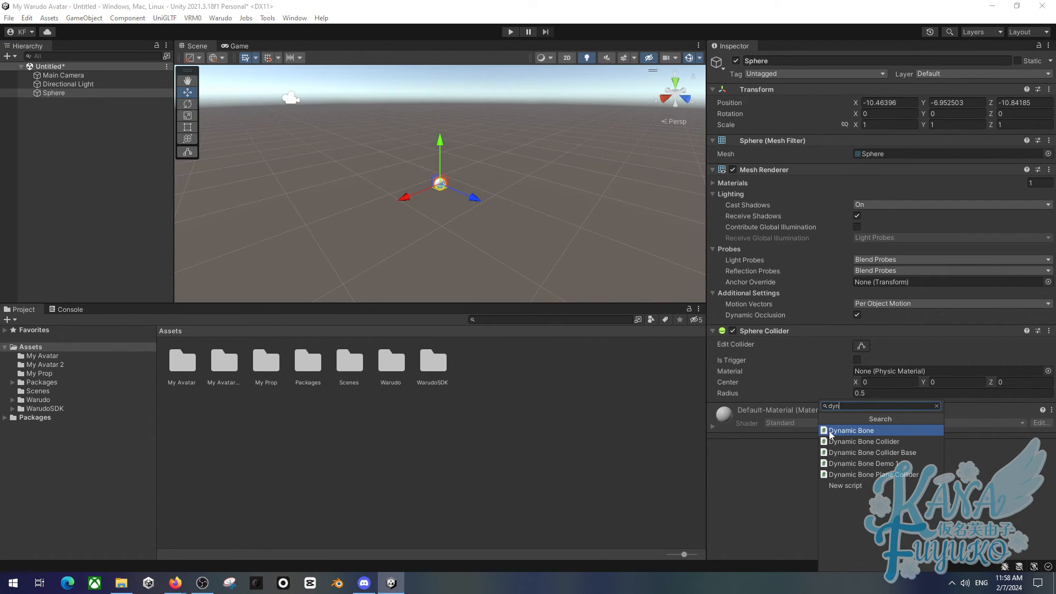
{"action": "mouse_move", "coordinate": [873, 419]}
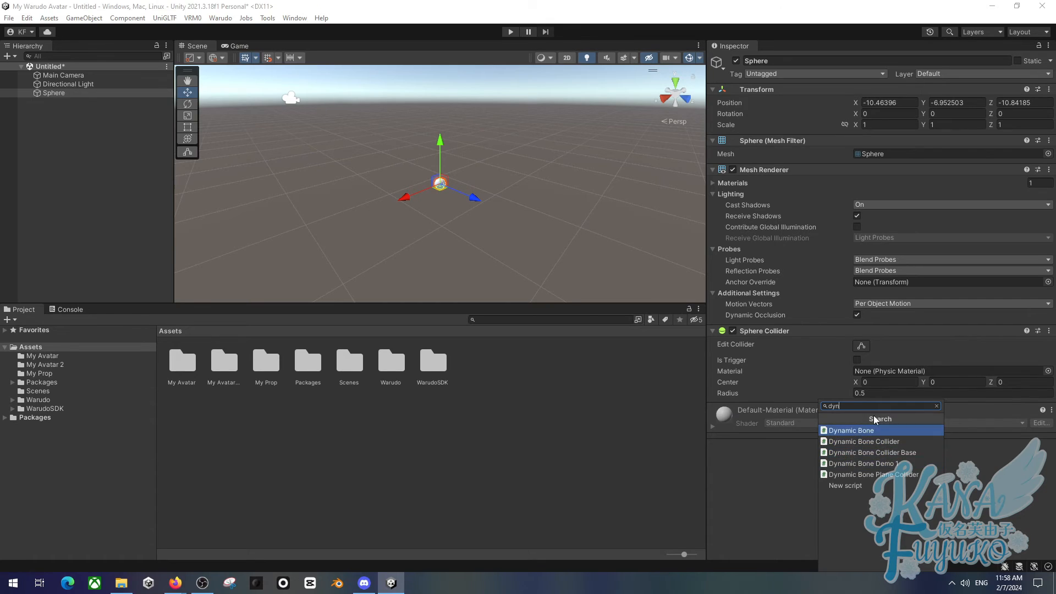
{"action": "mouse_move", "coordinate": [869, 442]}
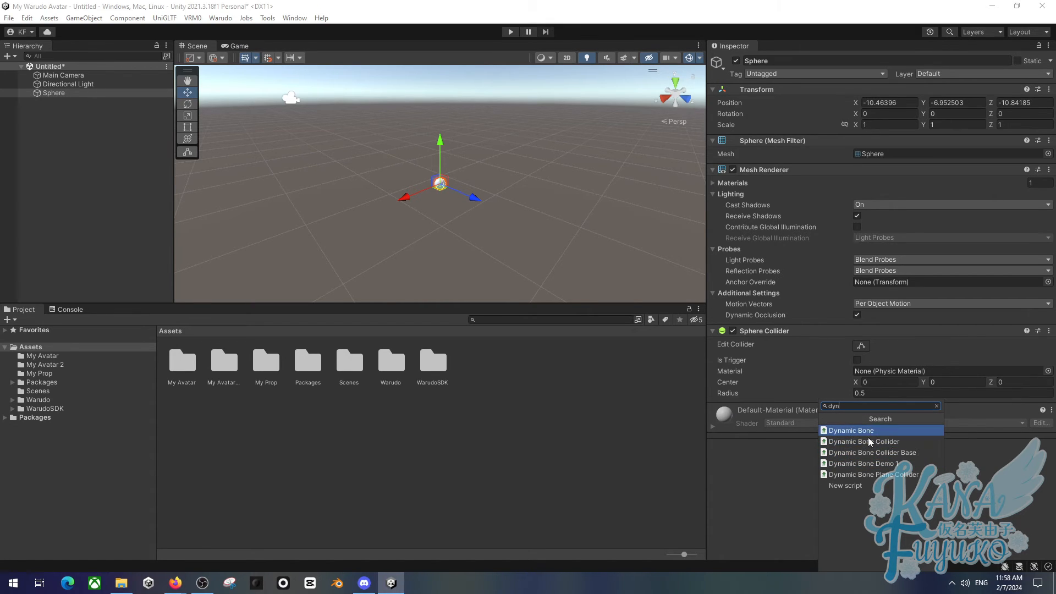
{"action": "mouse_move", "coordinate": [886, 429]}
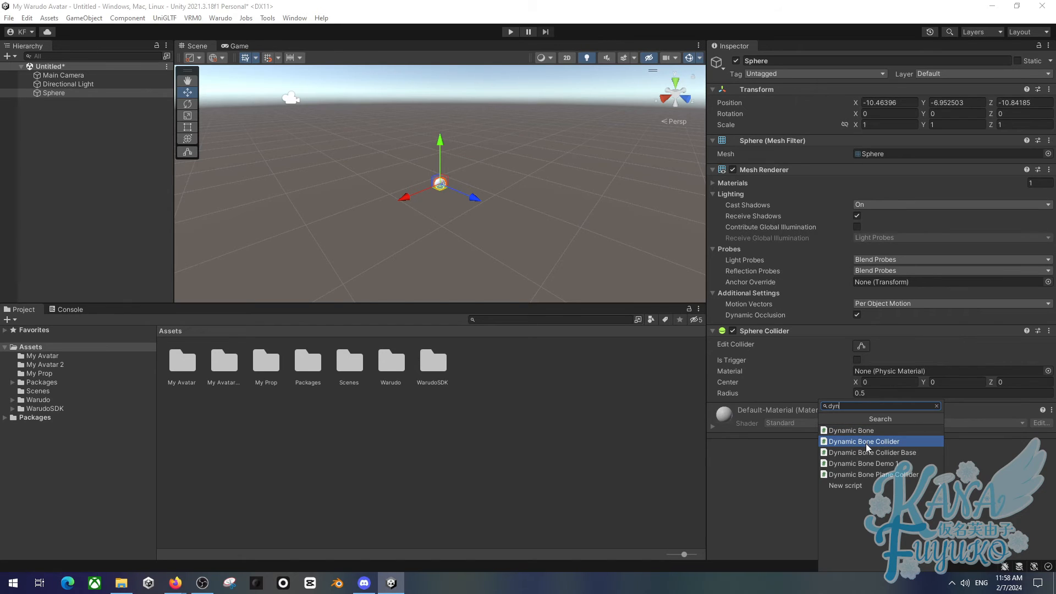
{"action": "mouse_move", "coordinate": [869, 430]}
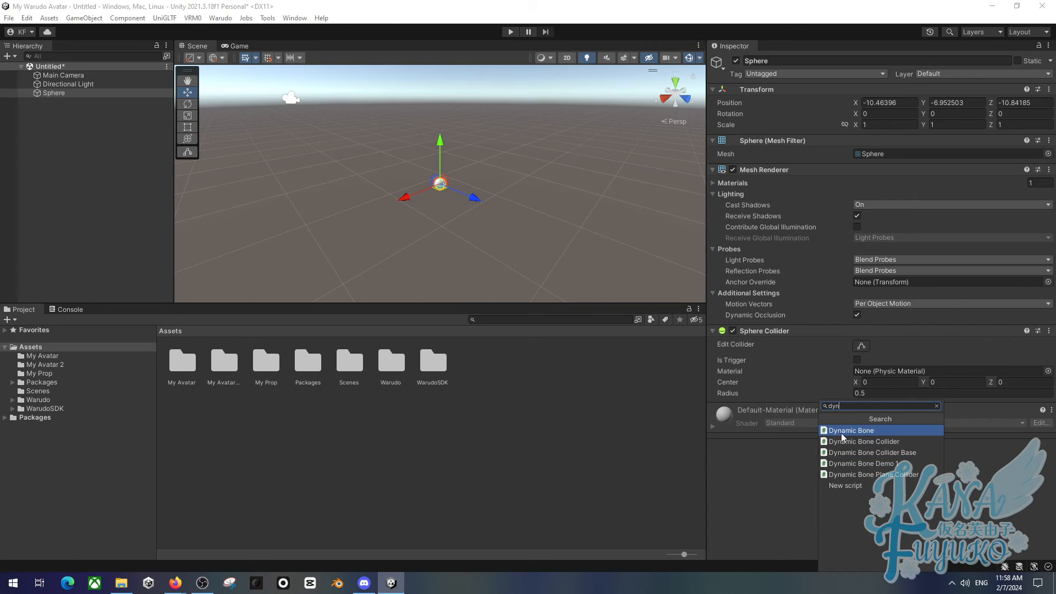
{"action": "mouse_move", "coordinate": [841, 463]}
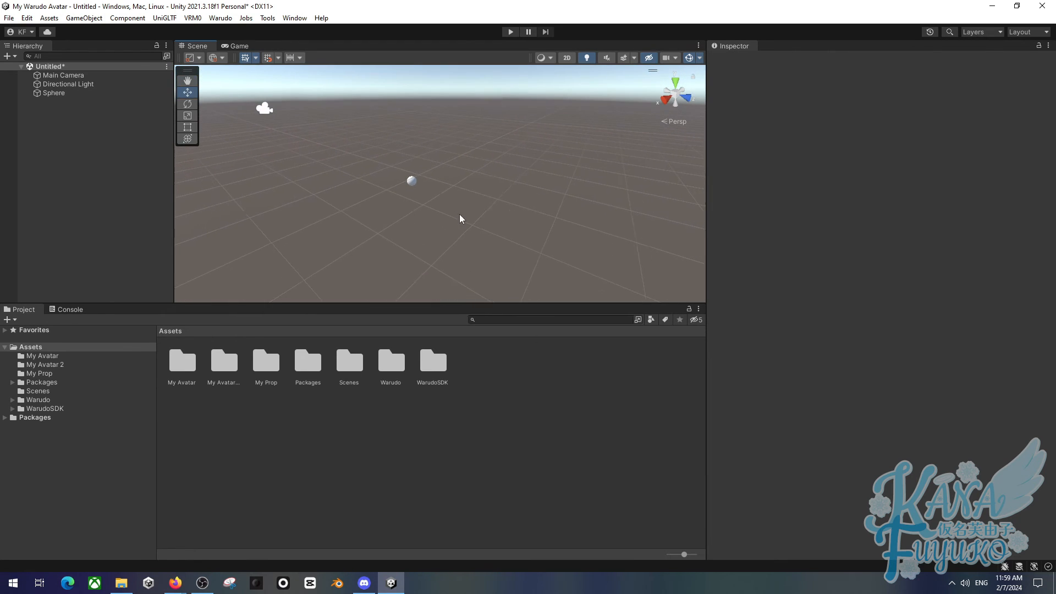
{"action": "mouse_move", "coordinate": [218, 126]}
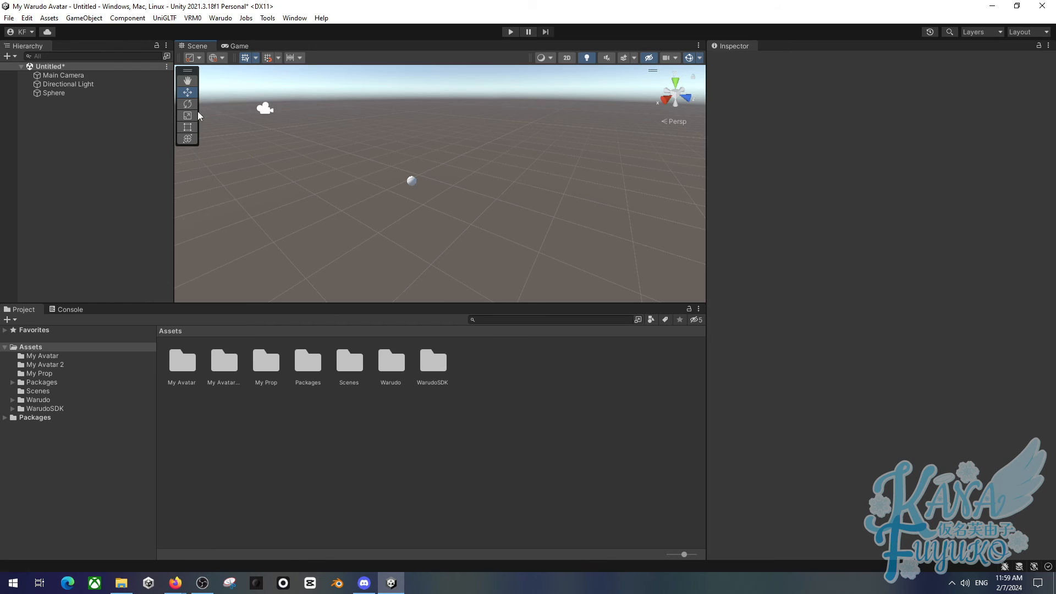
{"action": "mouse_move", "coordinate": [214, 345]}
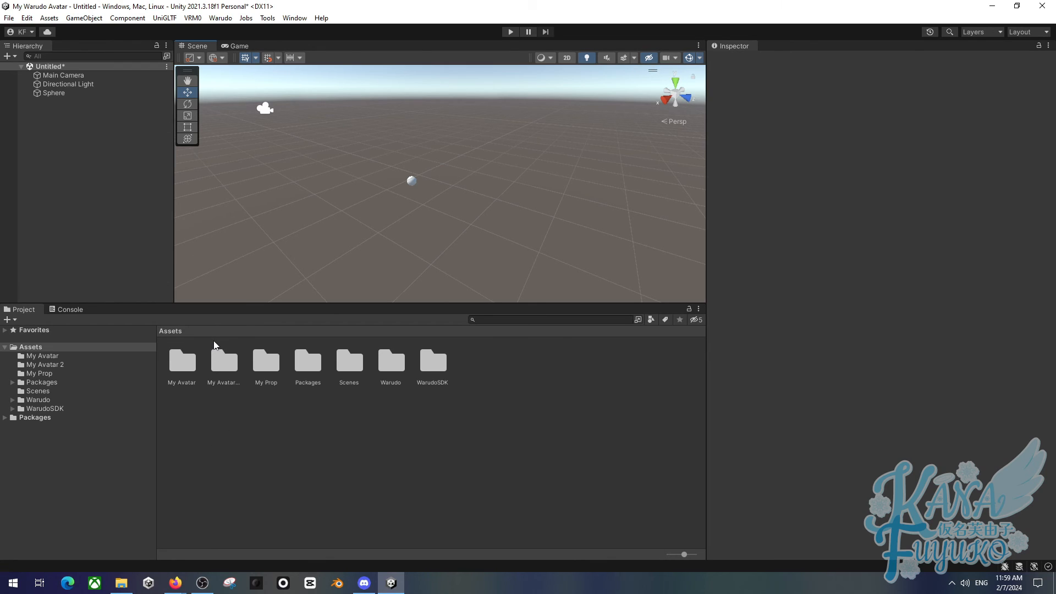